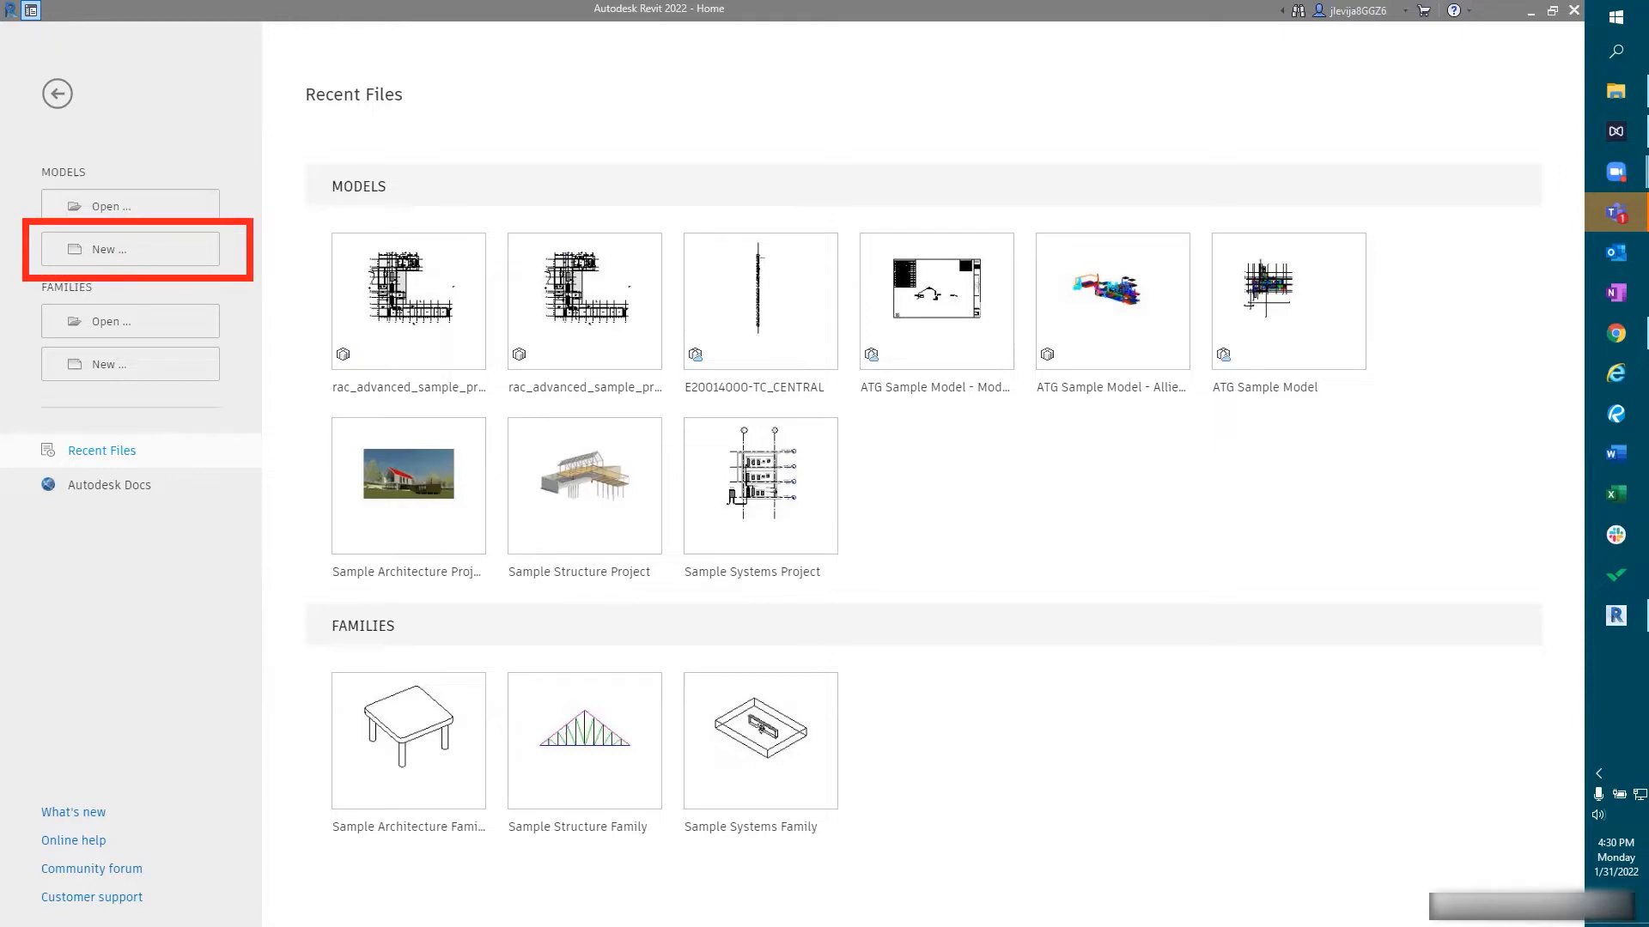
Step: Start a new project model from the Revit Home screen's Models section
left_click(131, 249)
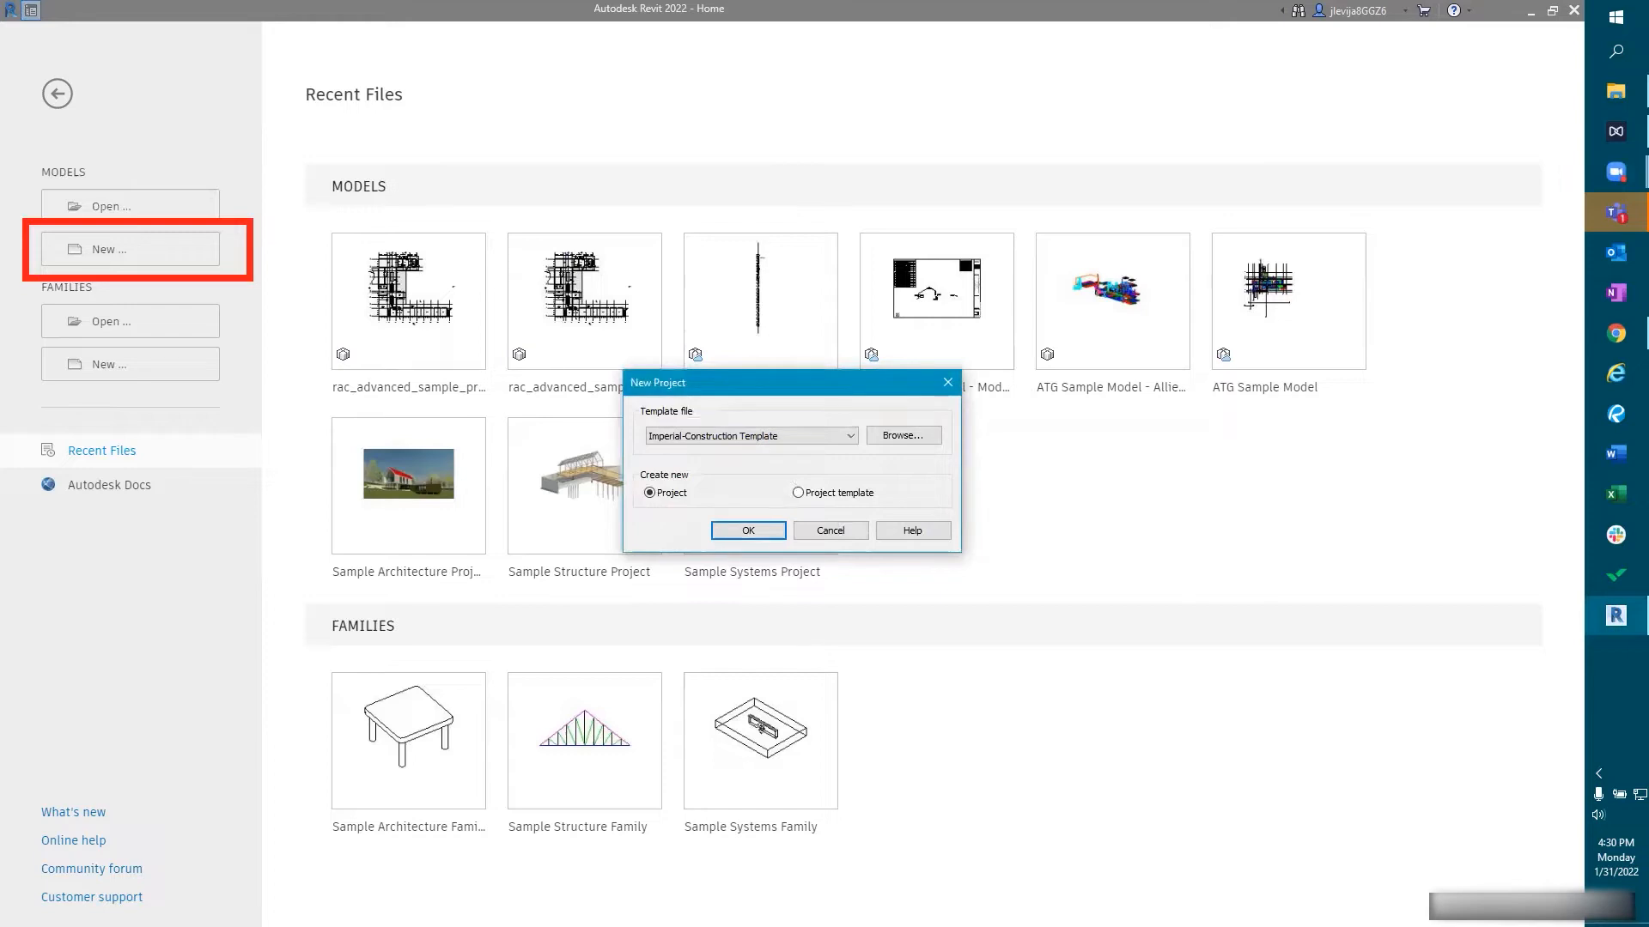
mouse_move(563, 437)
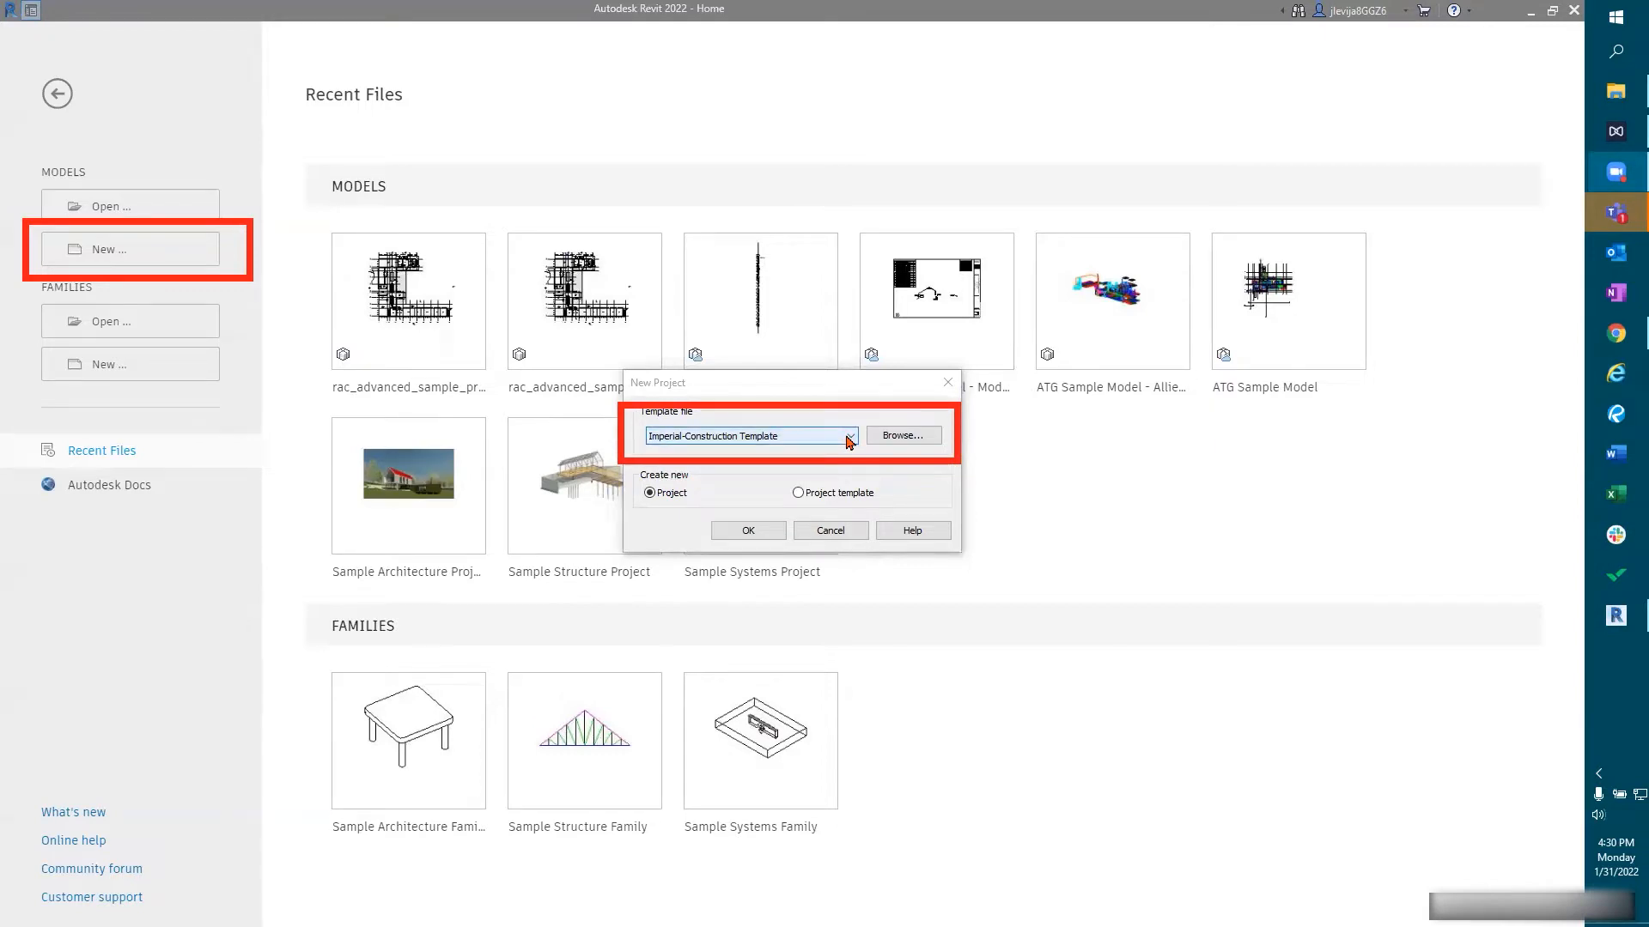
Step: Choose Imperial-Systems Template as the new project's template file
left_click(847, 436)
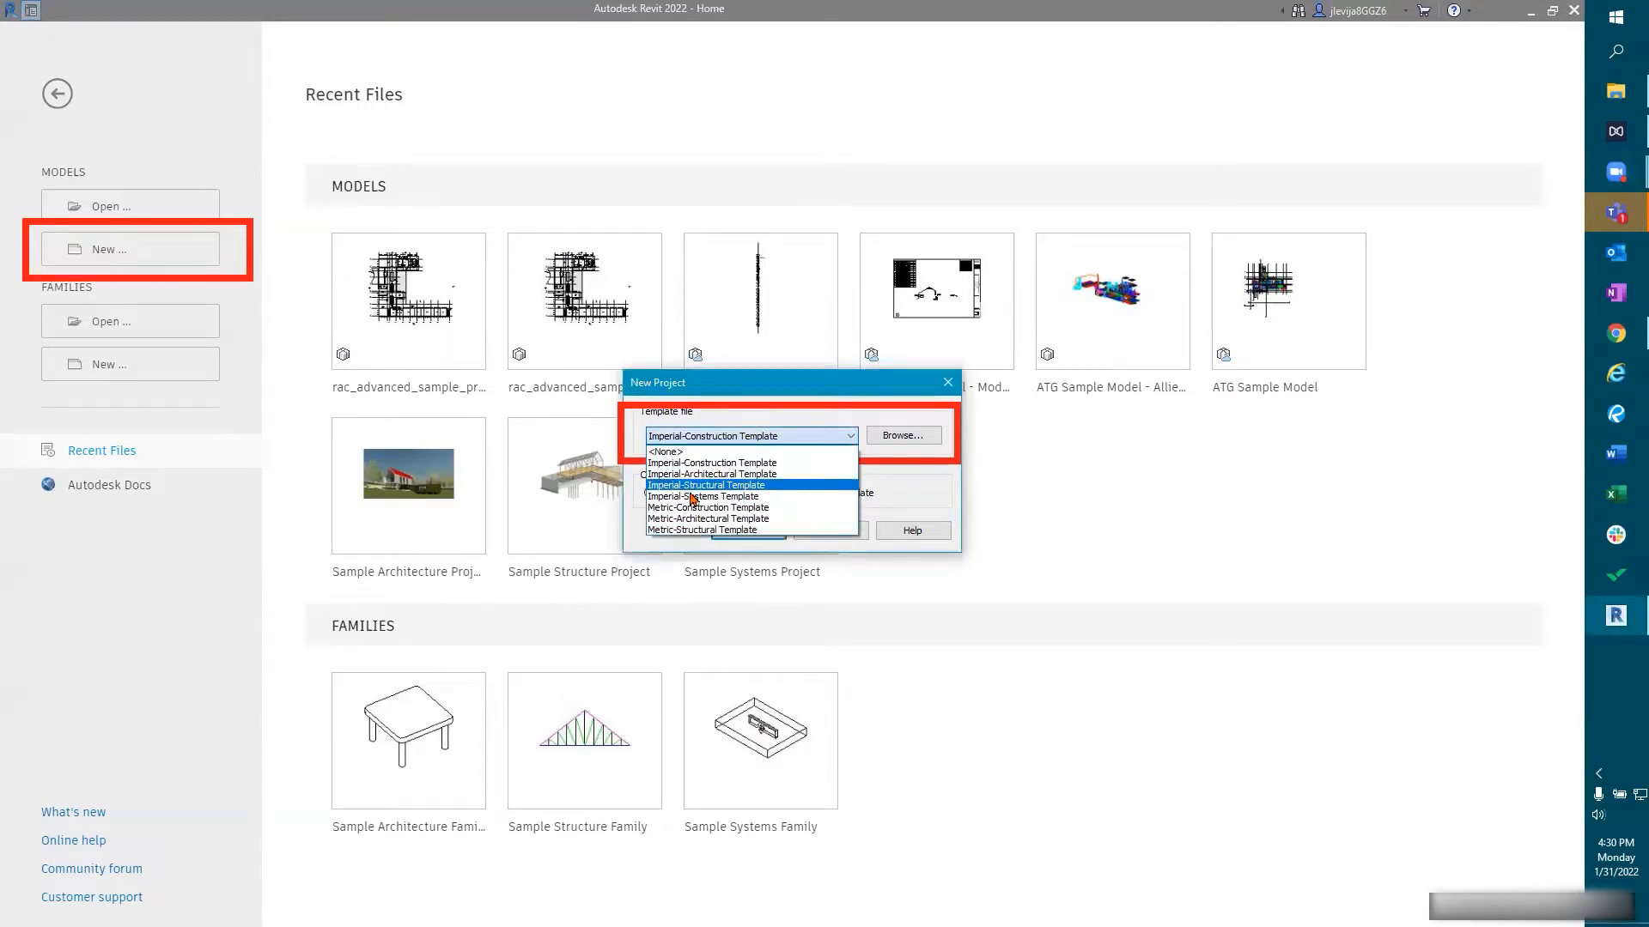
mouse_move(703, 496)
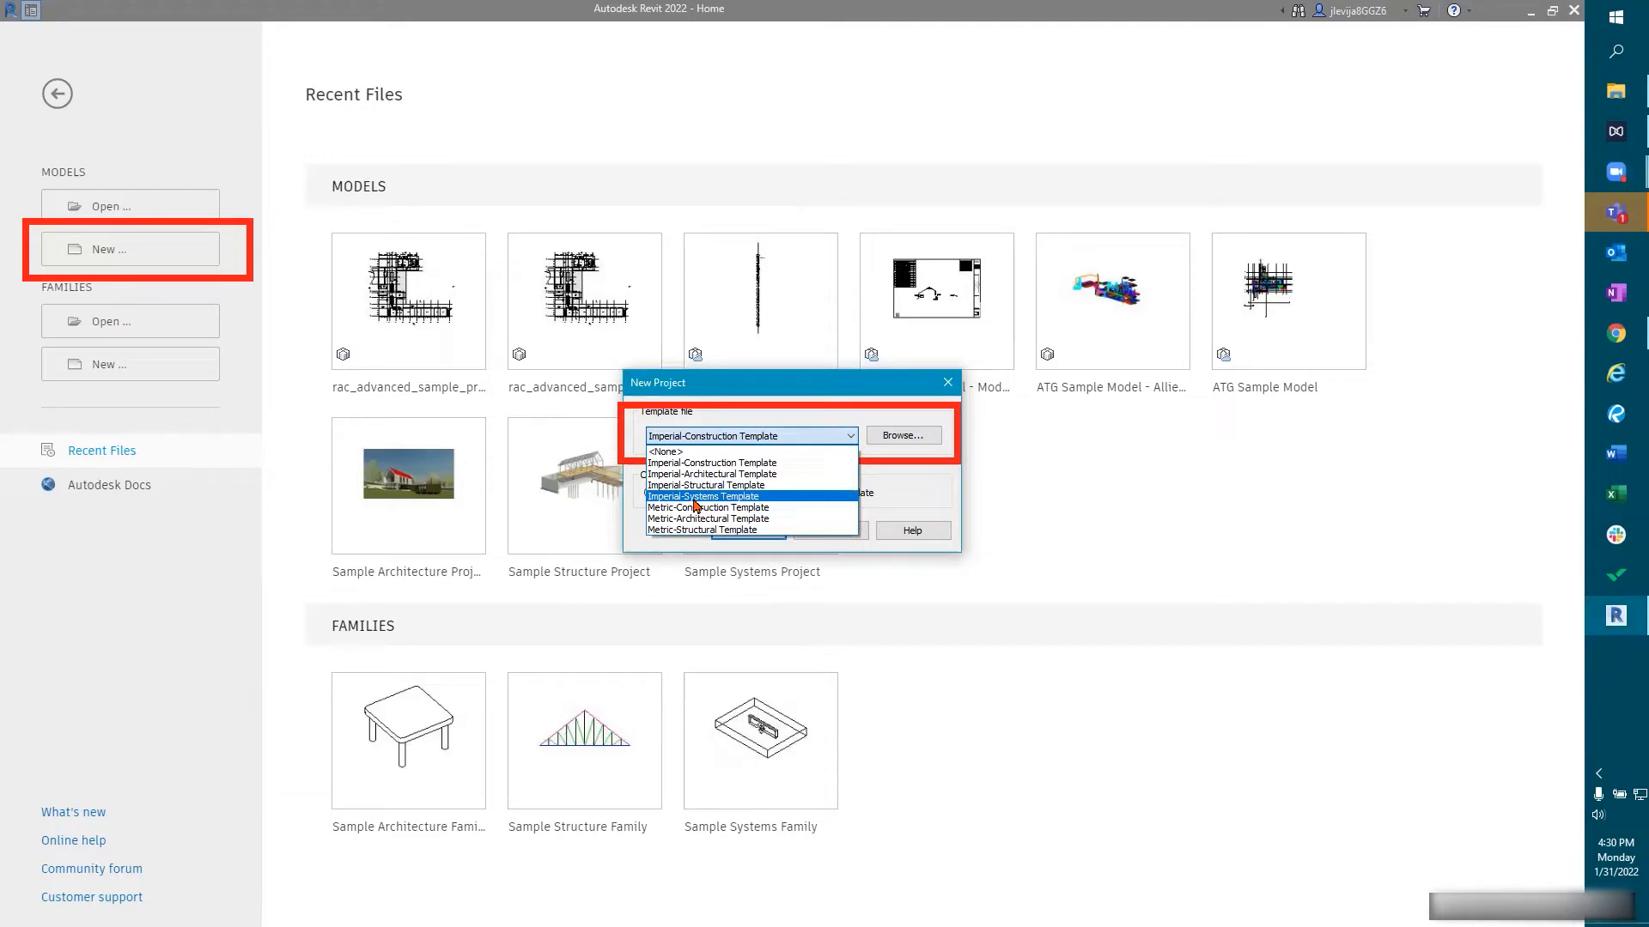
left_click(703, 496)
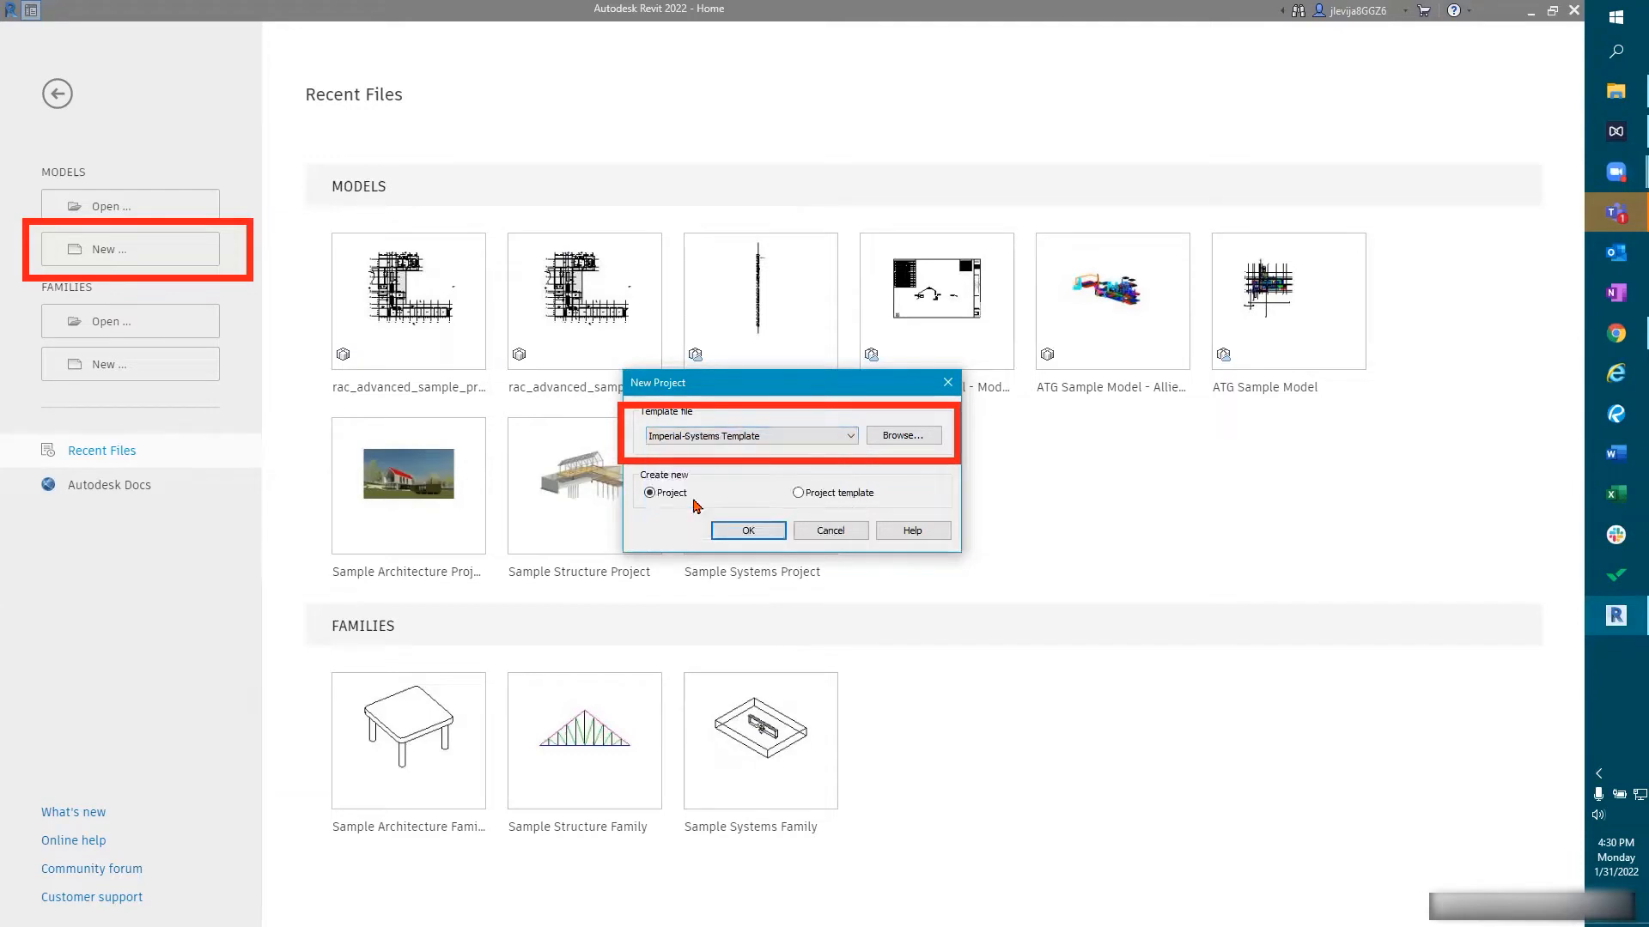
mouse_move(740, 496)
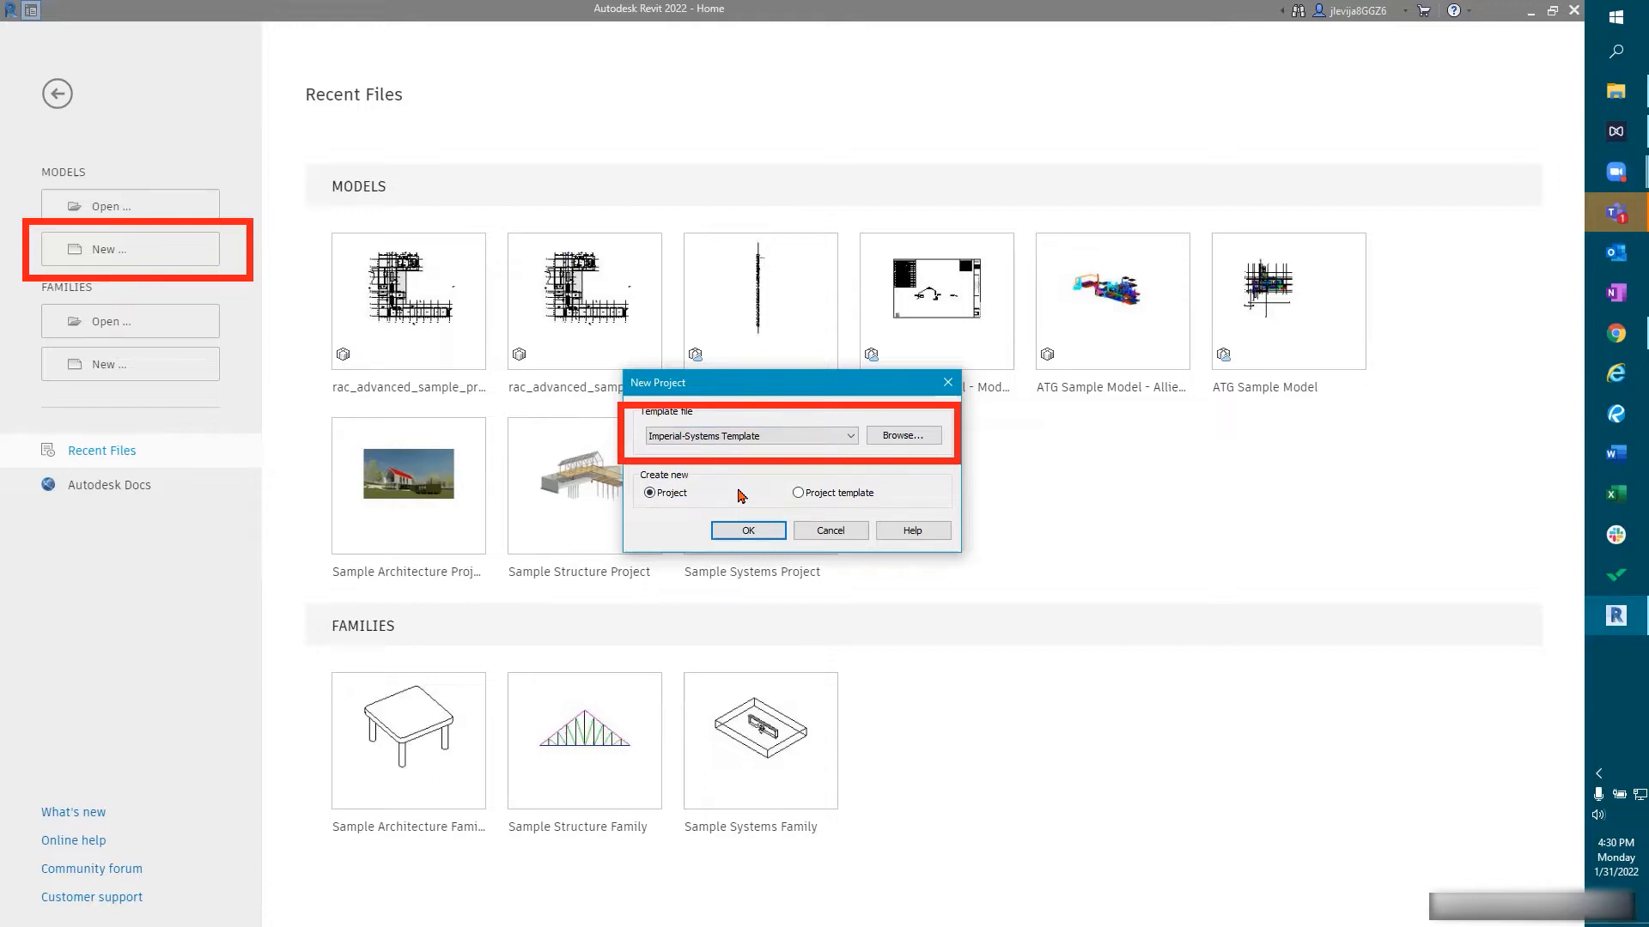
mouse_move(717, 460)
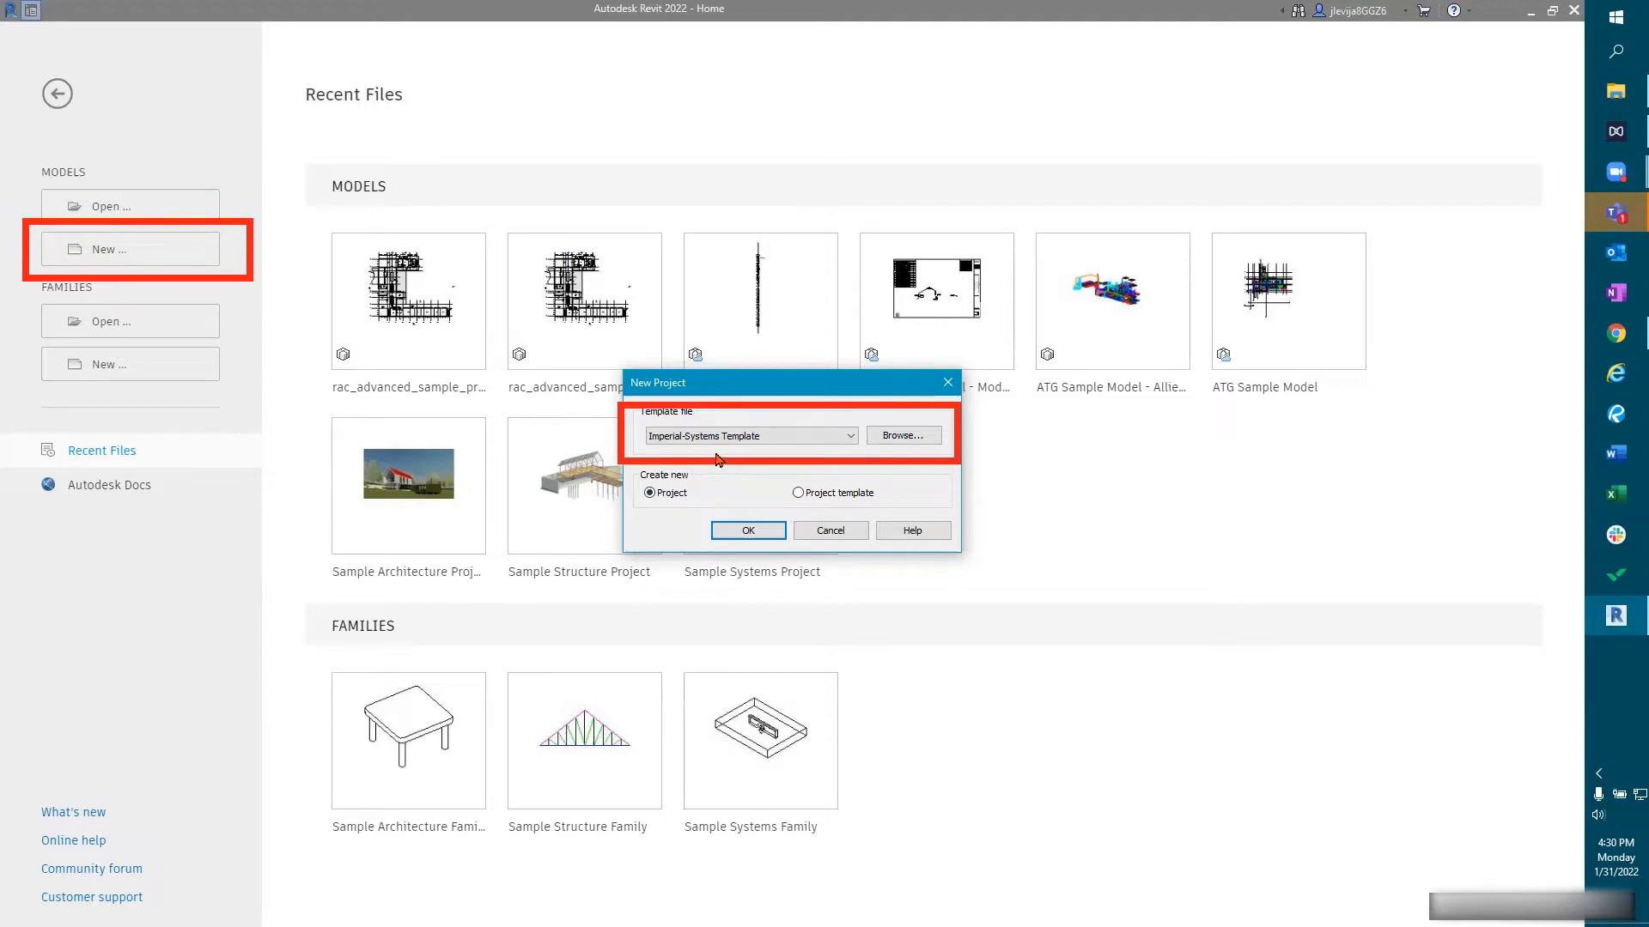
mouse_move(749, 468)
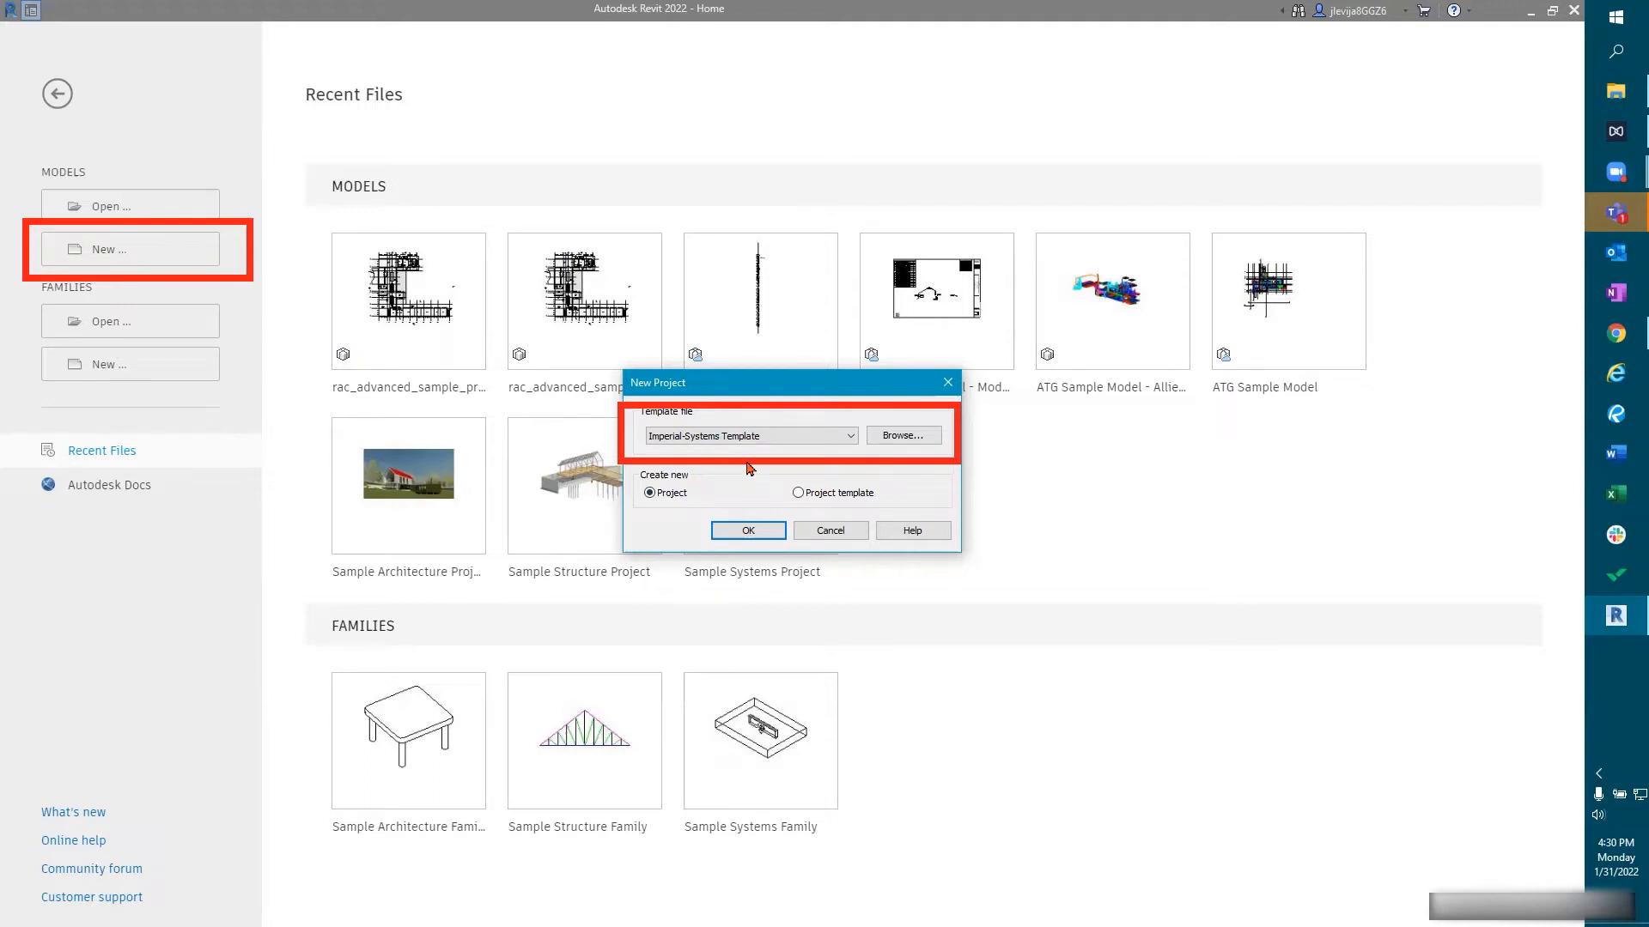
mouse_move(764, 471)
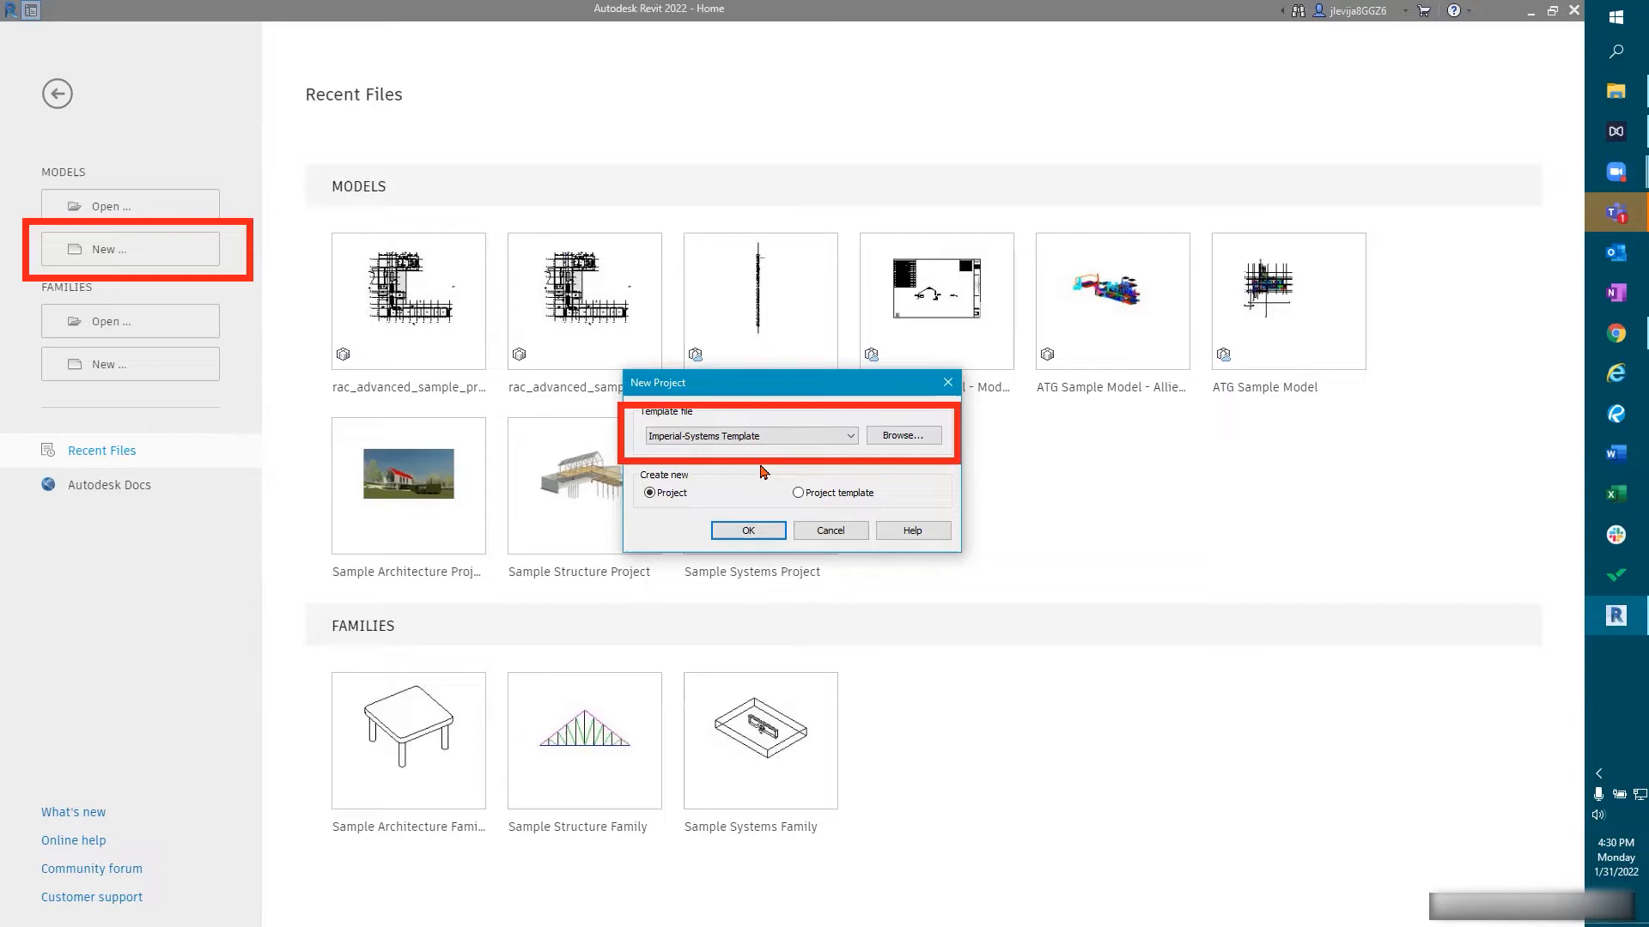
mouse_move(773, 474)
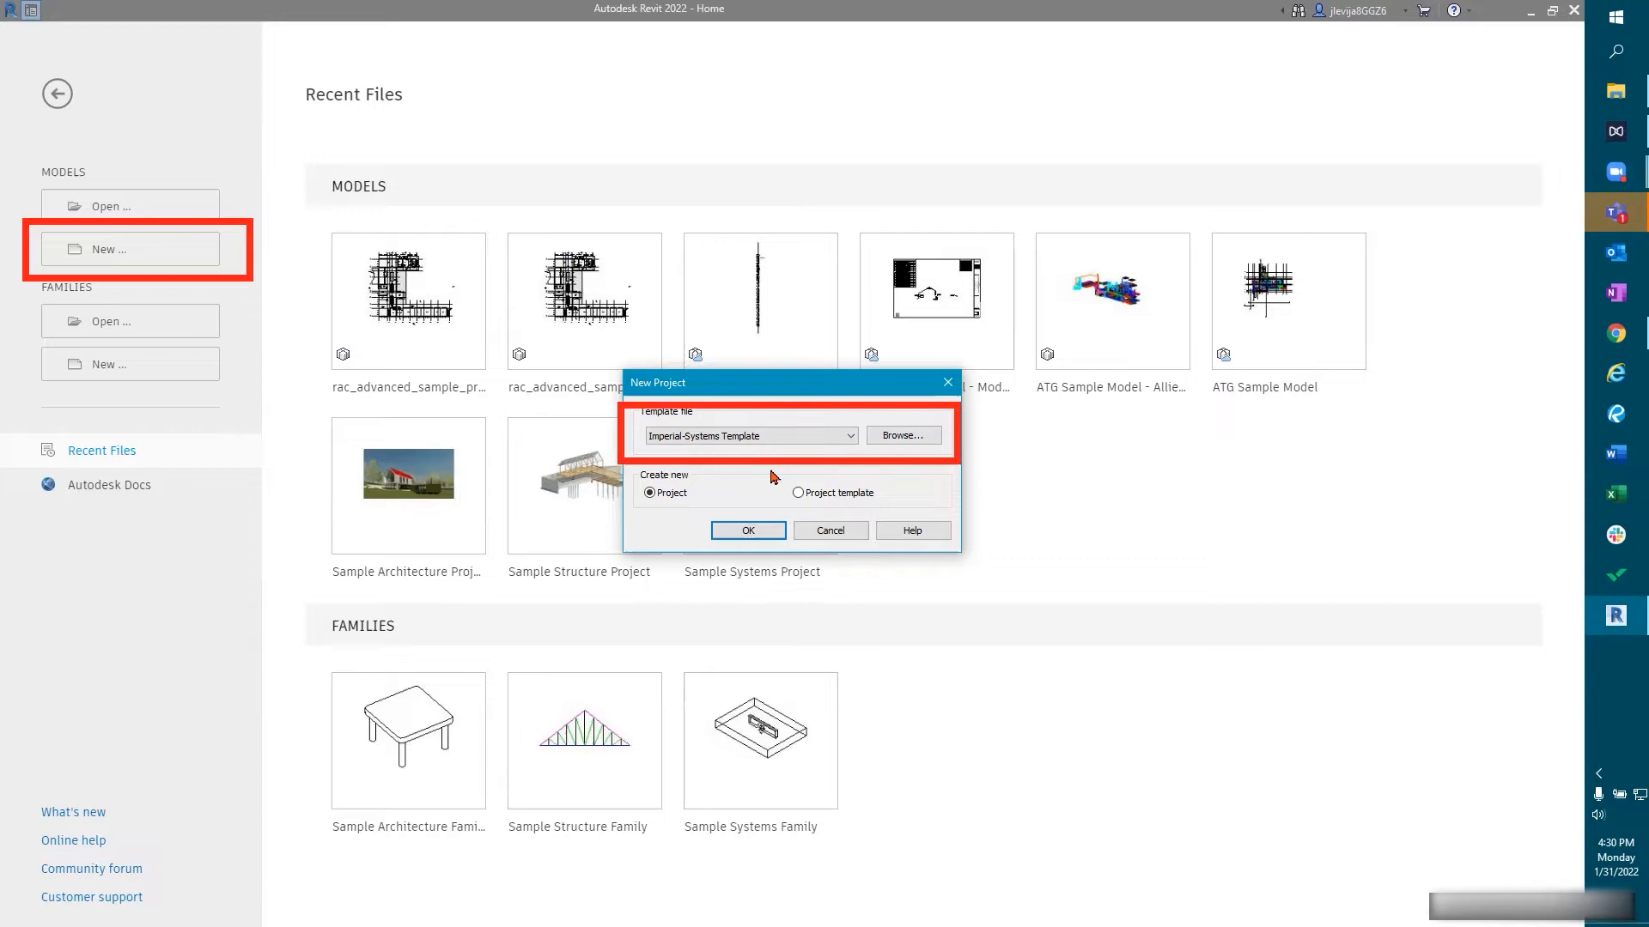
mouse_move(790, 475)
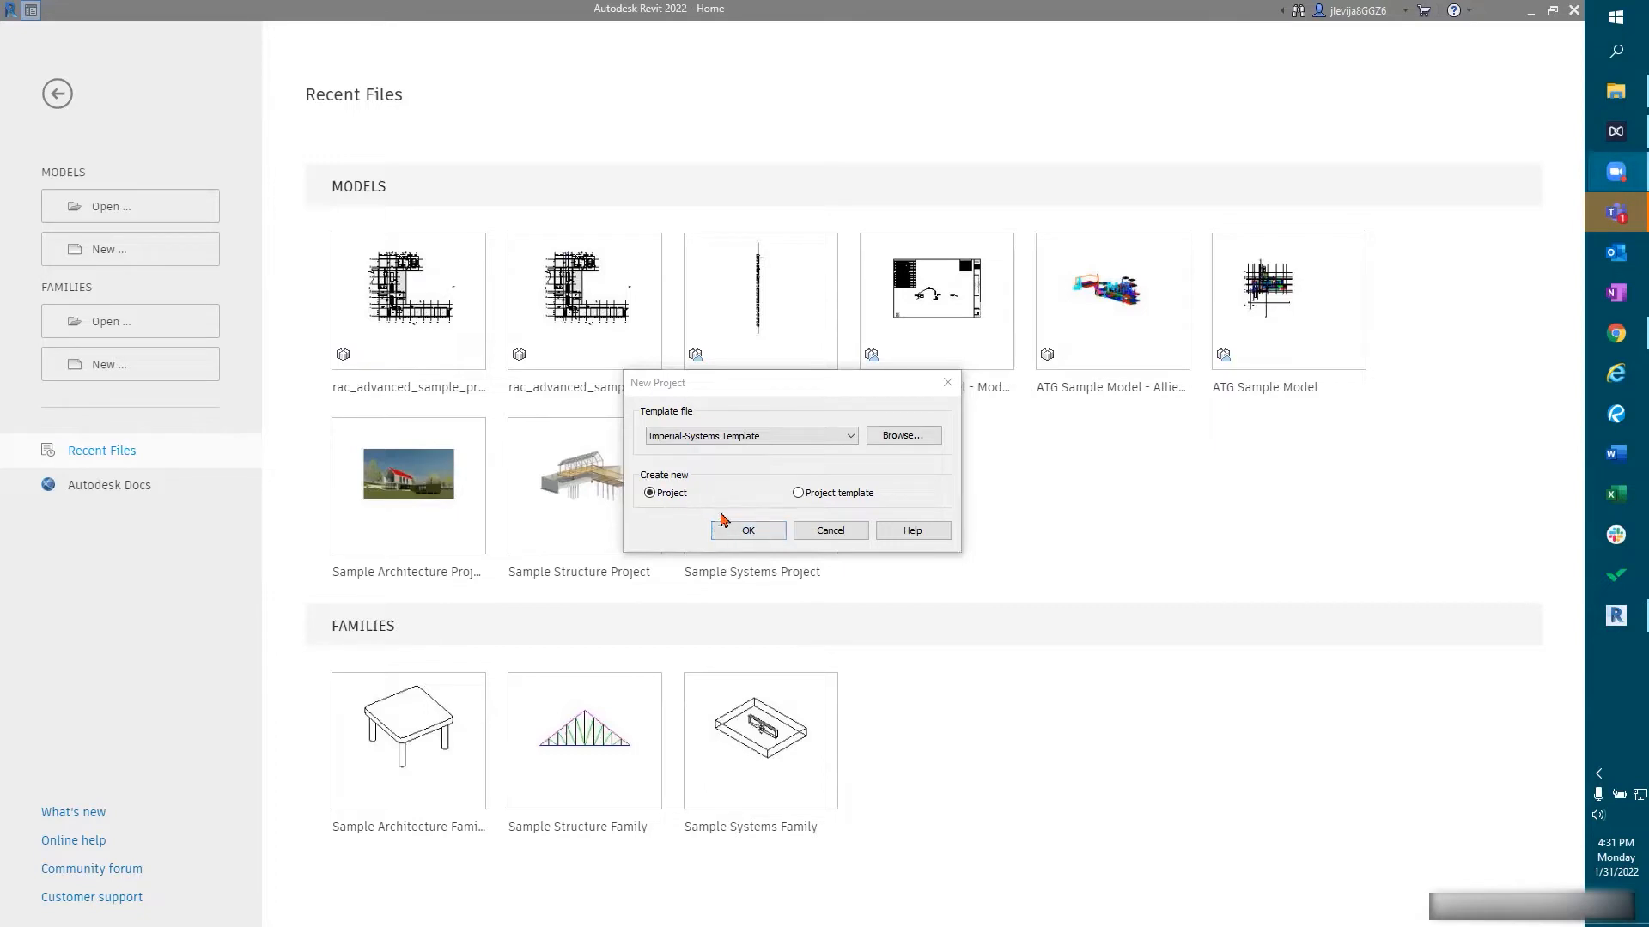
mouse_move(748, 530)
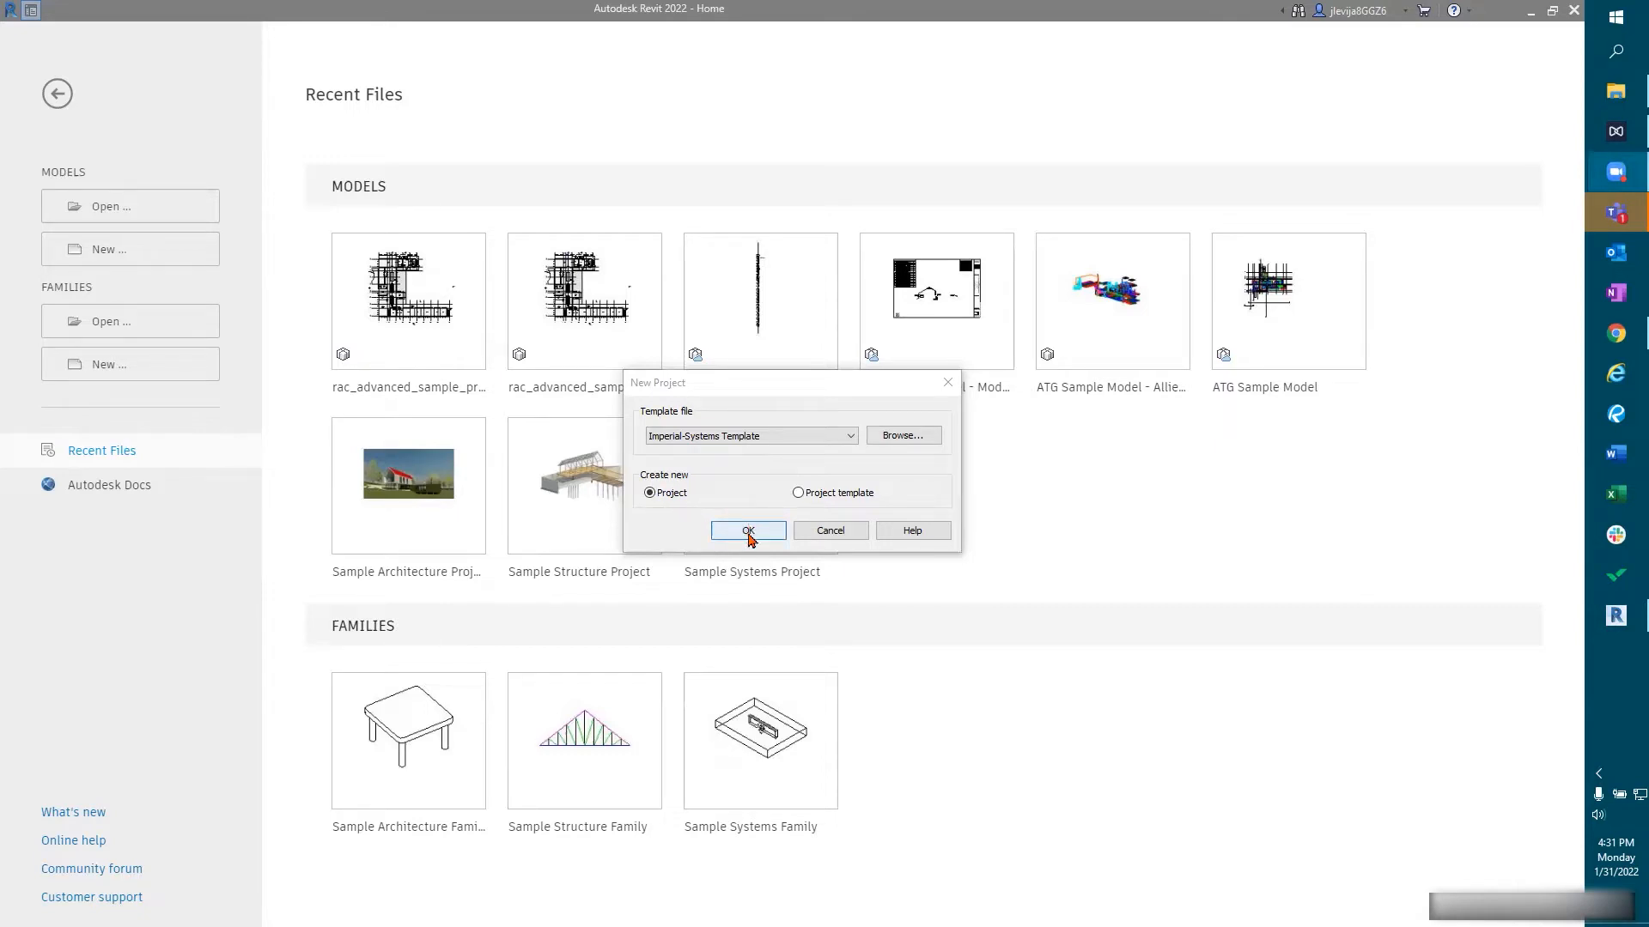
Step: Create Project1 from the Imperial-Systems template
left_click(748, 530)
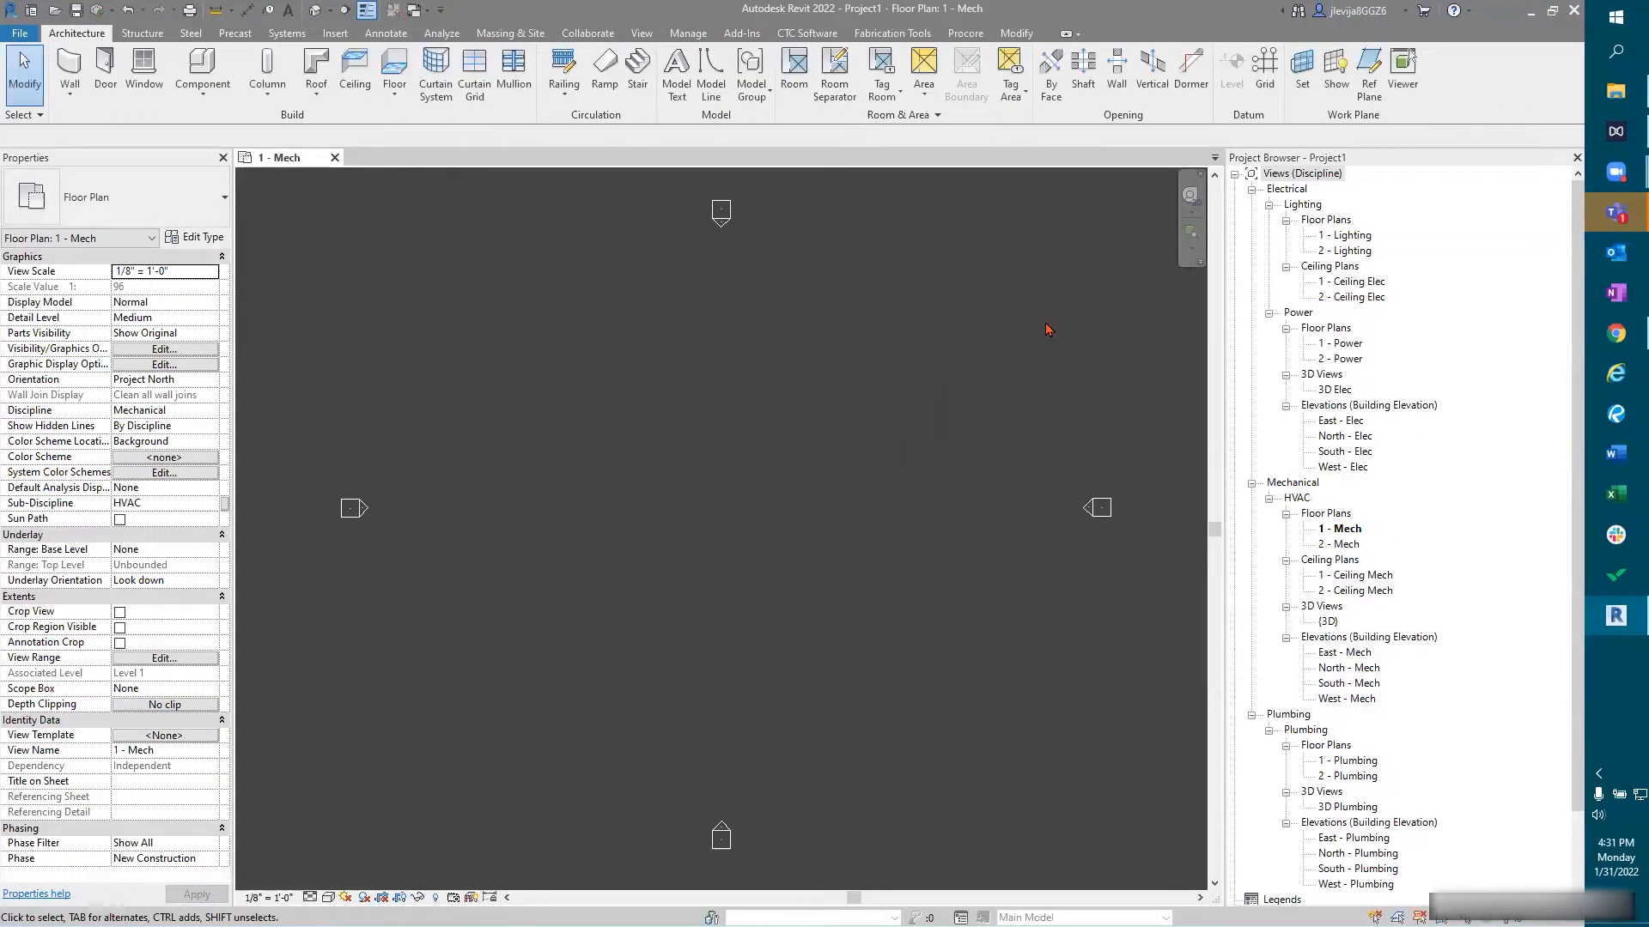
mouse_move(1077, 374)
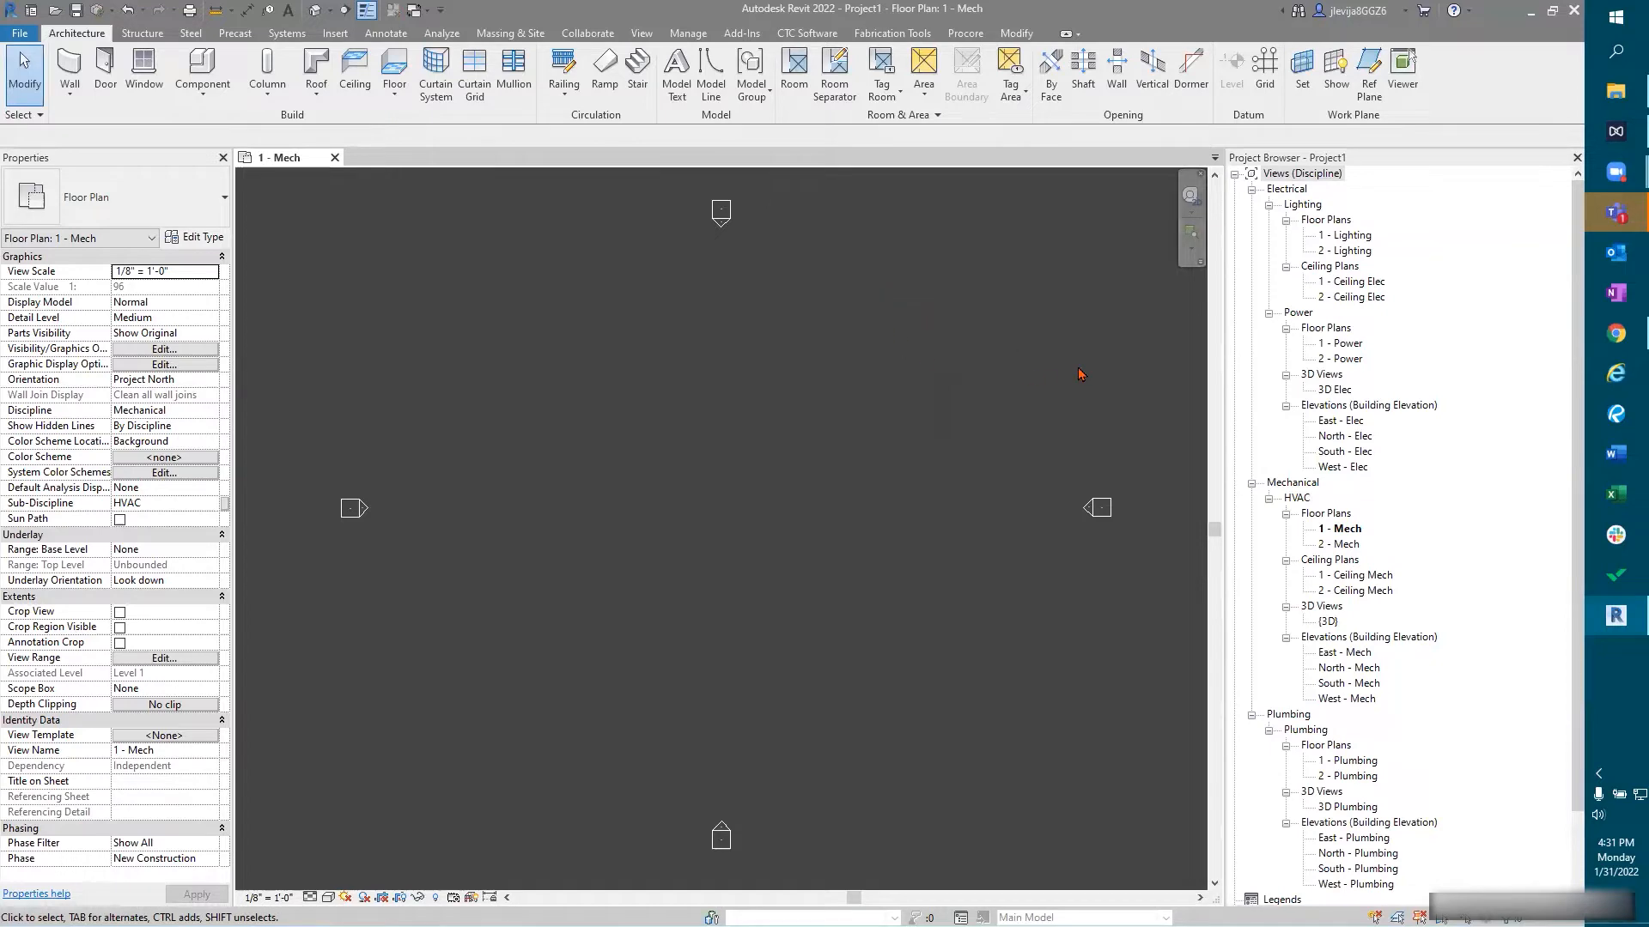
mouse_move(900, 365)
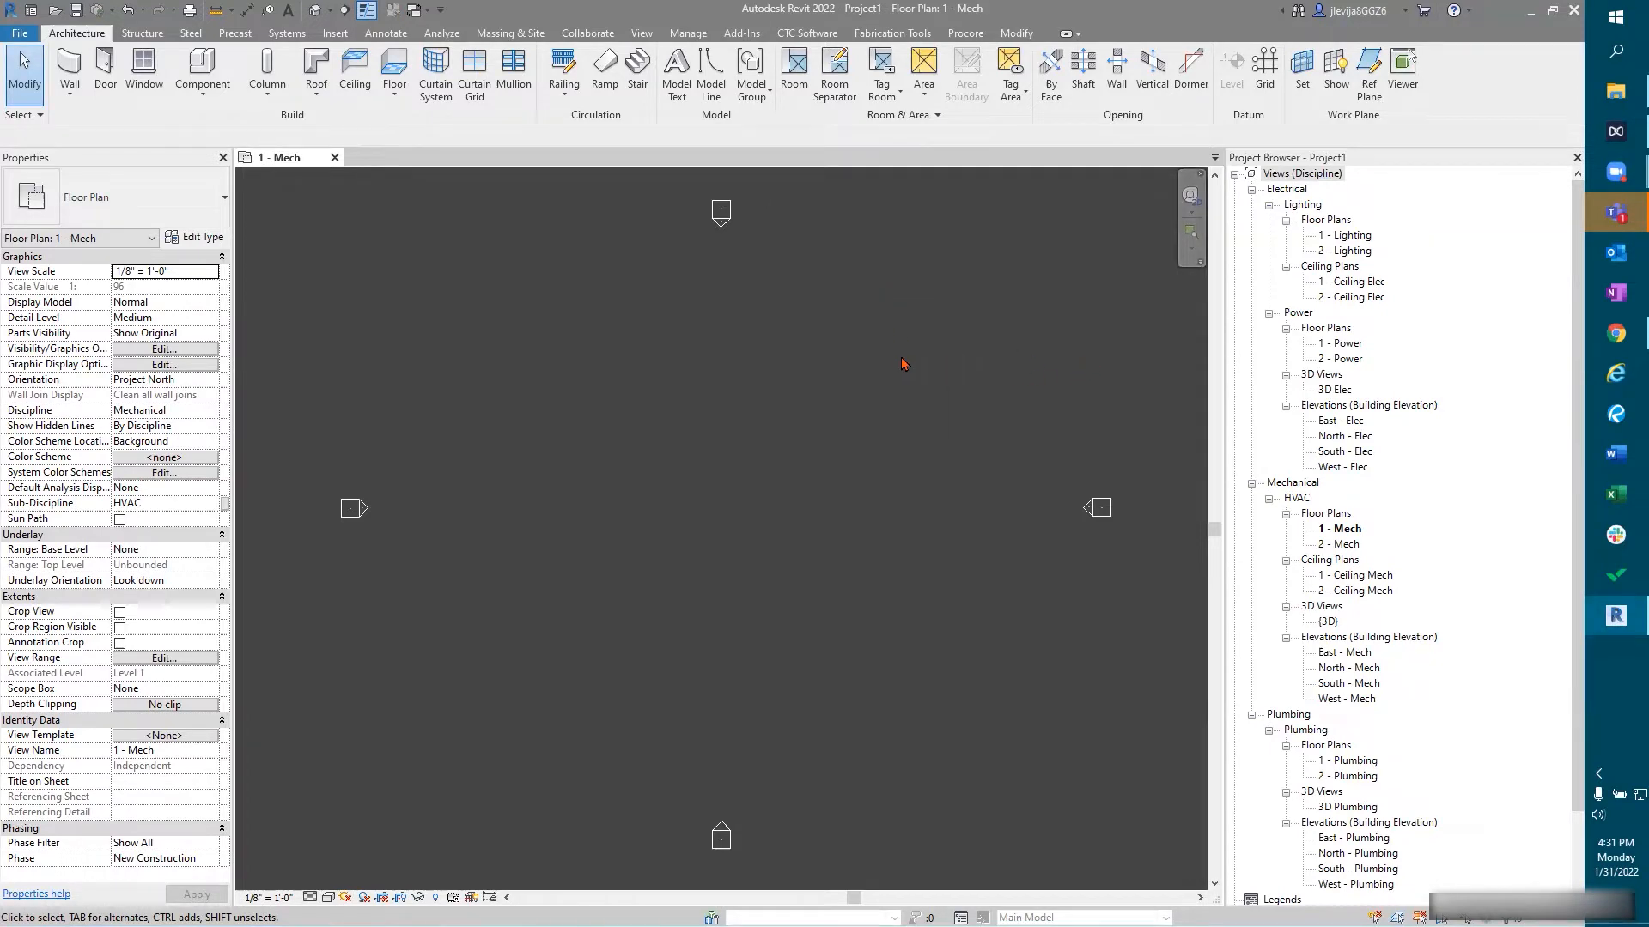
mouse_move(1398, 201)
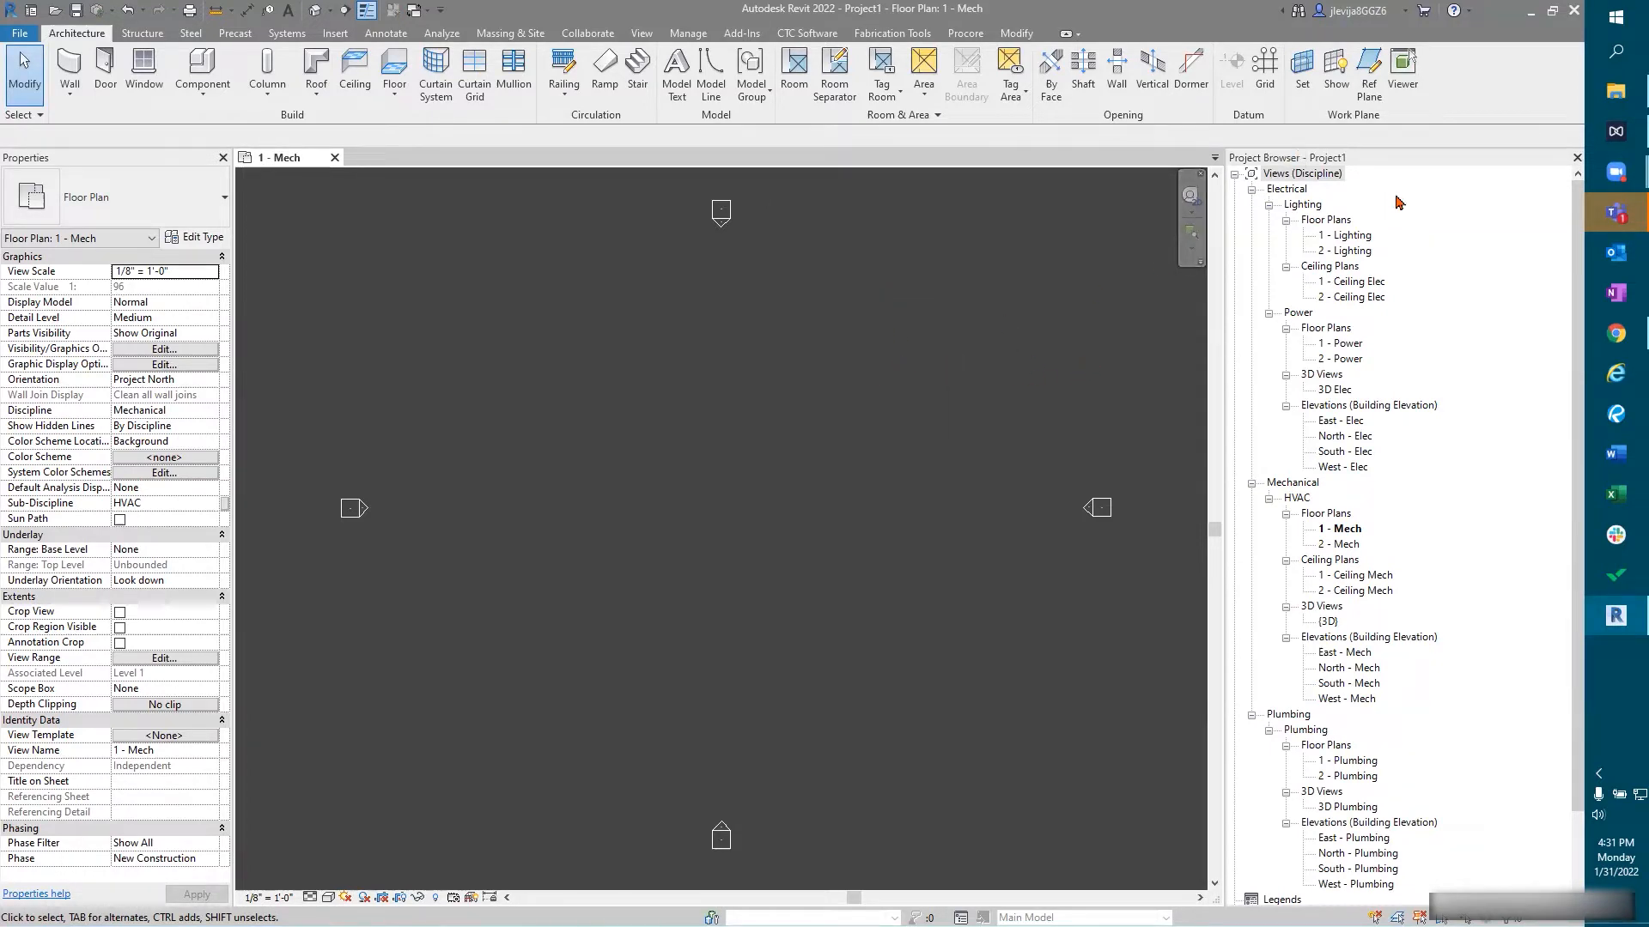
mouse_move(1488, 586)
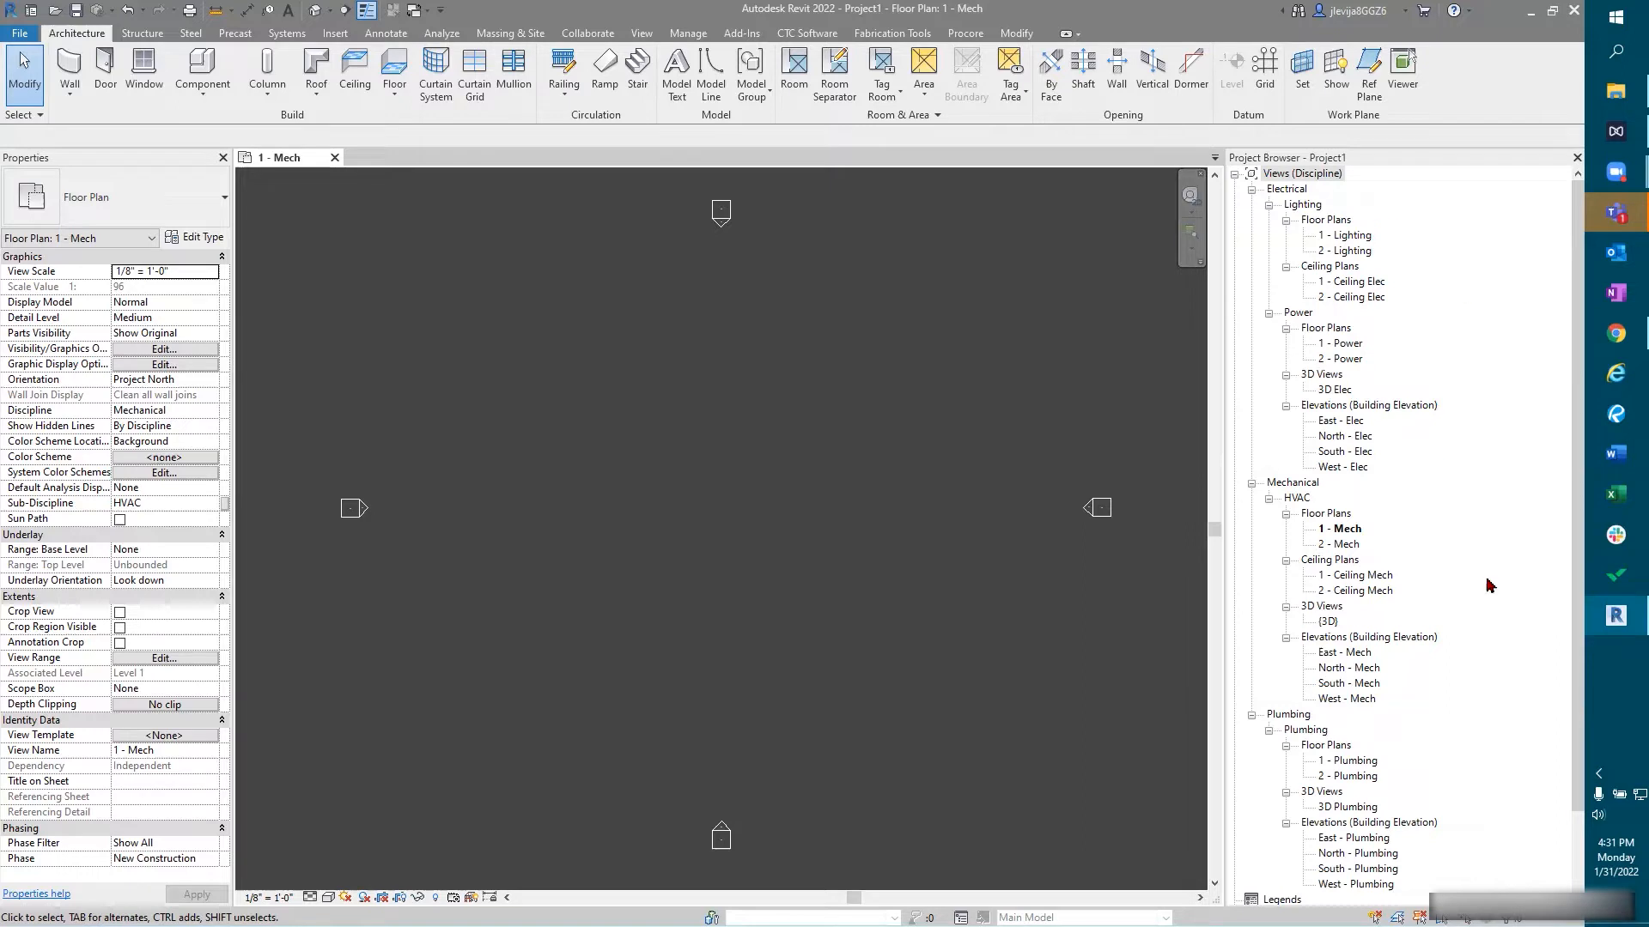
mouse_move(1503, 723)
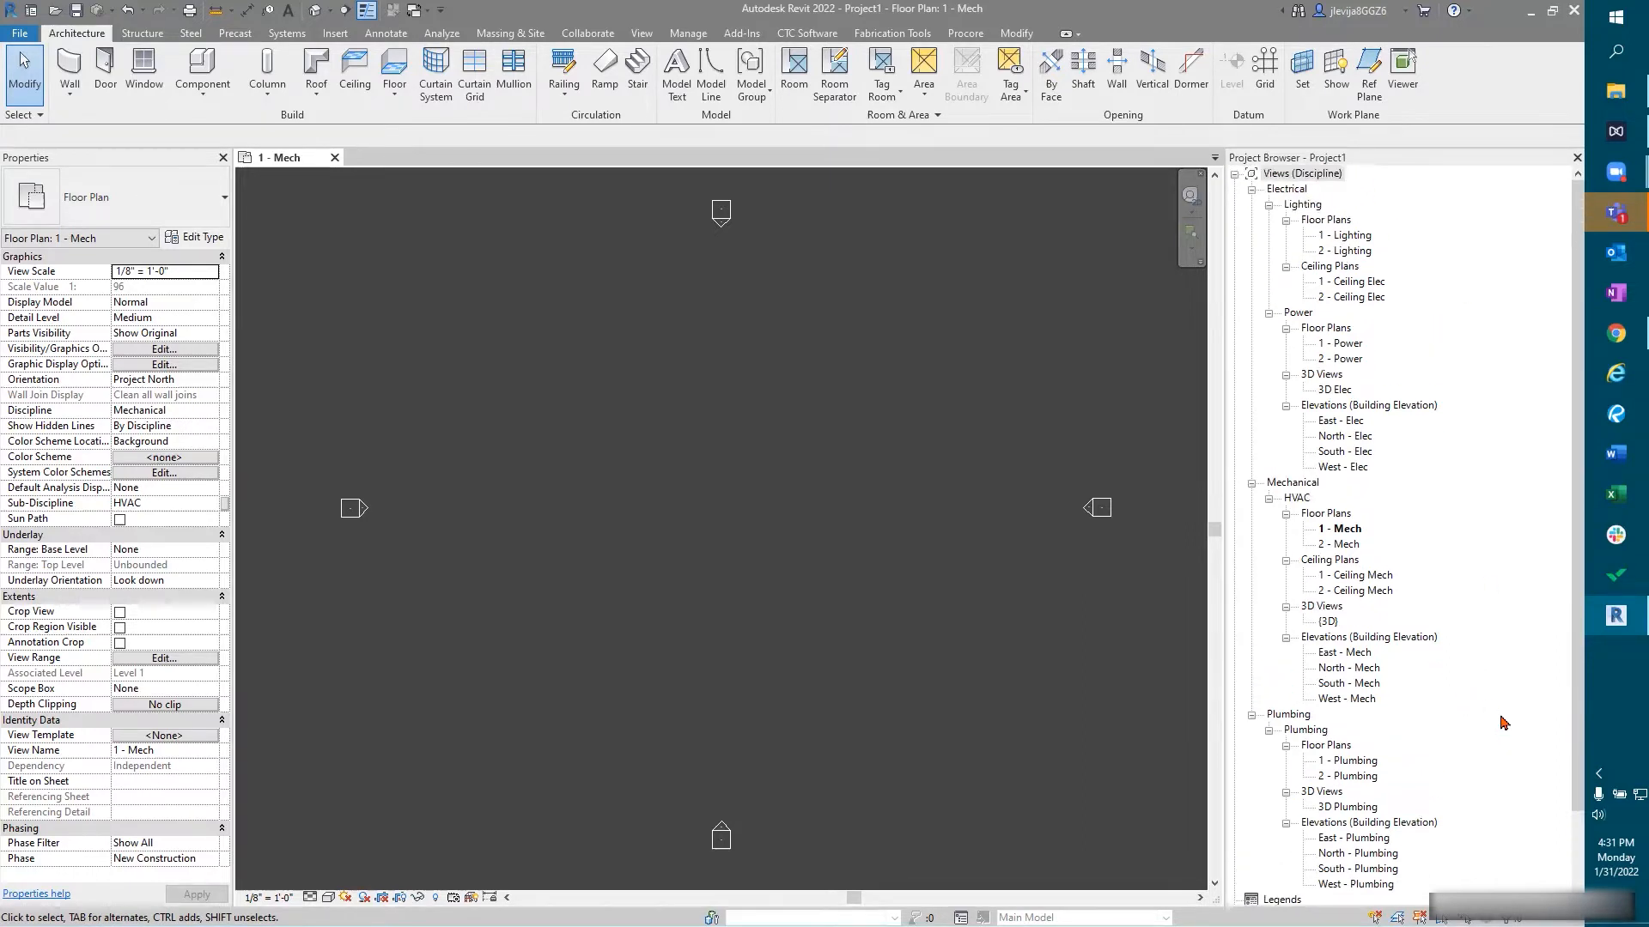
mouse_move(714, 450)
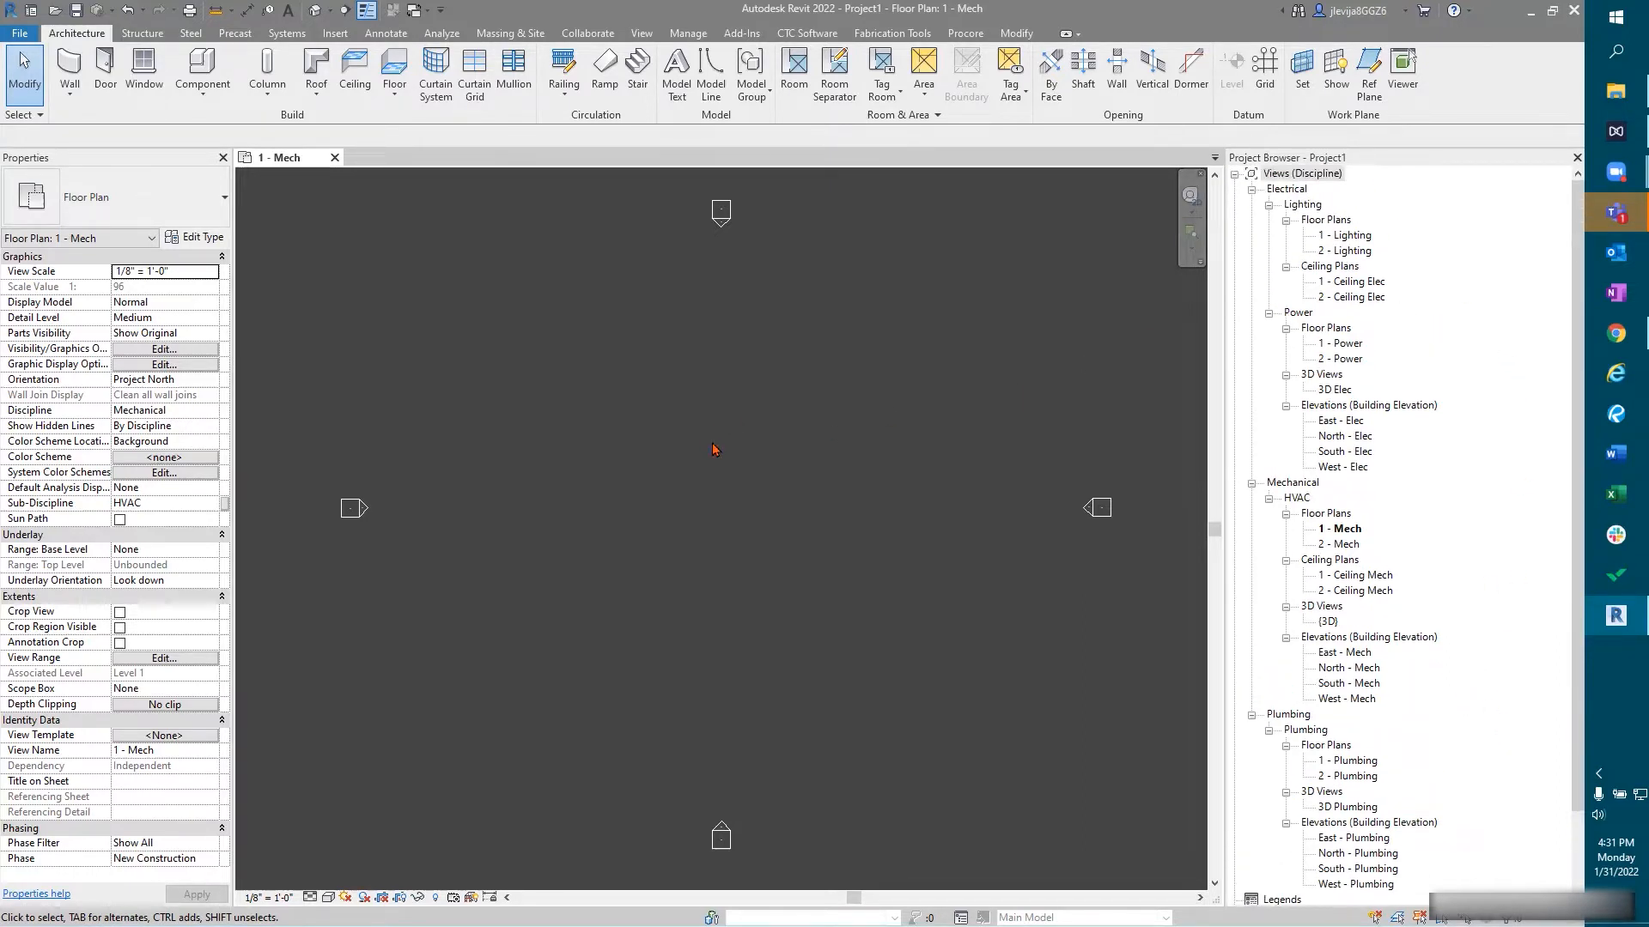
mouse_move(699, 450)
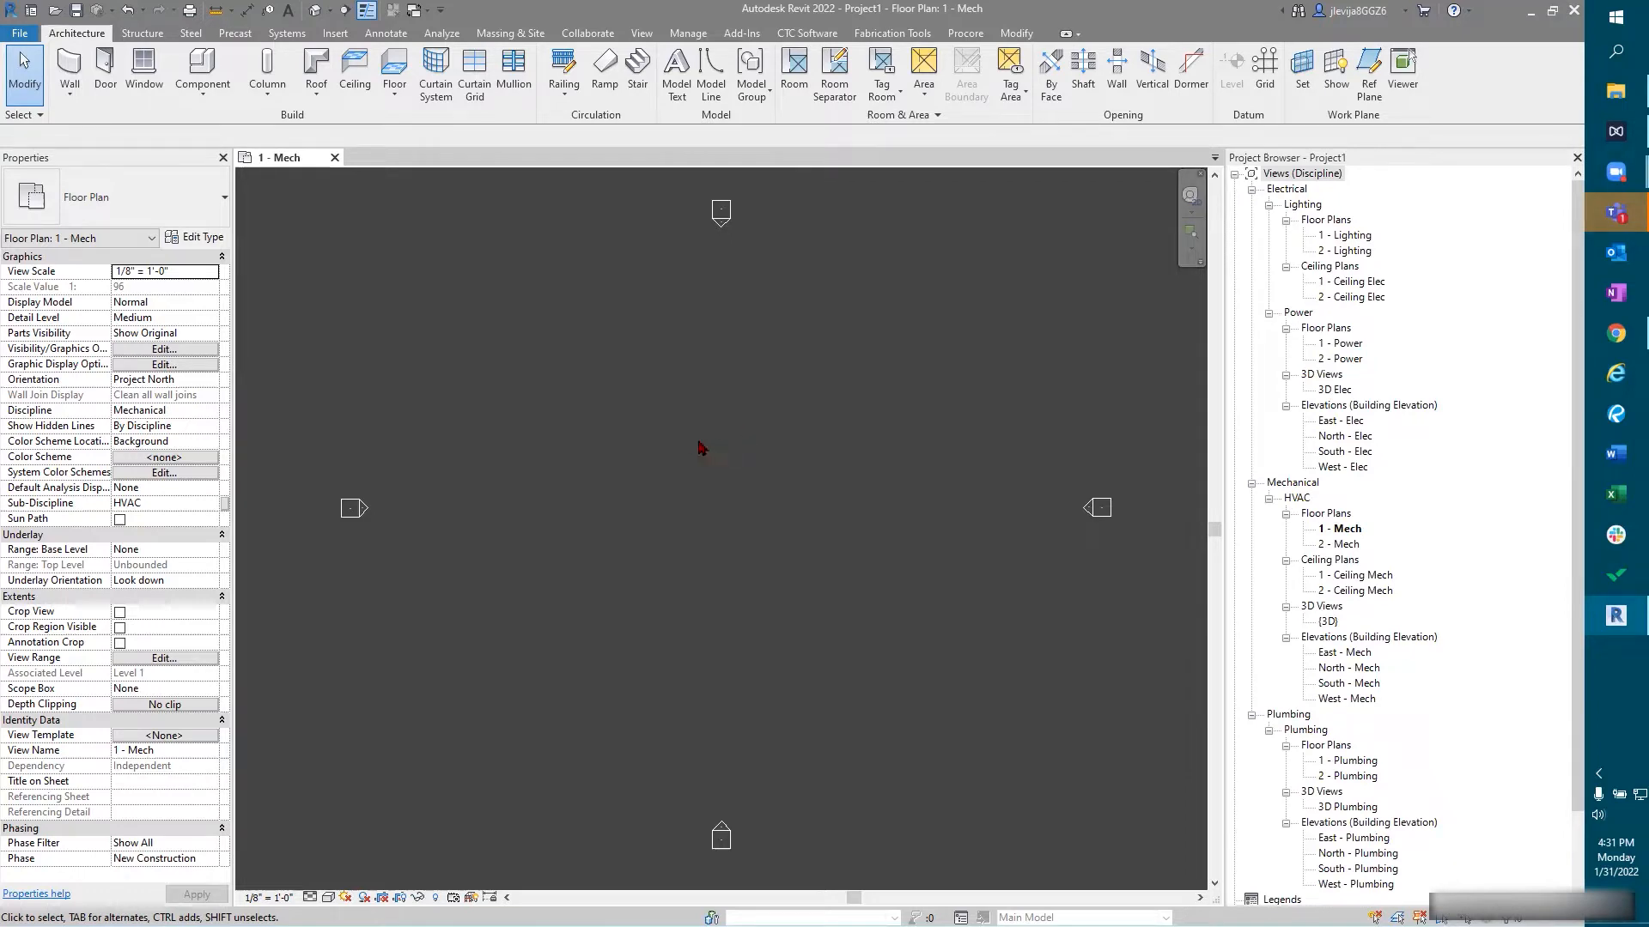
mouse_move(679, 424)
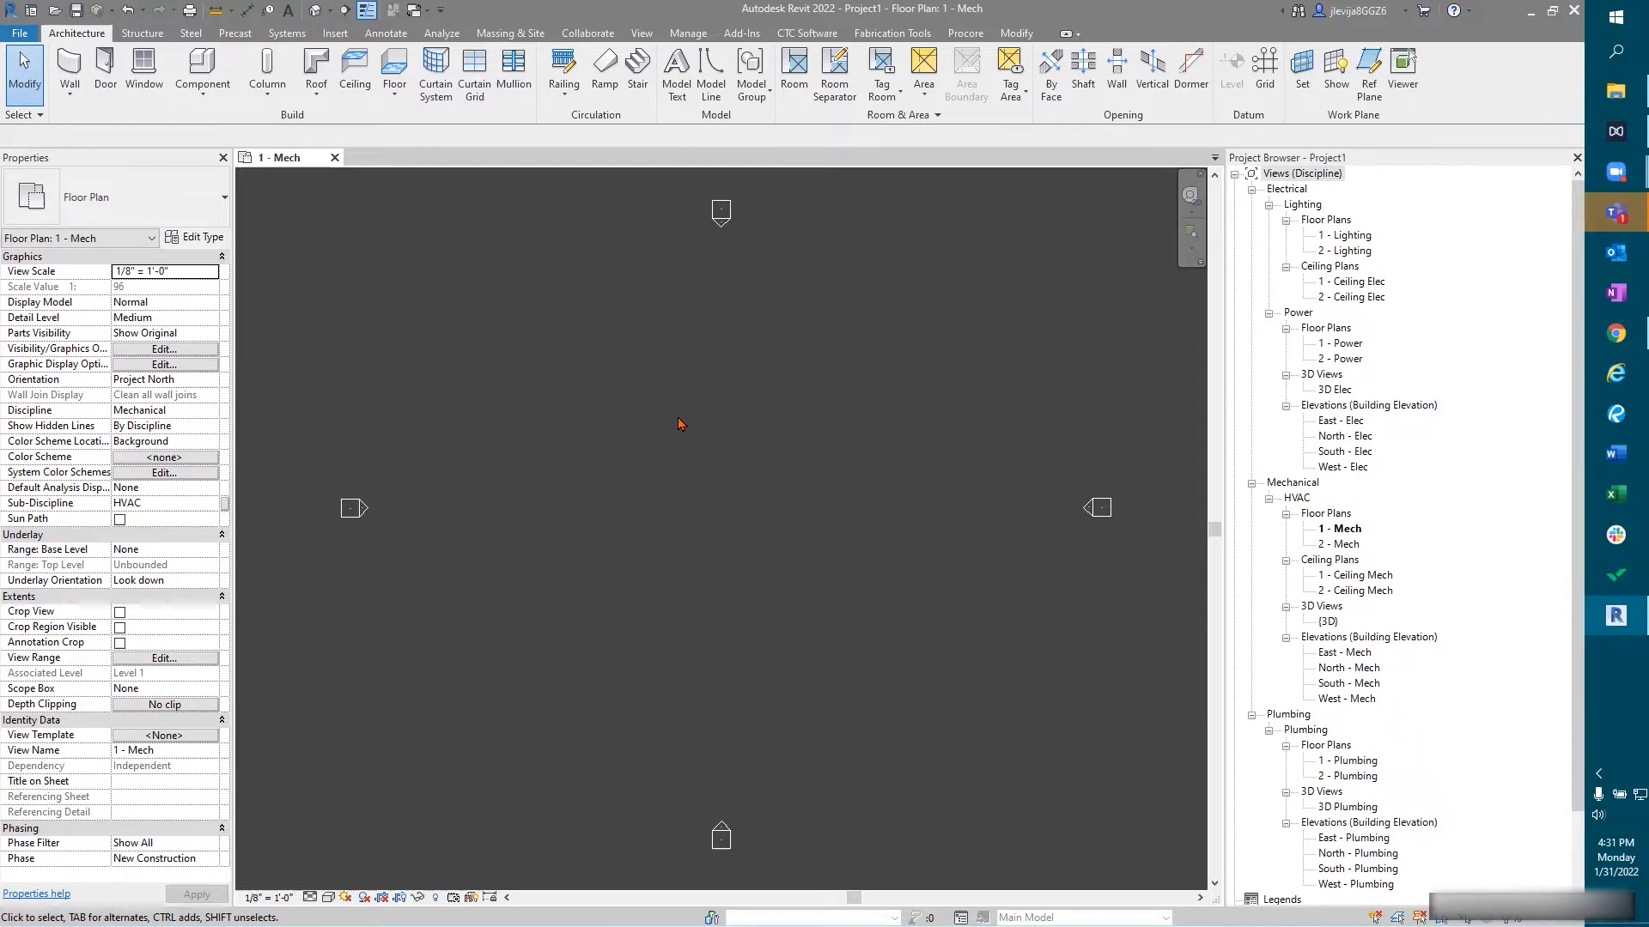
mouse_move(678, 420)
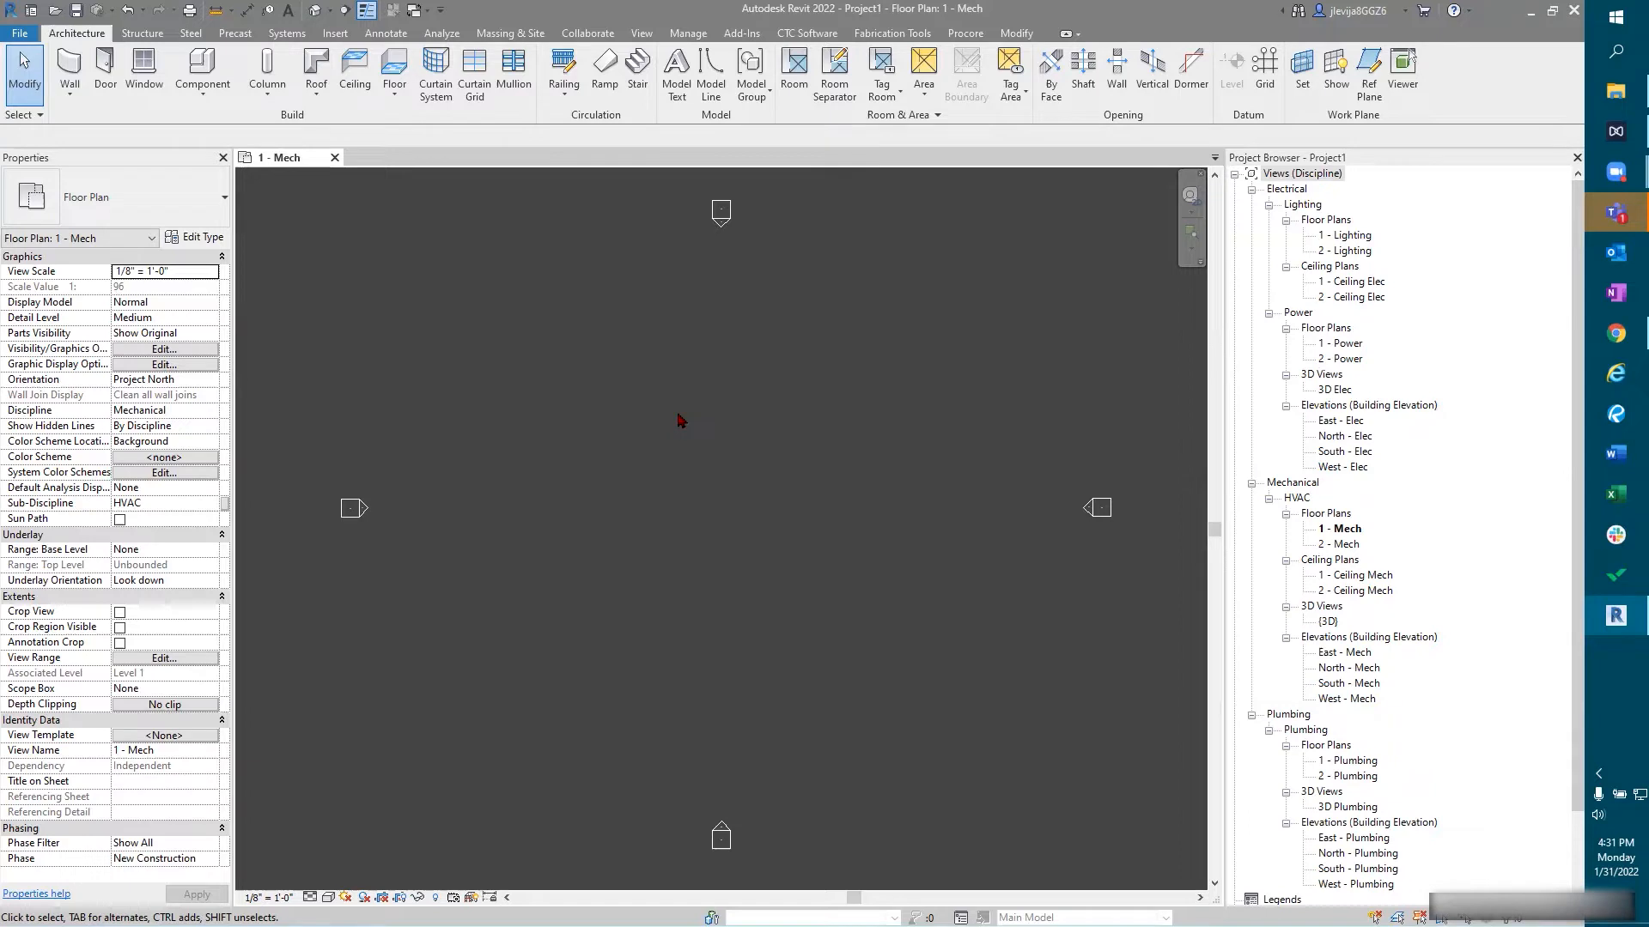
mouse_move(673, 421)
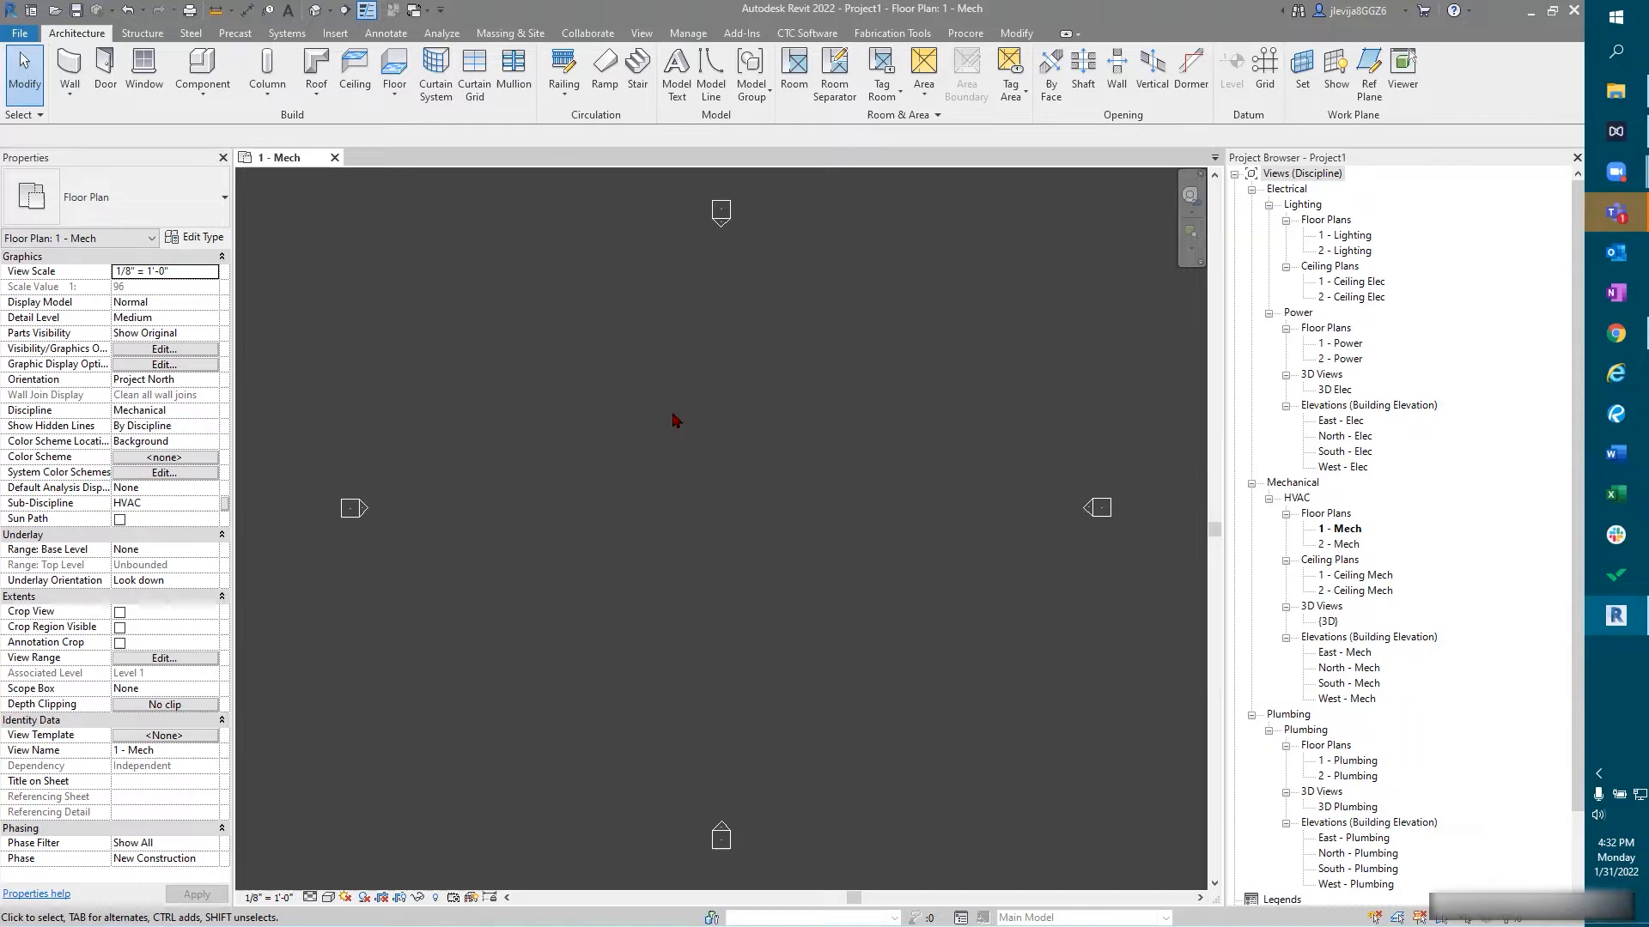
mouse_move(638, 376)
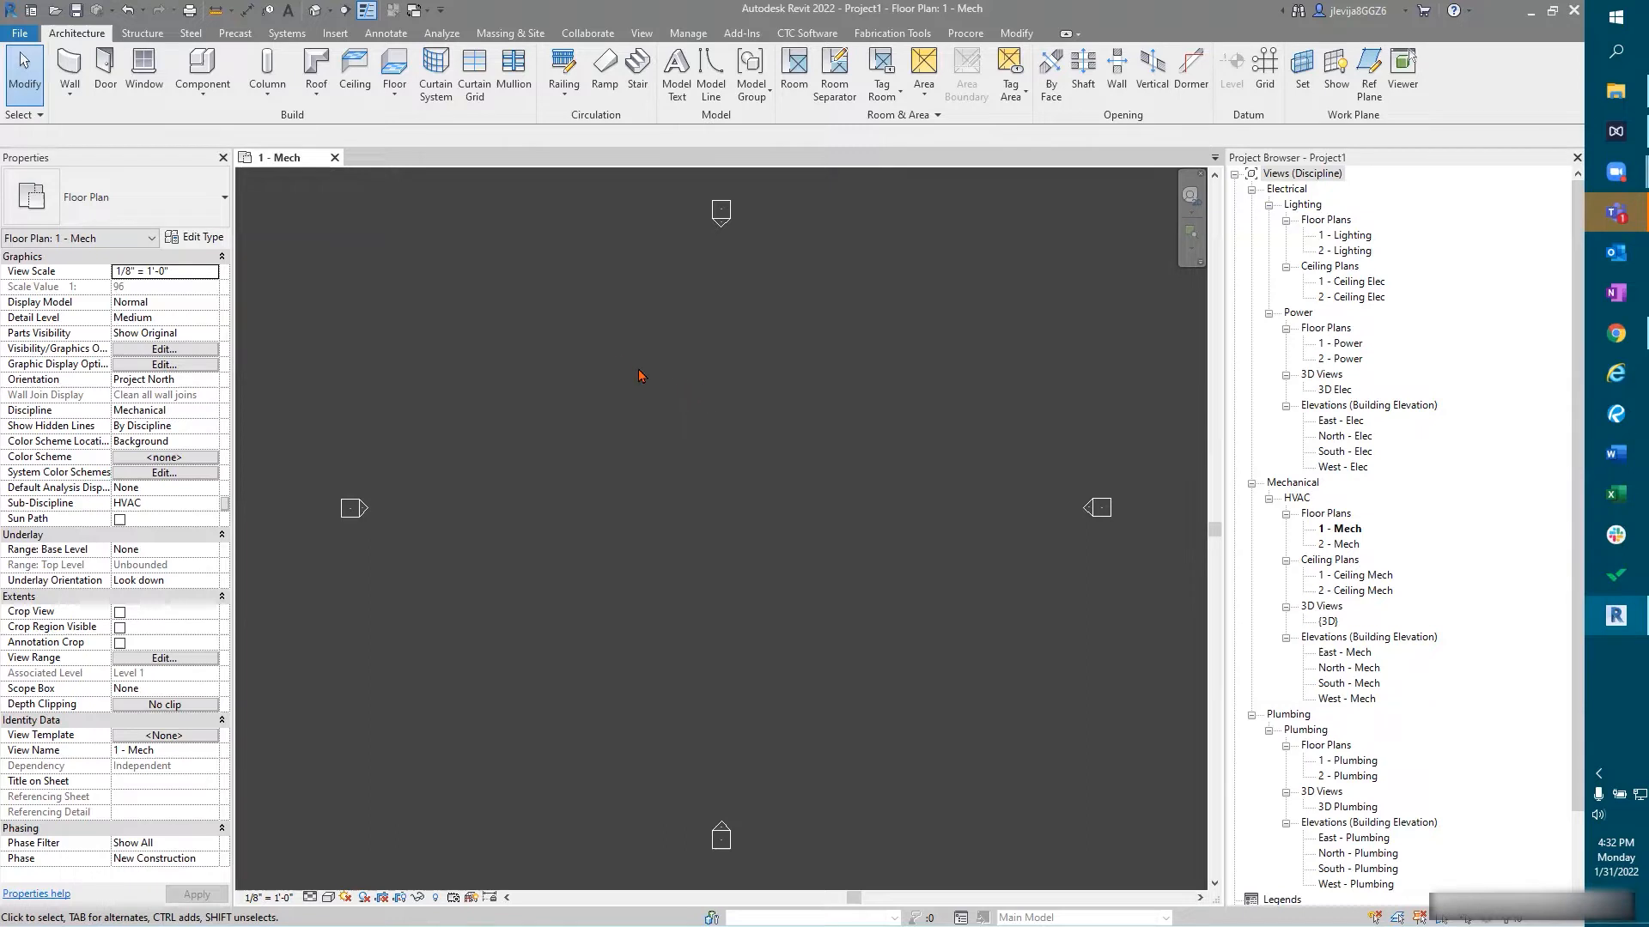
mouse_move(642, 375)
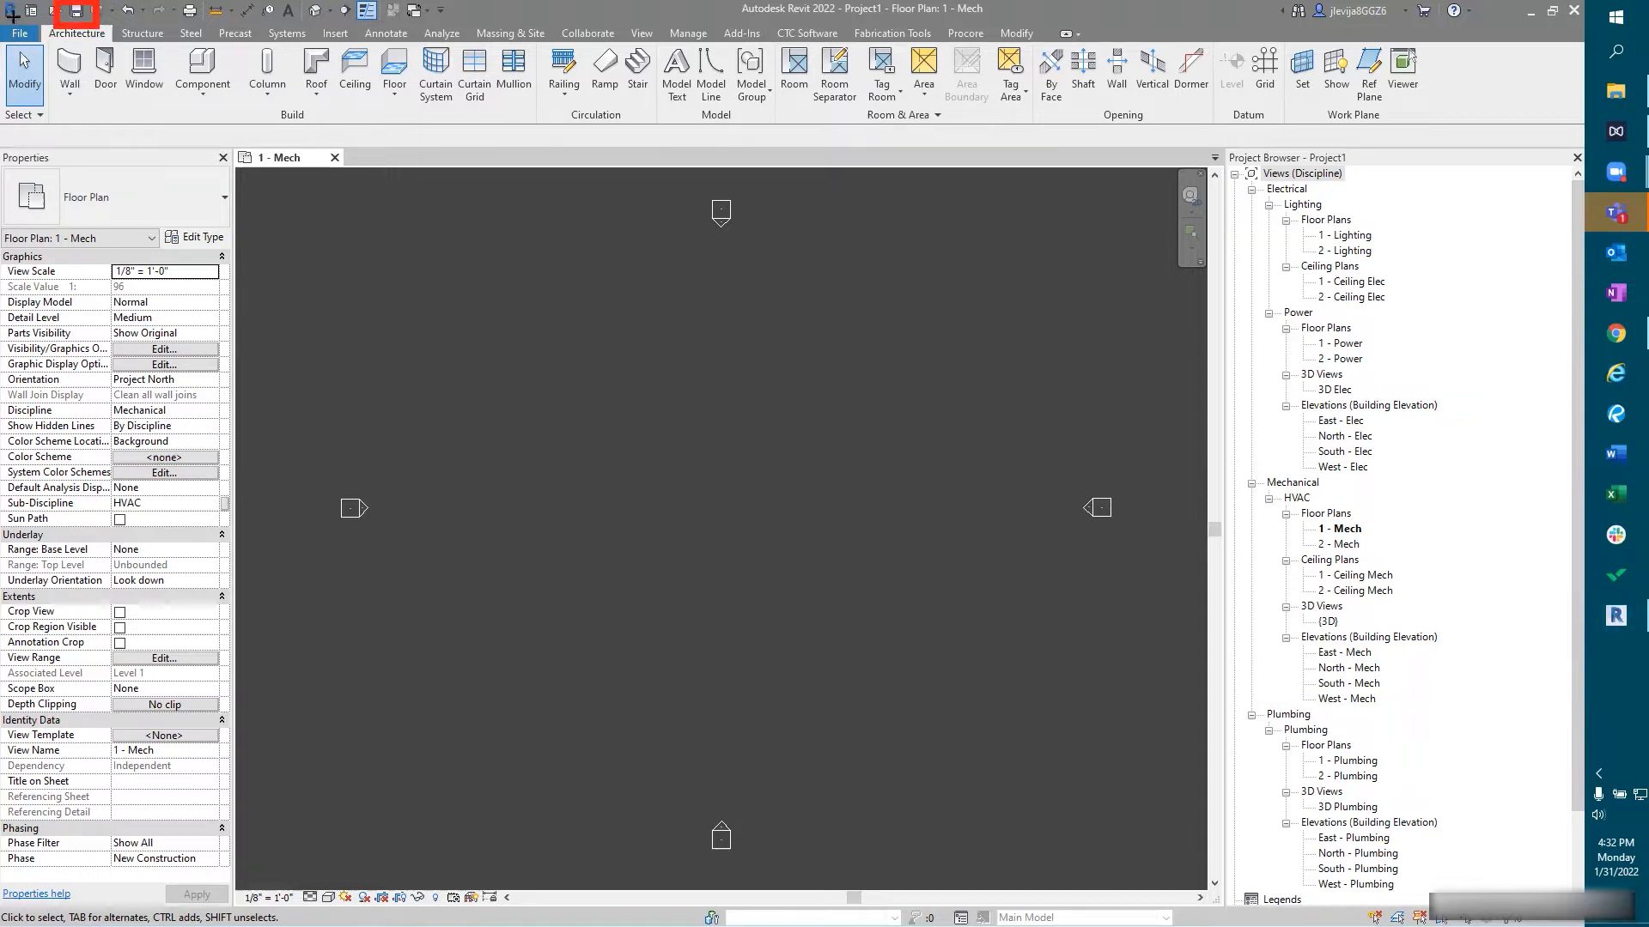
mouse_move(20, 33)
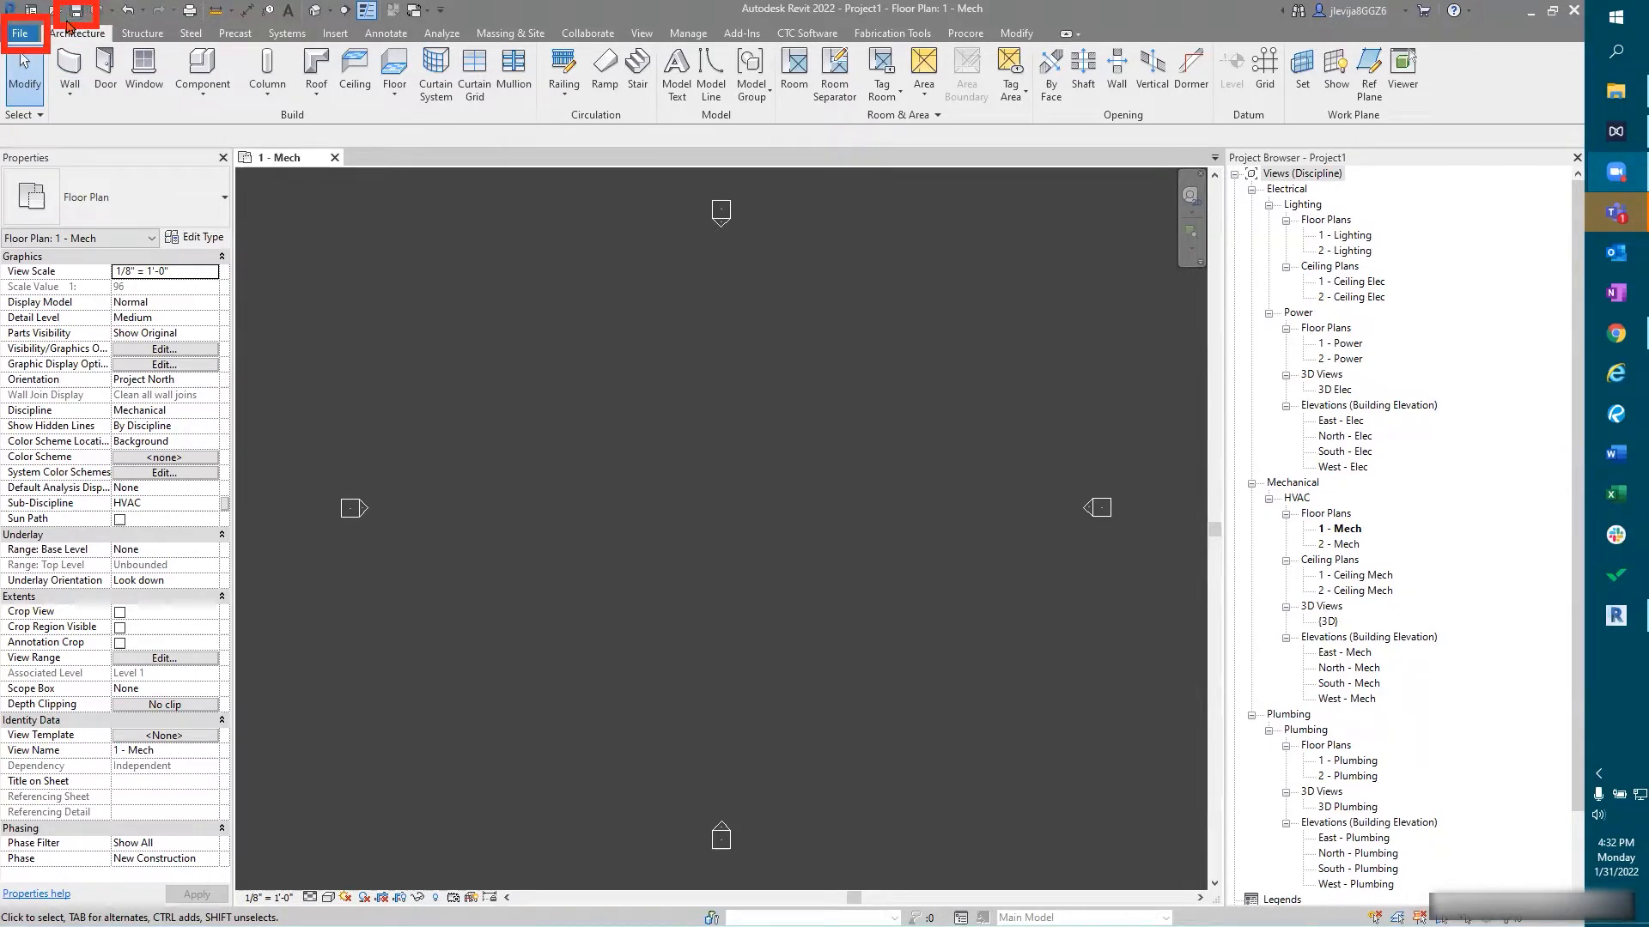
Step: Bring up the File menu's save options for unsaved Project1
left_click(19, 33)
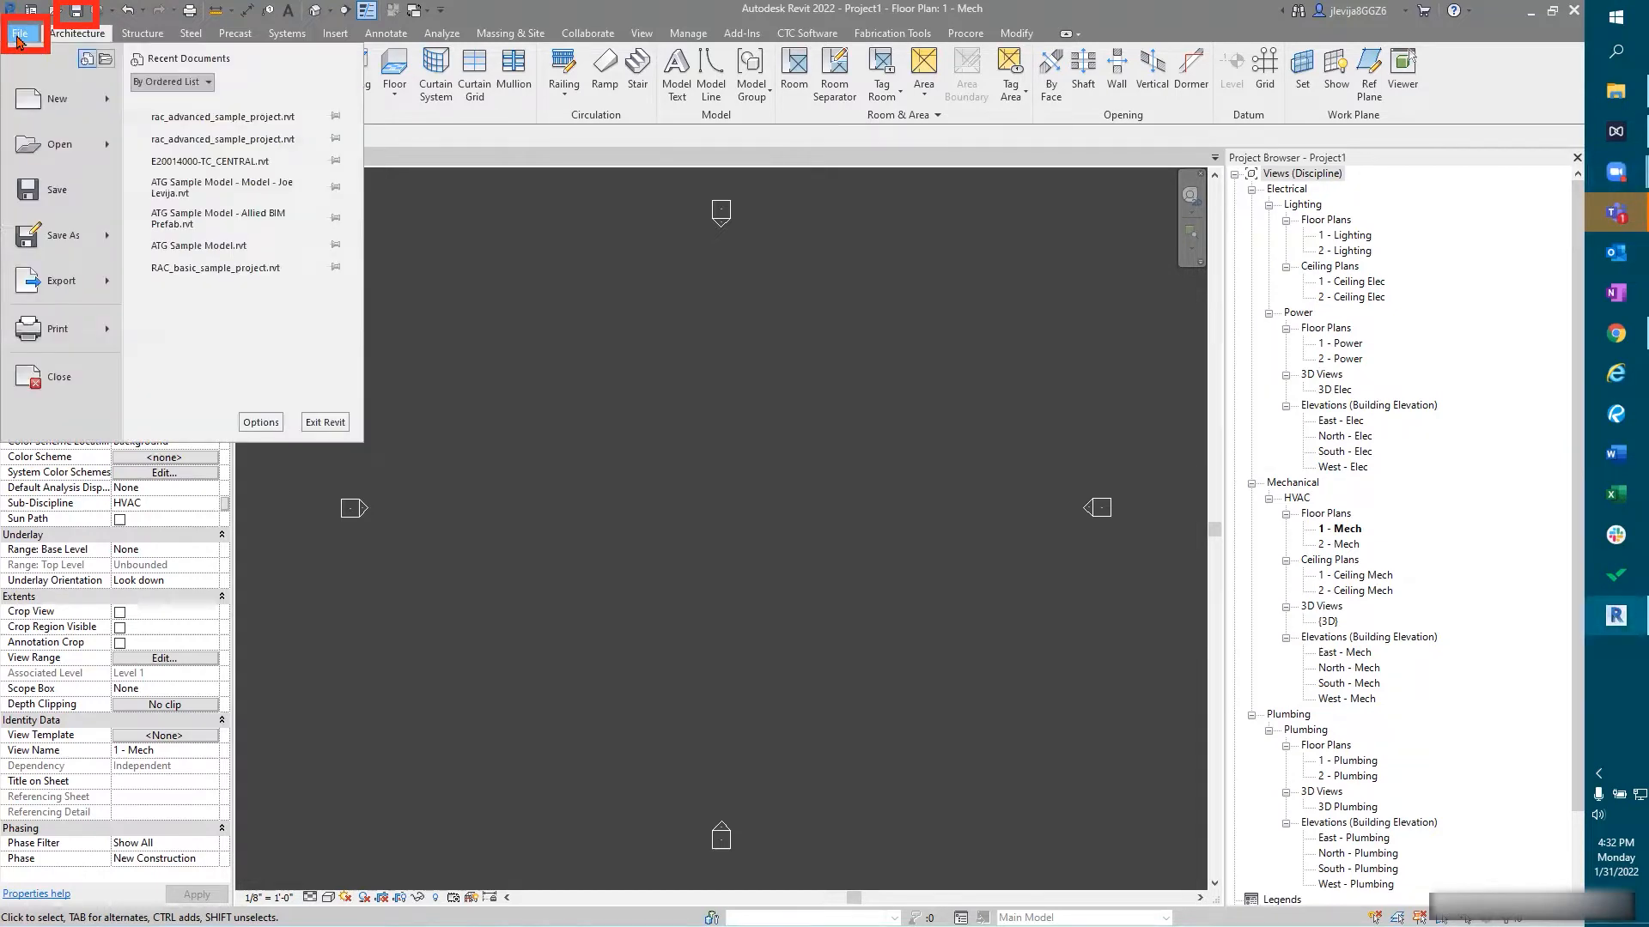
mouse_move(63, 235)
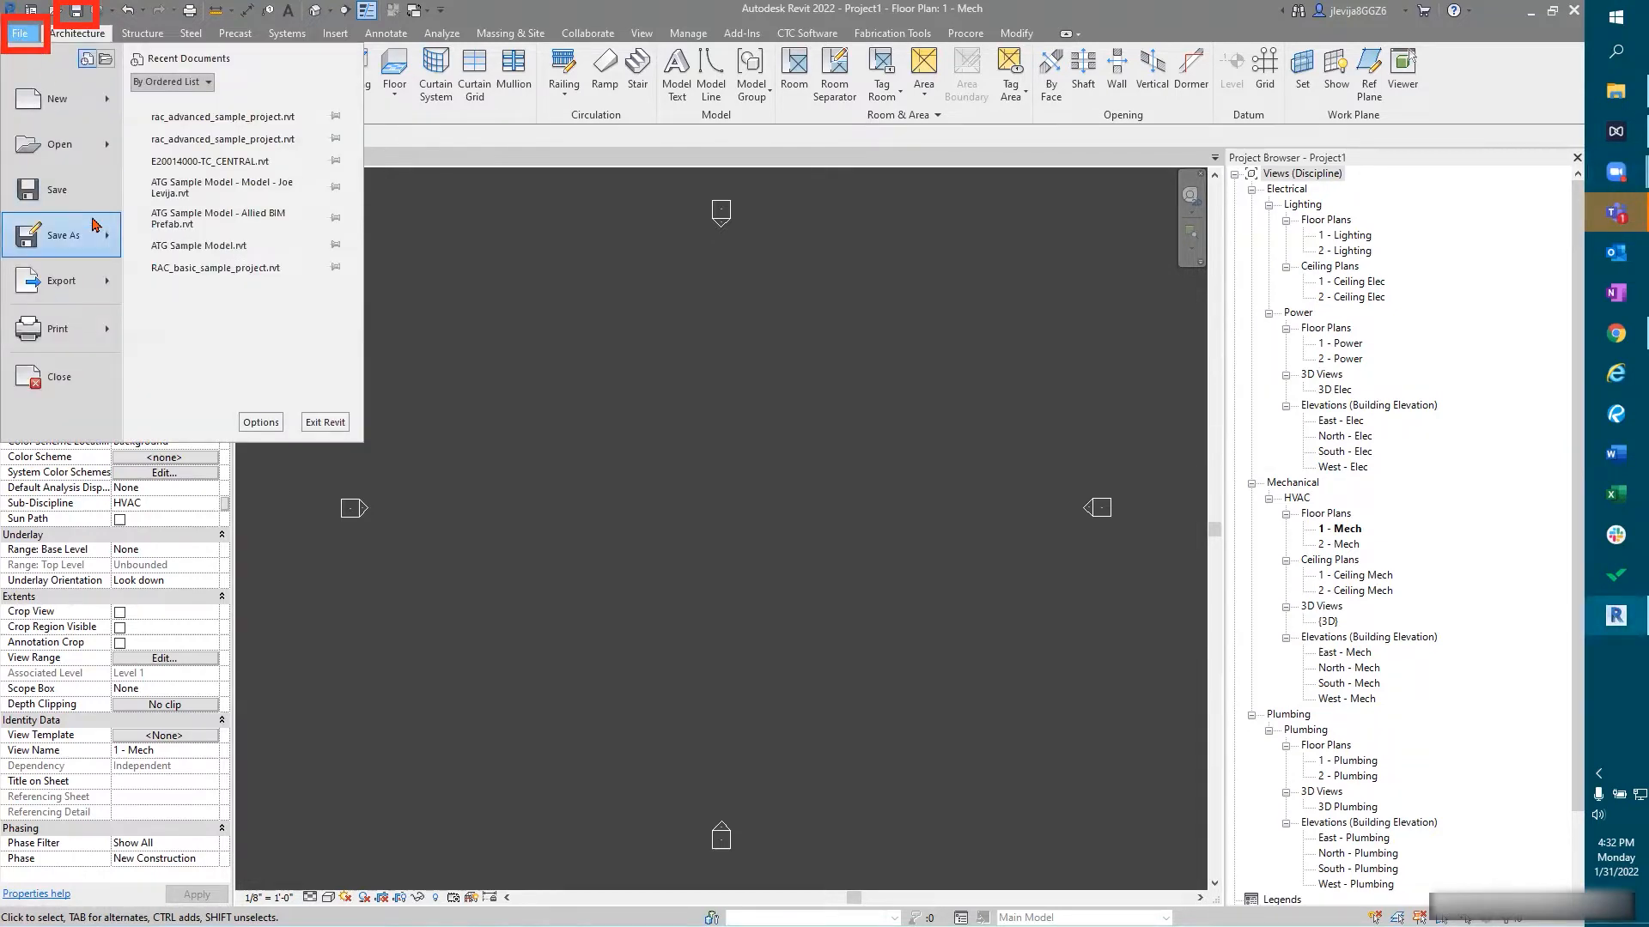
mouse_move(23, 33)
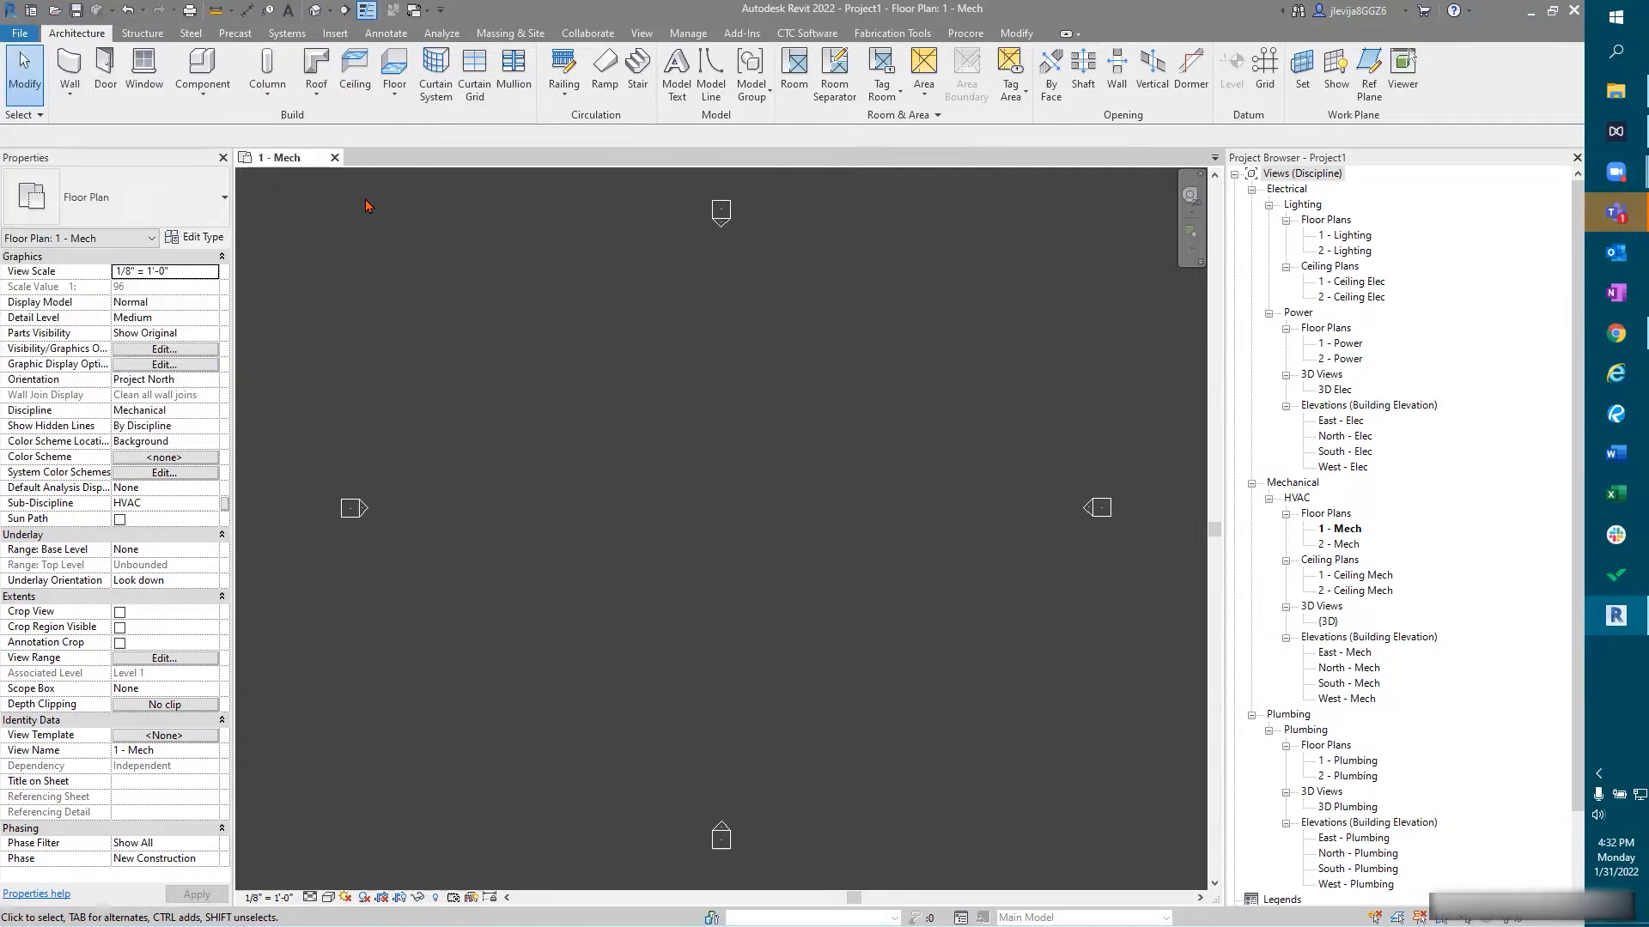
mouse_move(143, 74)
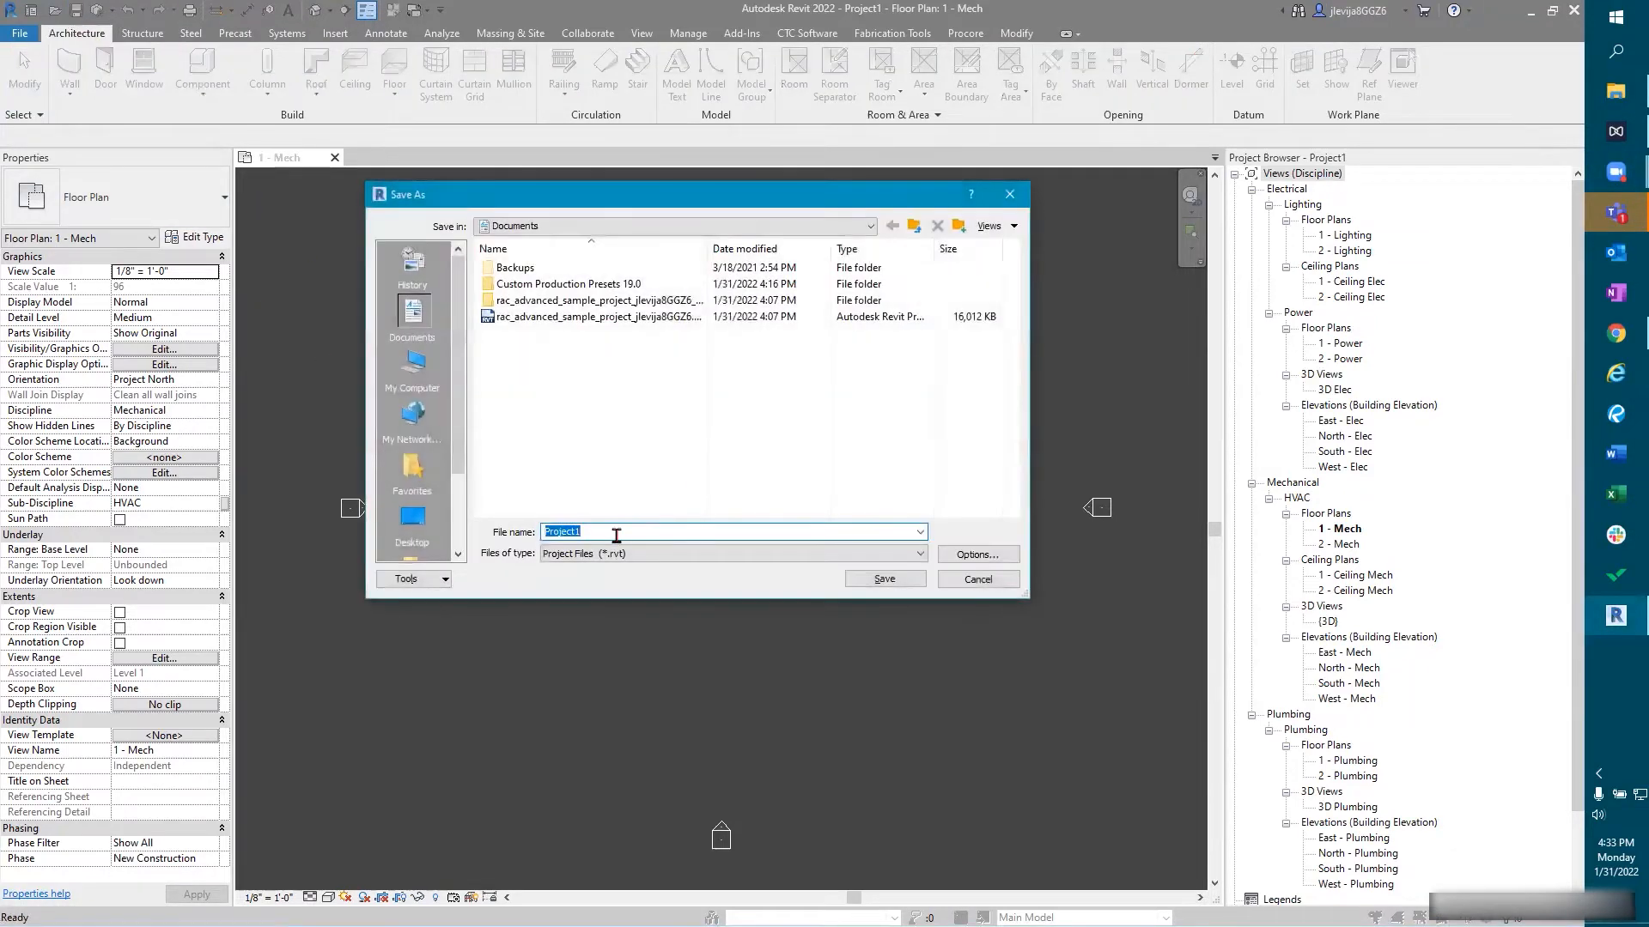
Step: Browse to the MEP Design Training > Design folder
left_click(891, 225)
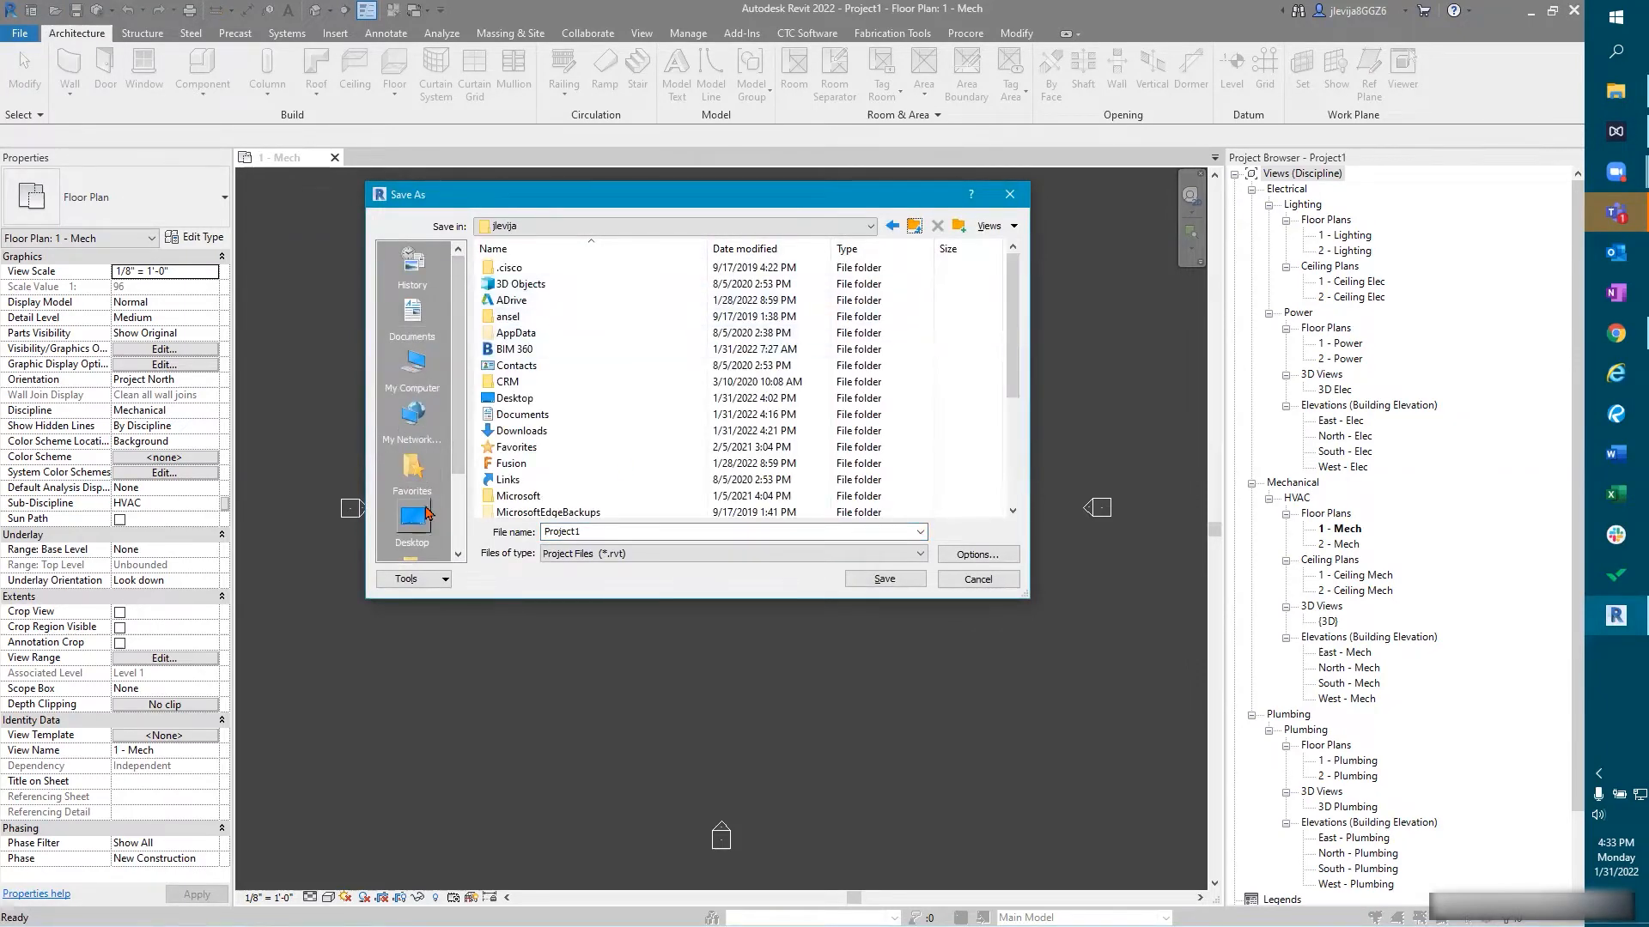
left_click(412, 518)
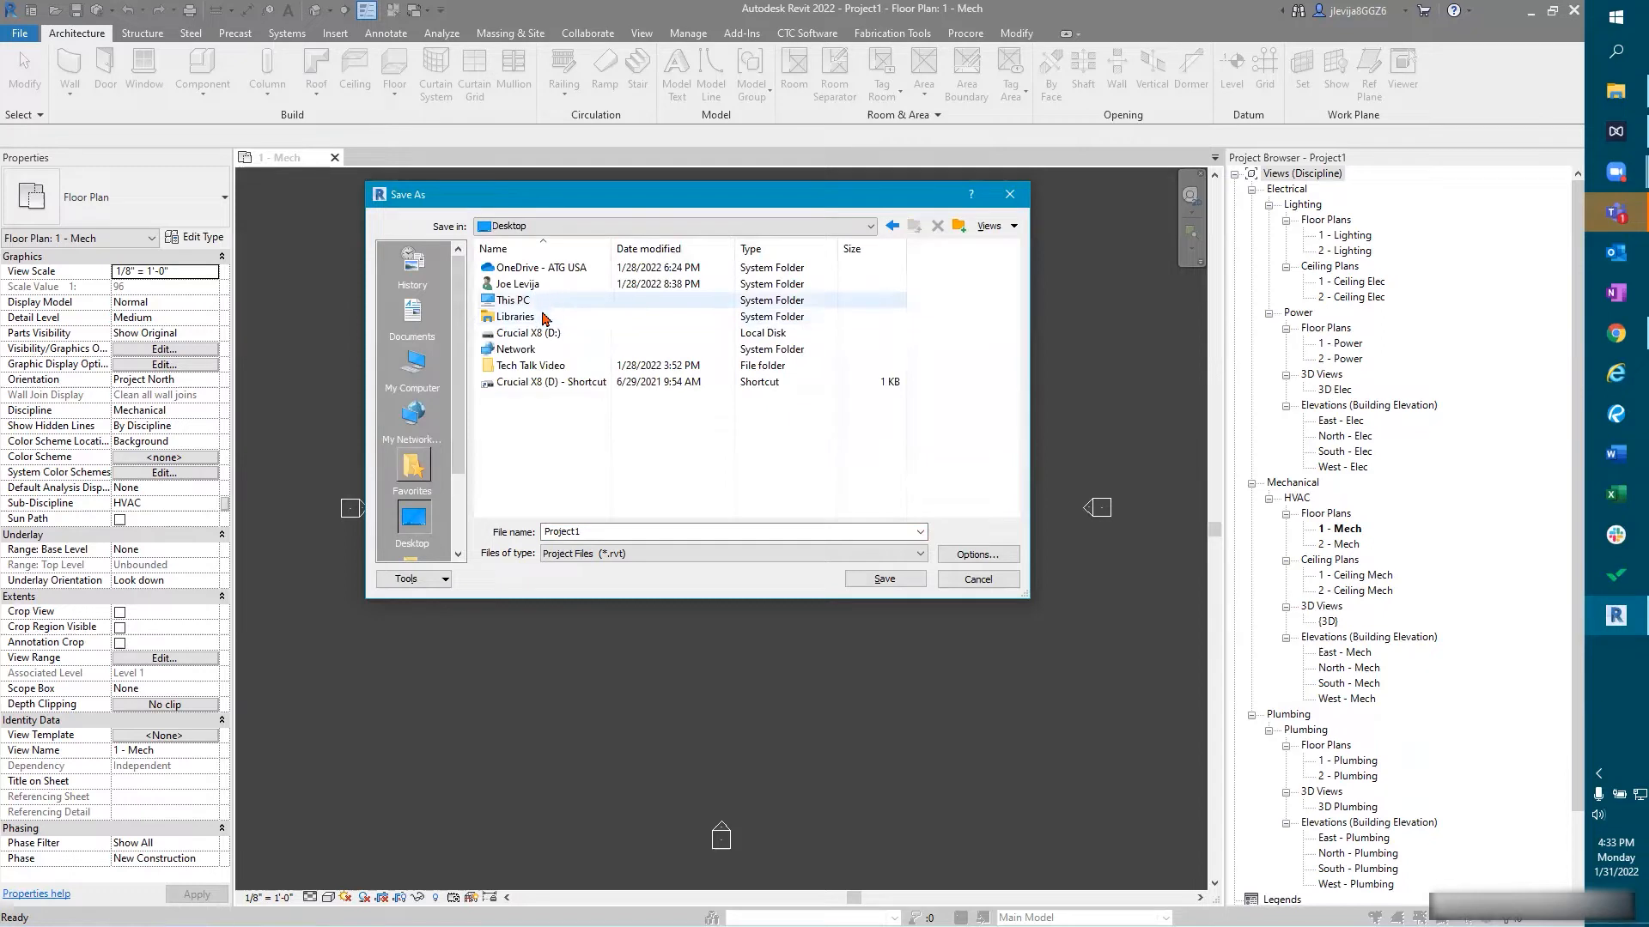
double_click(532, 365)
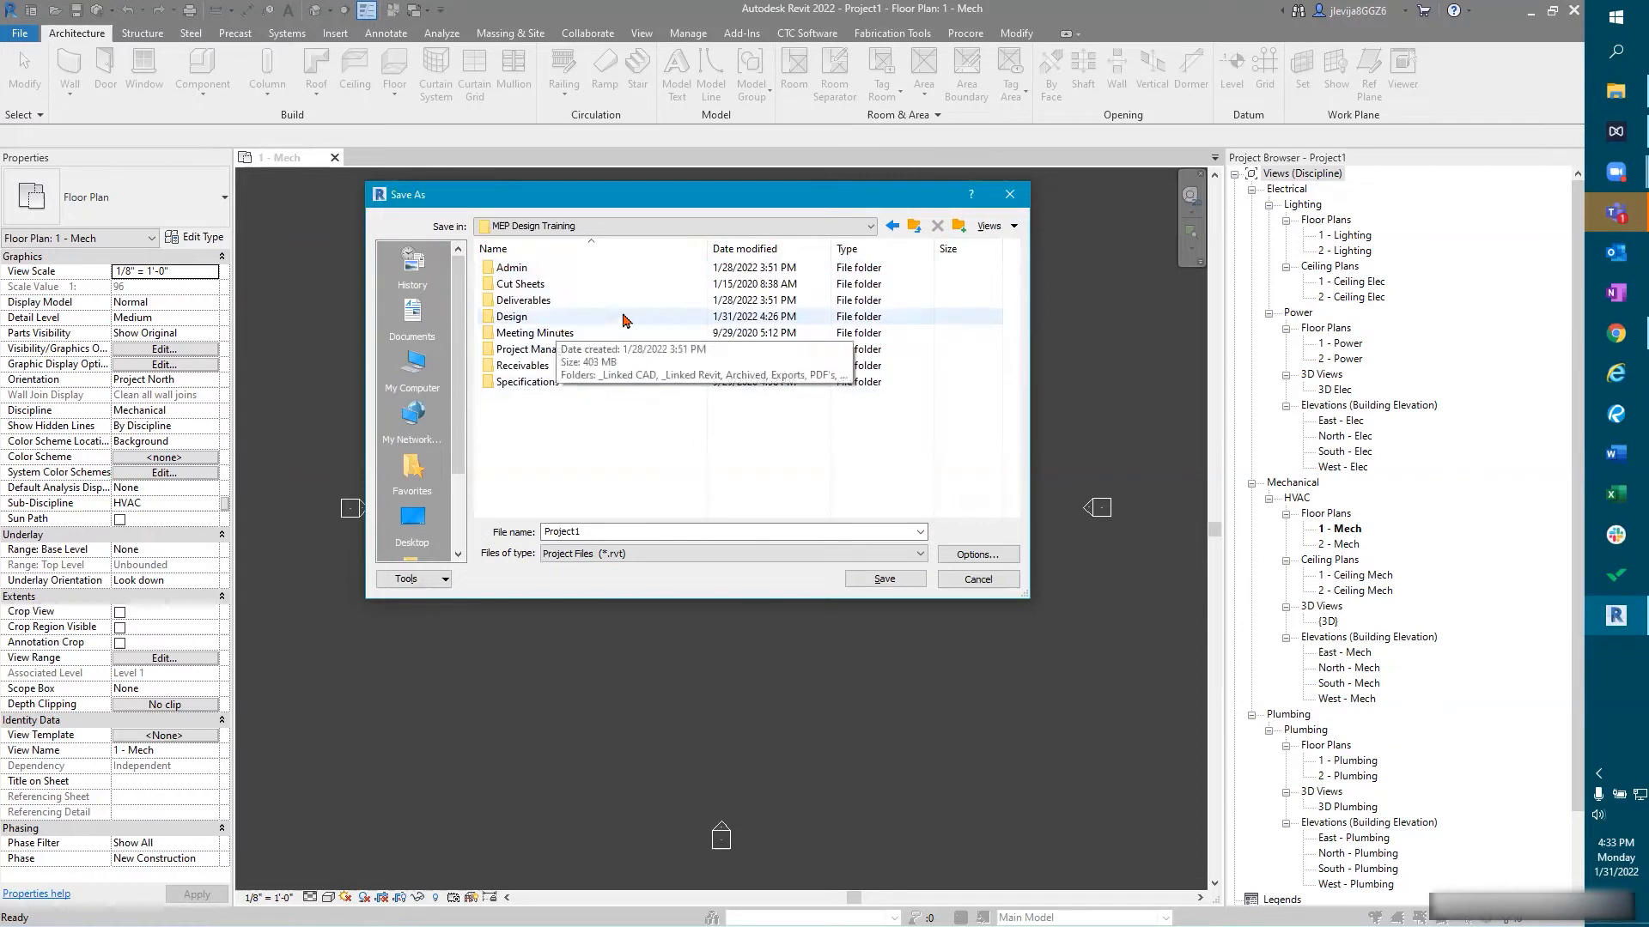
mouse_move(684, 316)
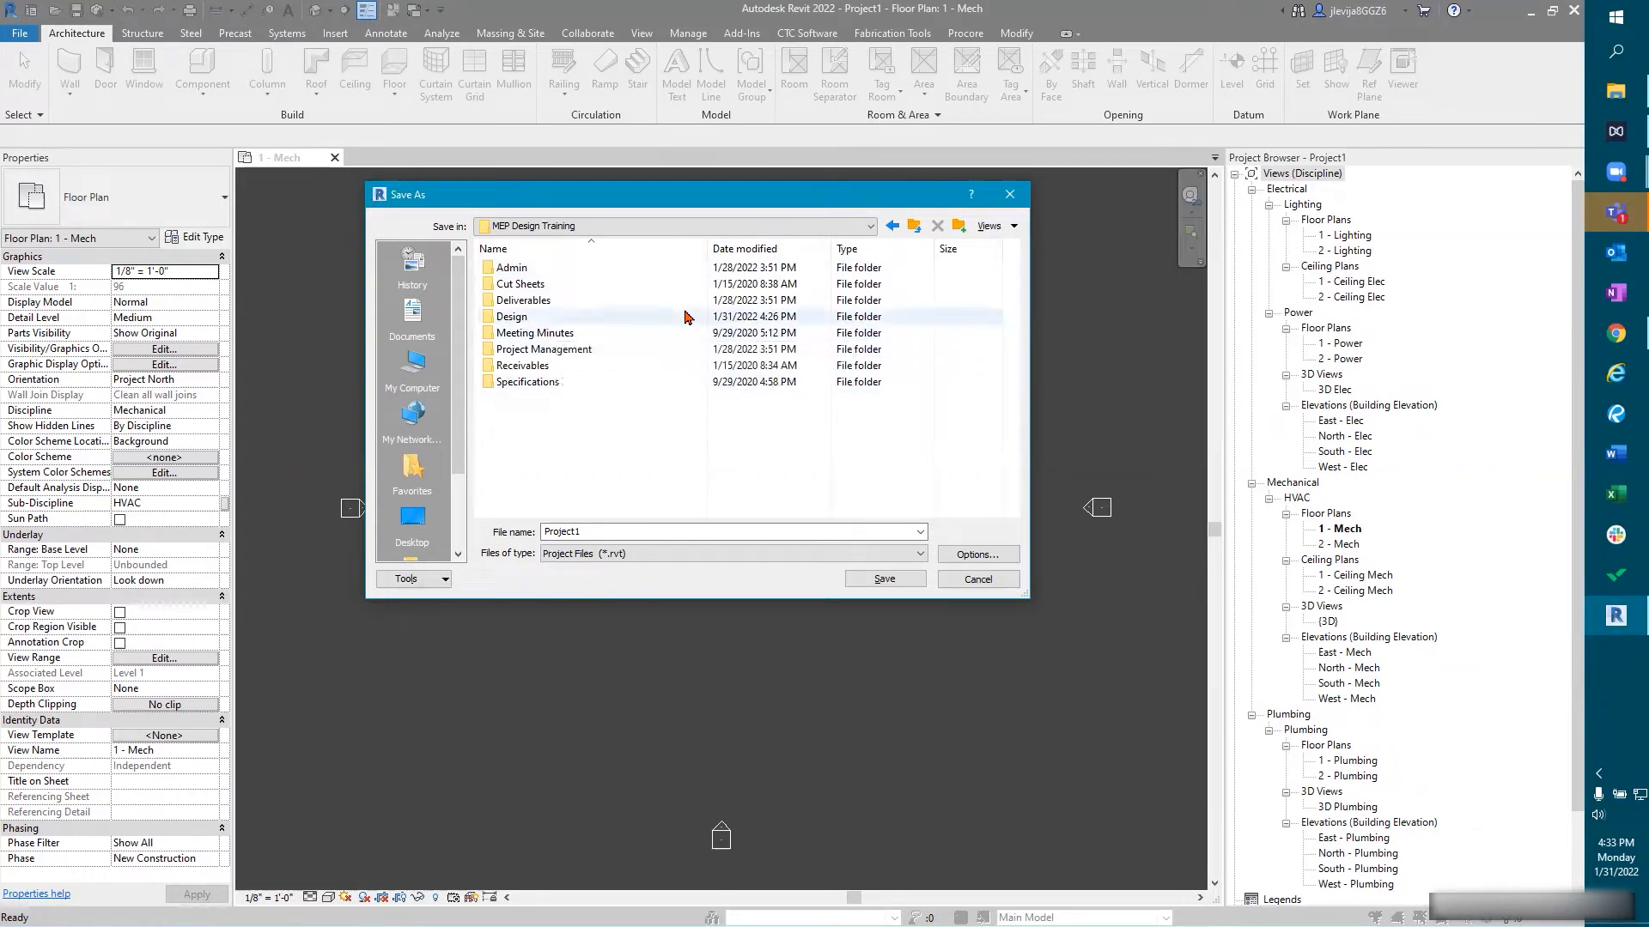
mouse_move(683, 320)
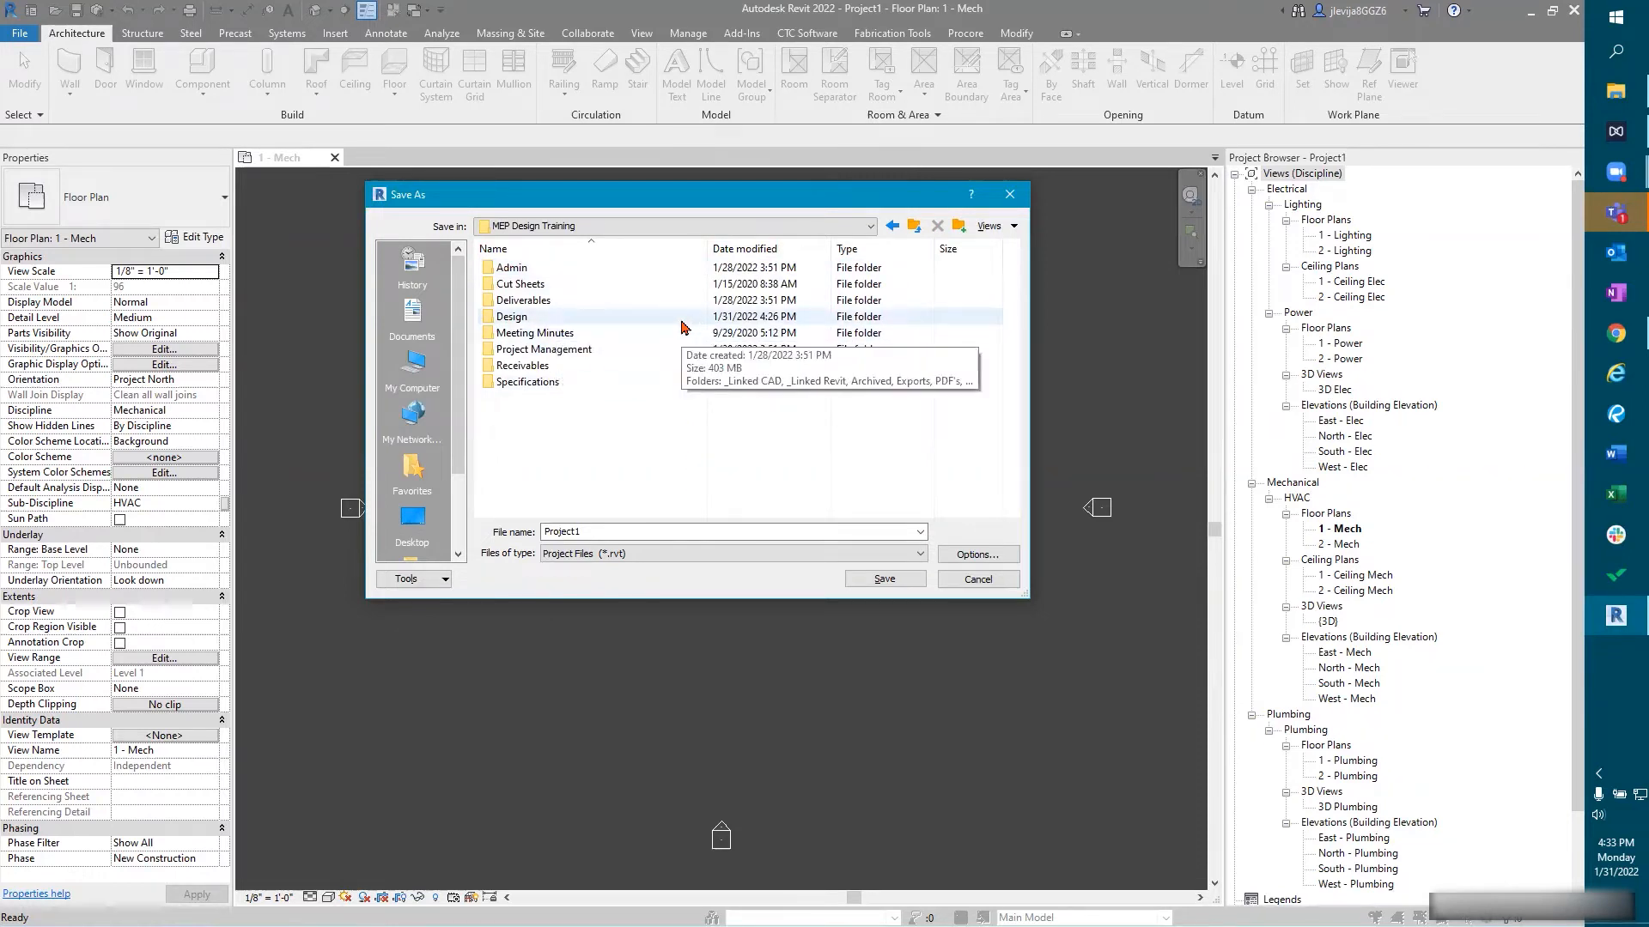
double_click(511, 317)
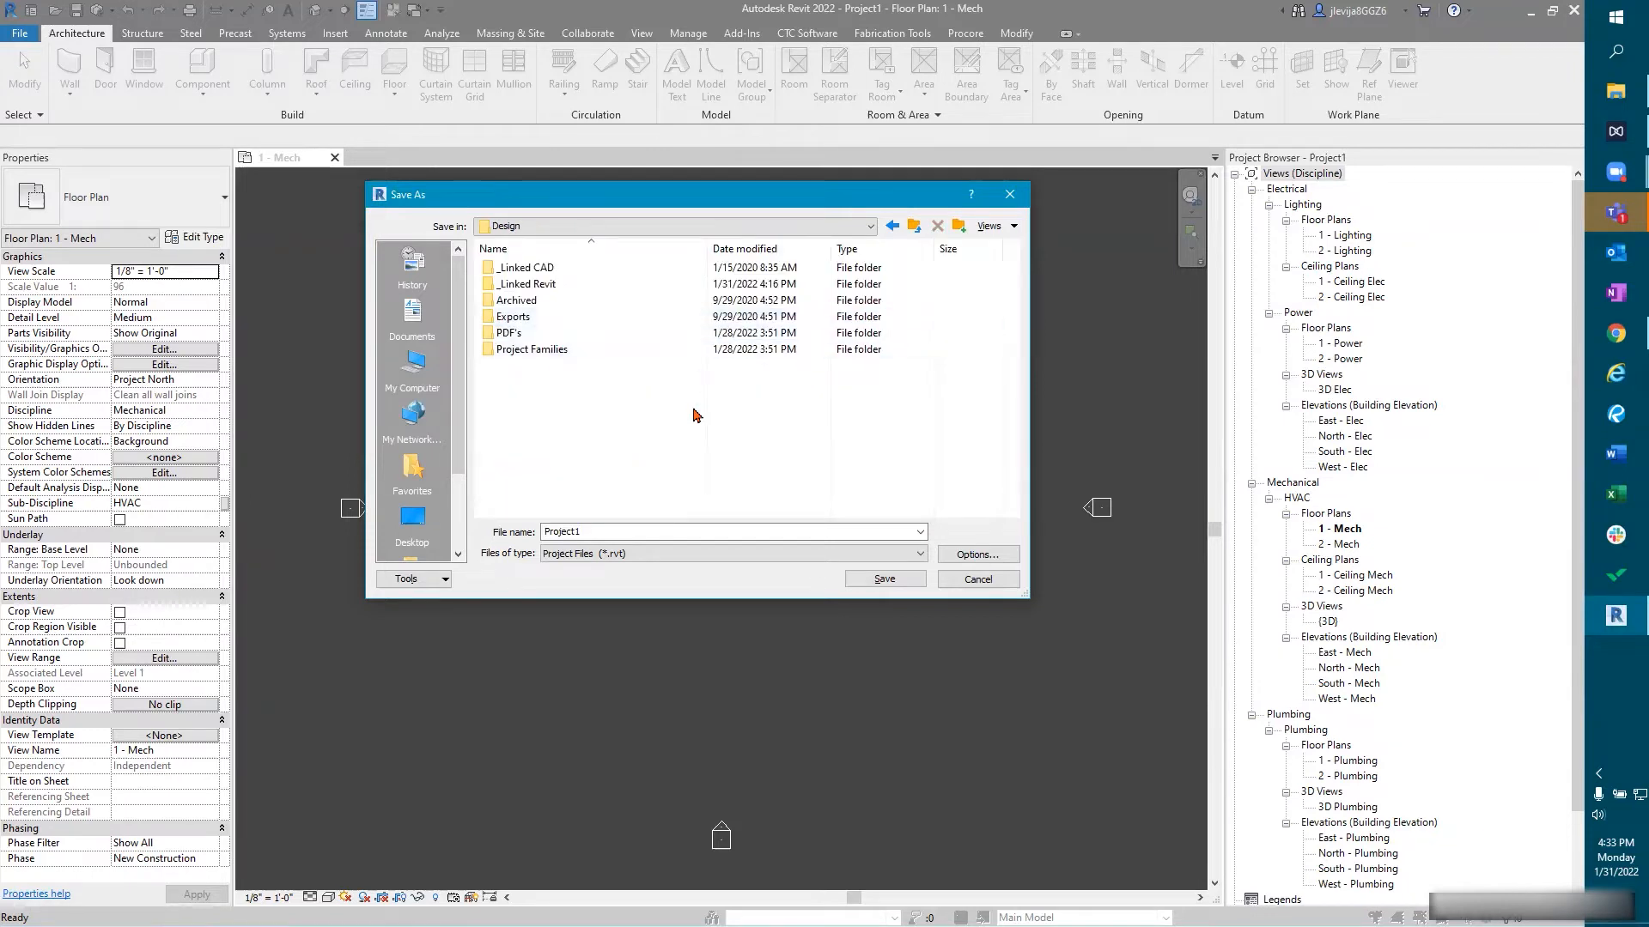
mouse_move(608, 285)
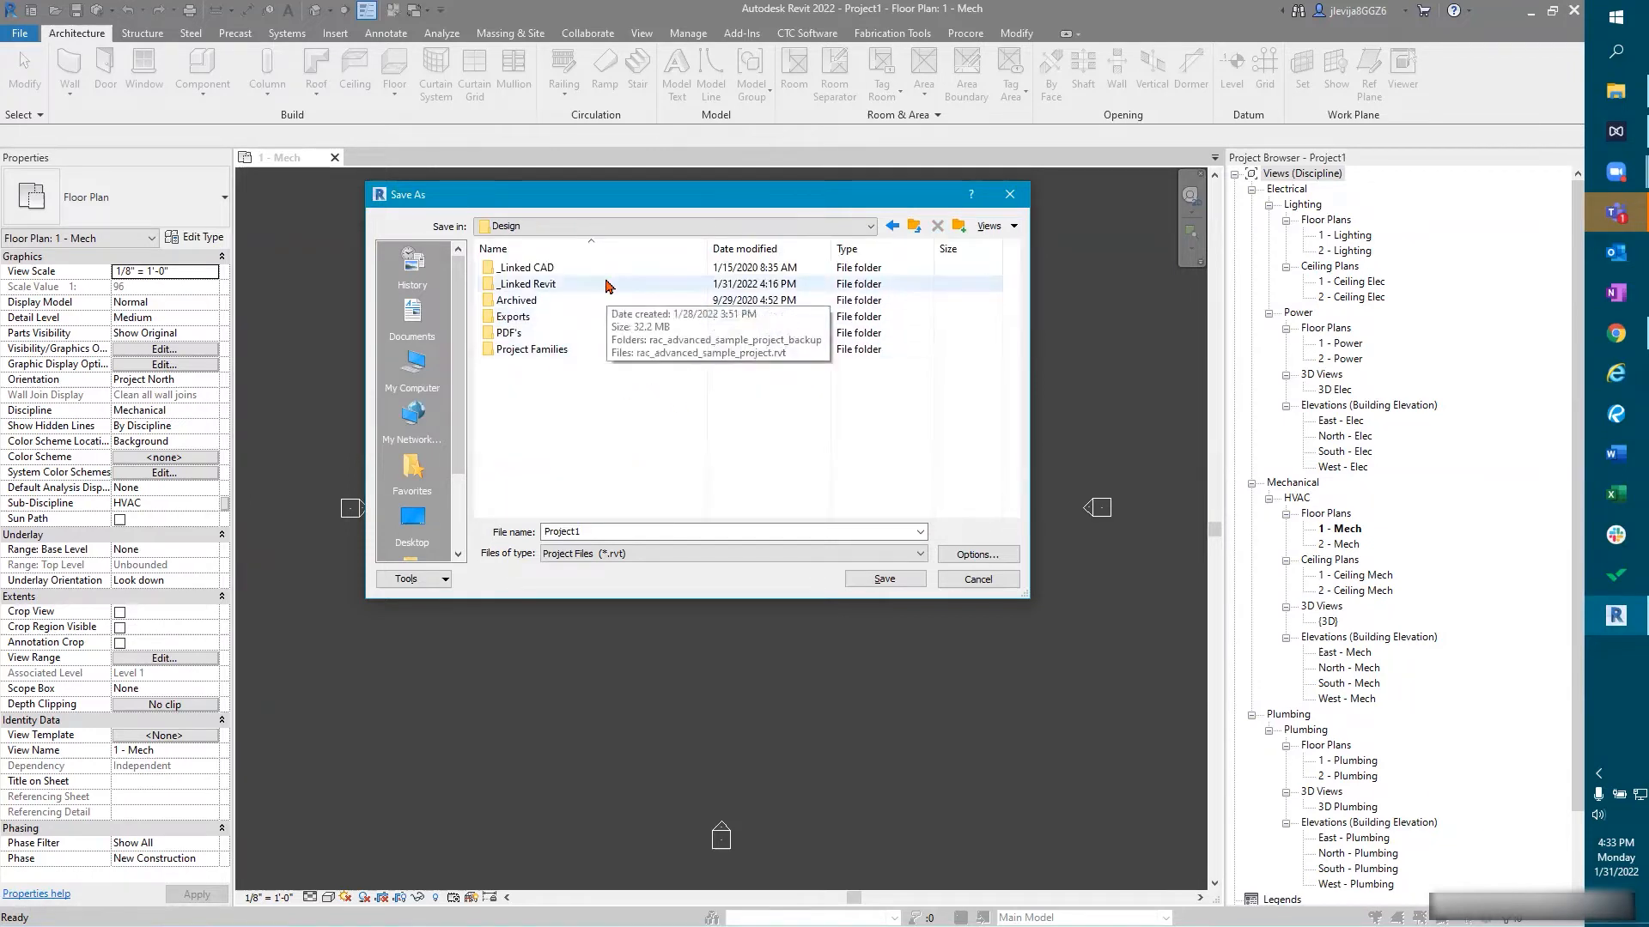
mouse_move(587, 278)
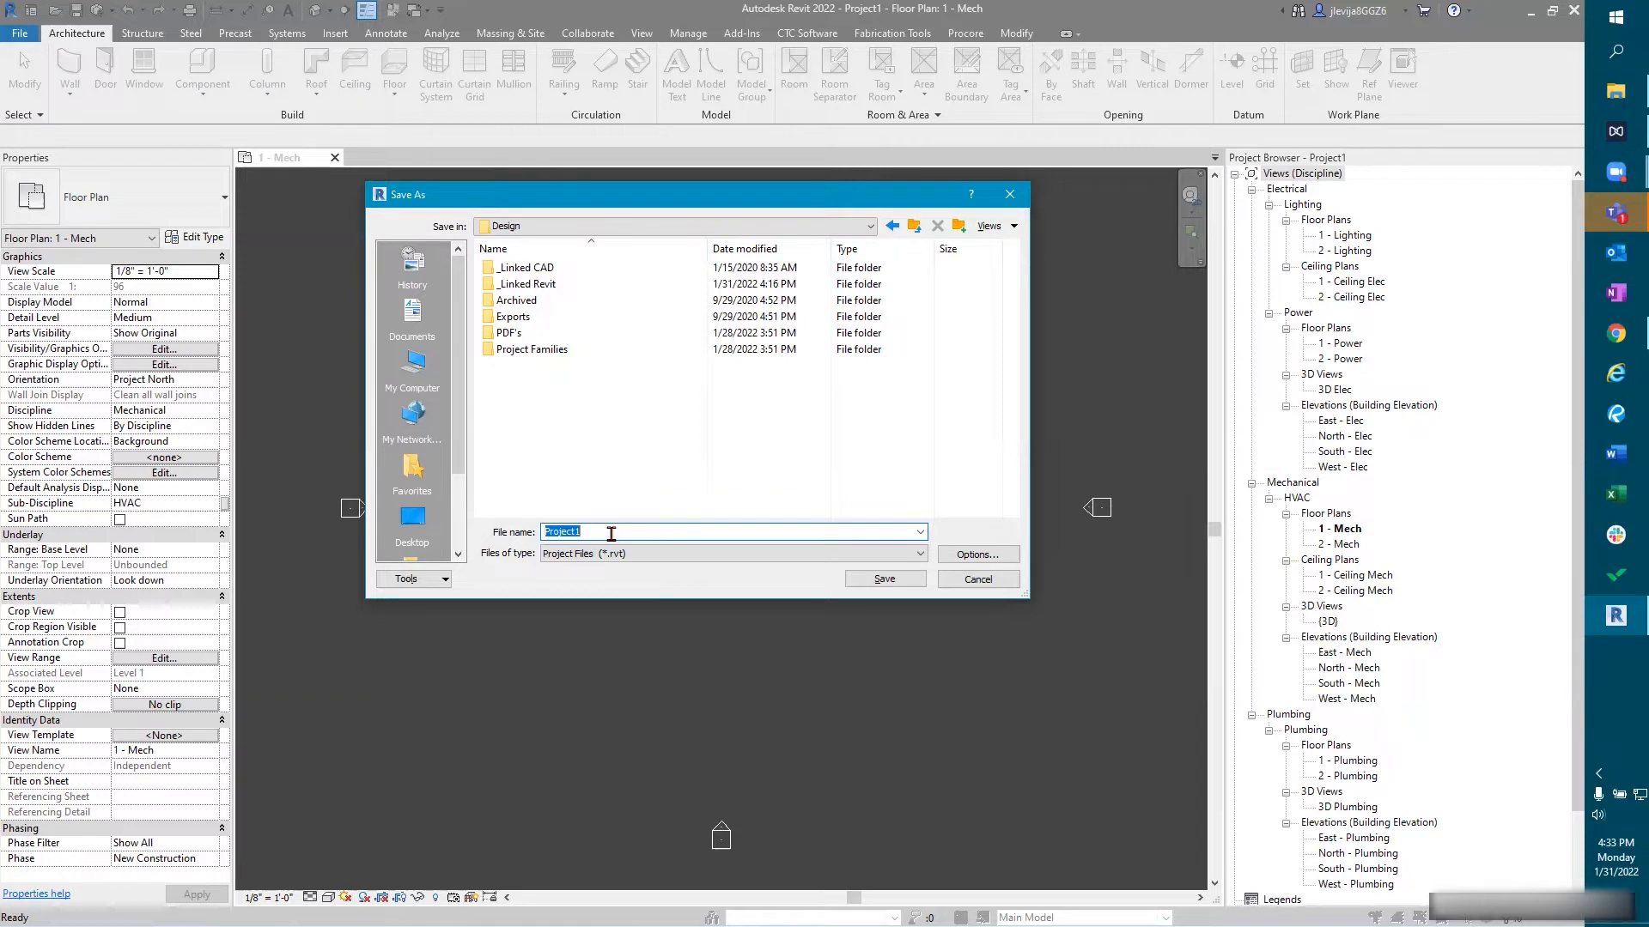
Step: Enter 'Project Name_number_22 - MEP' as the file name
type("Project")
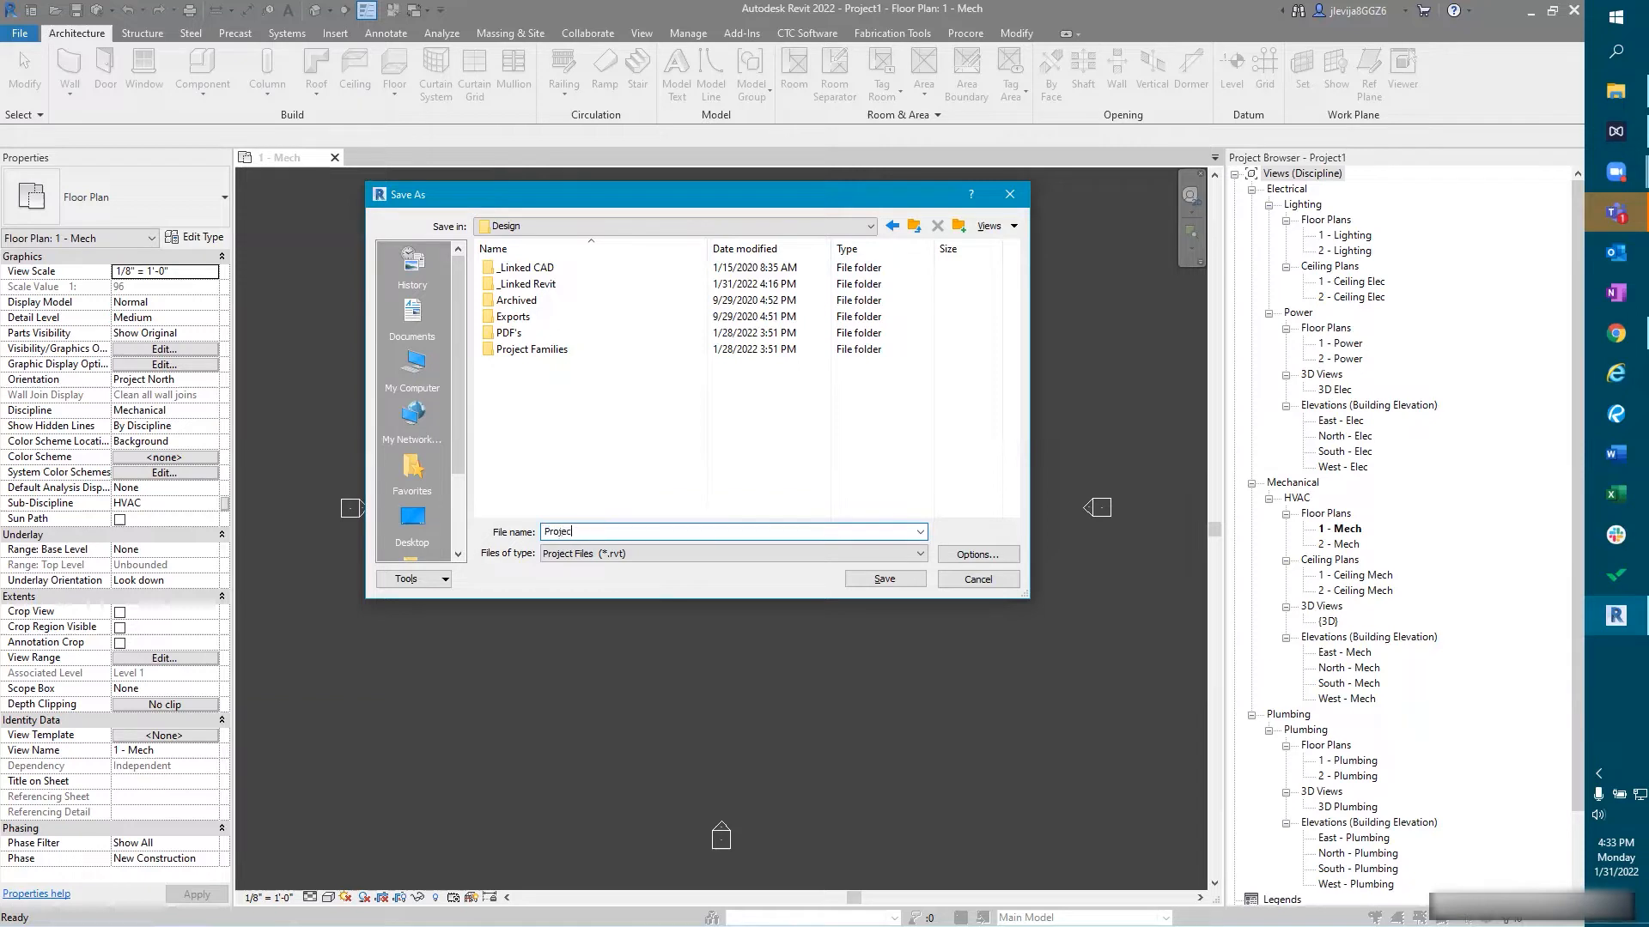
type("Name")
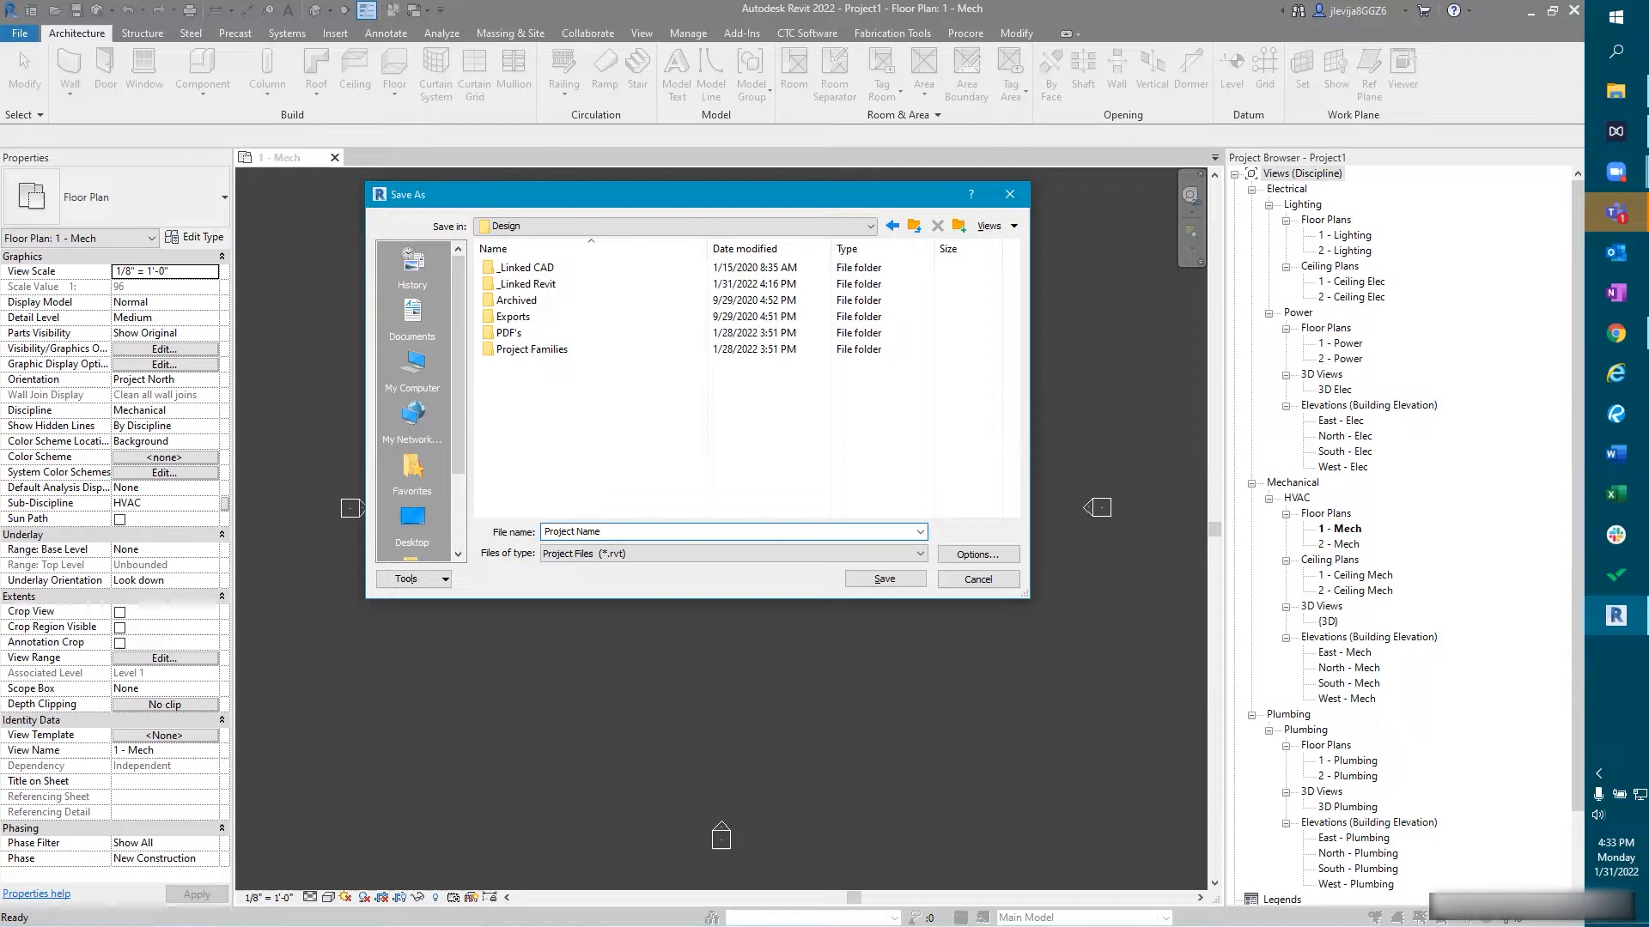
left_click(731, 530)
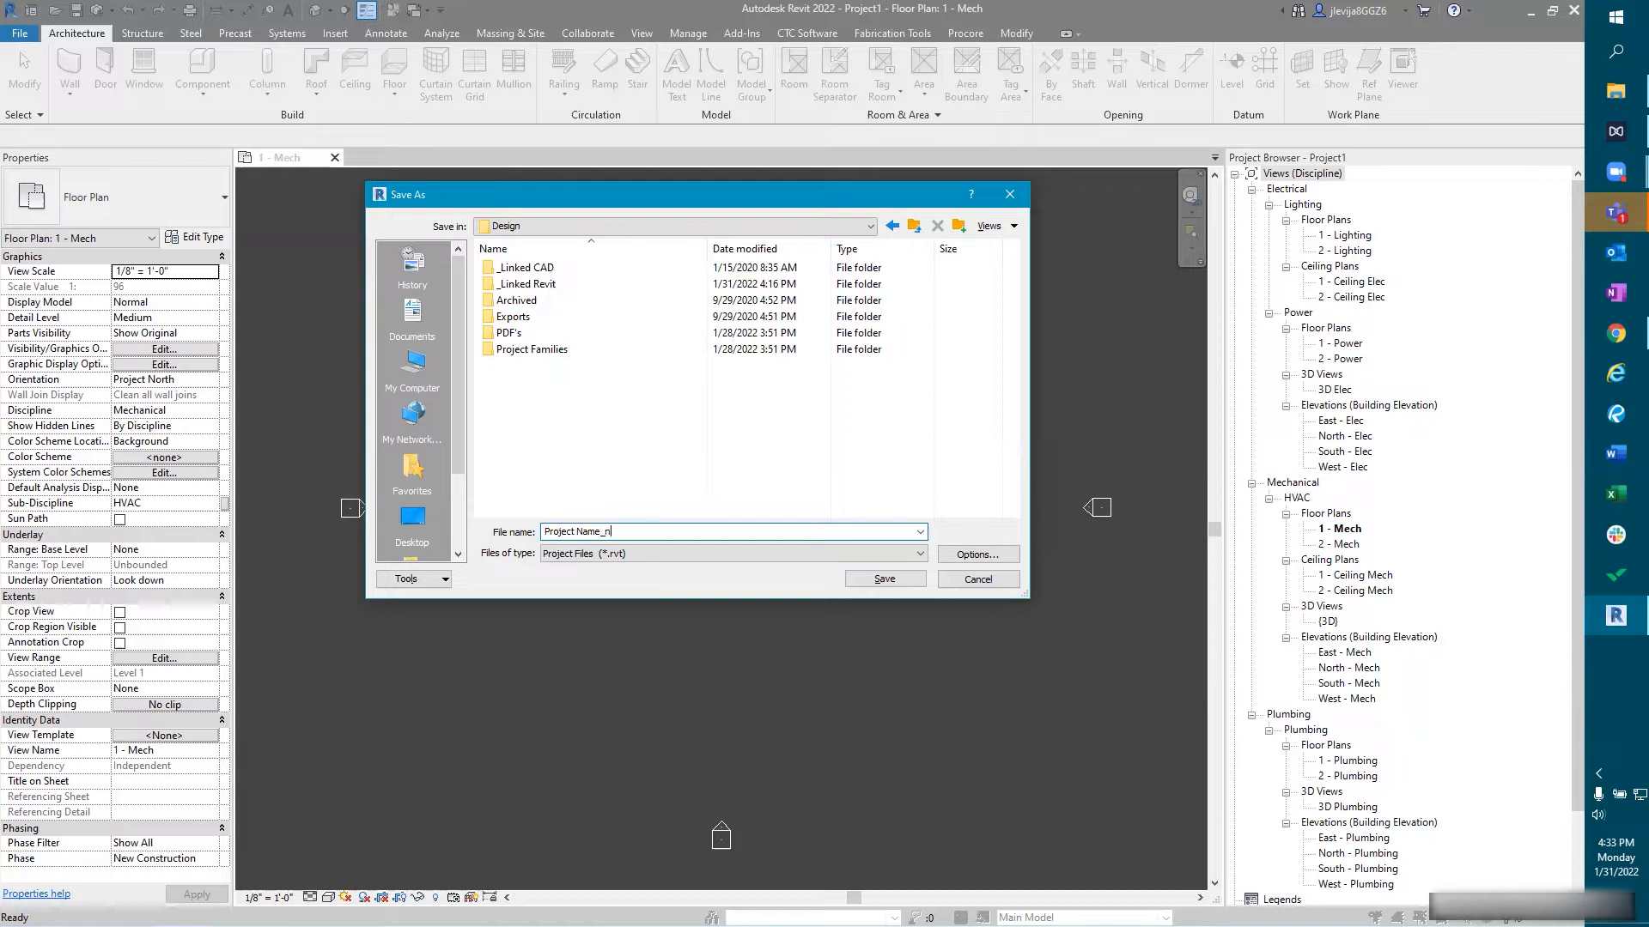
type("umber_")
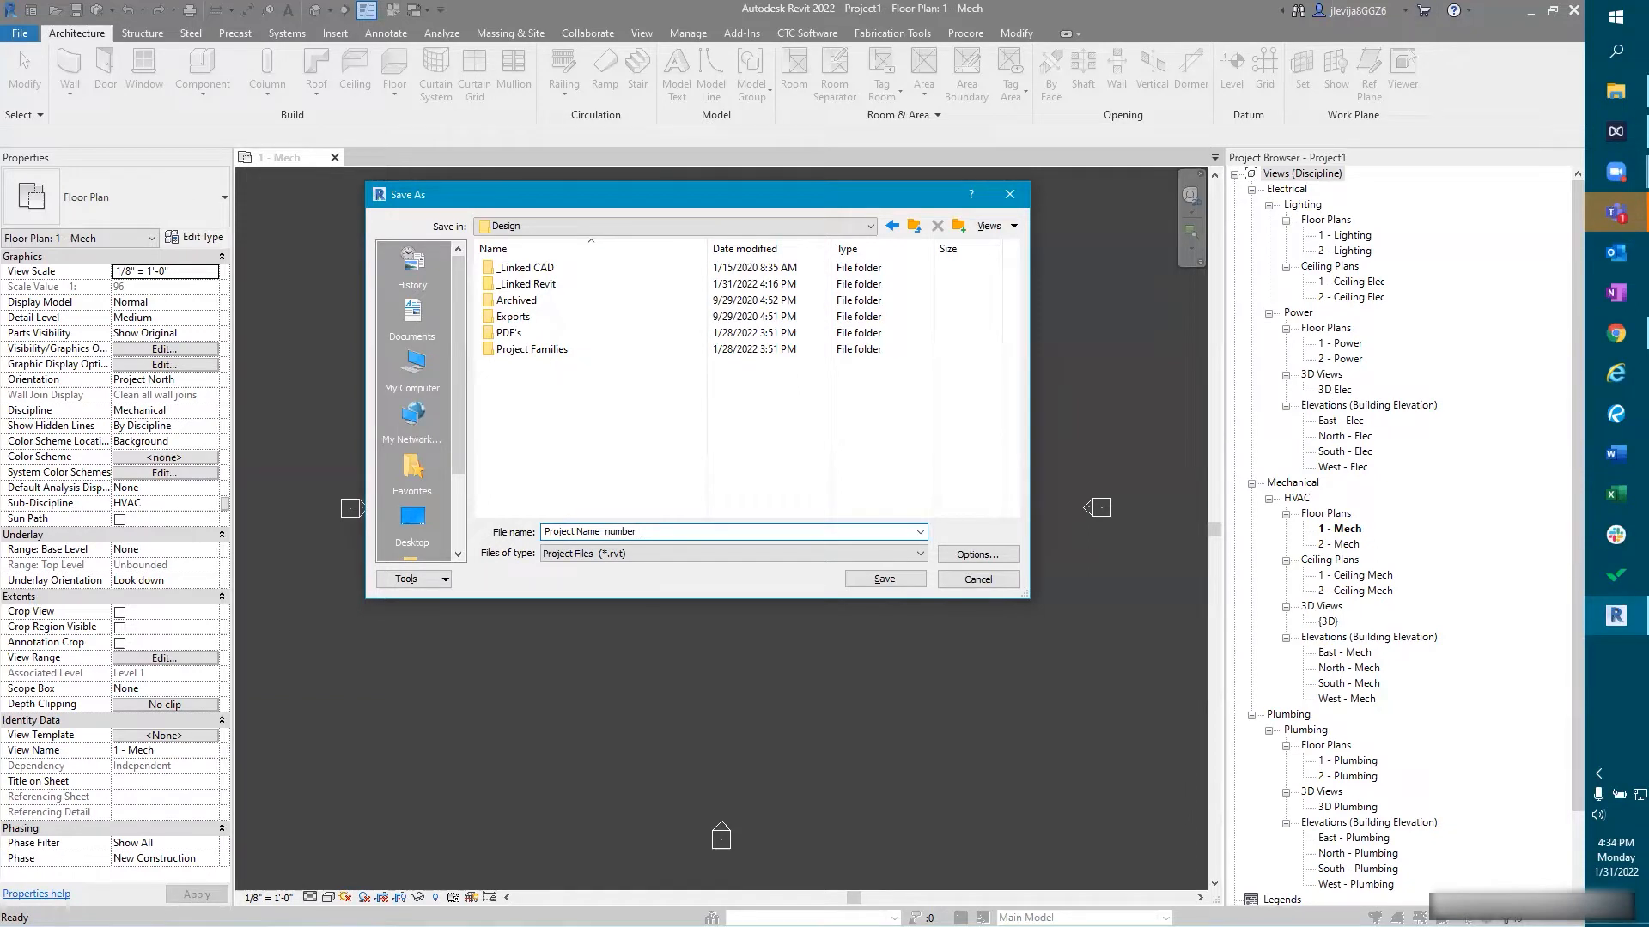
type("22")
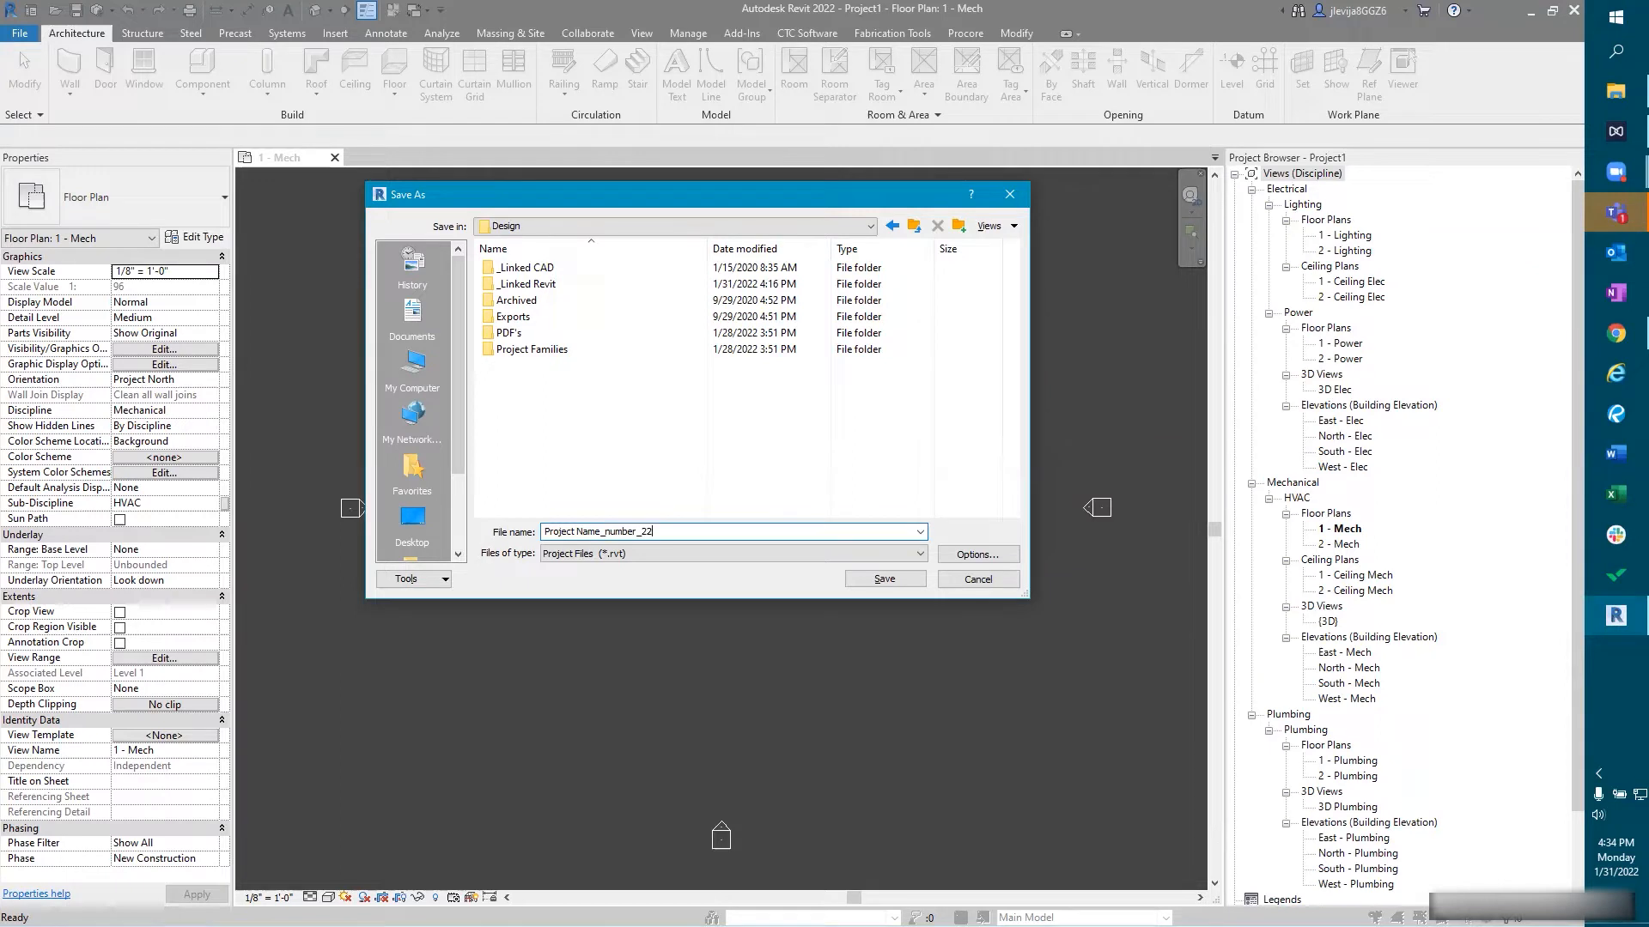
type("-")
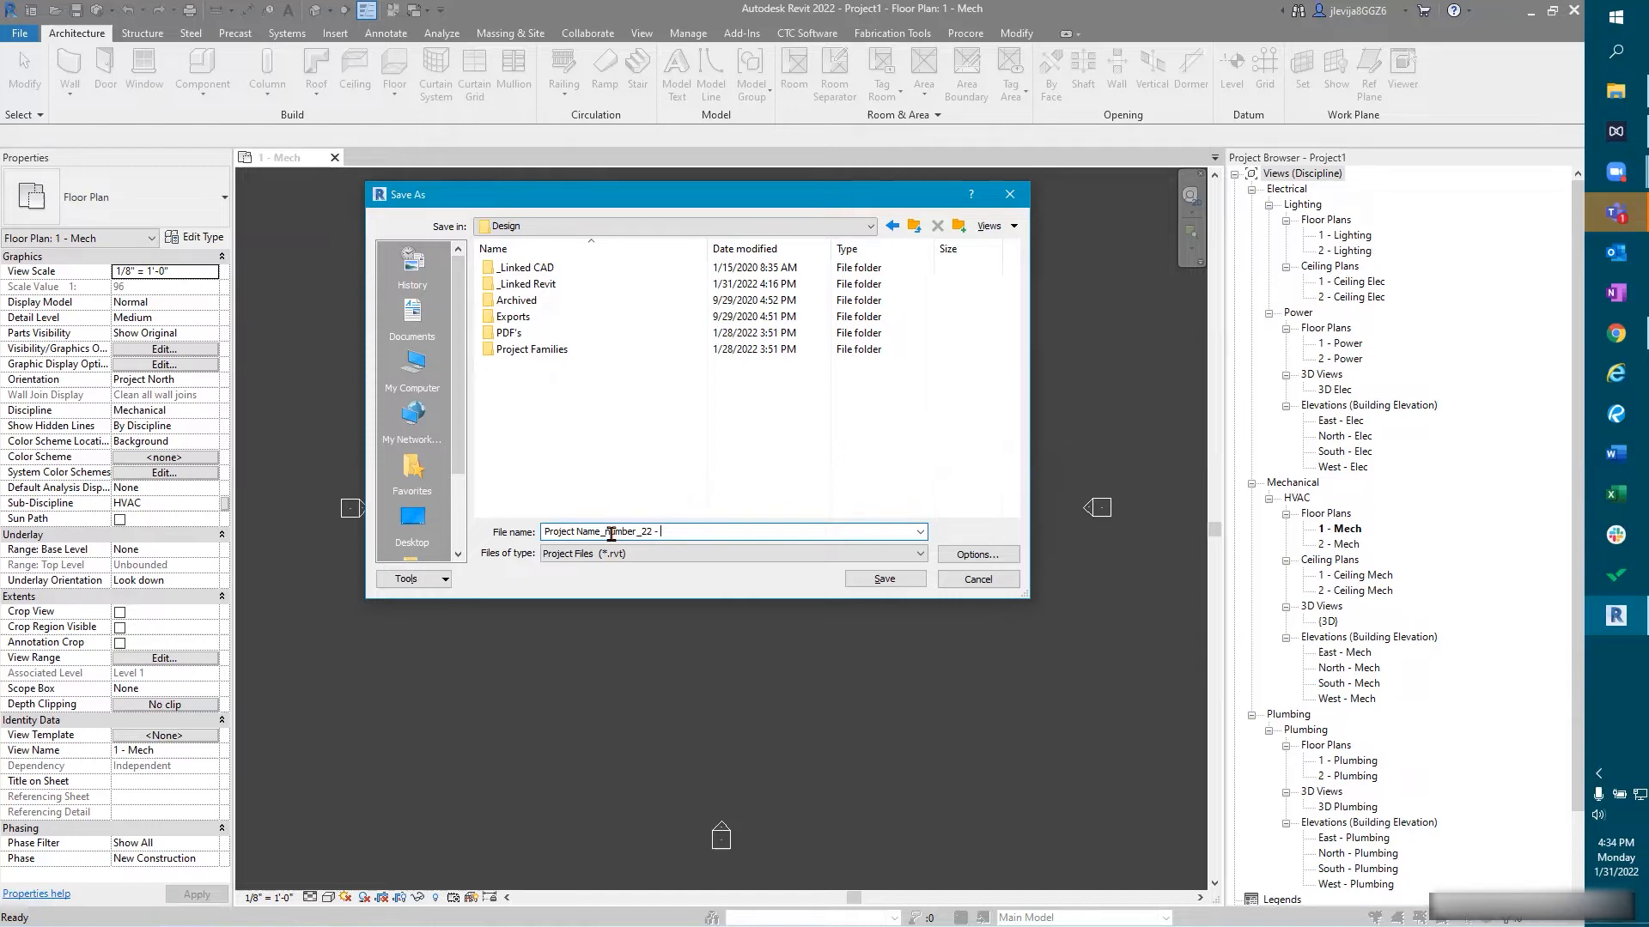
type("M")
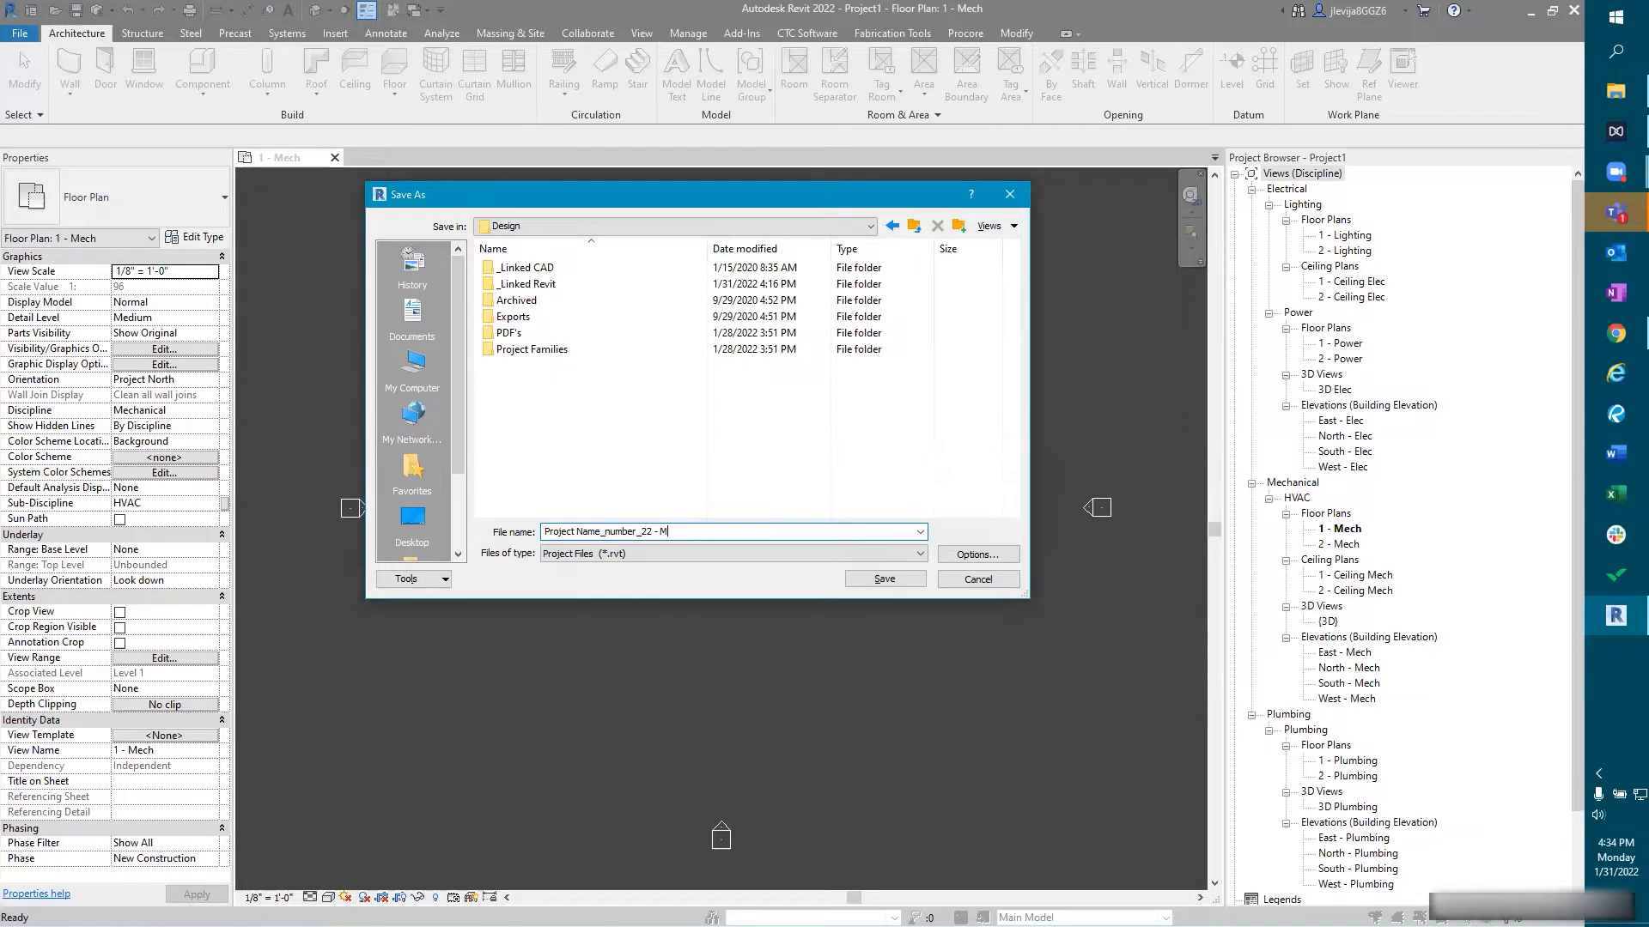
type("EP")
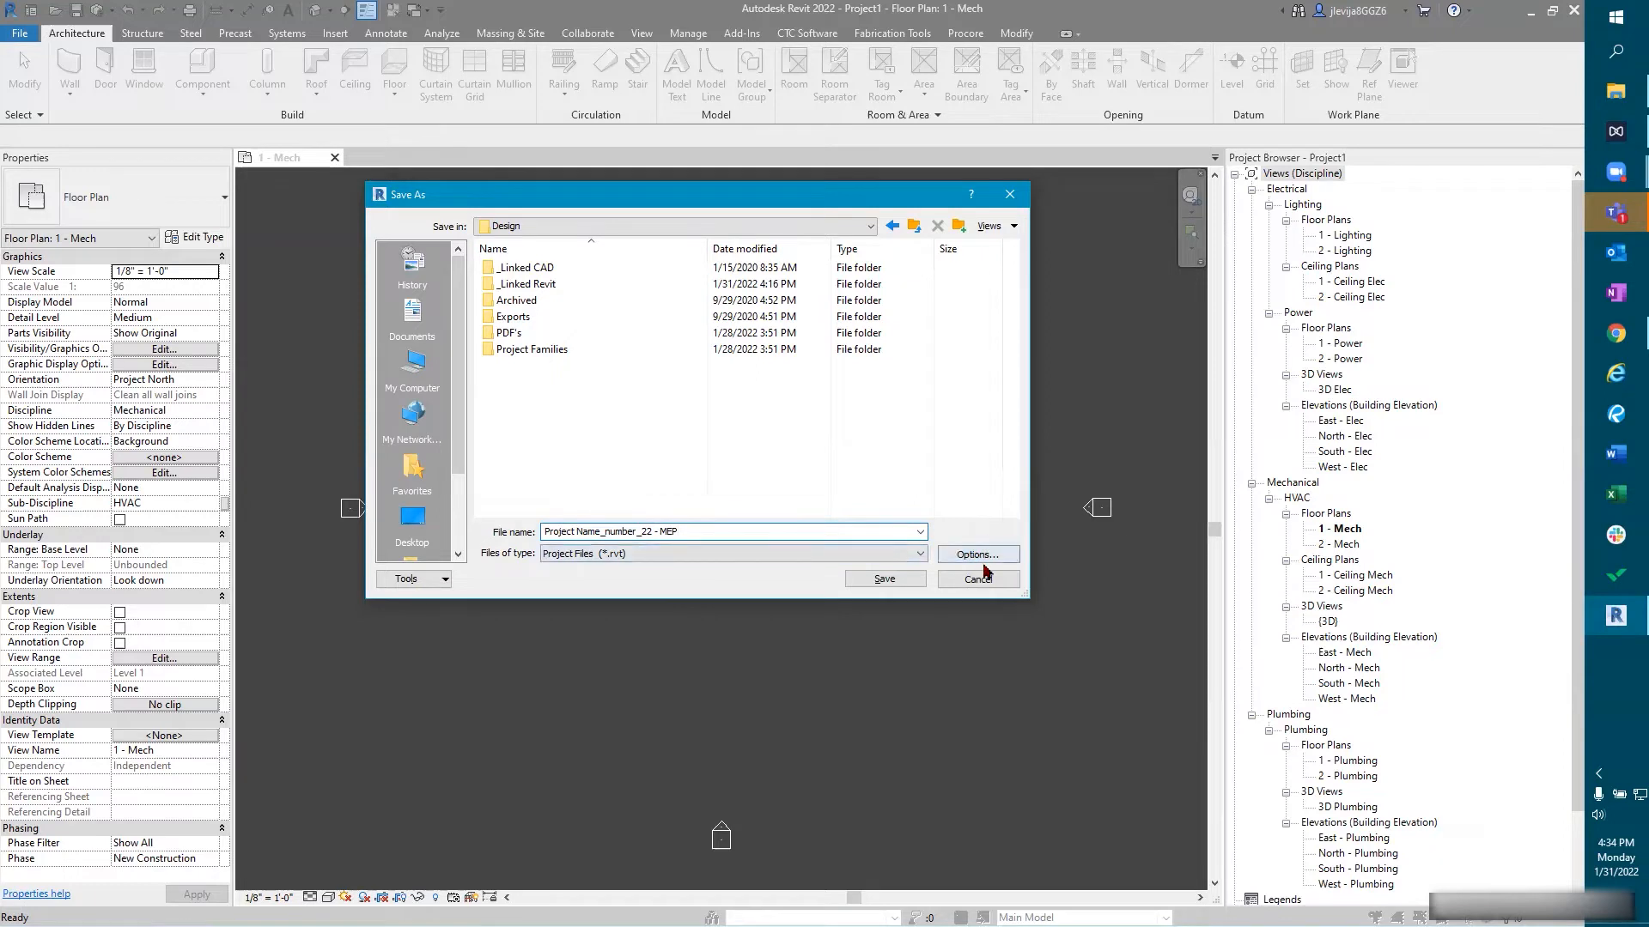
Step: Set Maximum backups to 3 in the file save options
left_click(977, 553)
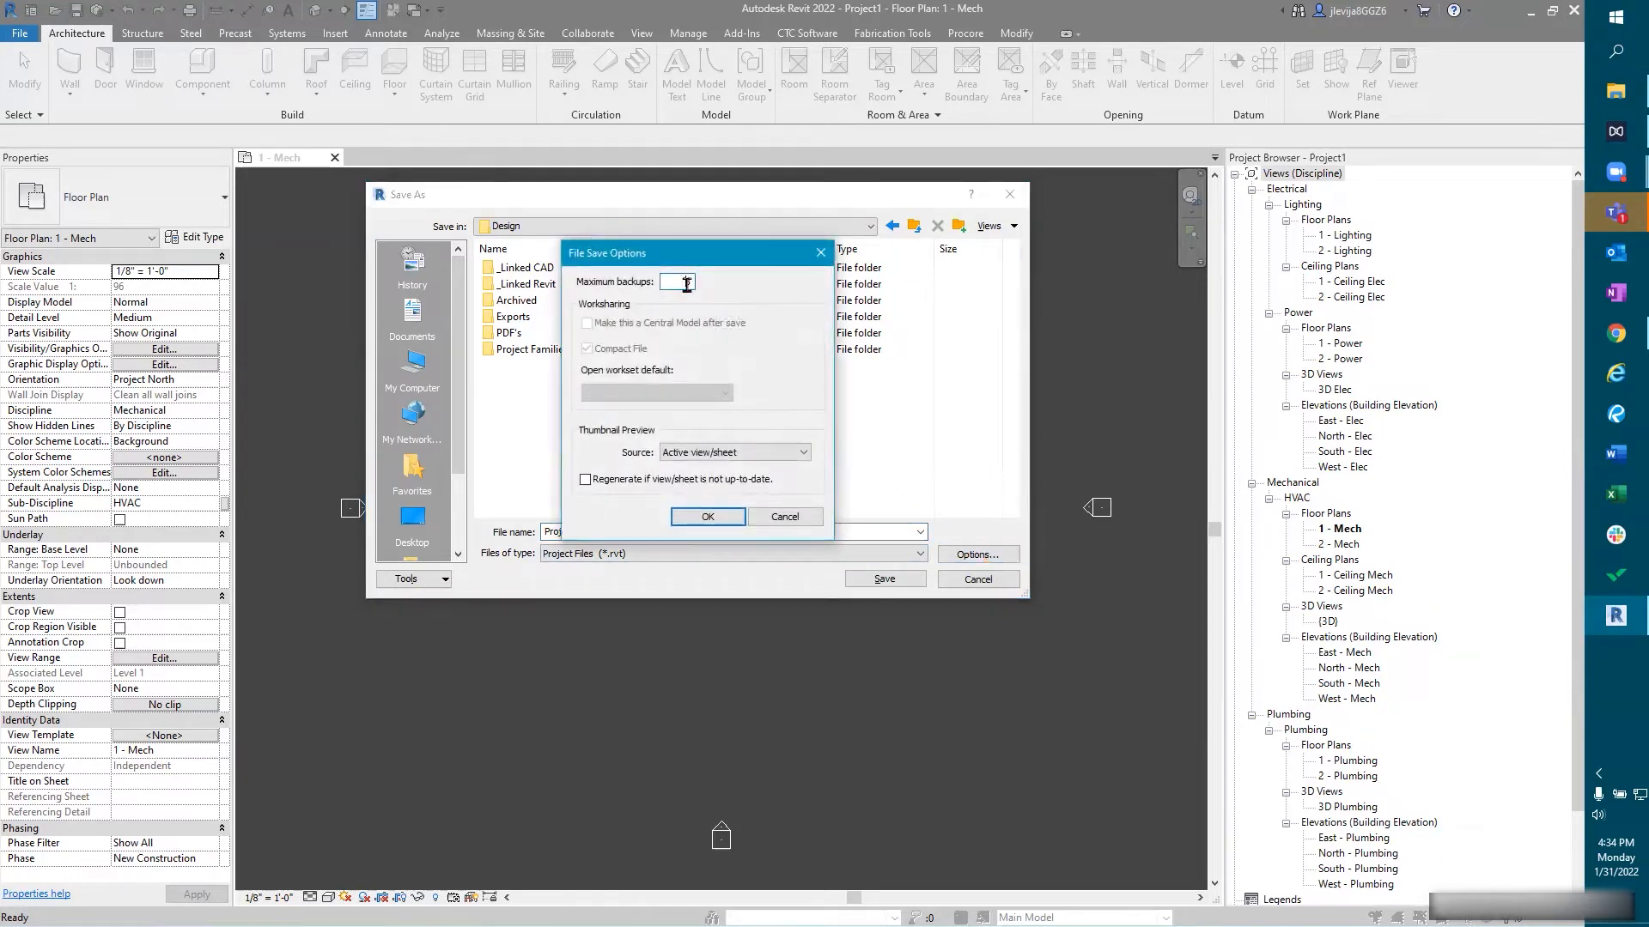
type("3")
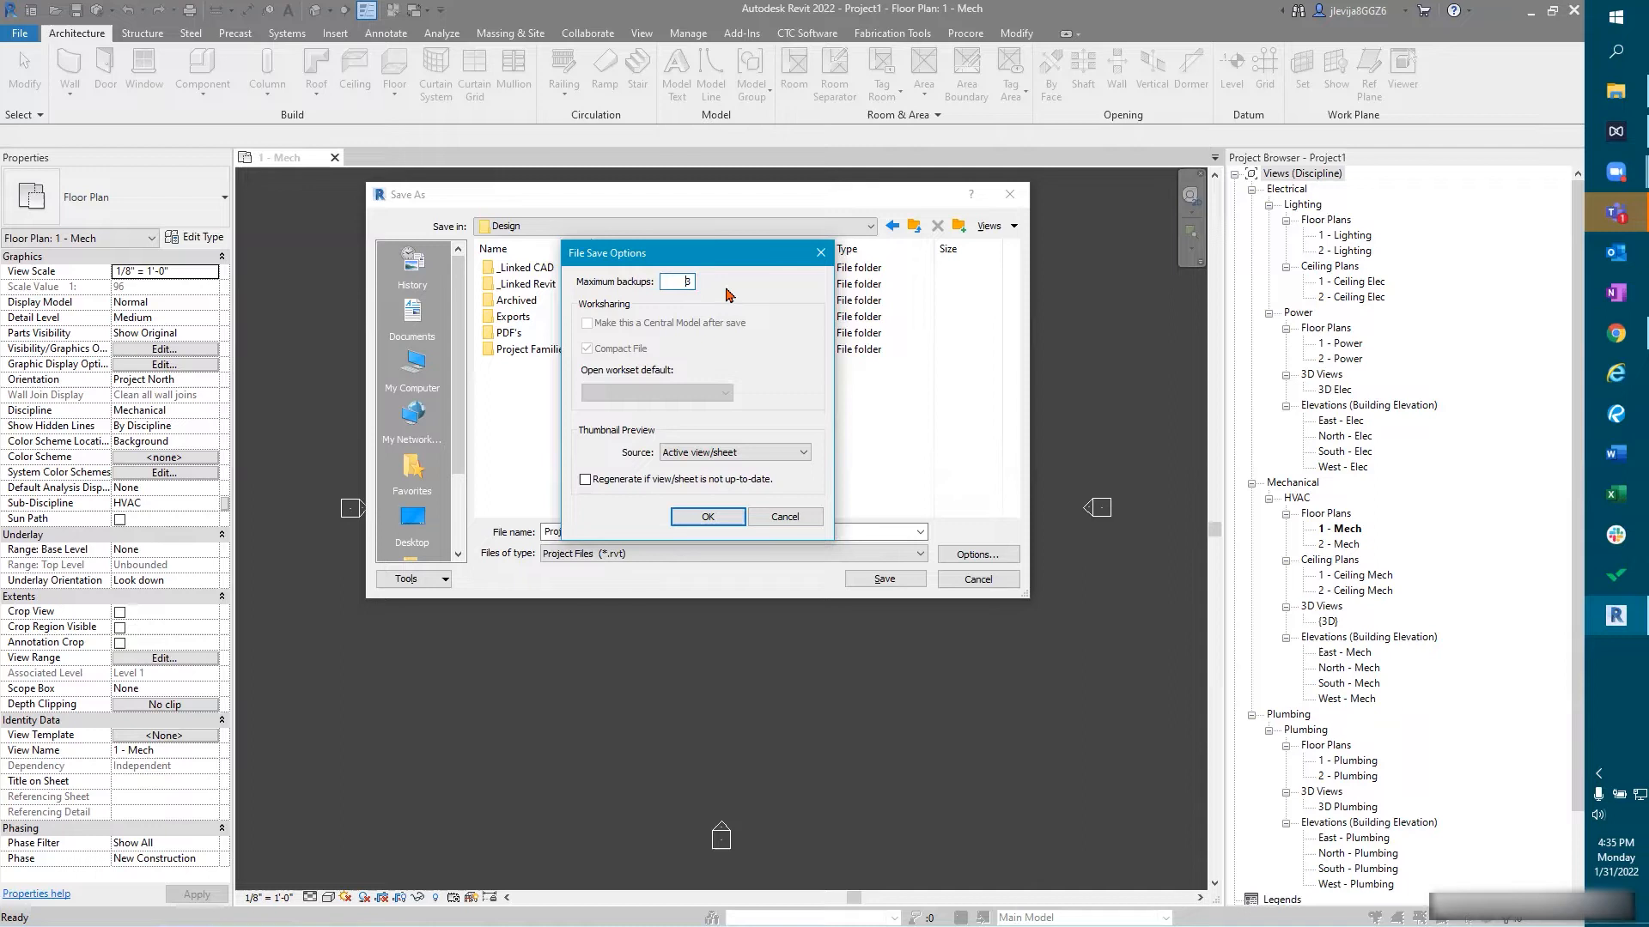
mouse_move(710, 515)
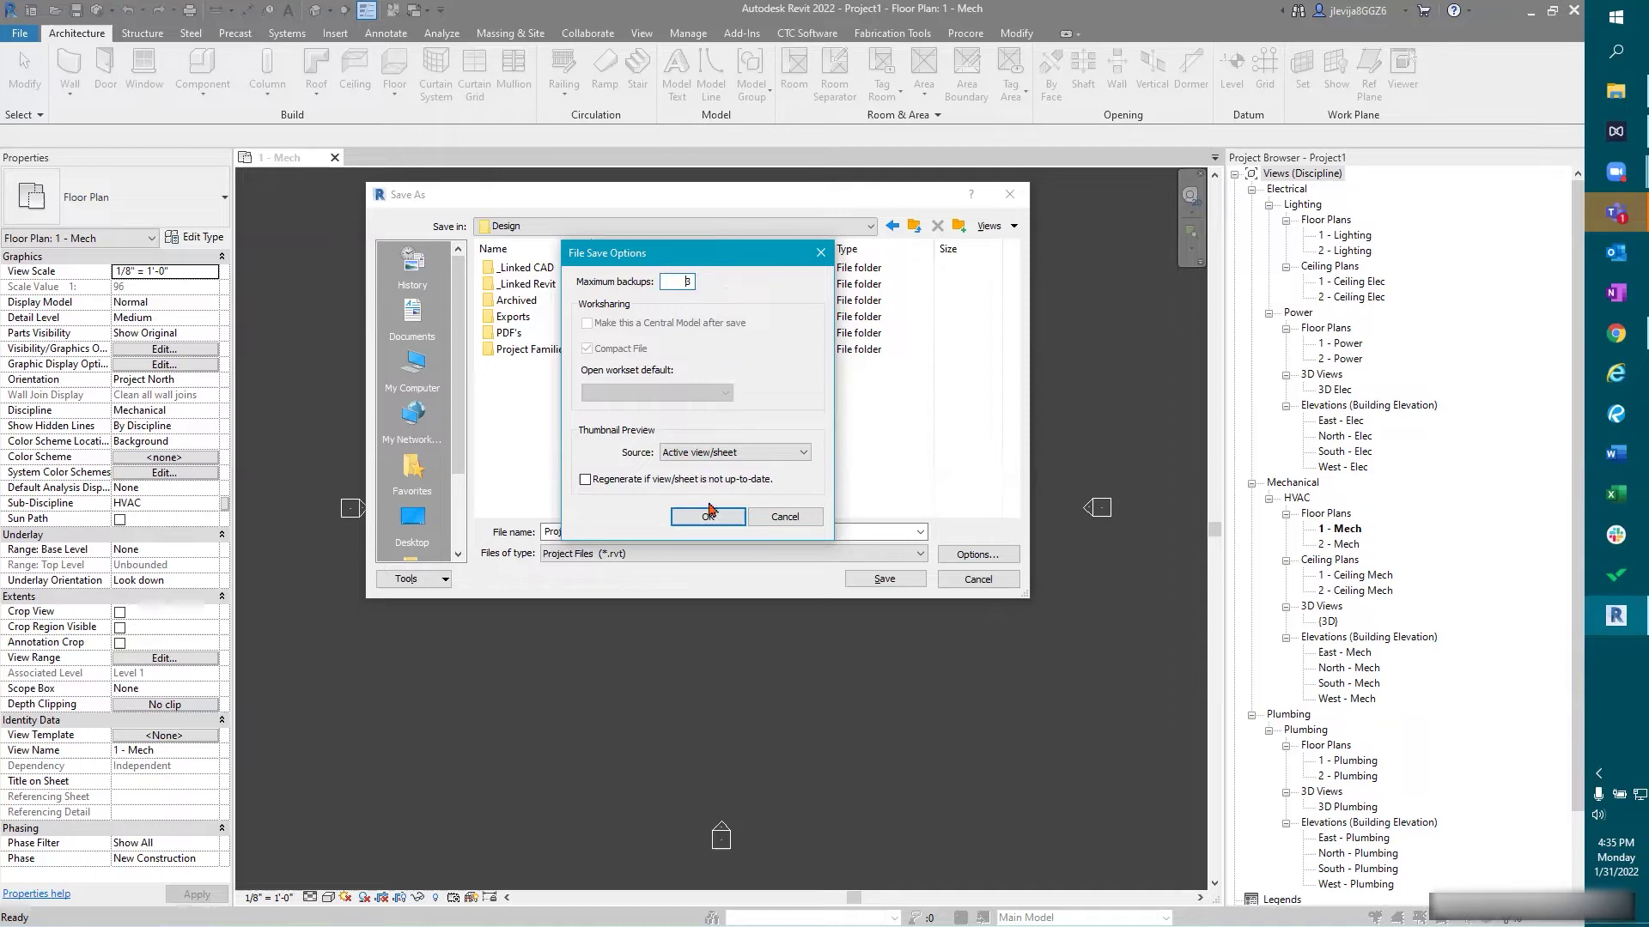
left_click(706, 516)
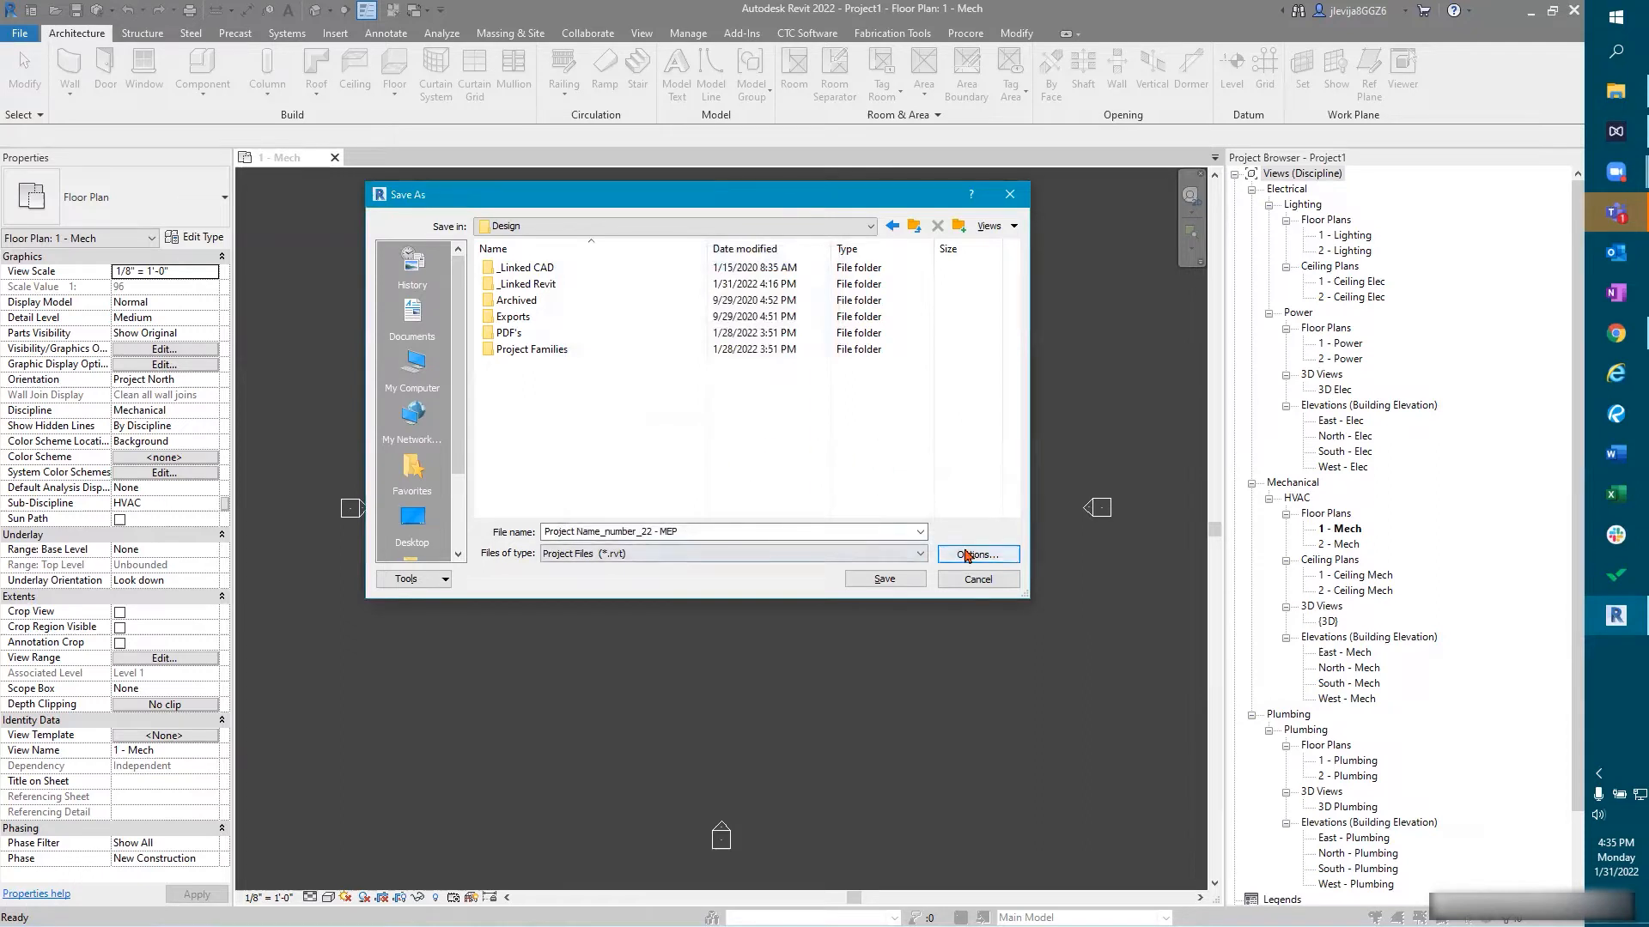
mouse_move(884, 579)
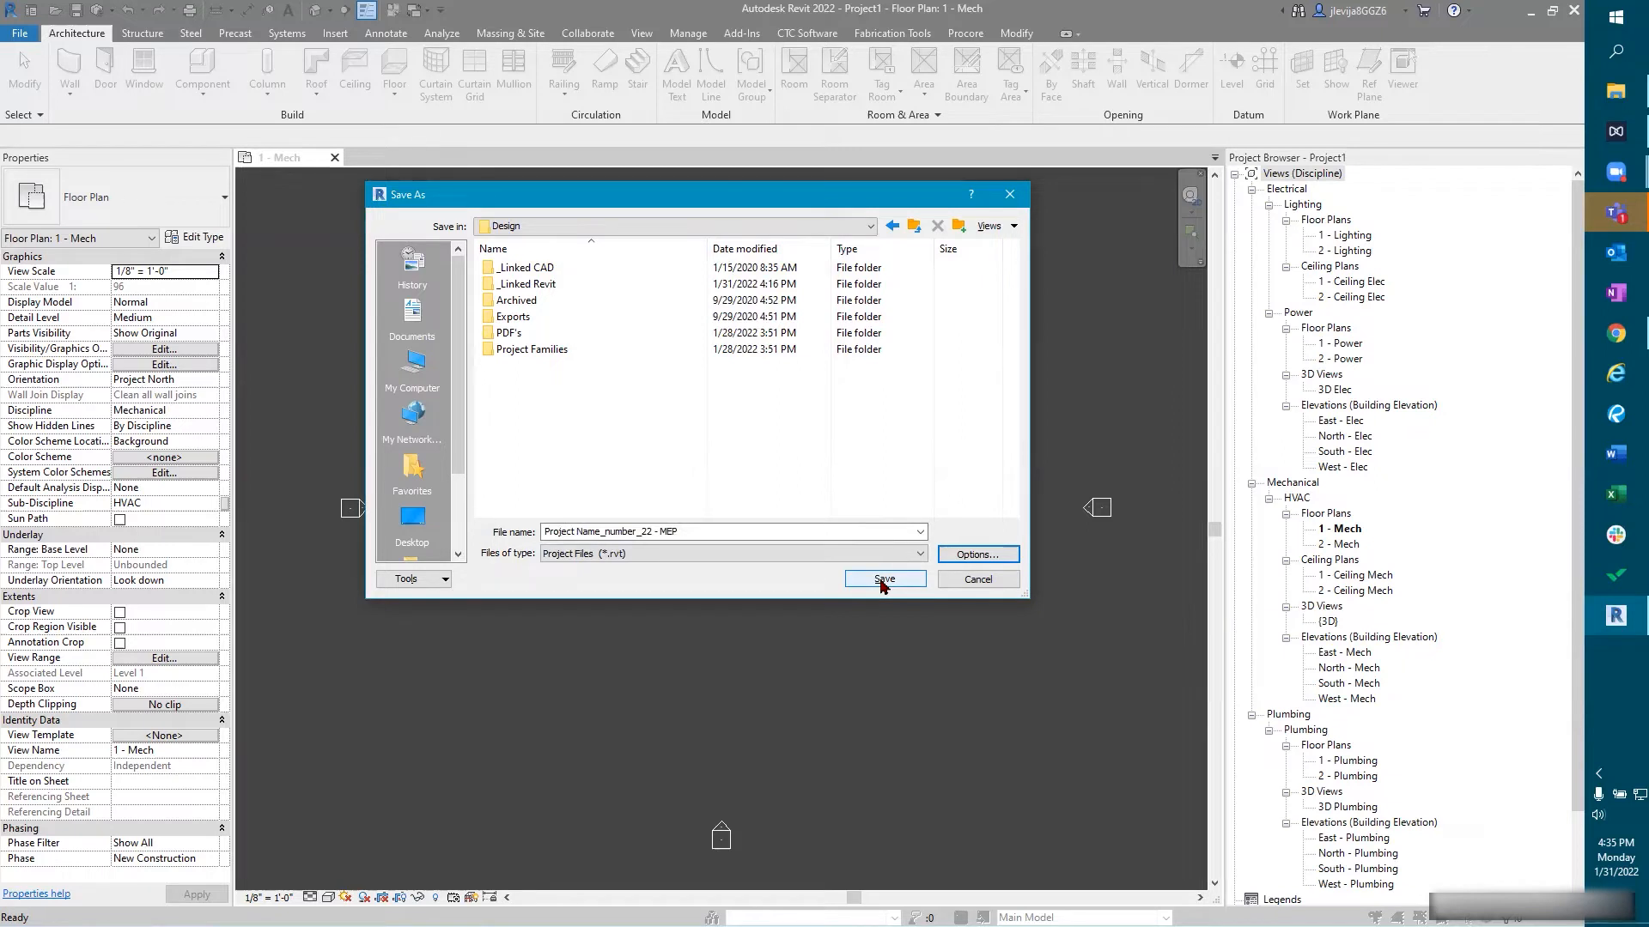
mouse_move(865, 591)
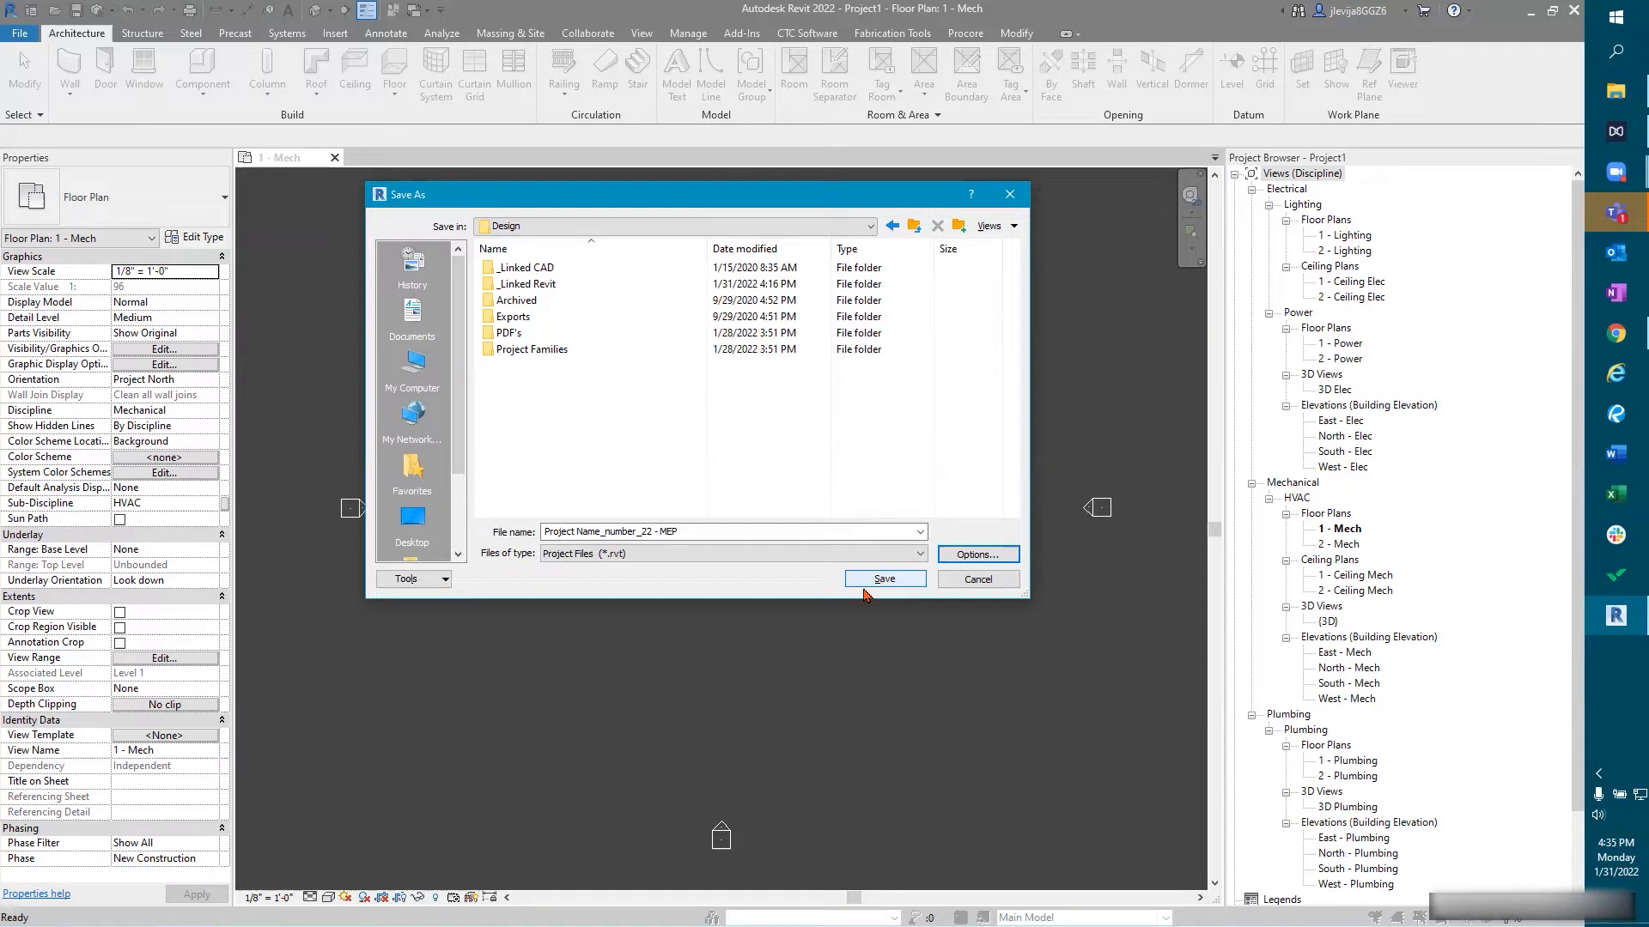
mouse_move(884, 579)
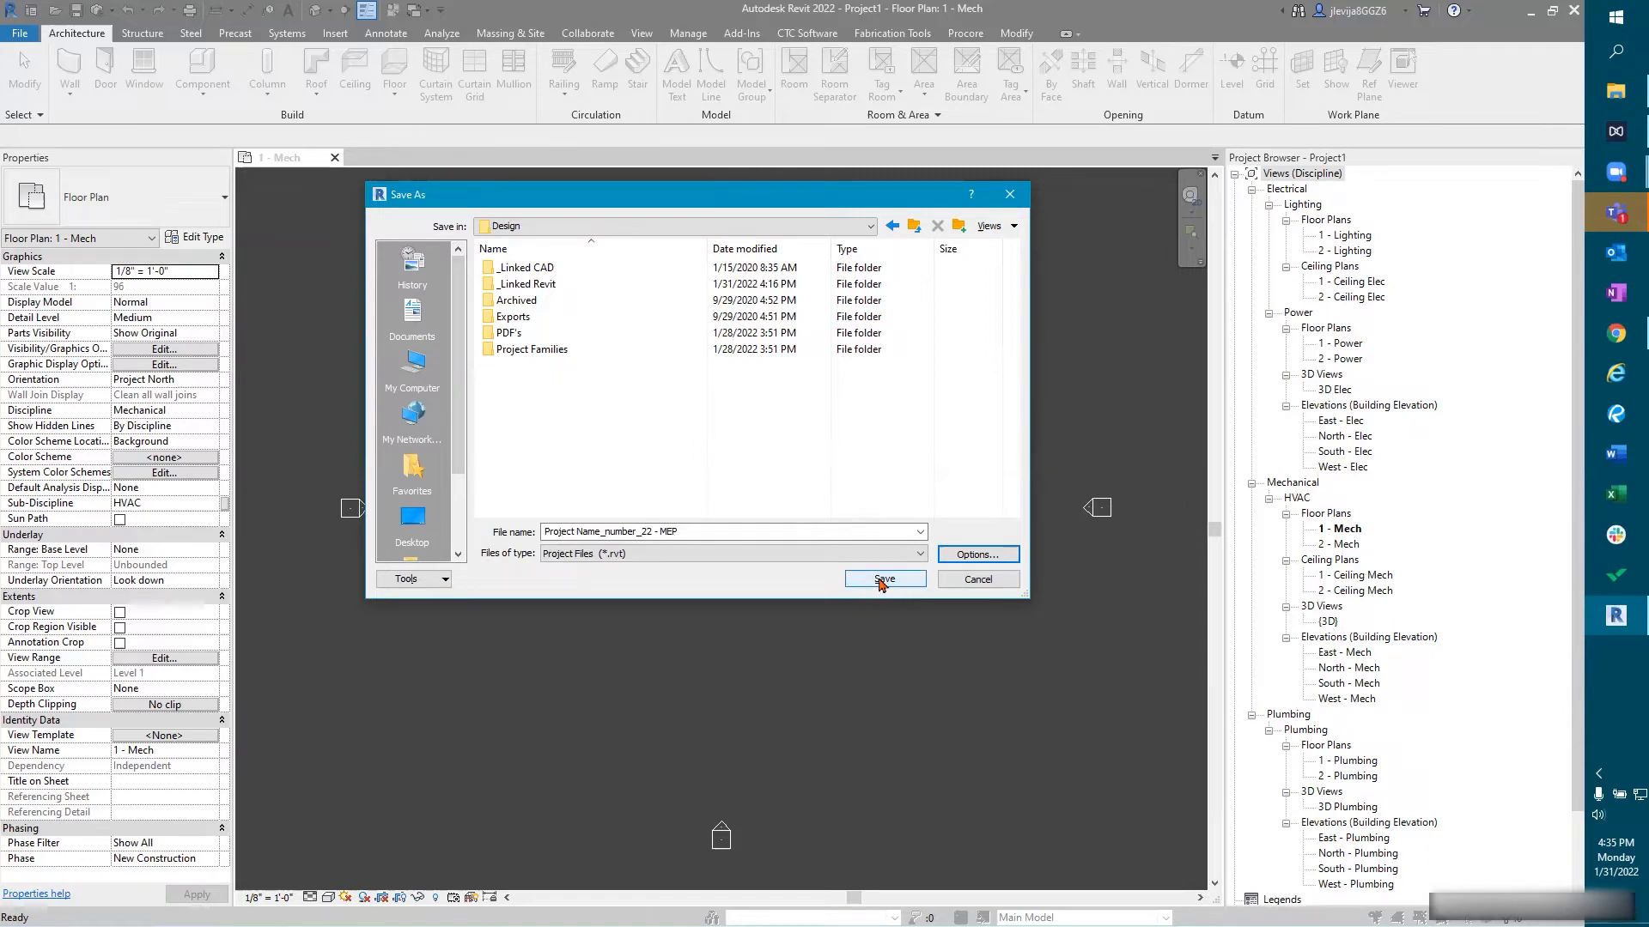
left_click(884, 580)
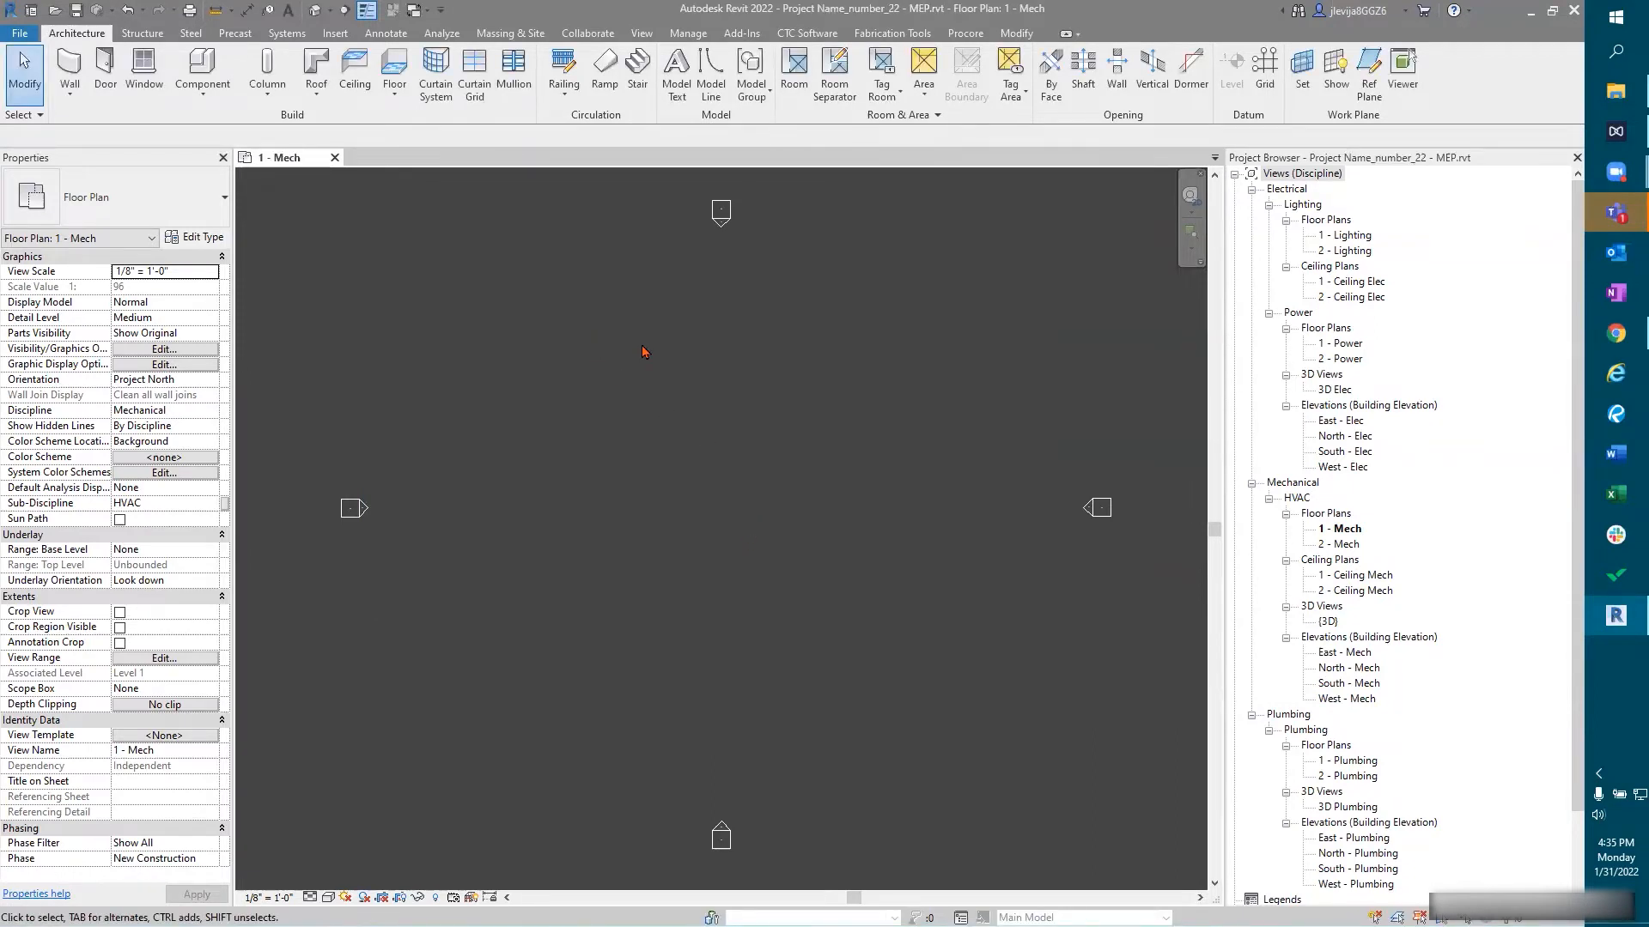
mouse_move(565, 362)
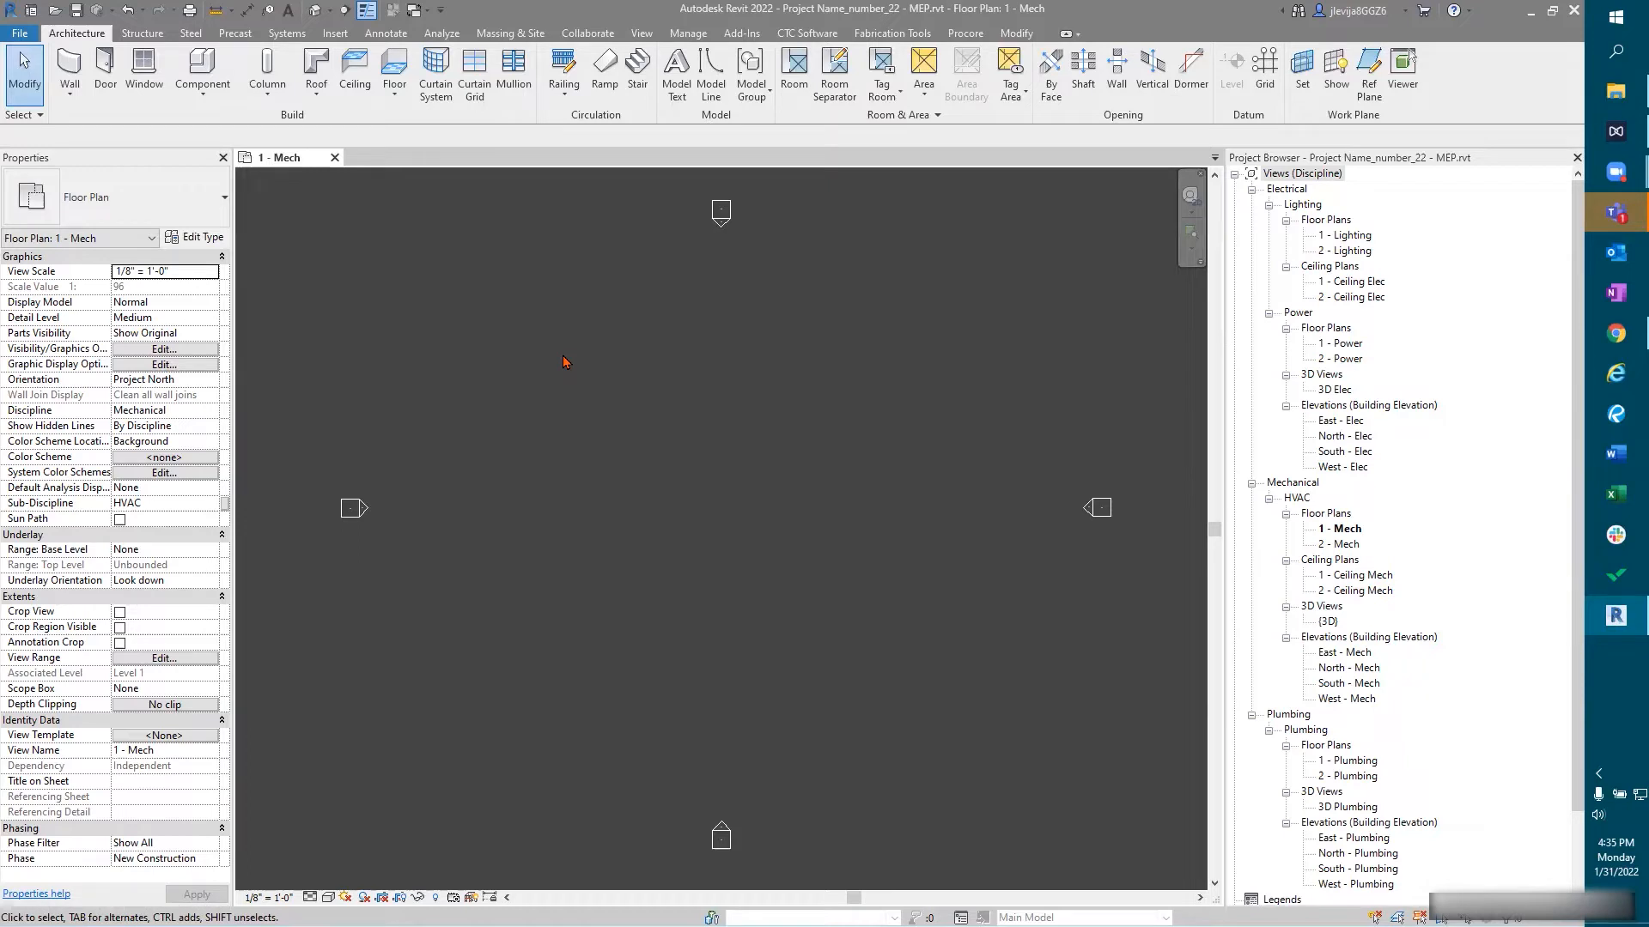
mouse_move(559, 357)
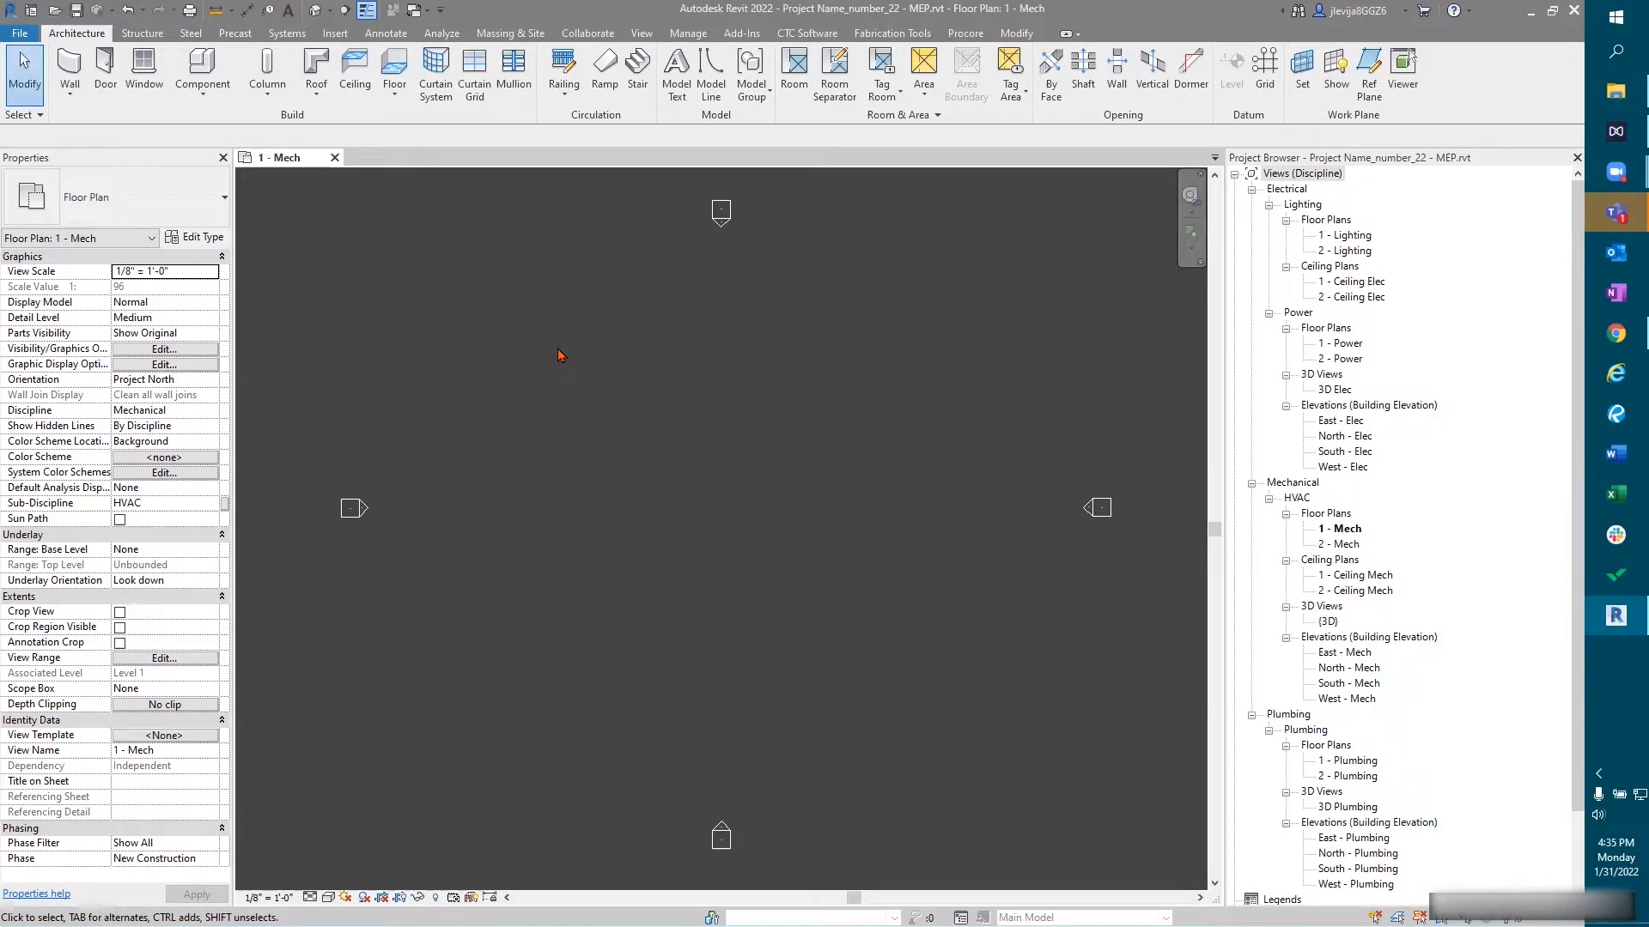
mouse_move(567, 345)
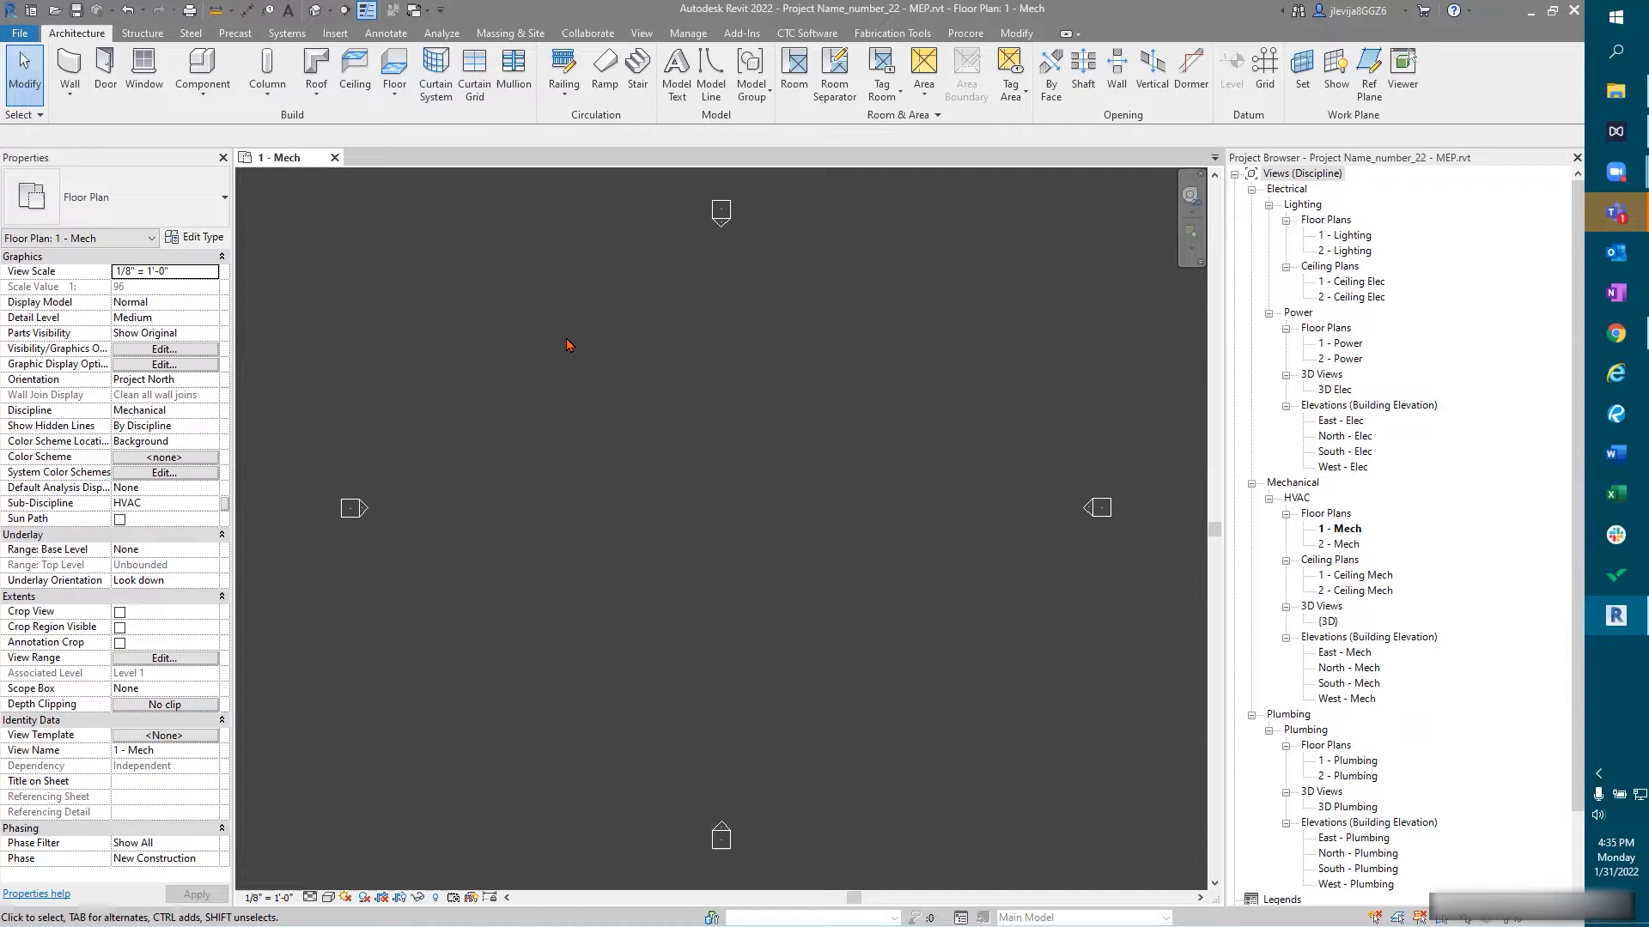
mouse_move(637, 324)
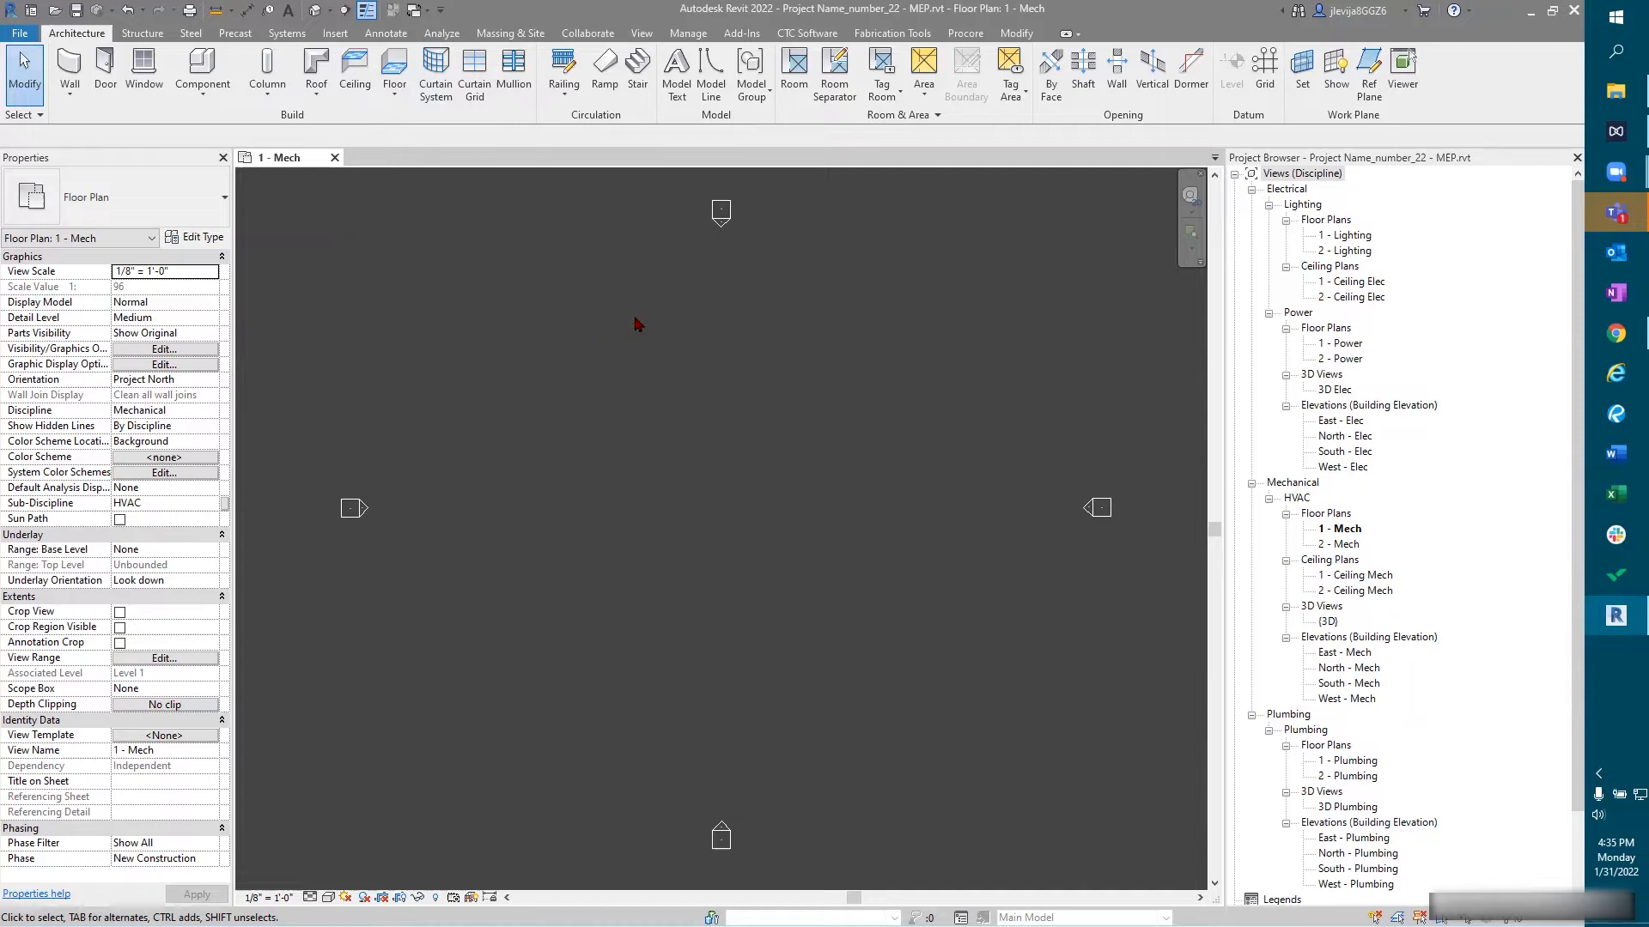
mouse_move(654, 321)
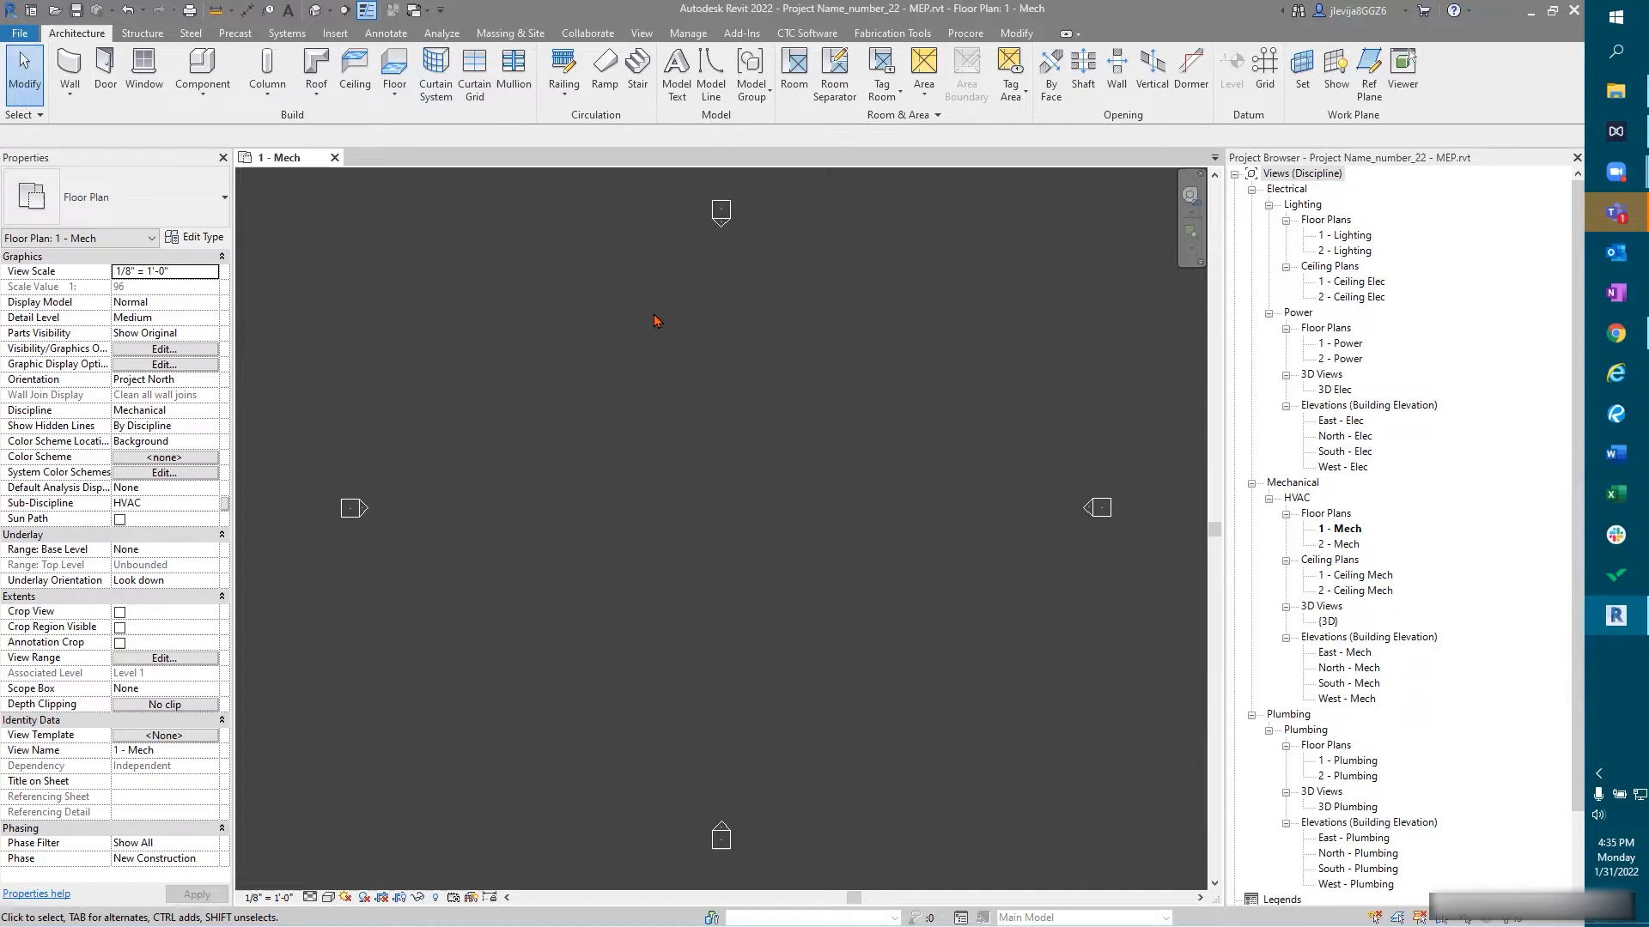
mouse_move(431, 258)
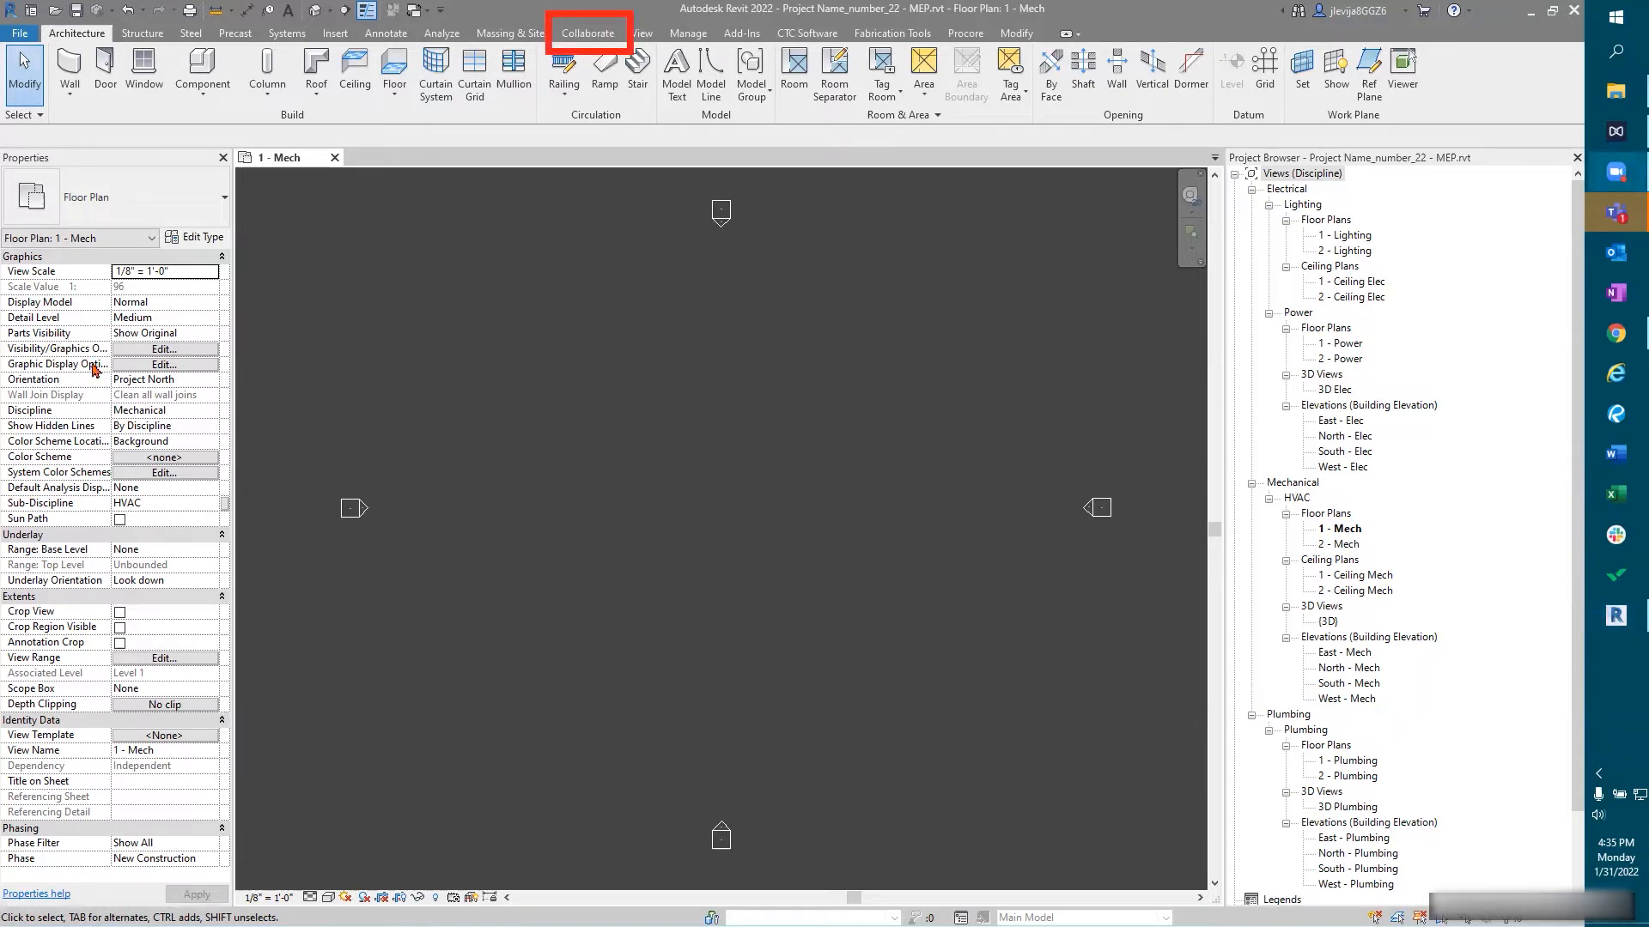
Step: Show the Collaborate ribbon tab's workshare tools
left_click(586, 33)
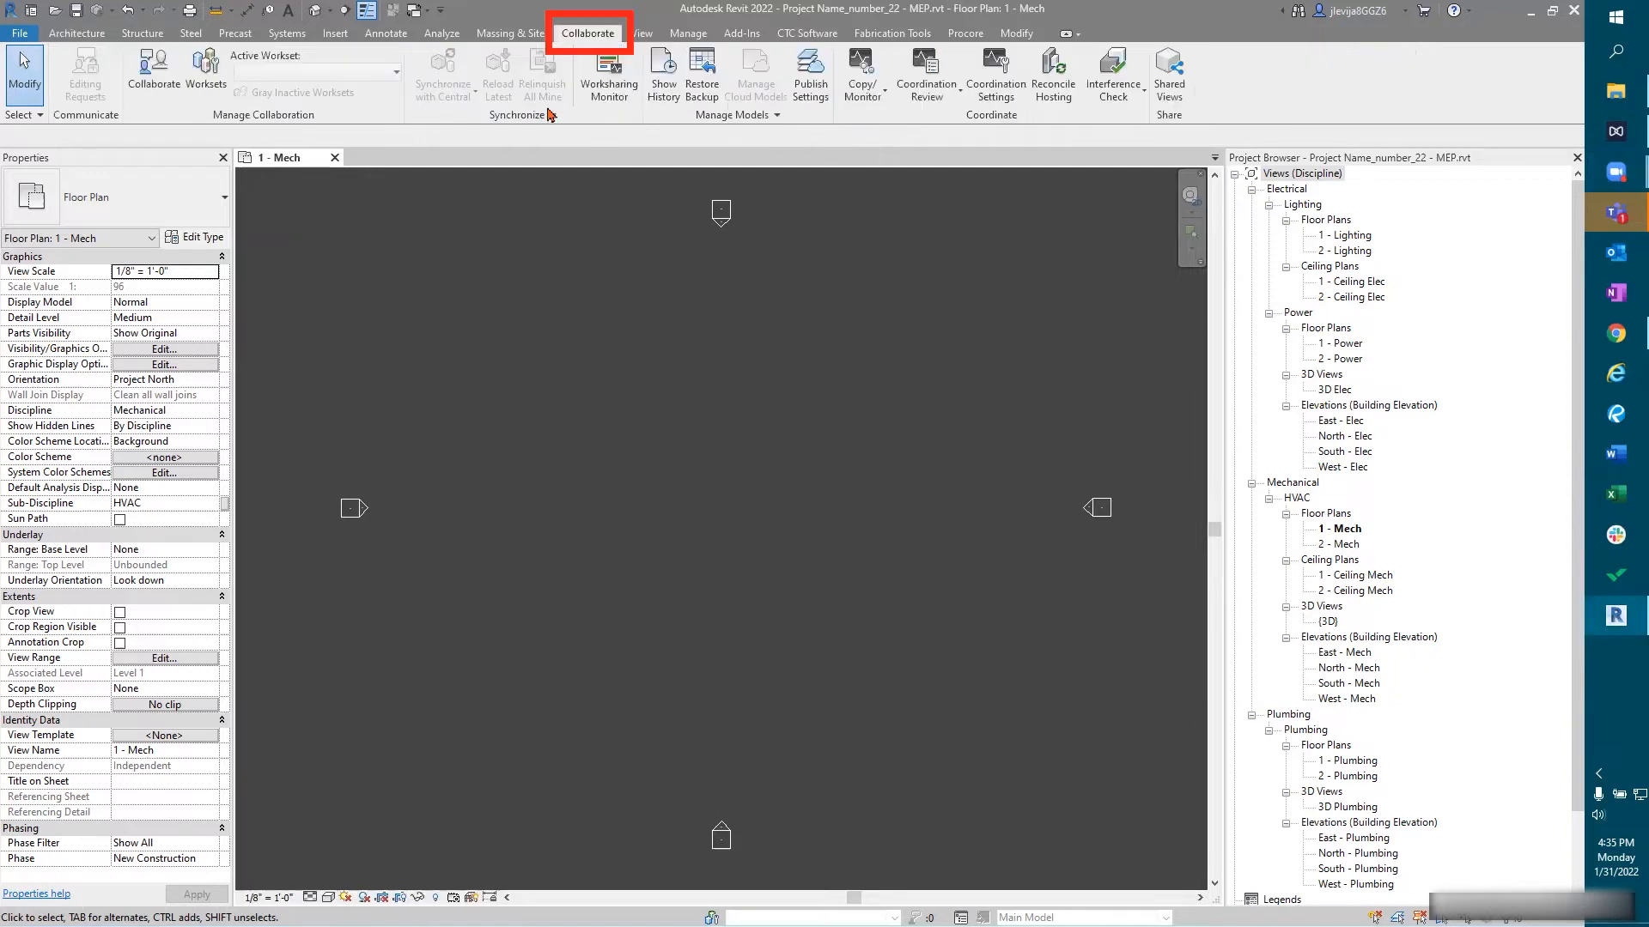
mouse_move(548, 116)
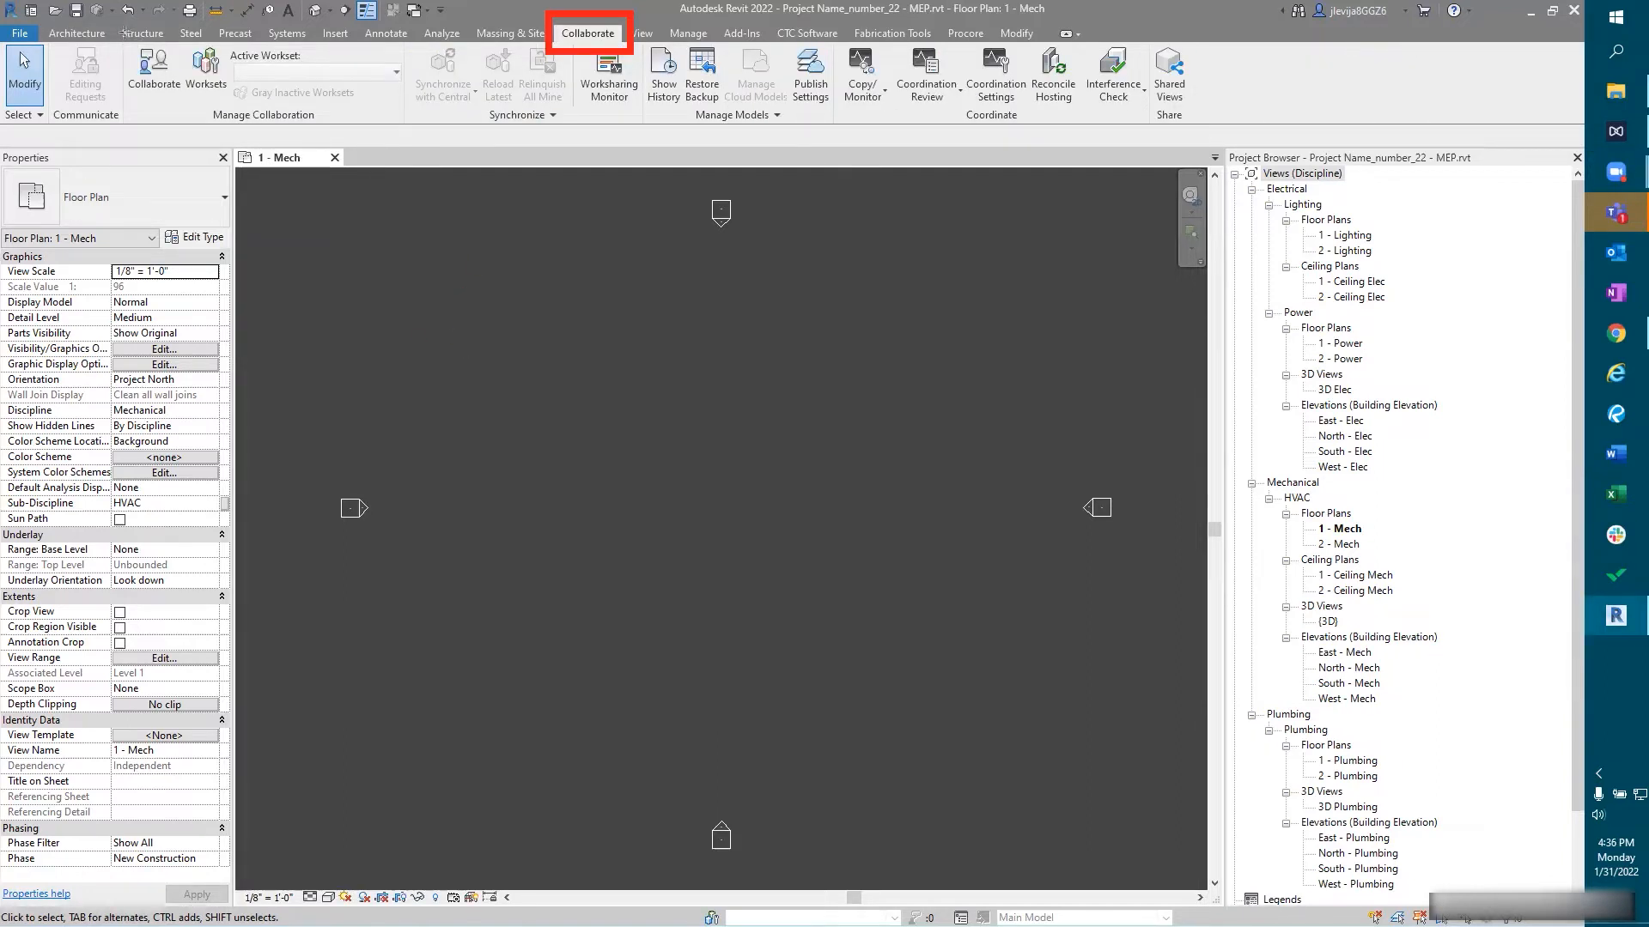
mouse_move(154, 74)
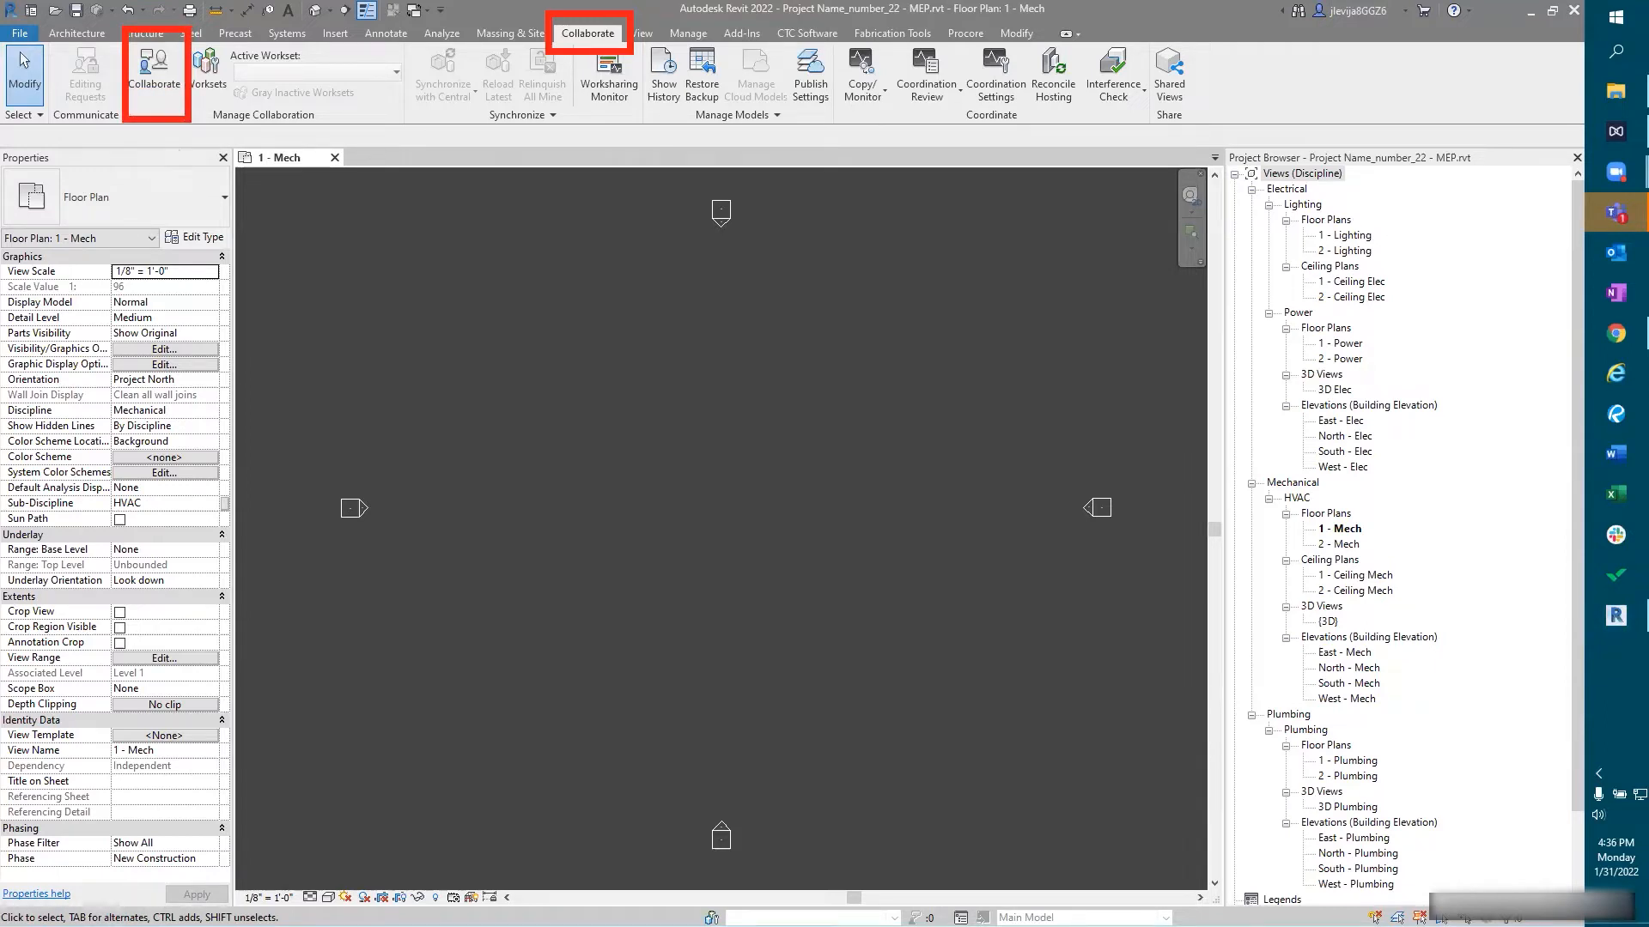
mouse_move(500, 281)
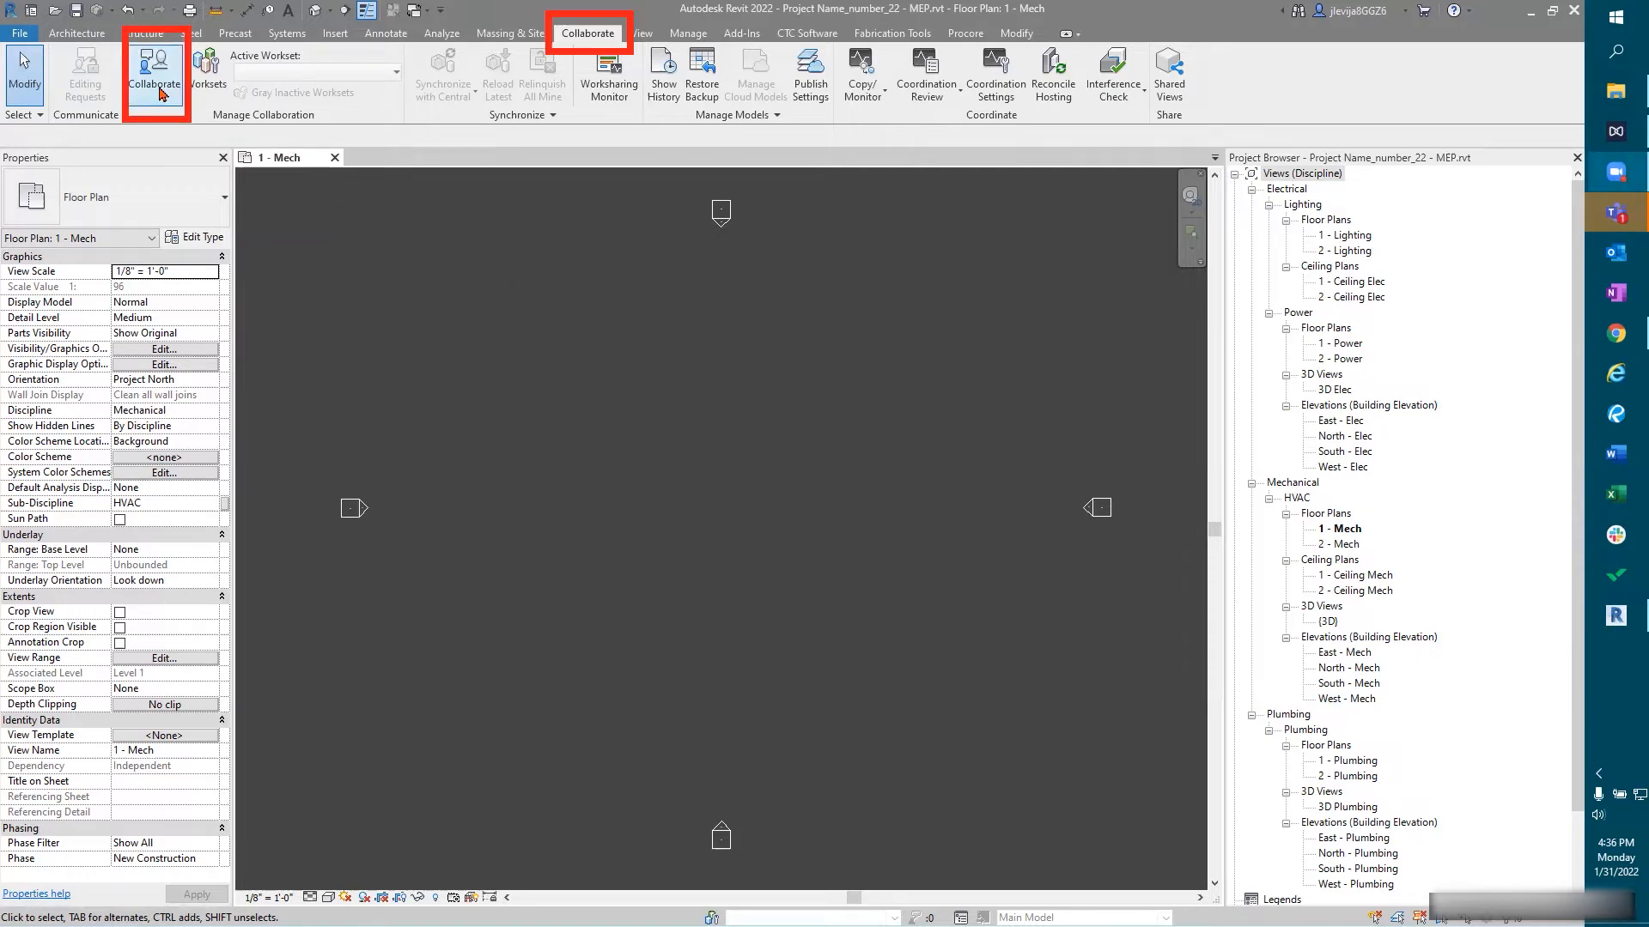
Step: Enable collaboration, choosing the In the cloud option
left_click(154, 76)
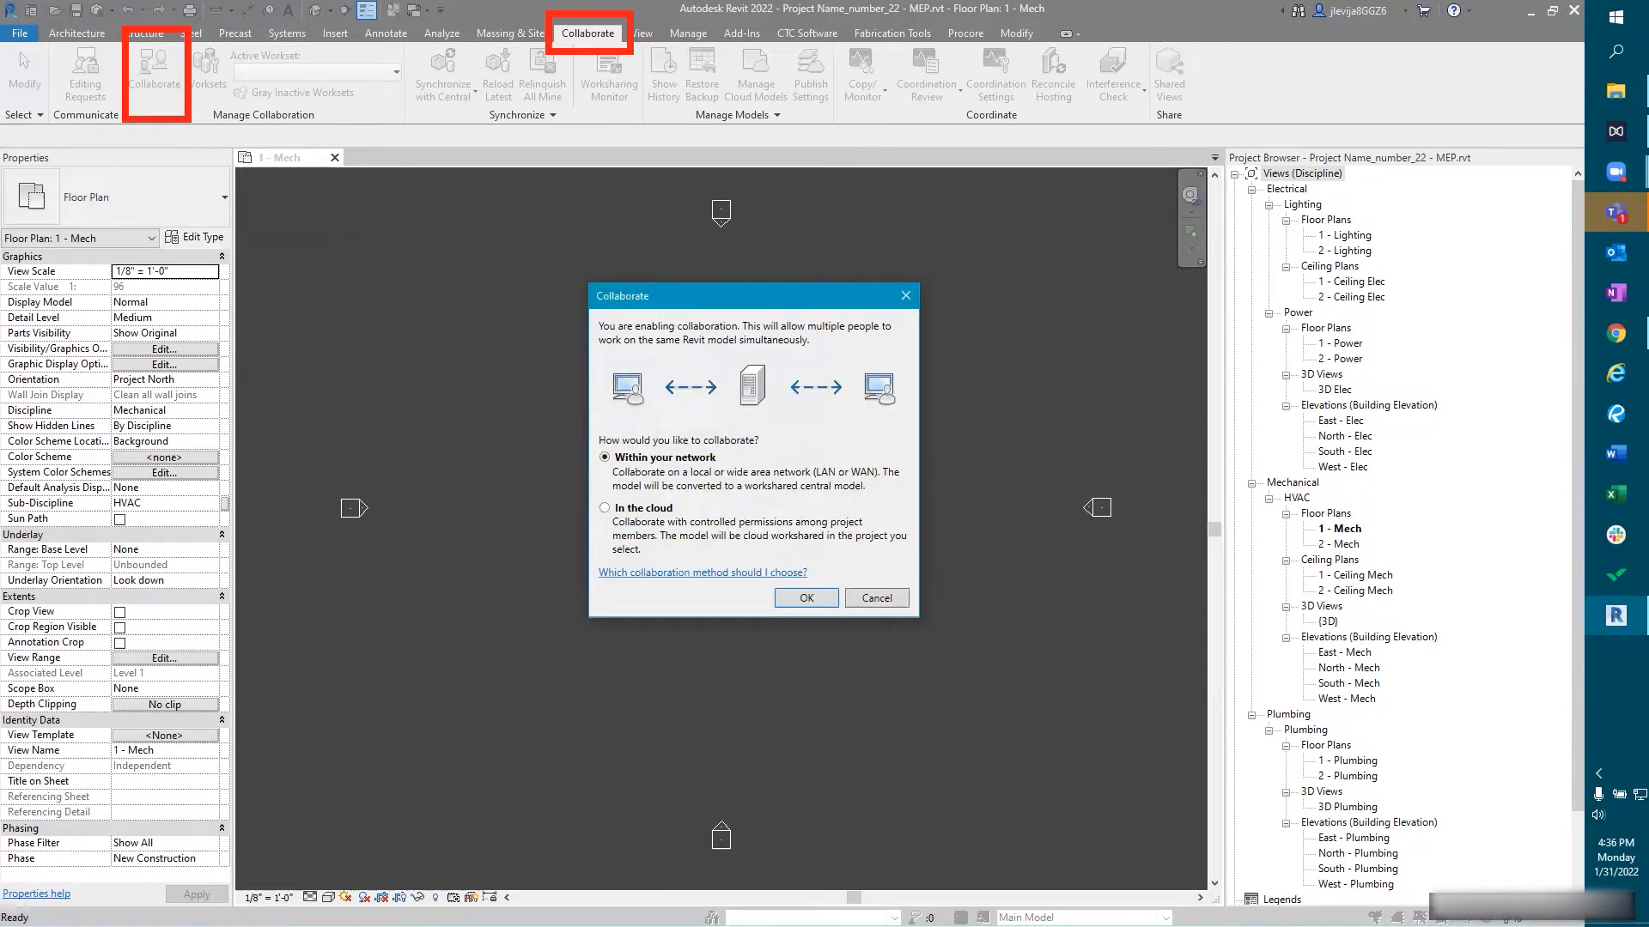
mouse_move(454, 329)
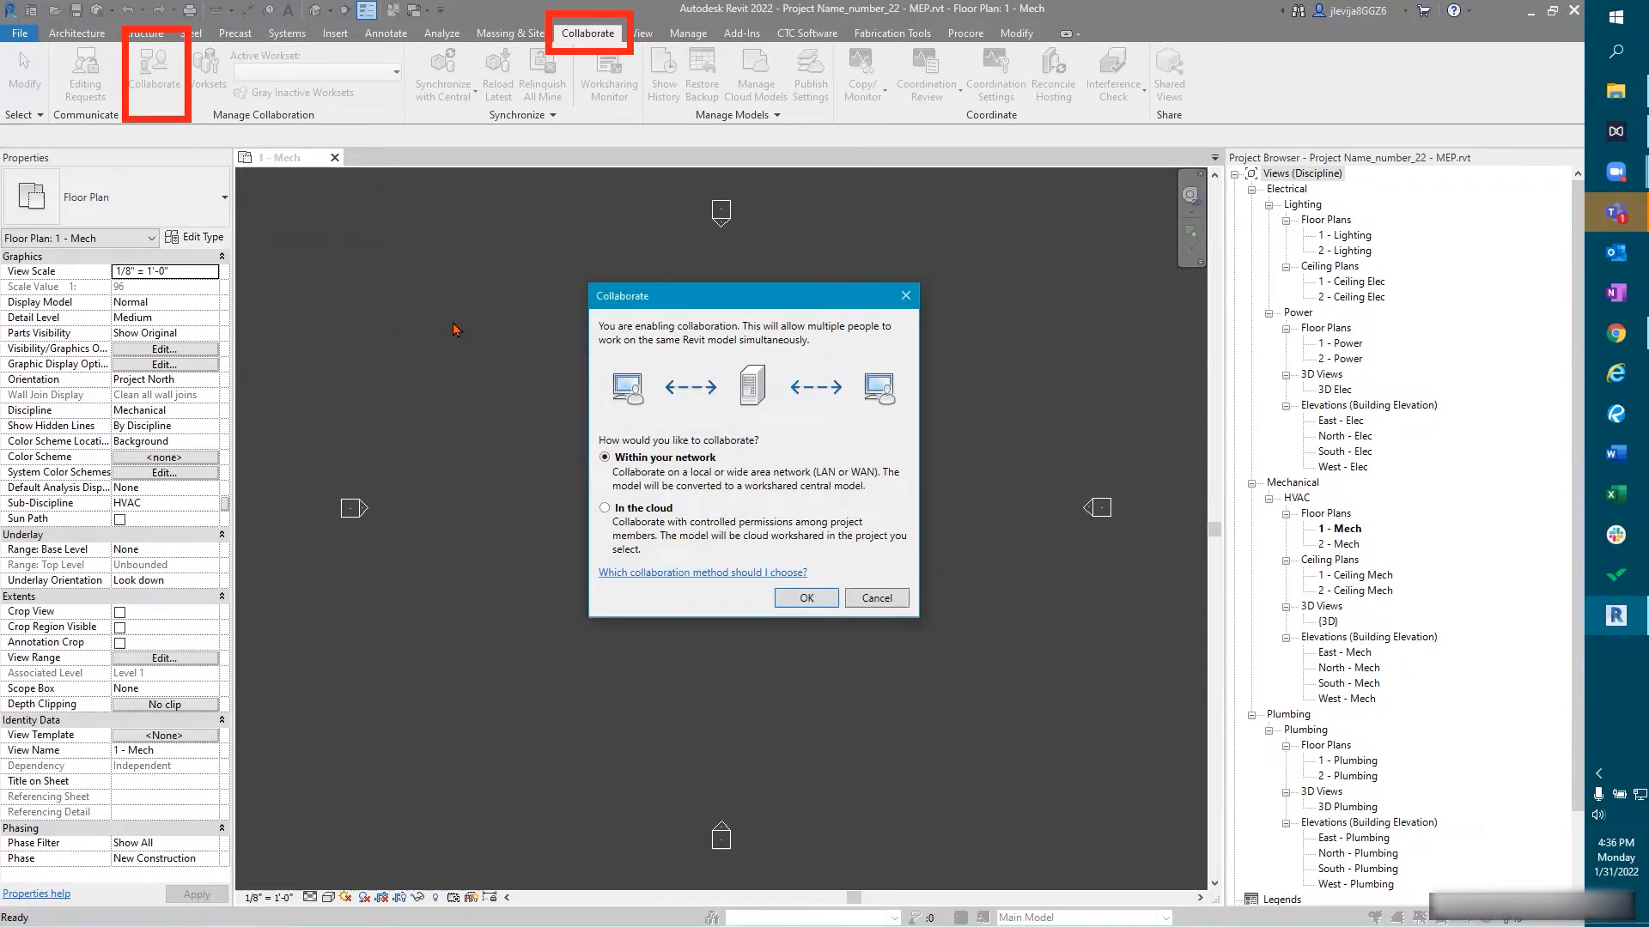
mouse_move(465, 380)
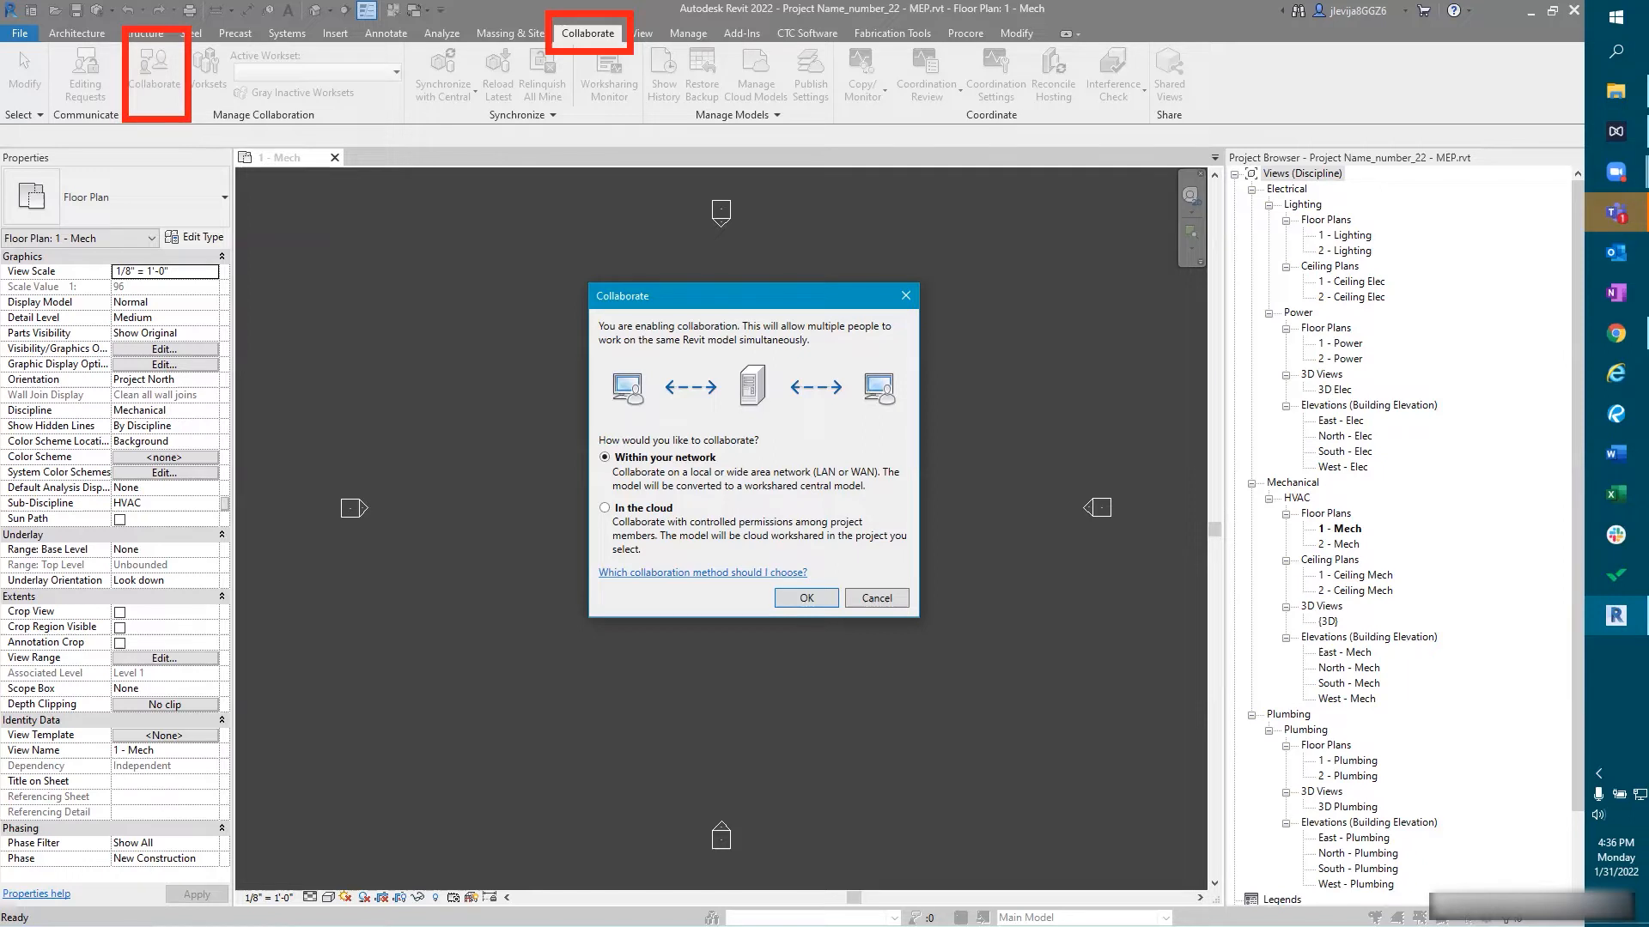
mouse_move(553, 460)
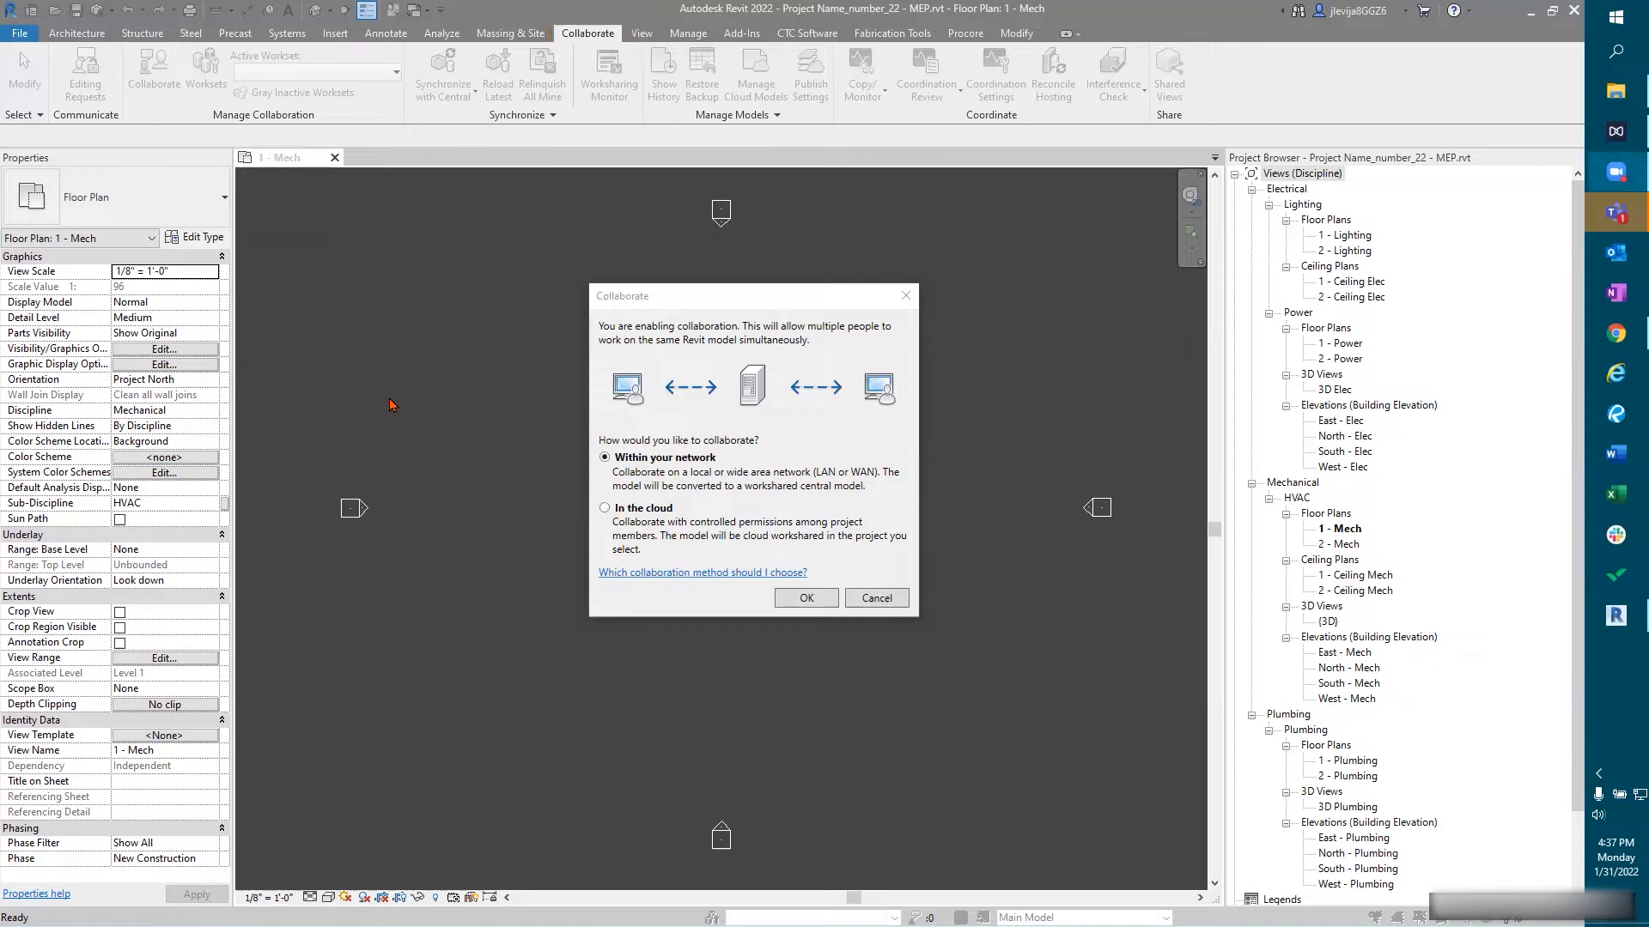
left_click(606, 507)
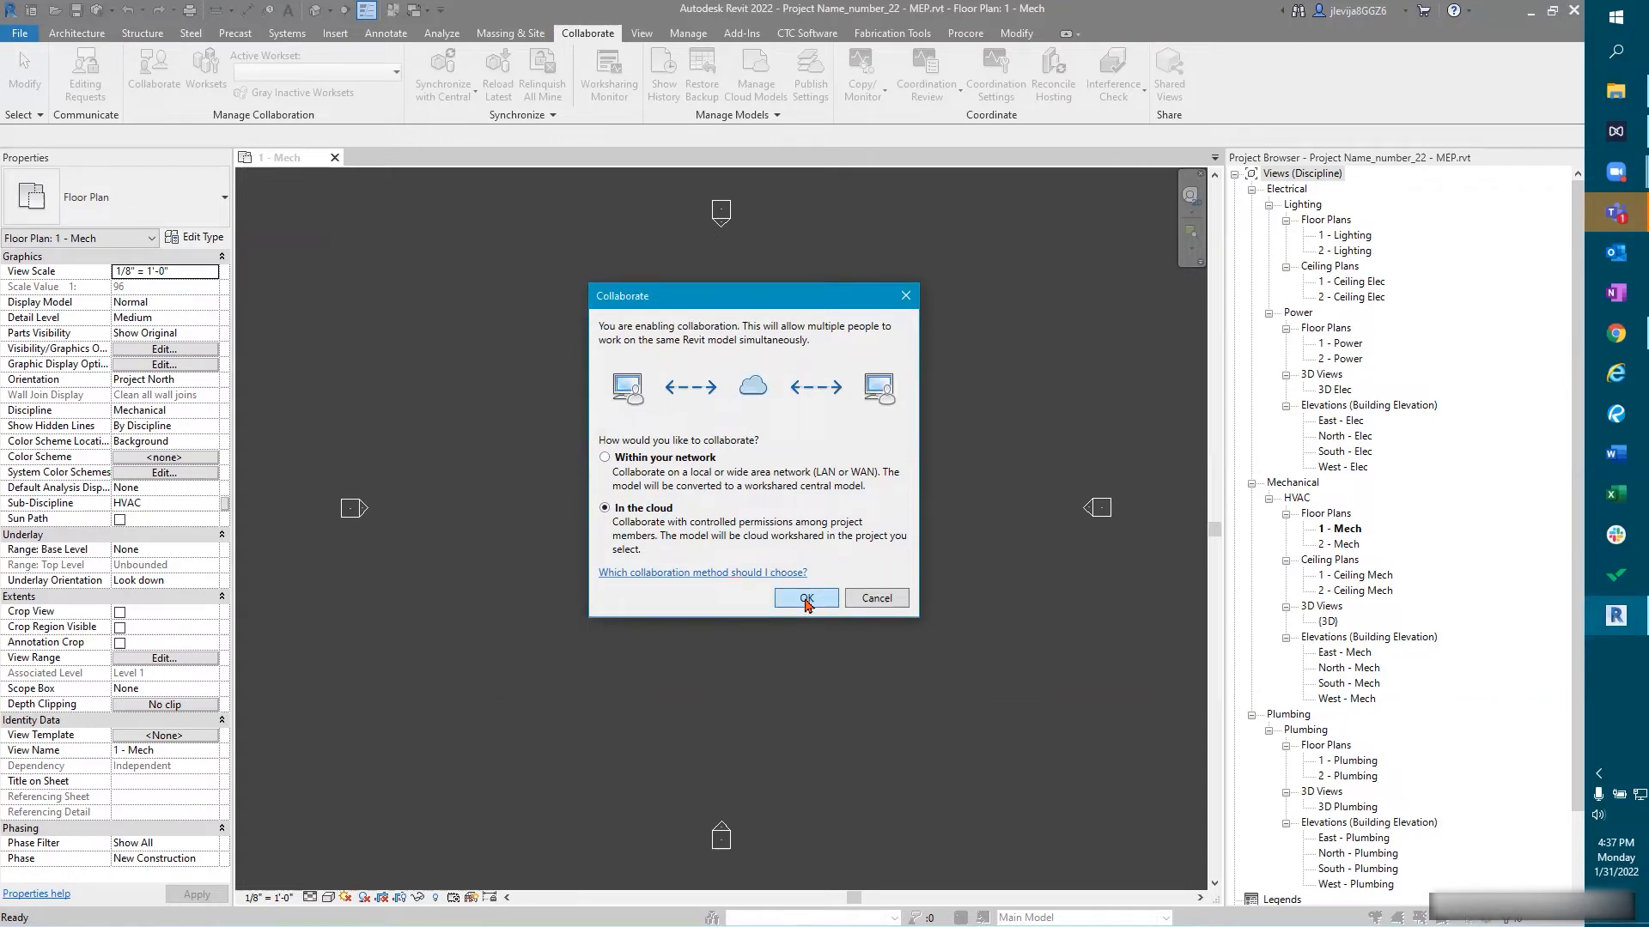
Step: Confirm cloud collaboration and select the Project Setup - BIM360 Test project
left_click(806, 599)
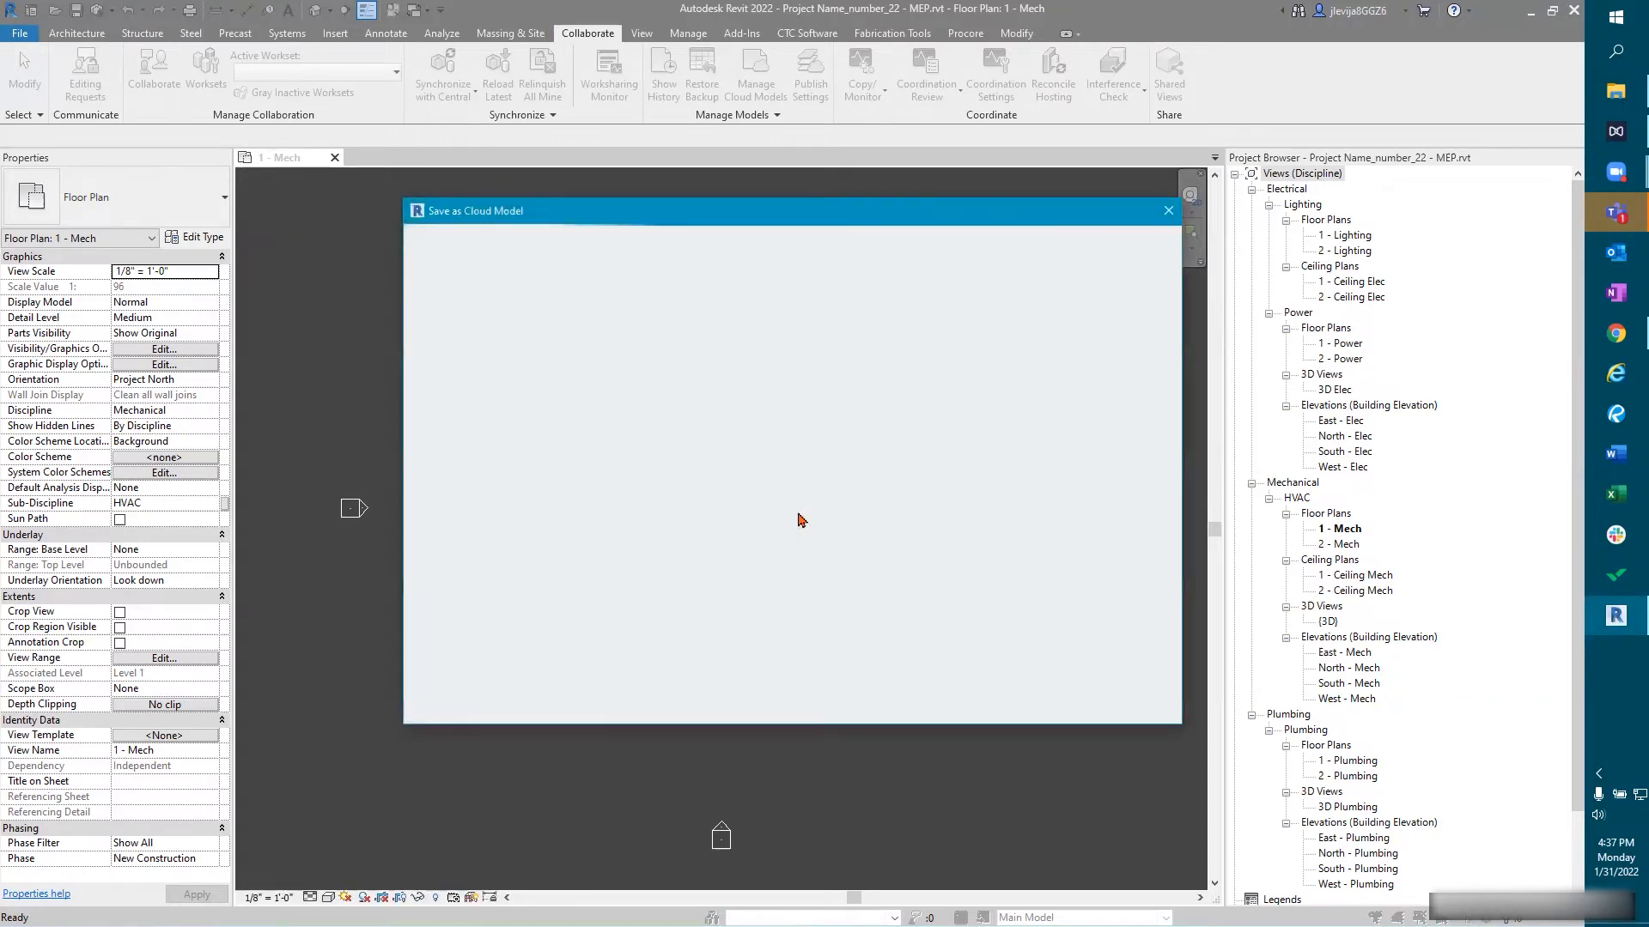
mouse_move(633, 425)
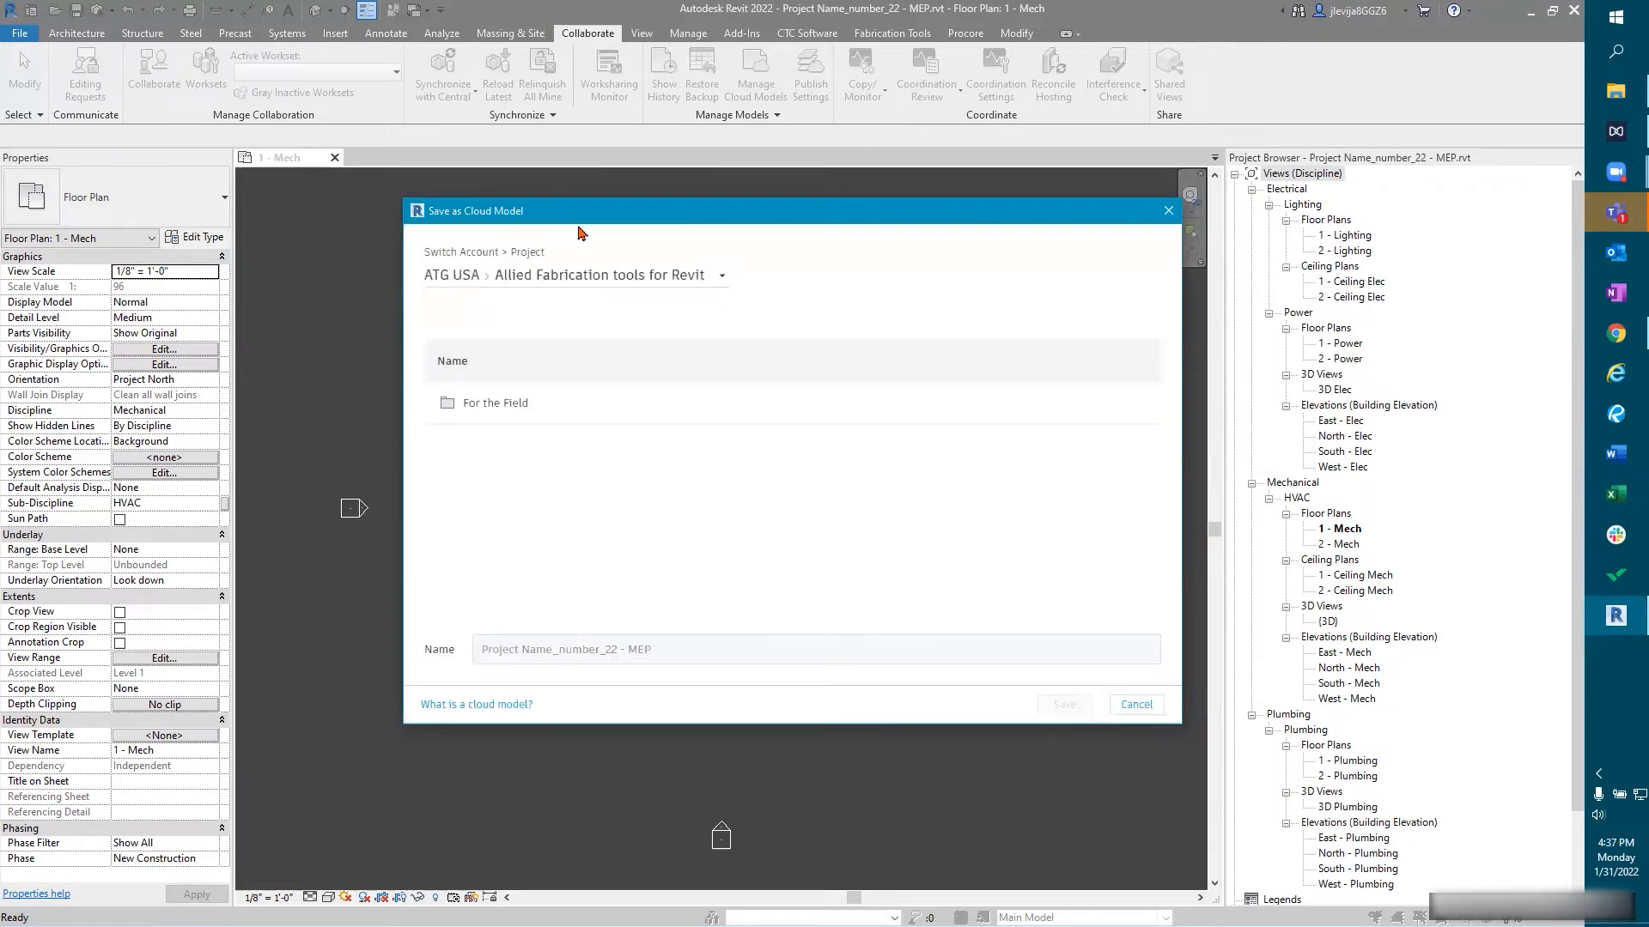
mouse_move(582, 225)
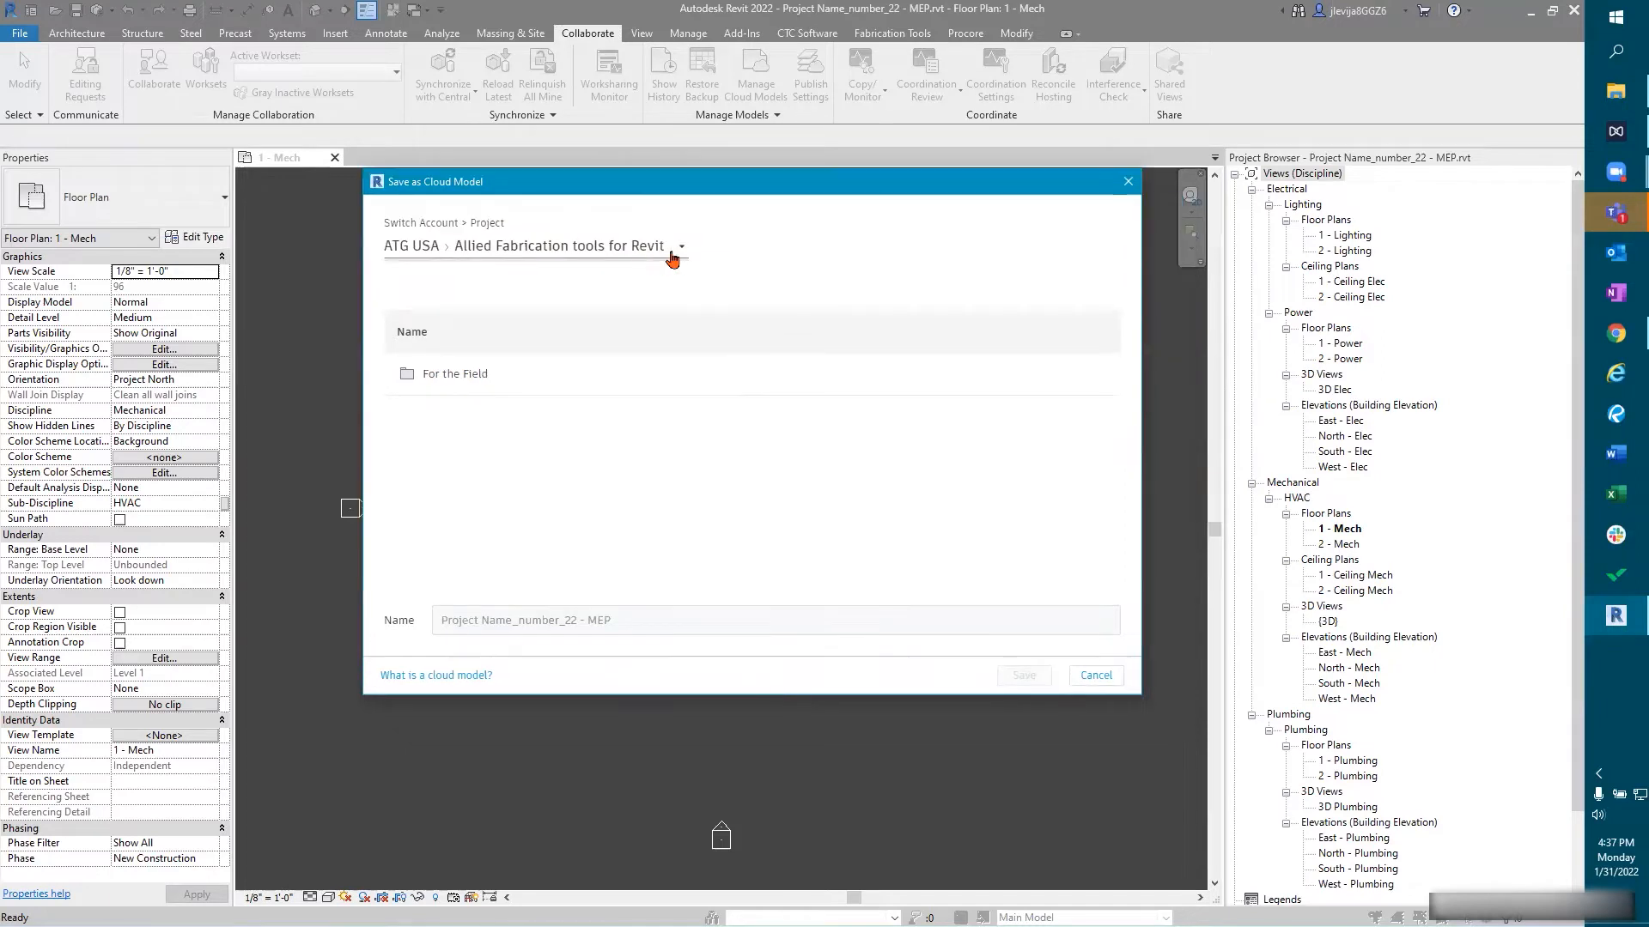
mouse_move(701, 247)
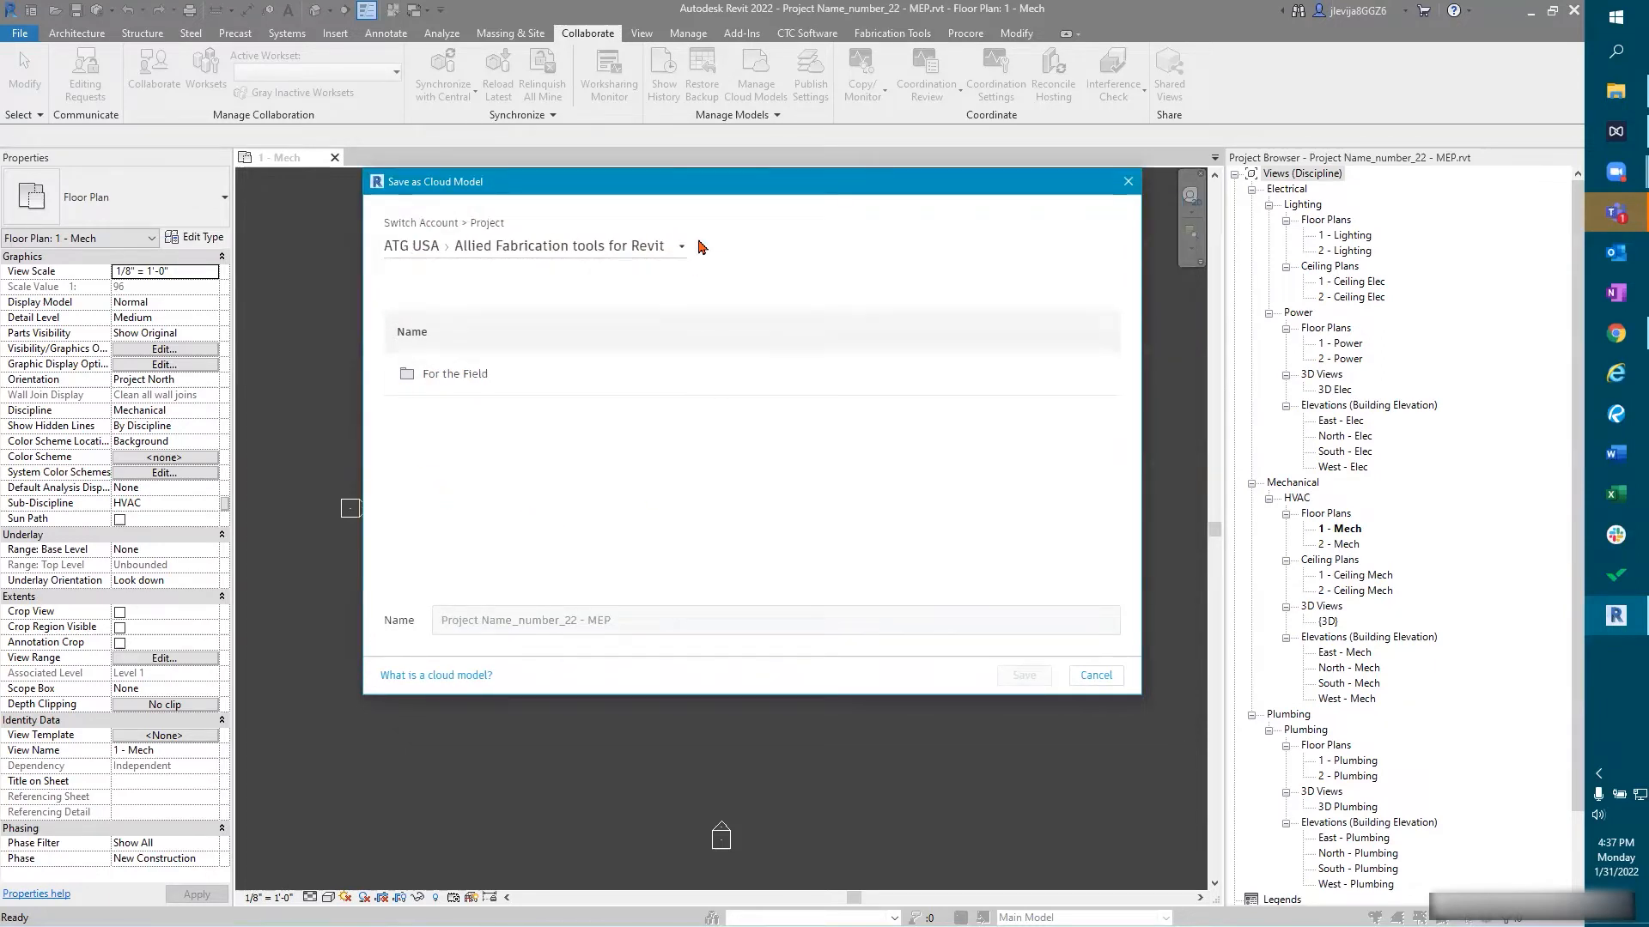
left_click(681, 246)
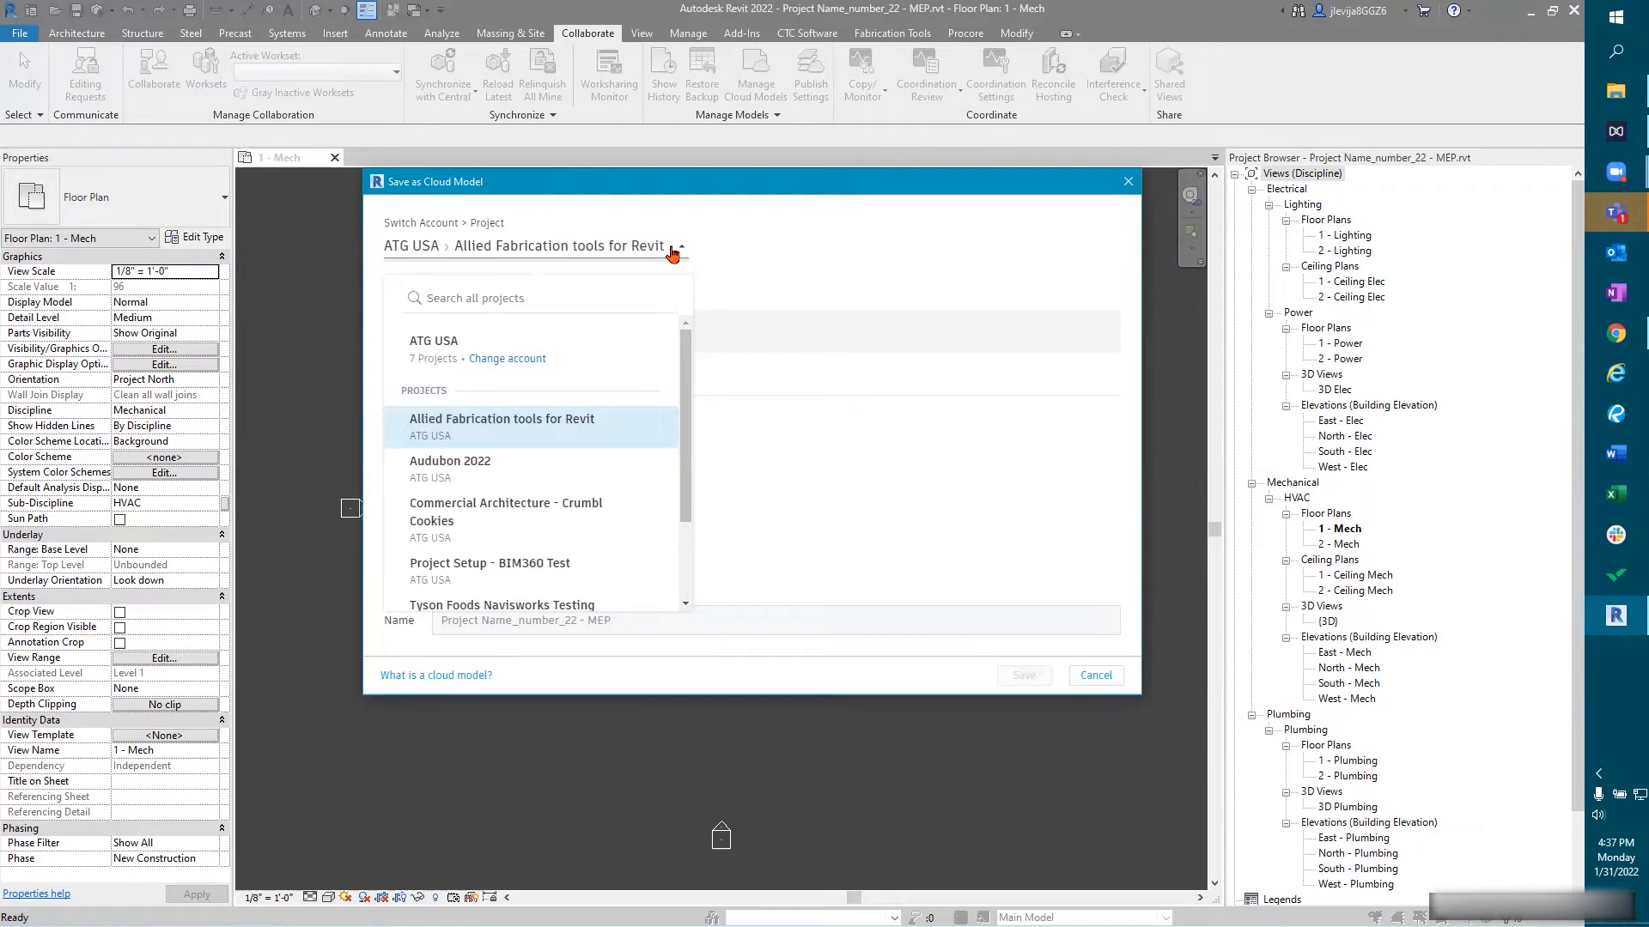
mouse_move(458, 377)
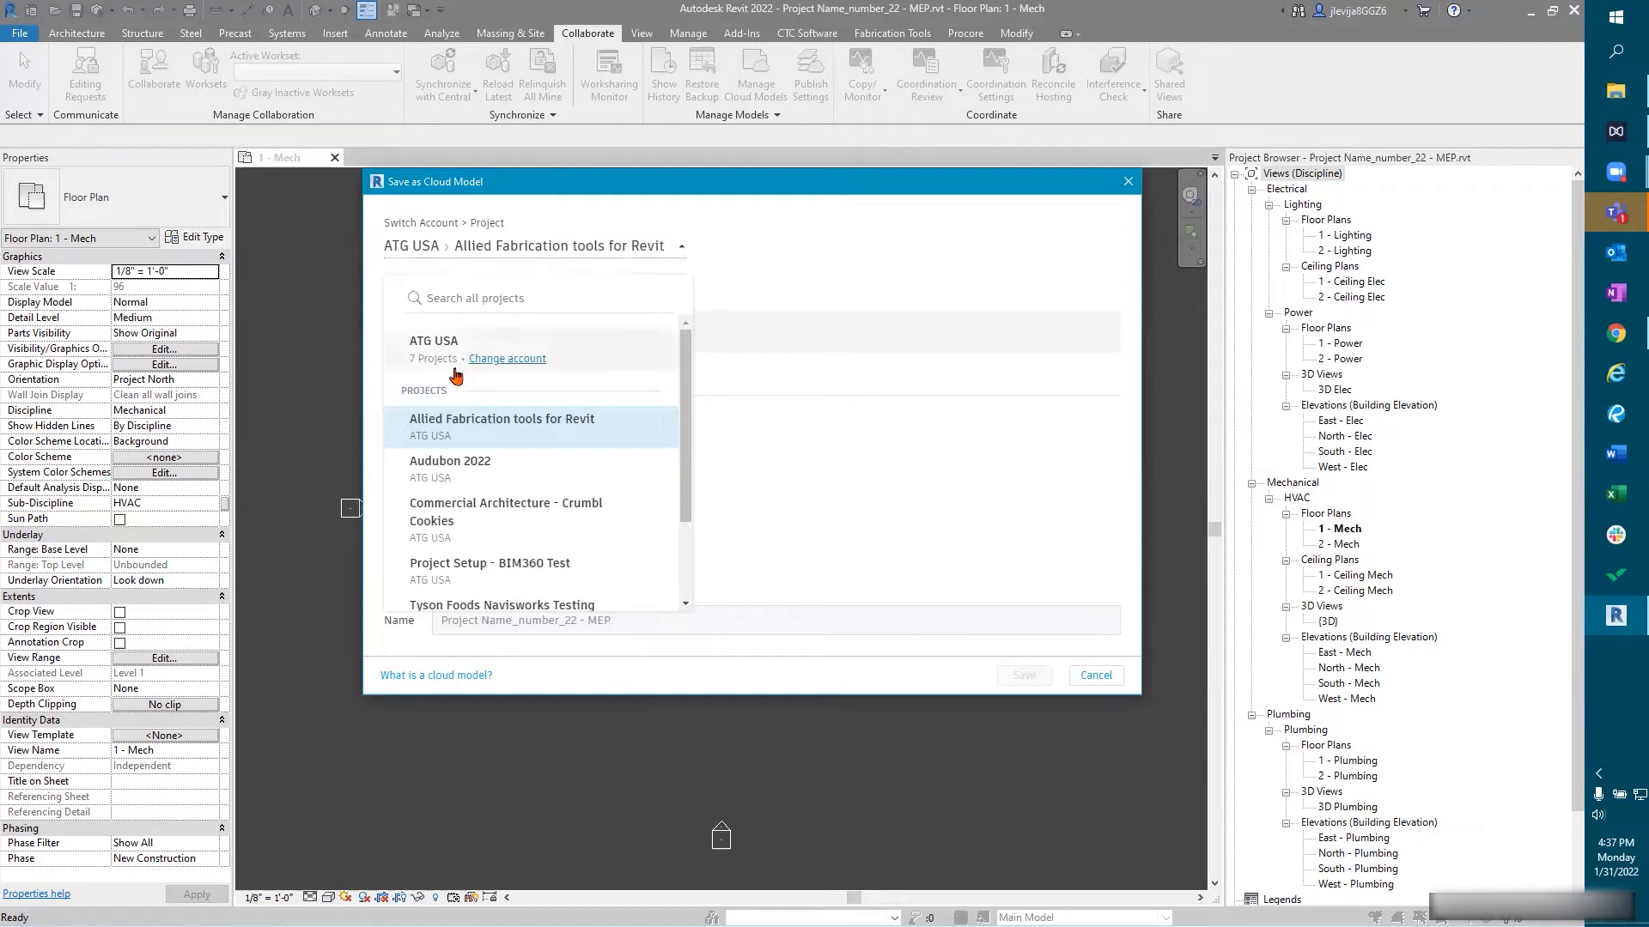
mouse_move(555, 380)
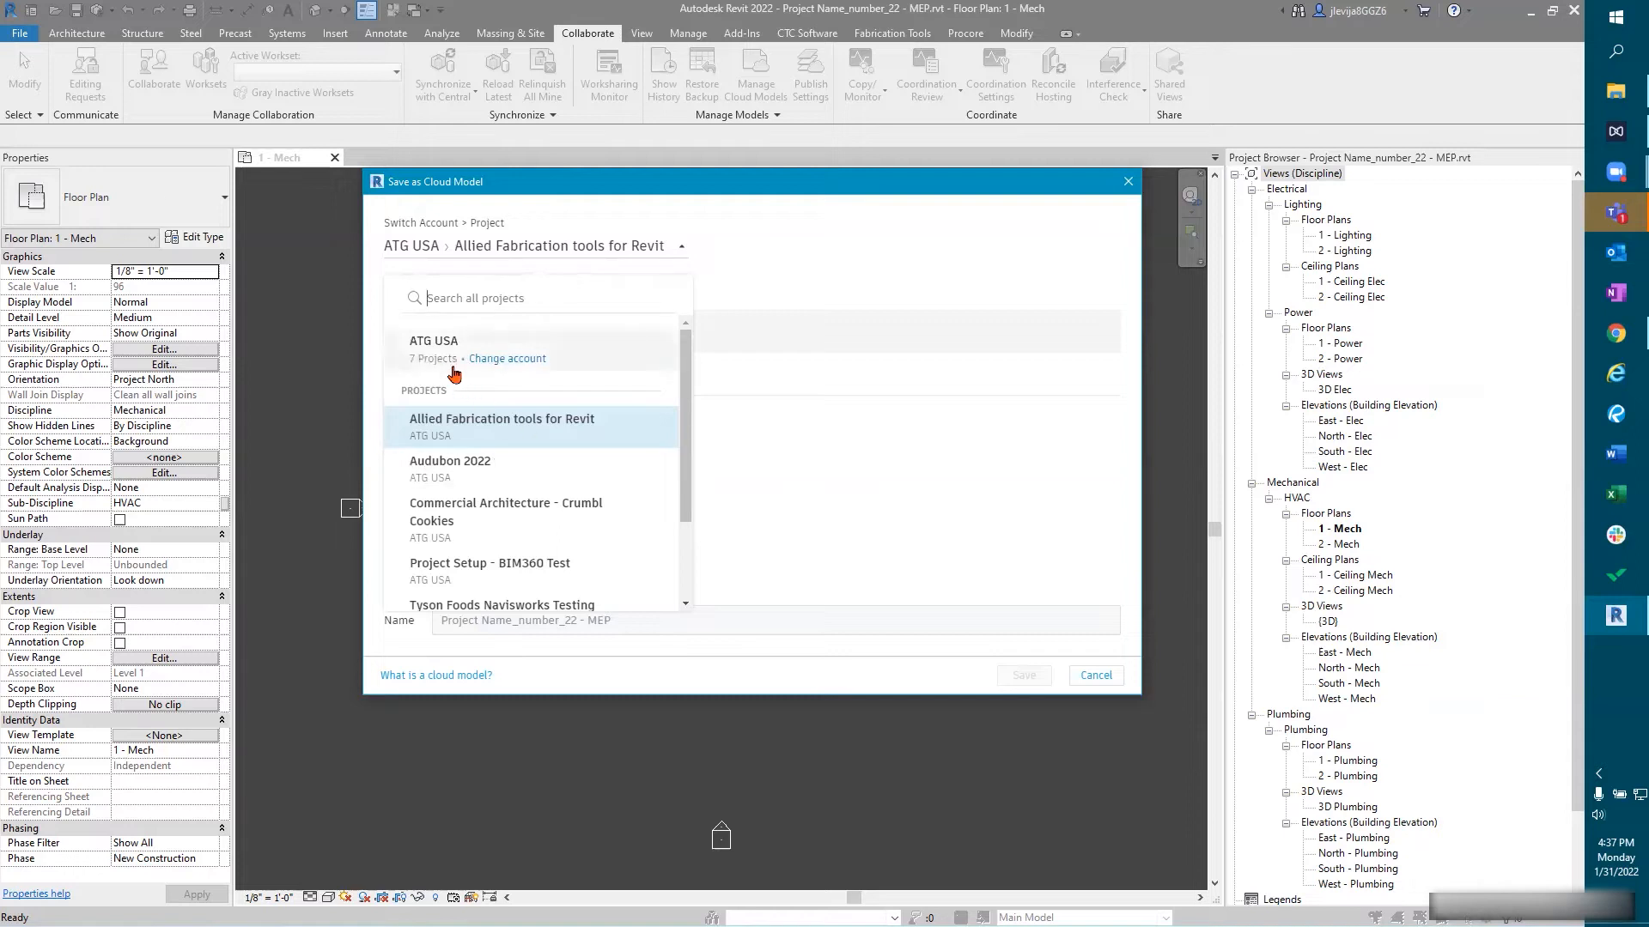
mouse_move(471, 381)
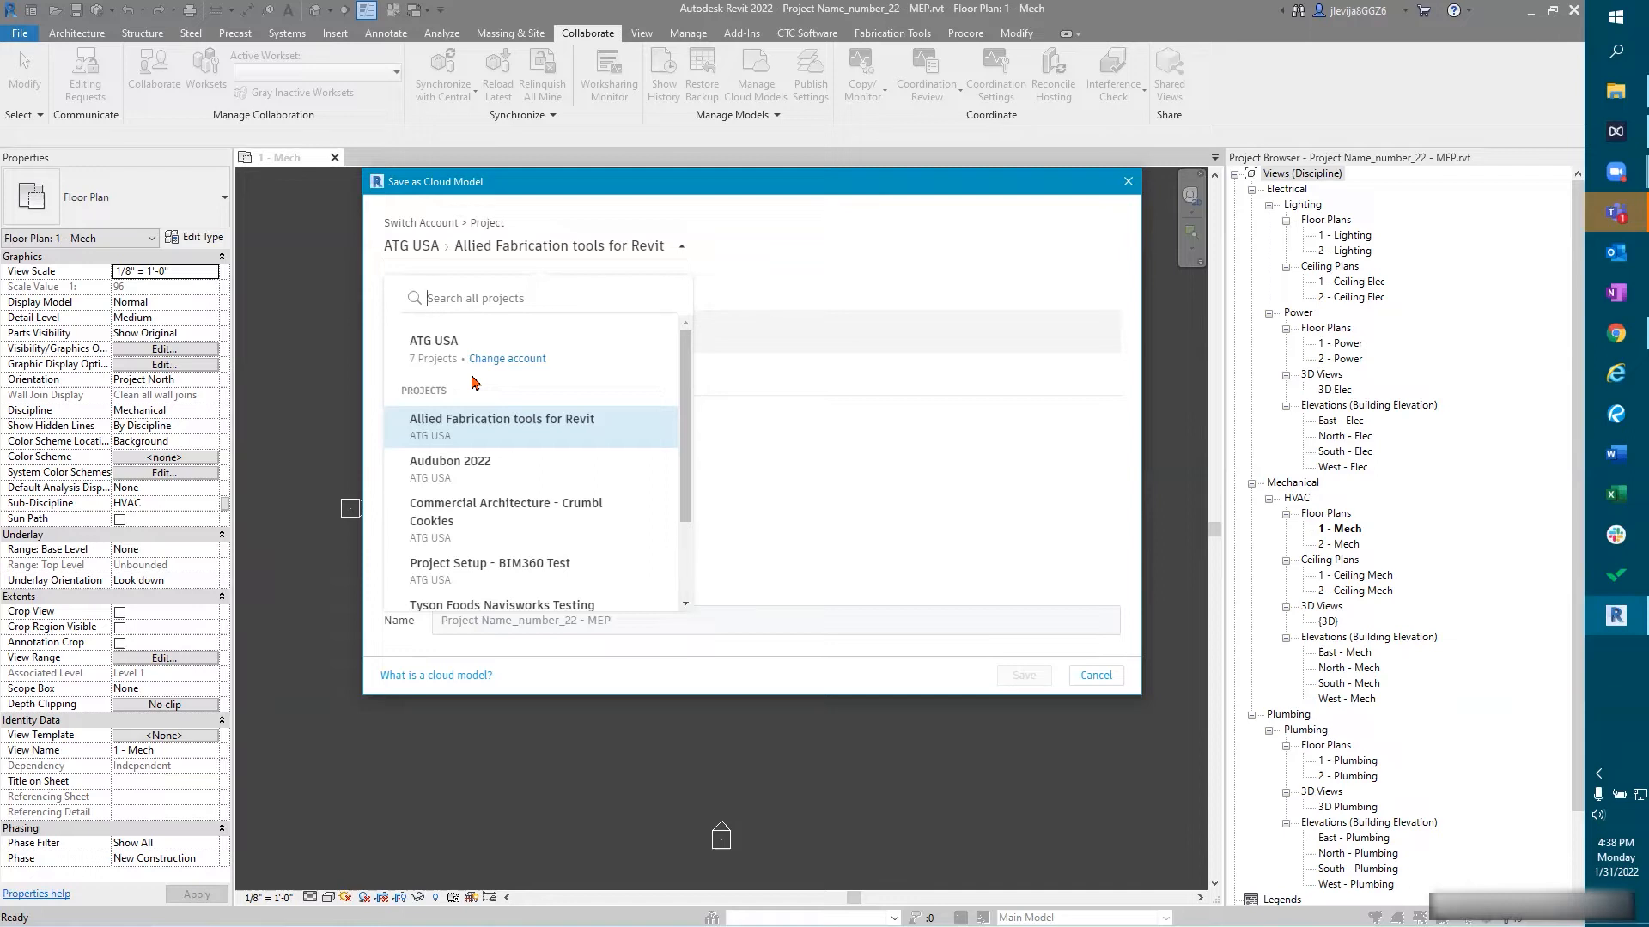
mouse_move(495, 357)
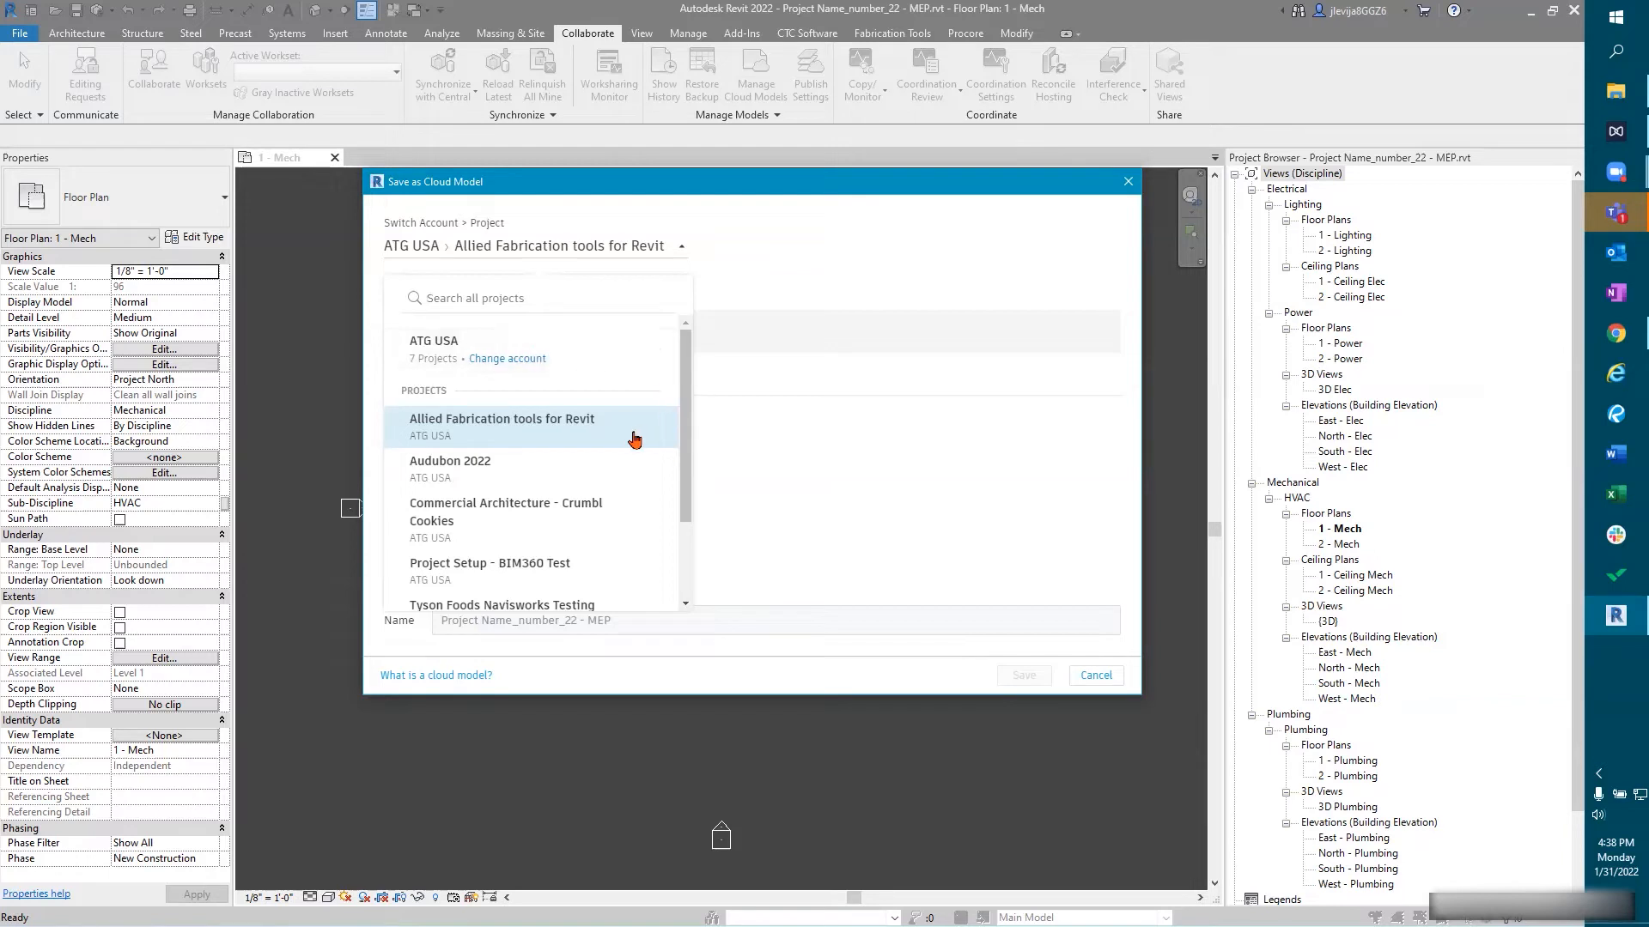
scroll("down", 3)
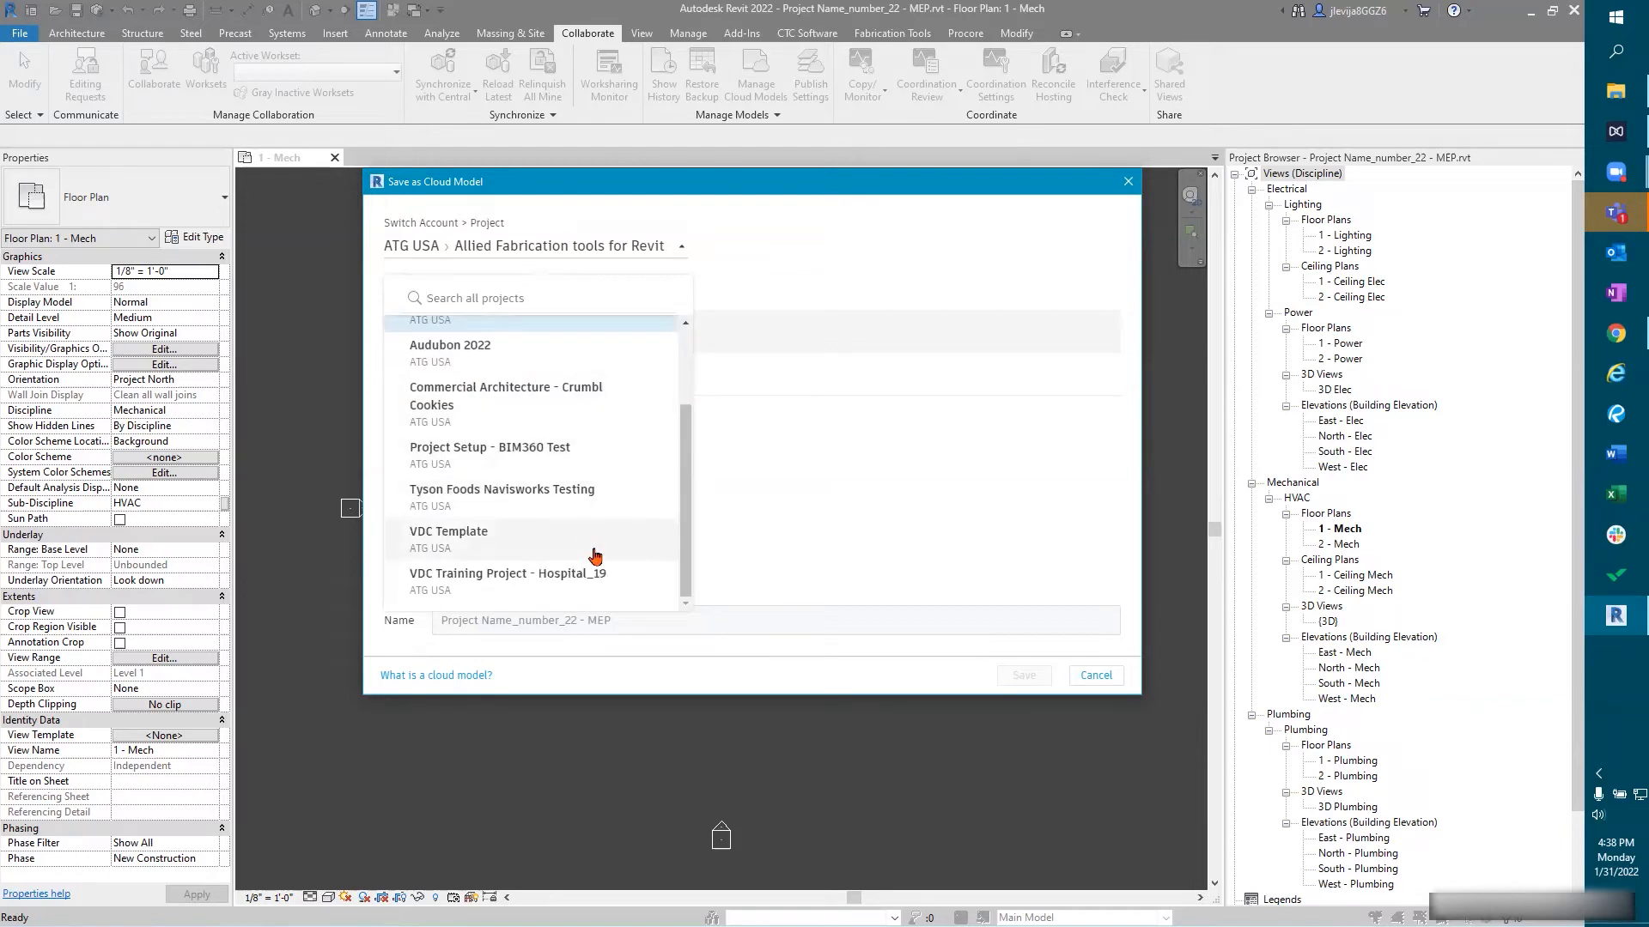
scroll("up", 3)
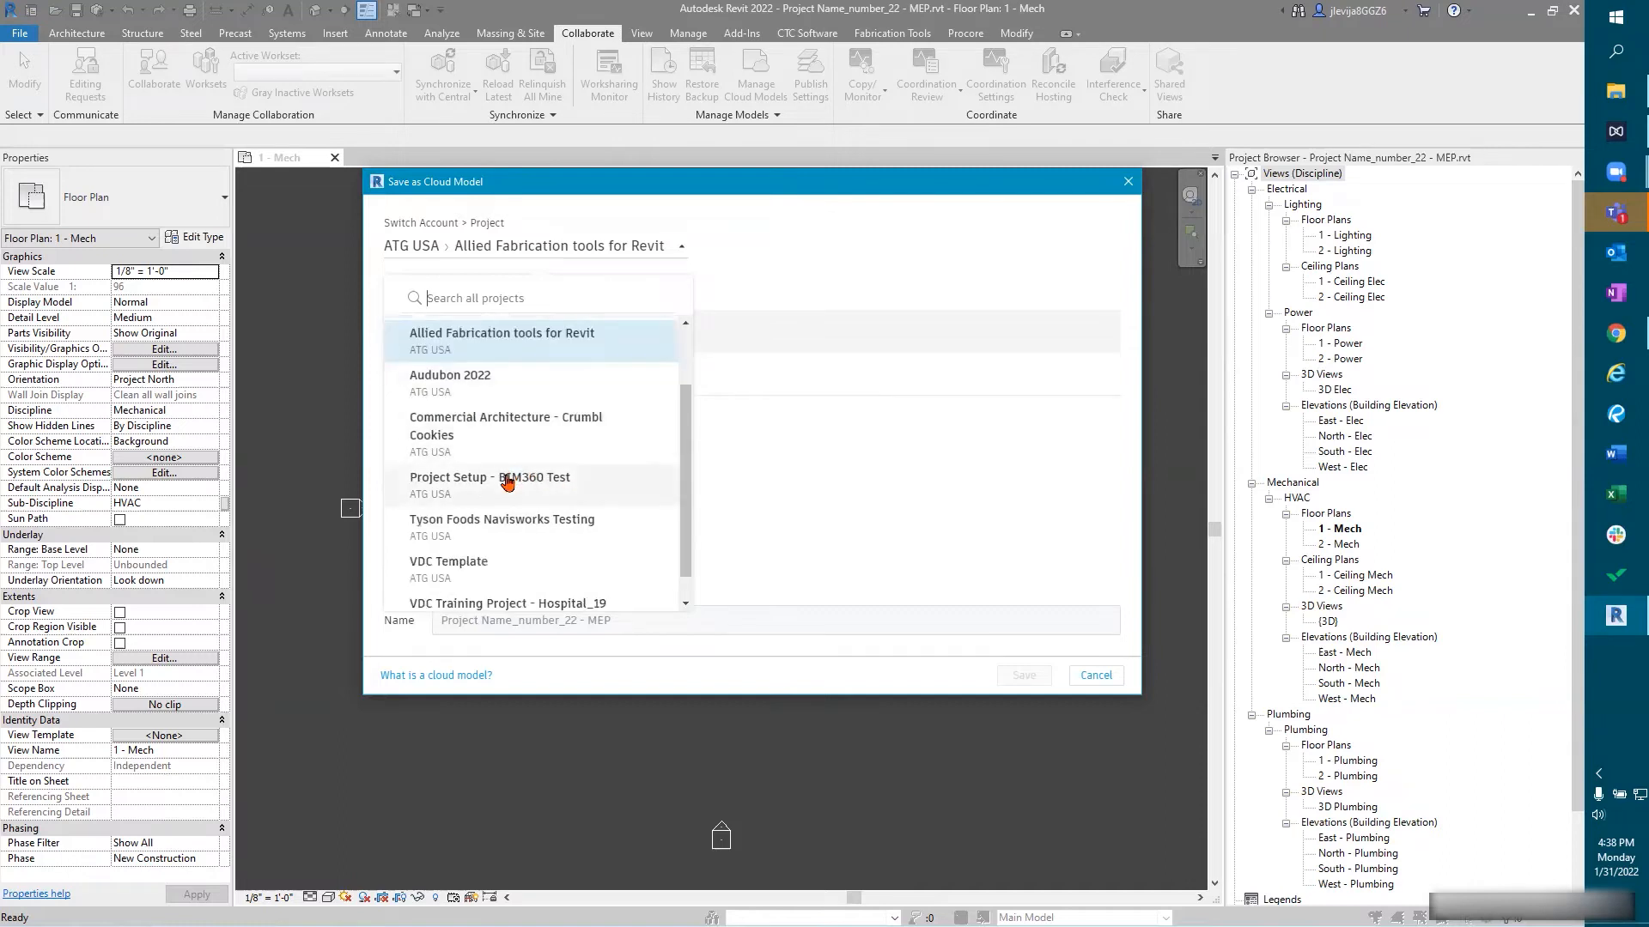
mouse_move(523, 509)
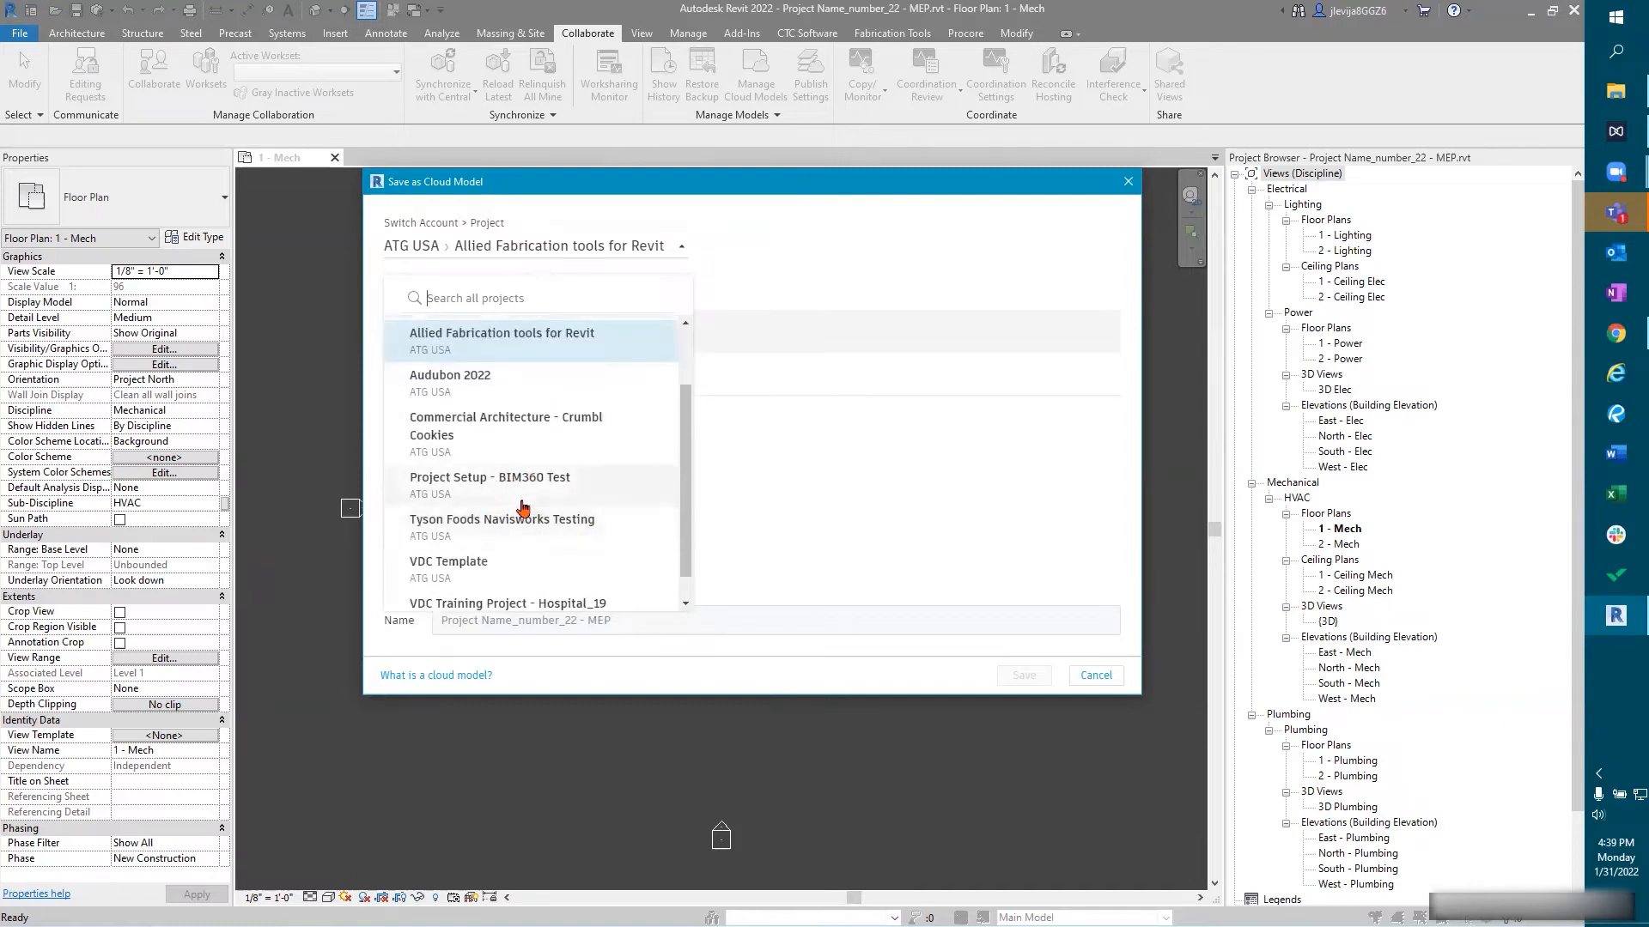
mouse_move(465, 501)
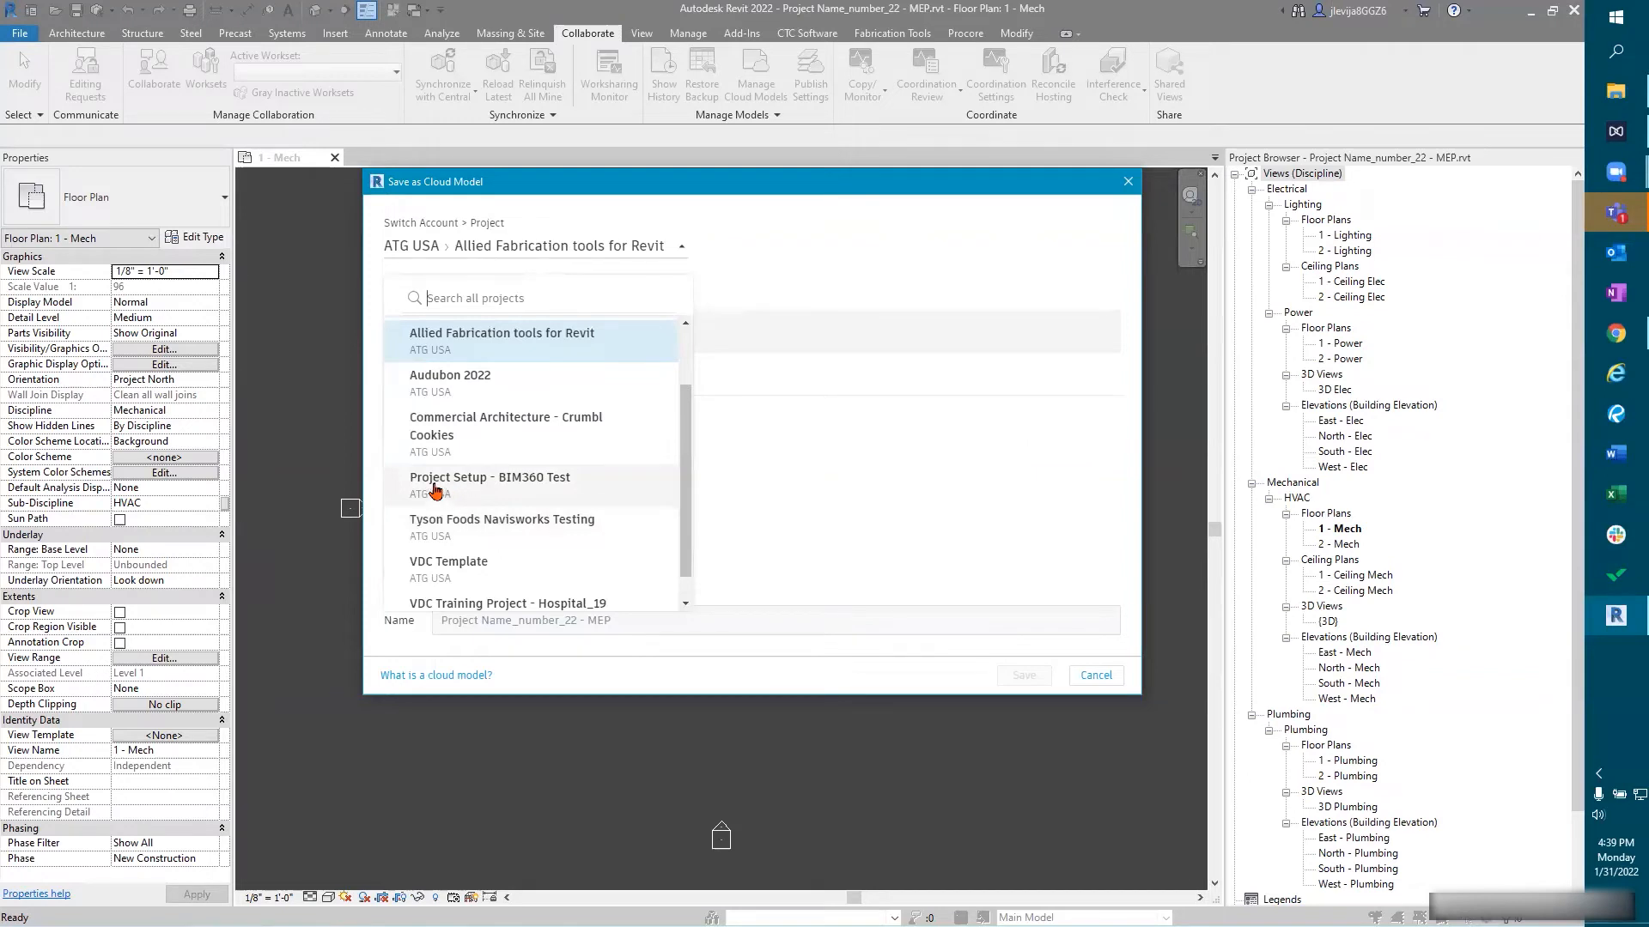
mouse_move(533, 486)
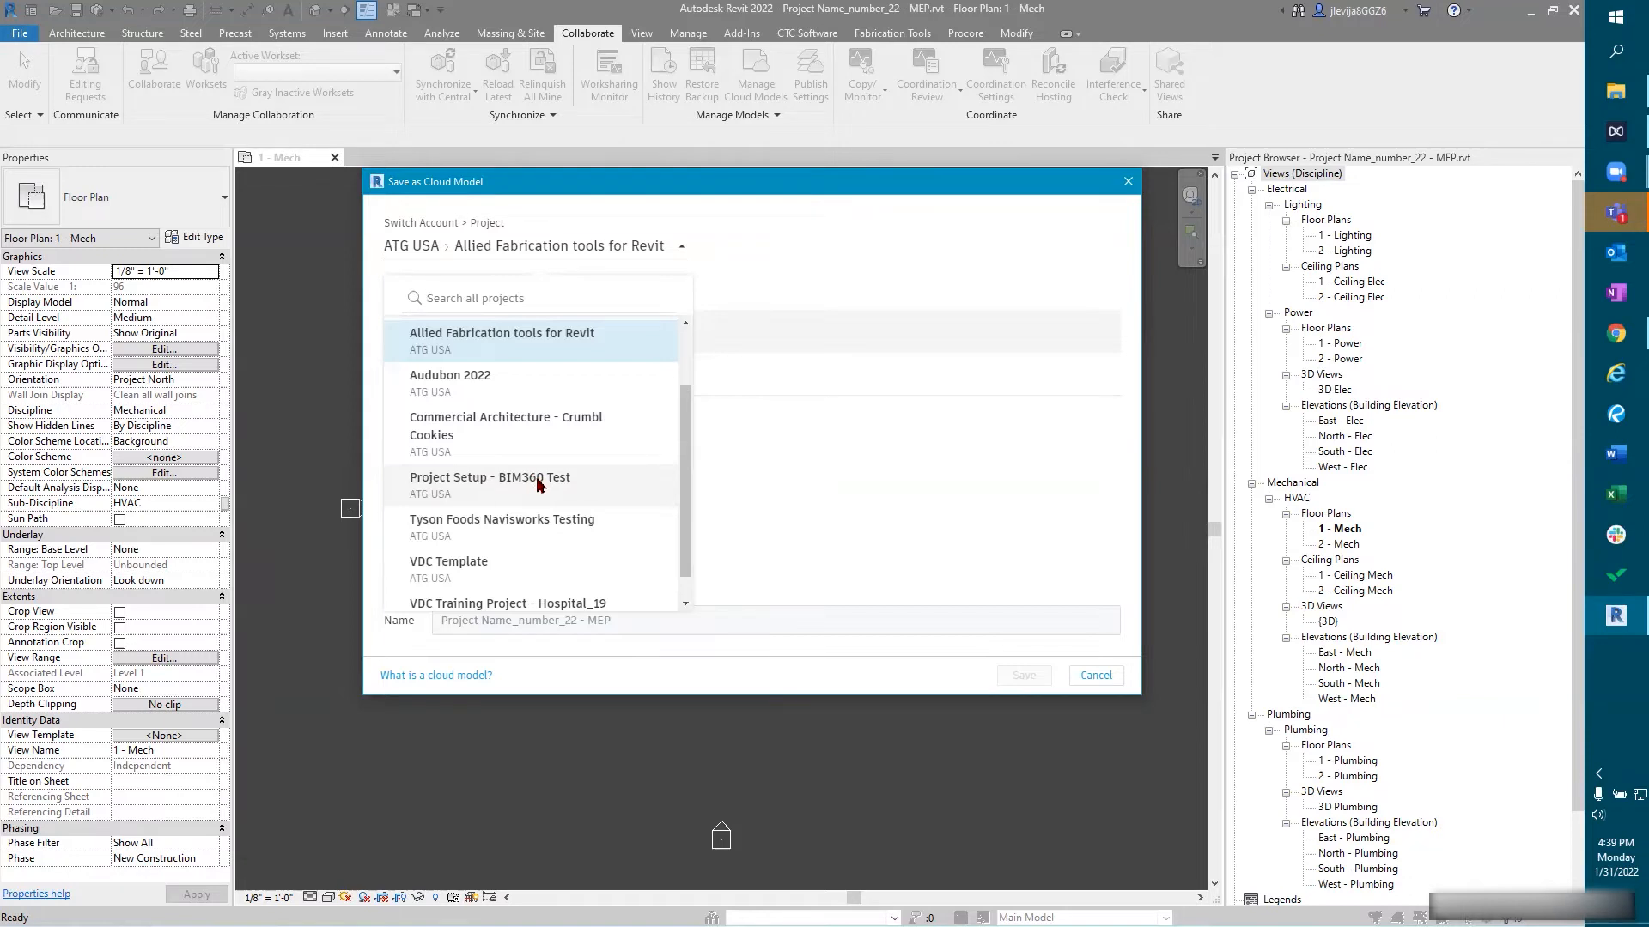
left_click(489, 478)
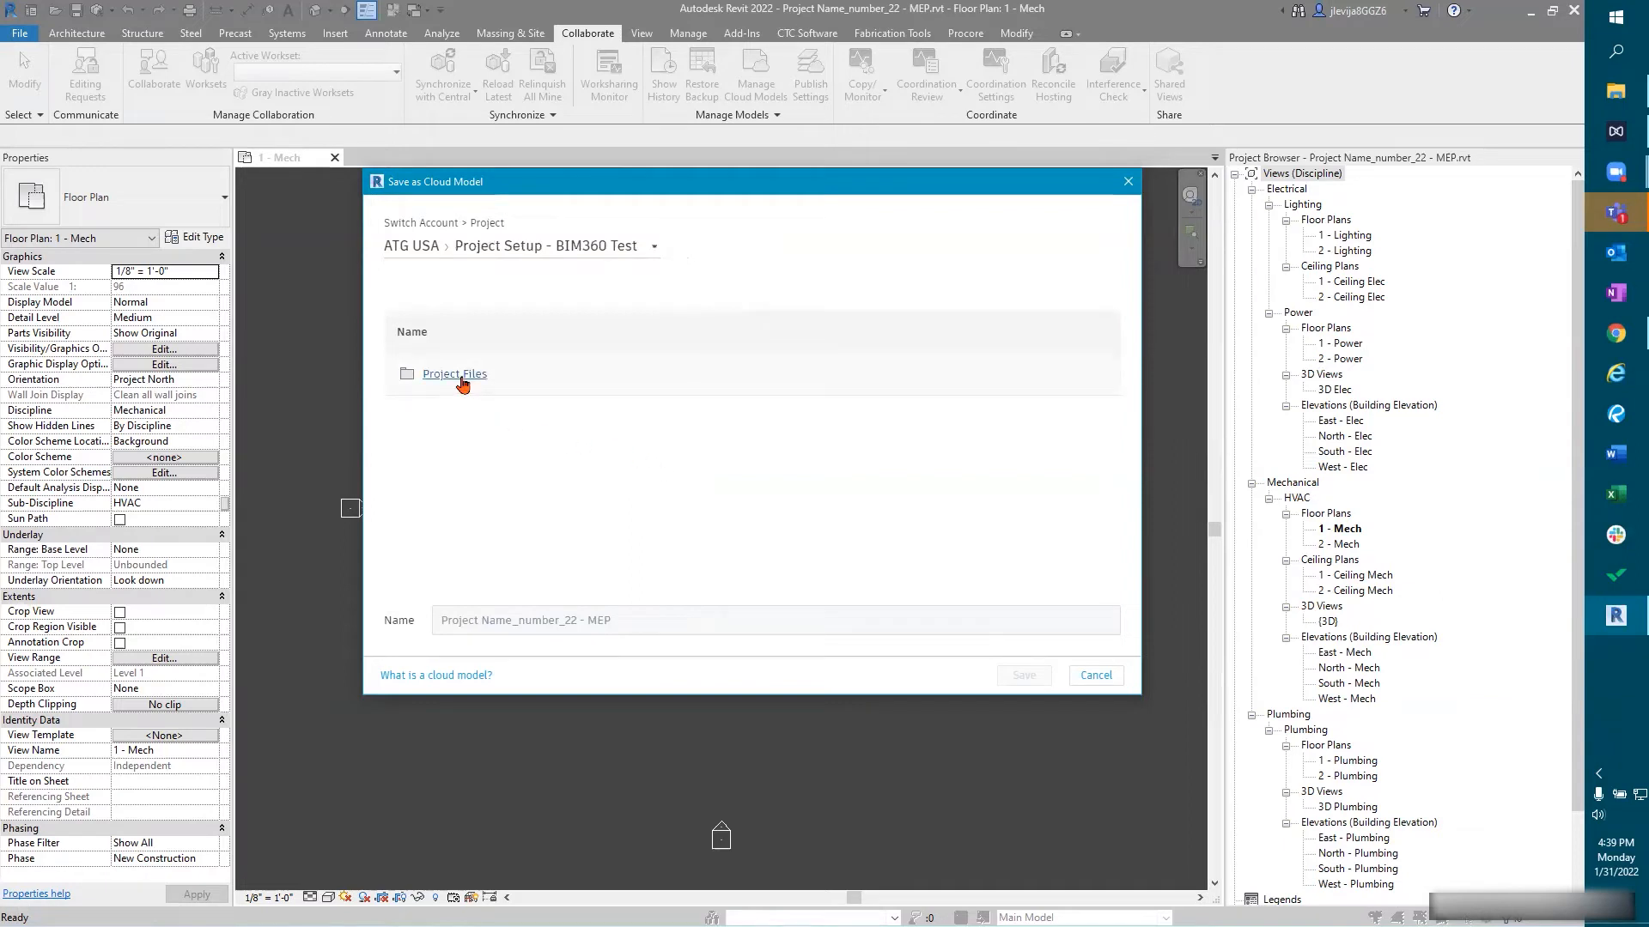
Step: Save 'Project Name_number_22 - MEP' to Project Files > Design > MEP
left_click(455, 374)
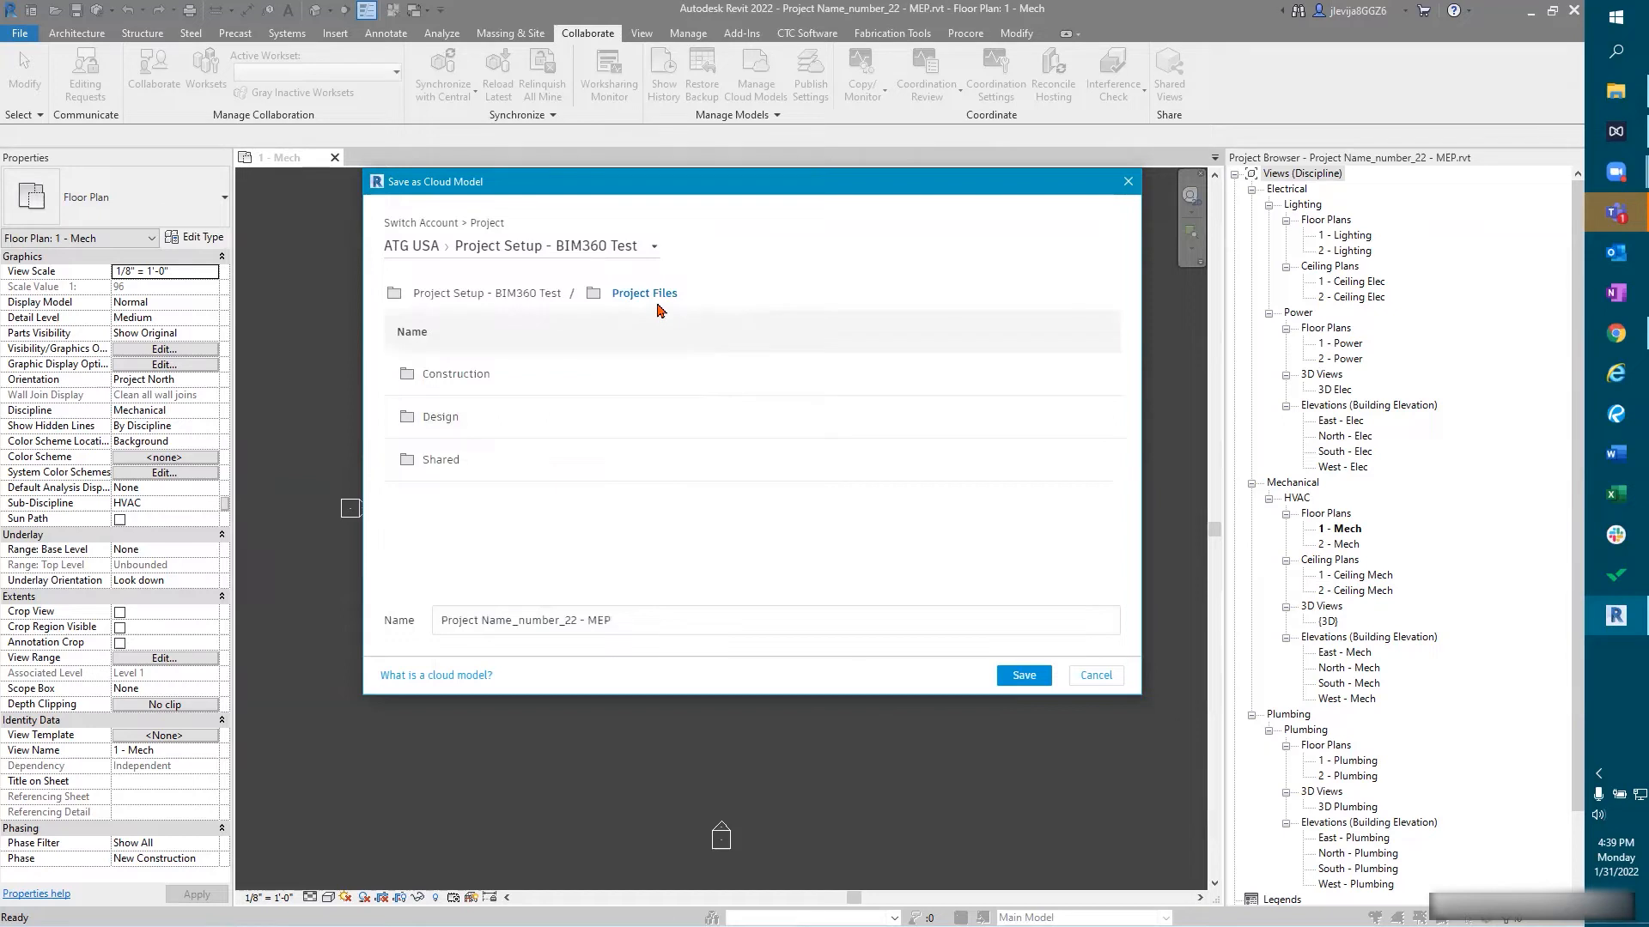
mouse_move(503, 381)
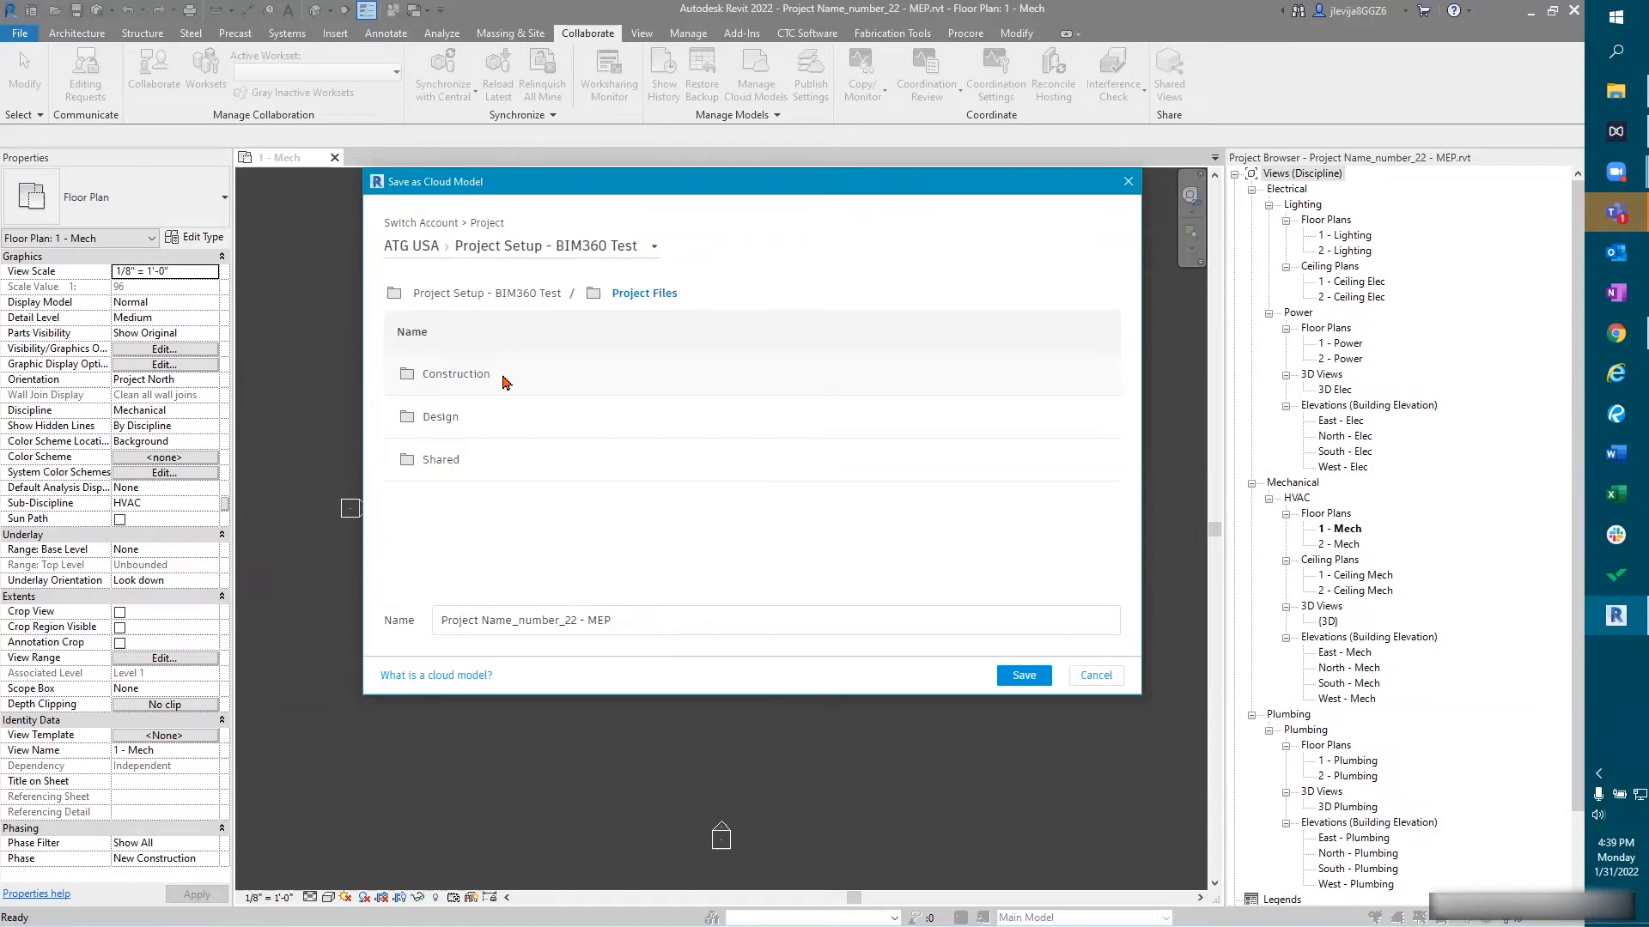
mouse_move(484, 428)
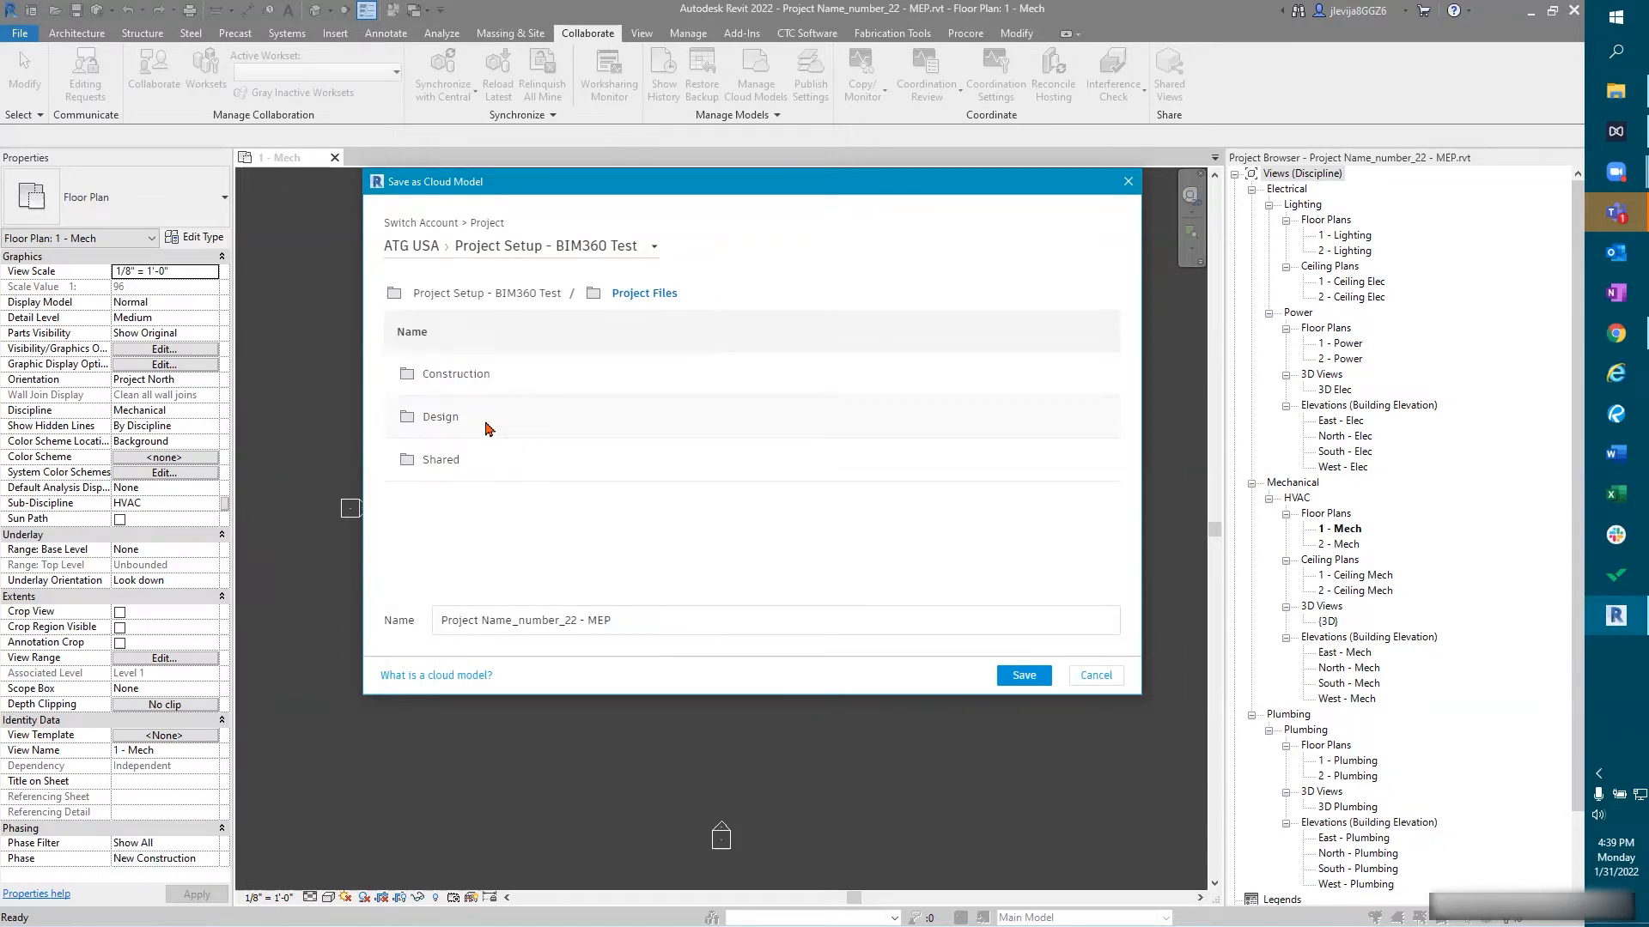
mouse_move(477, 460)
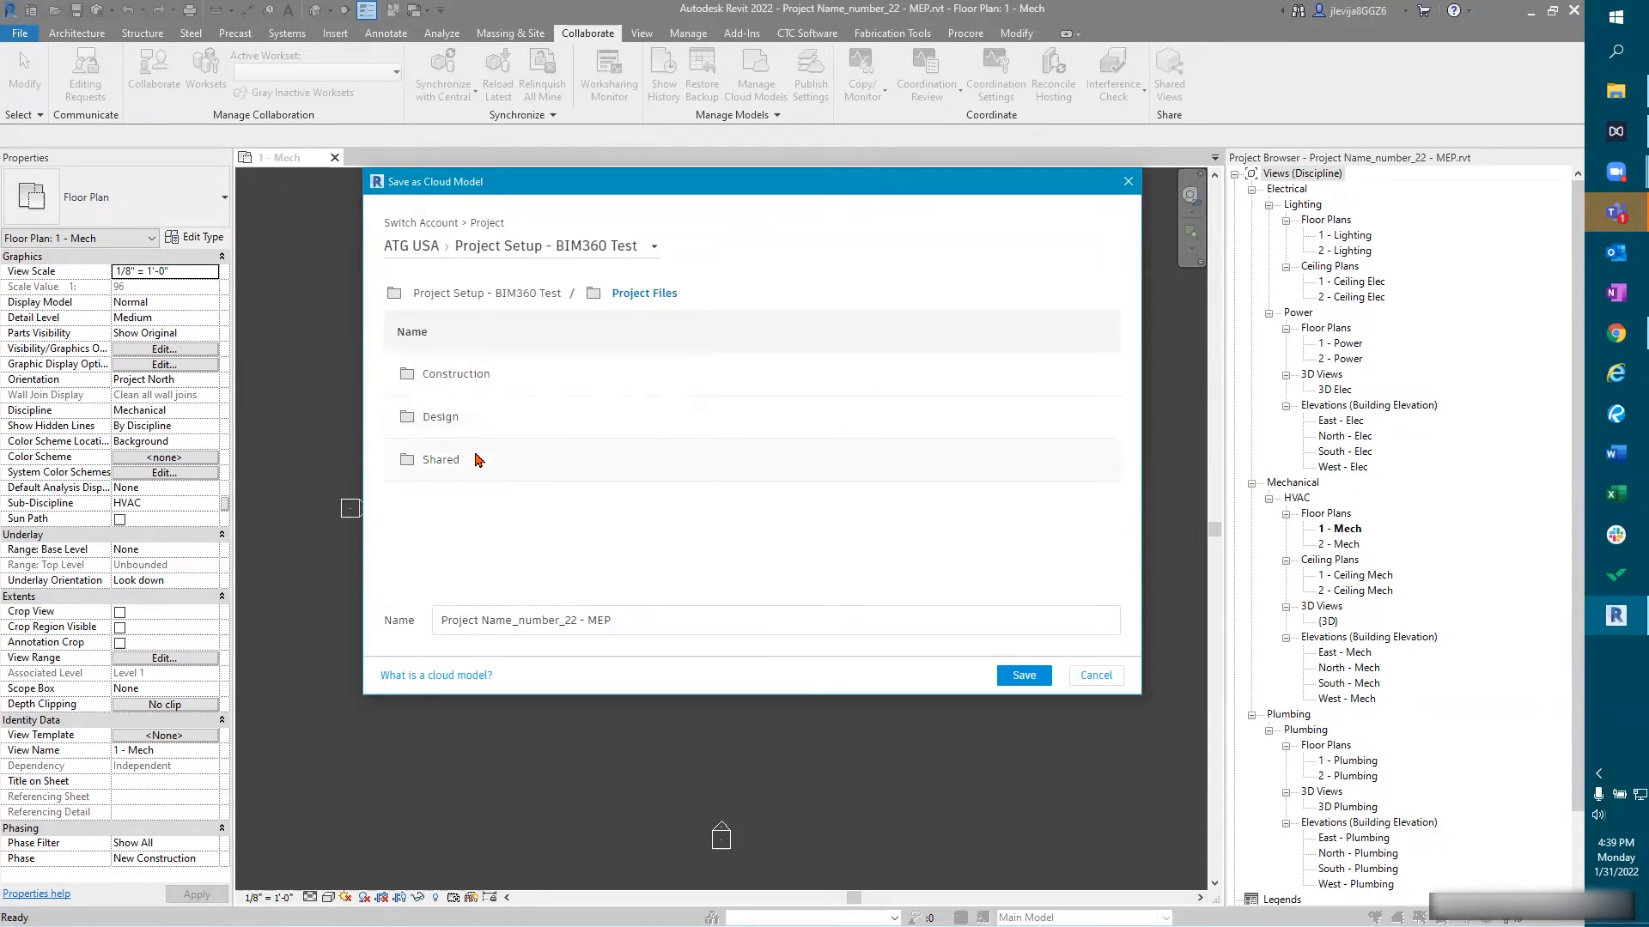
mouse_move(500, 430)
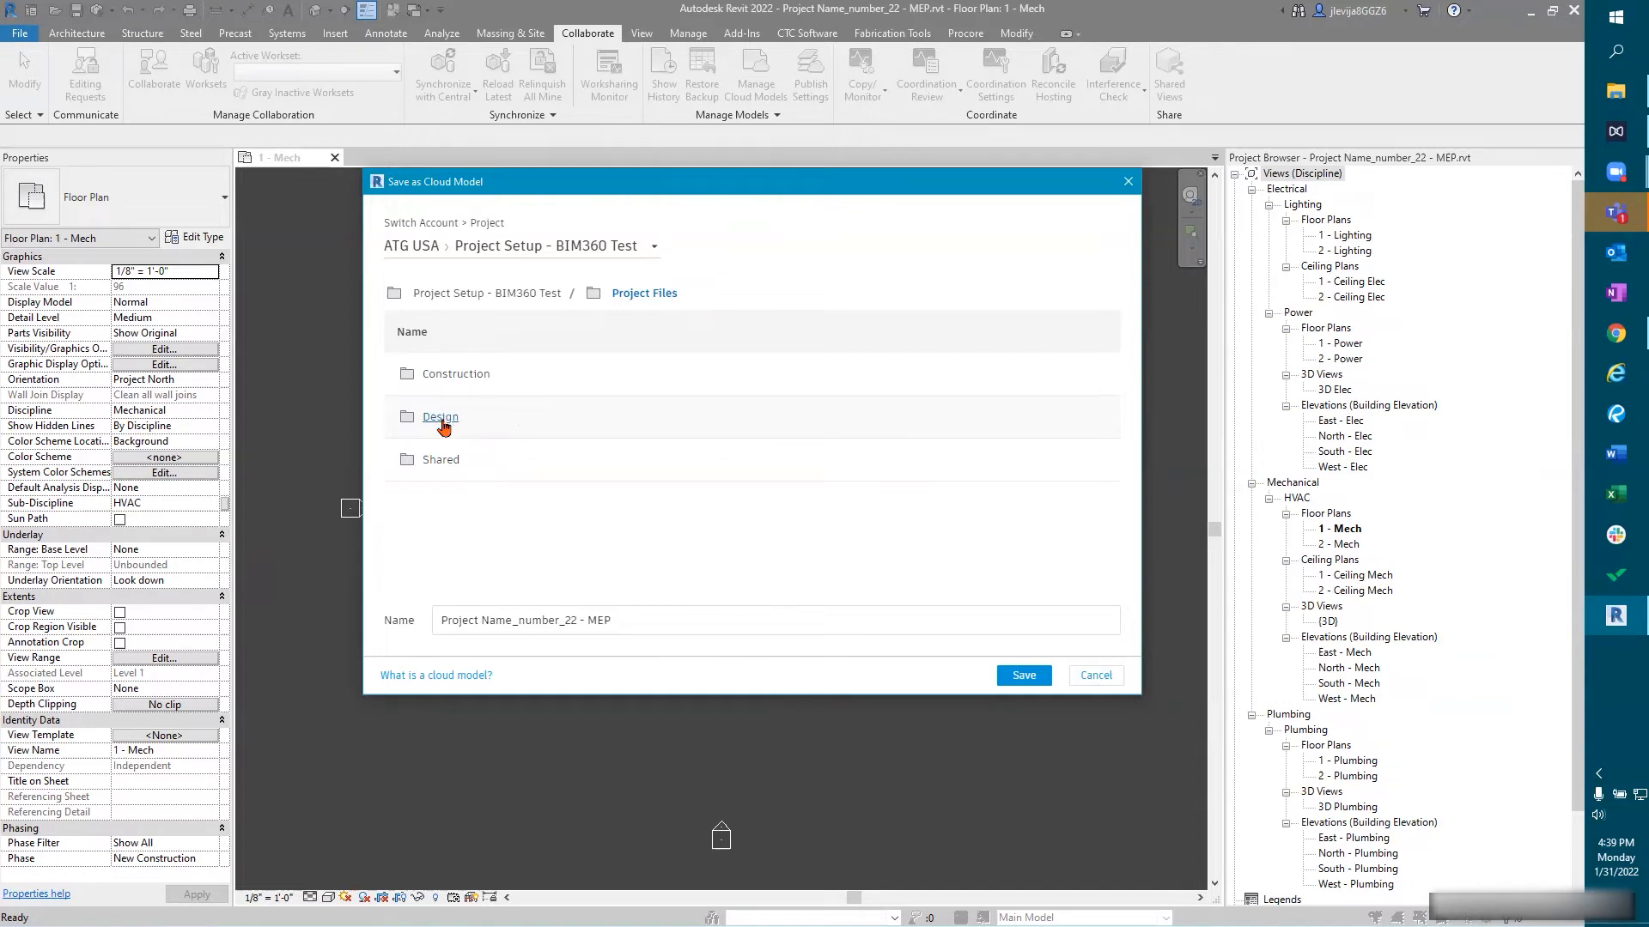
double_click(440, 417)
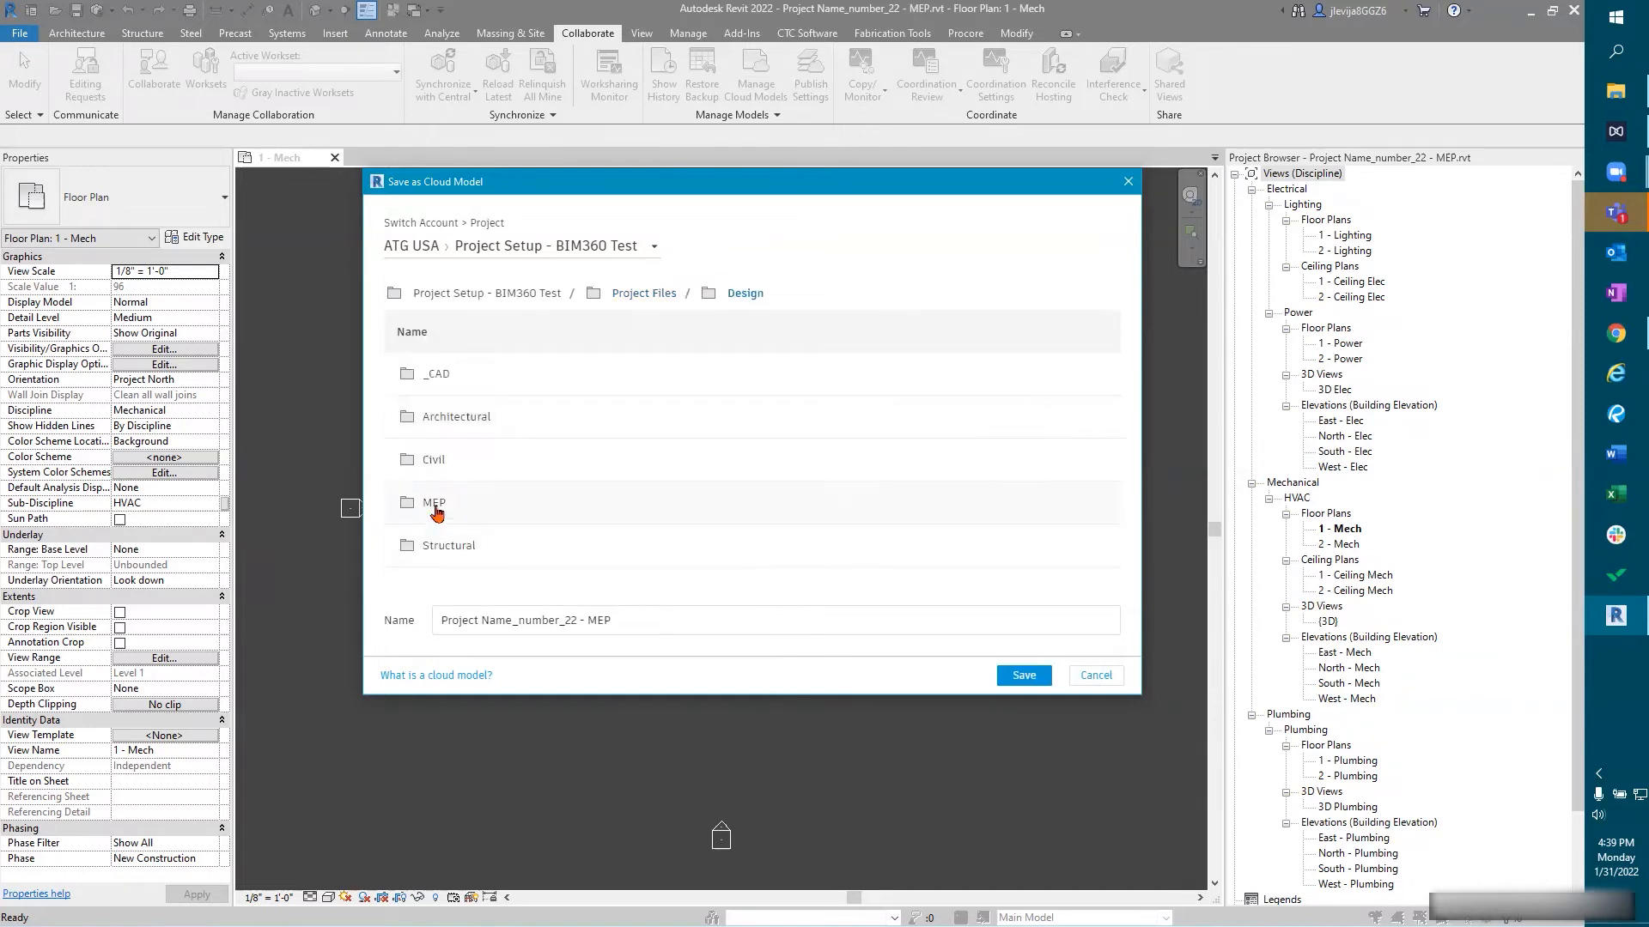
double_click(435, 502)
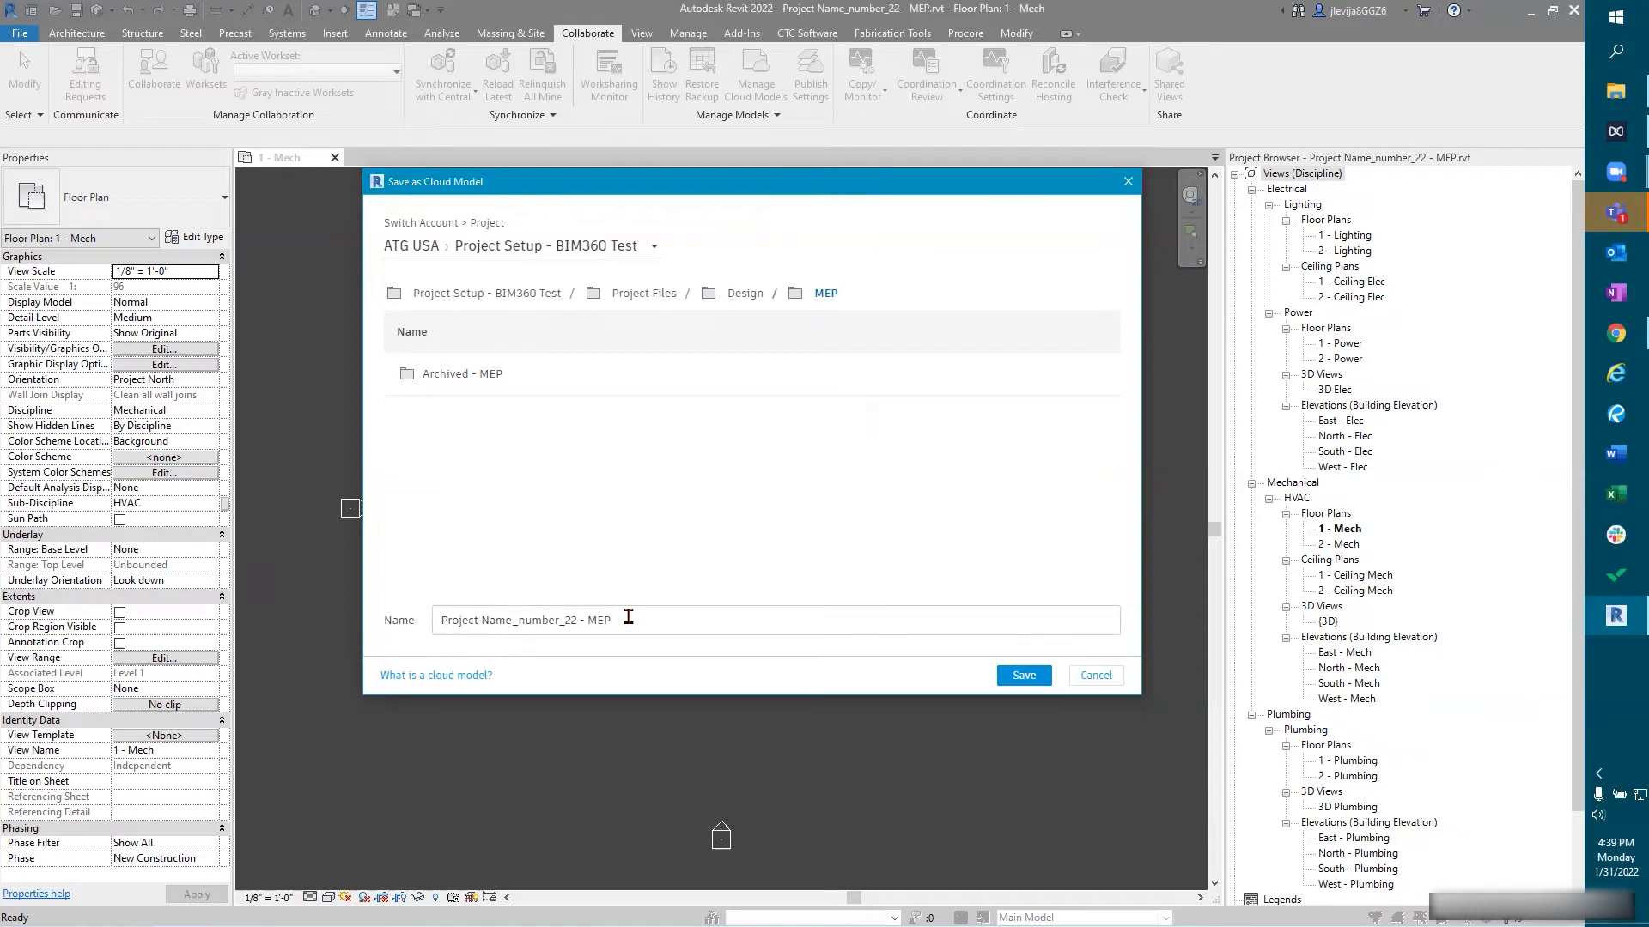
triple_click(526, 619)
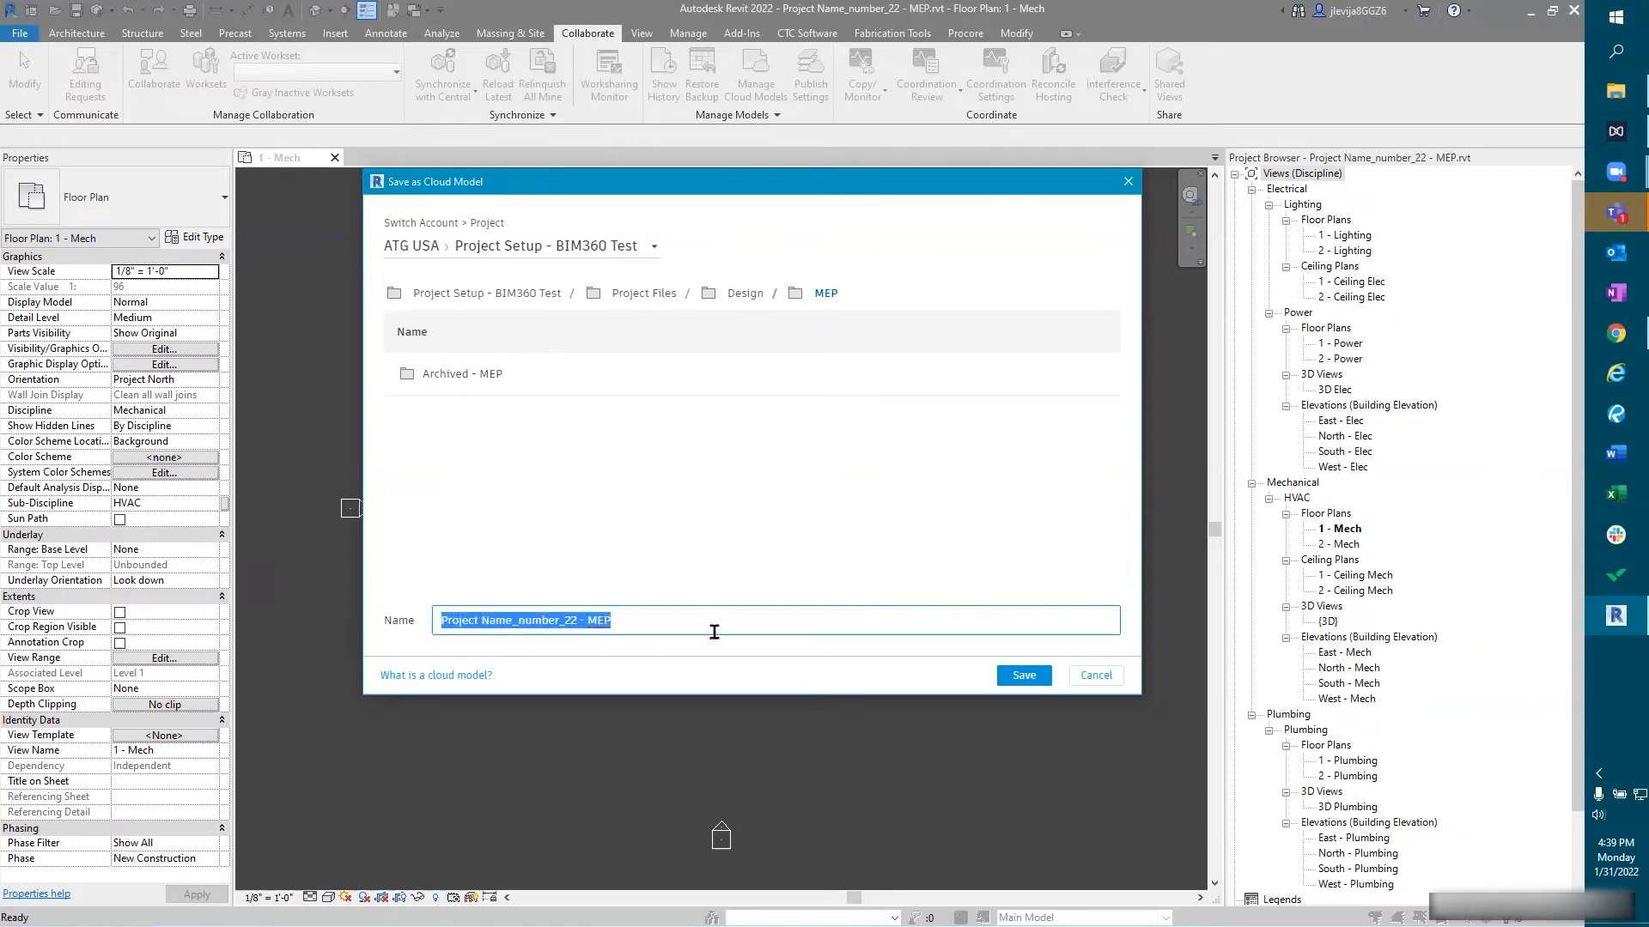
mouse_move(765, 613)
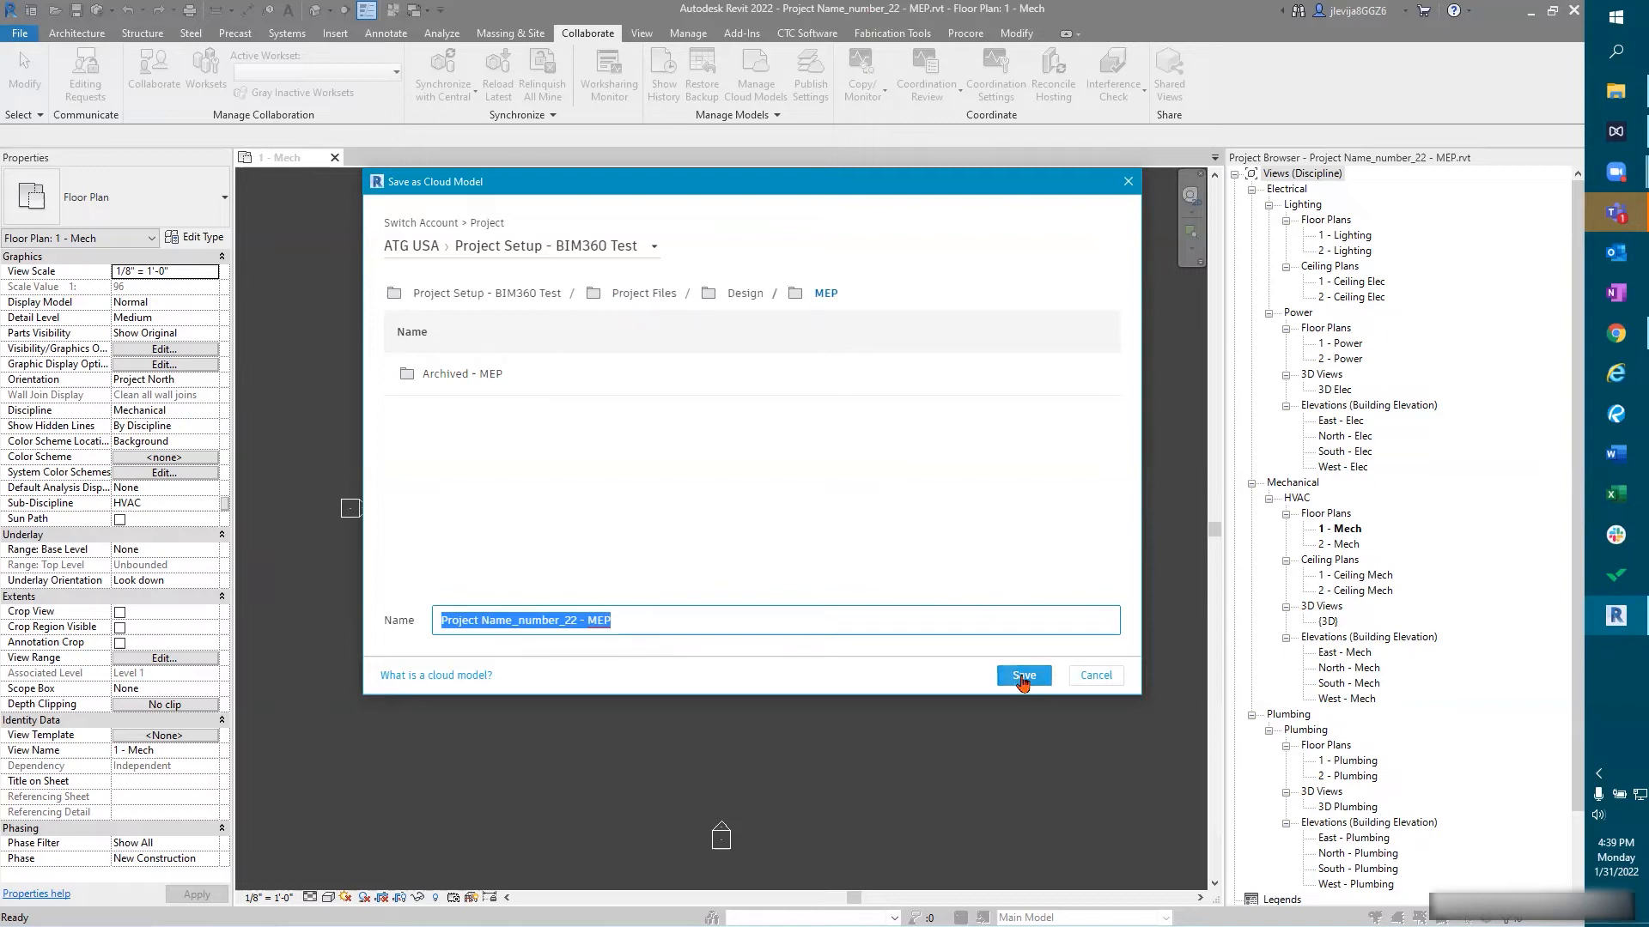
left_click(1021, 675)
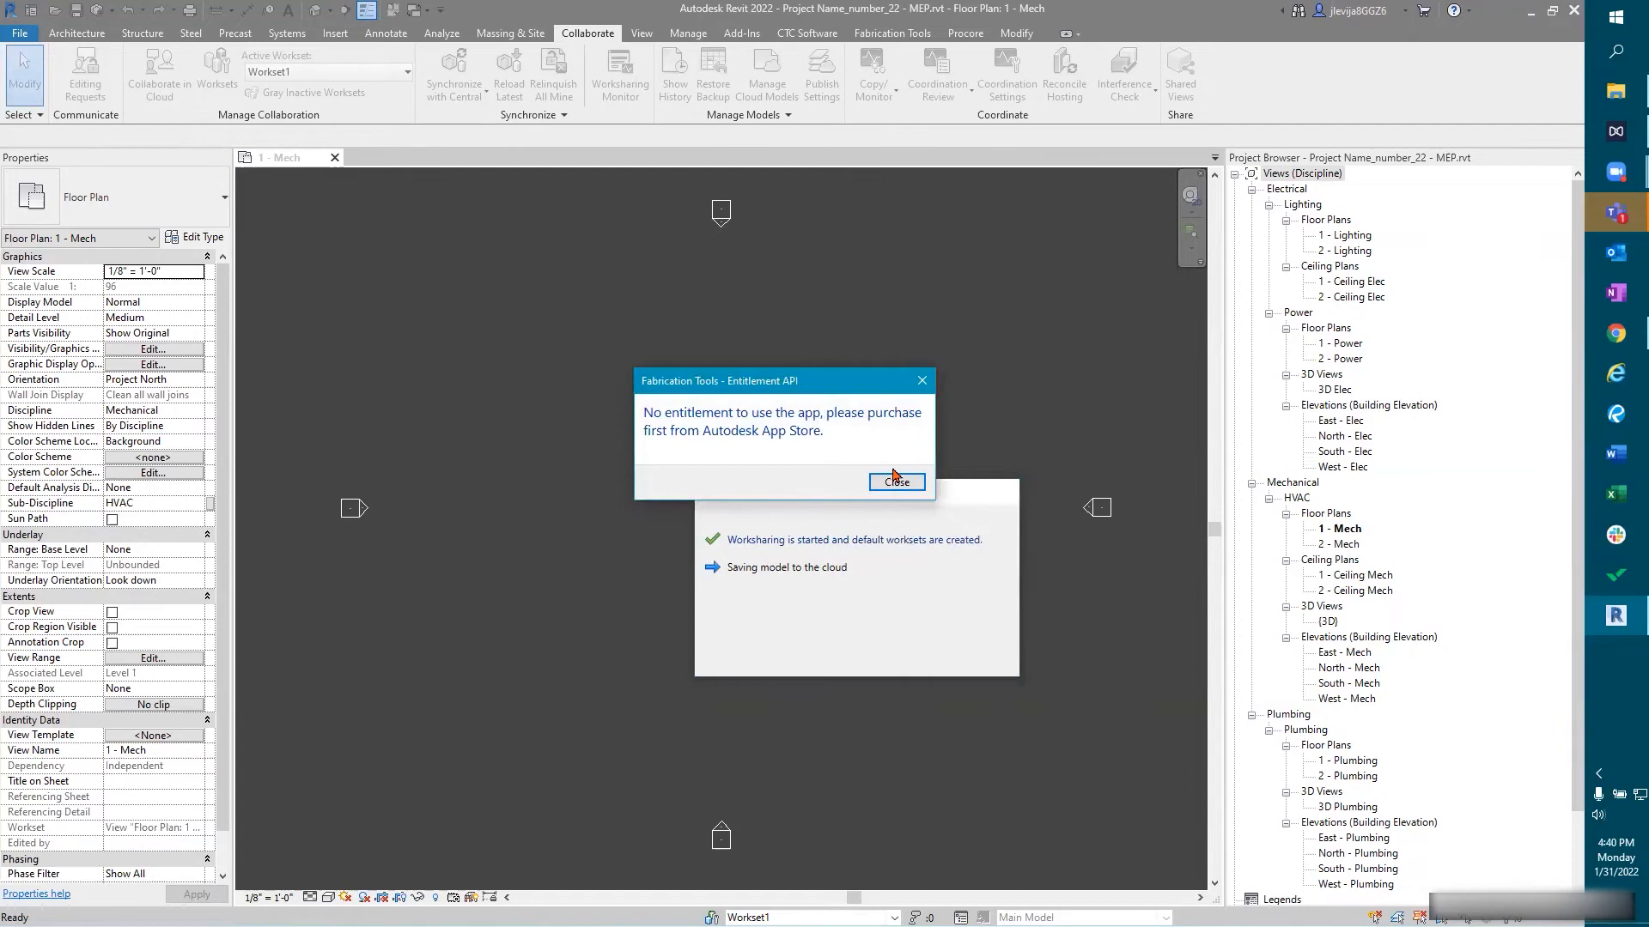
Step: Dismiss the Fabrication Tools entitlement warning and close the cloud save confirmation
left_click(893, 481)
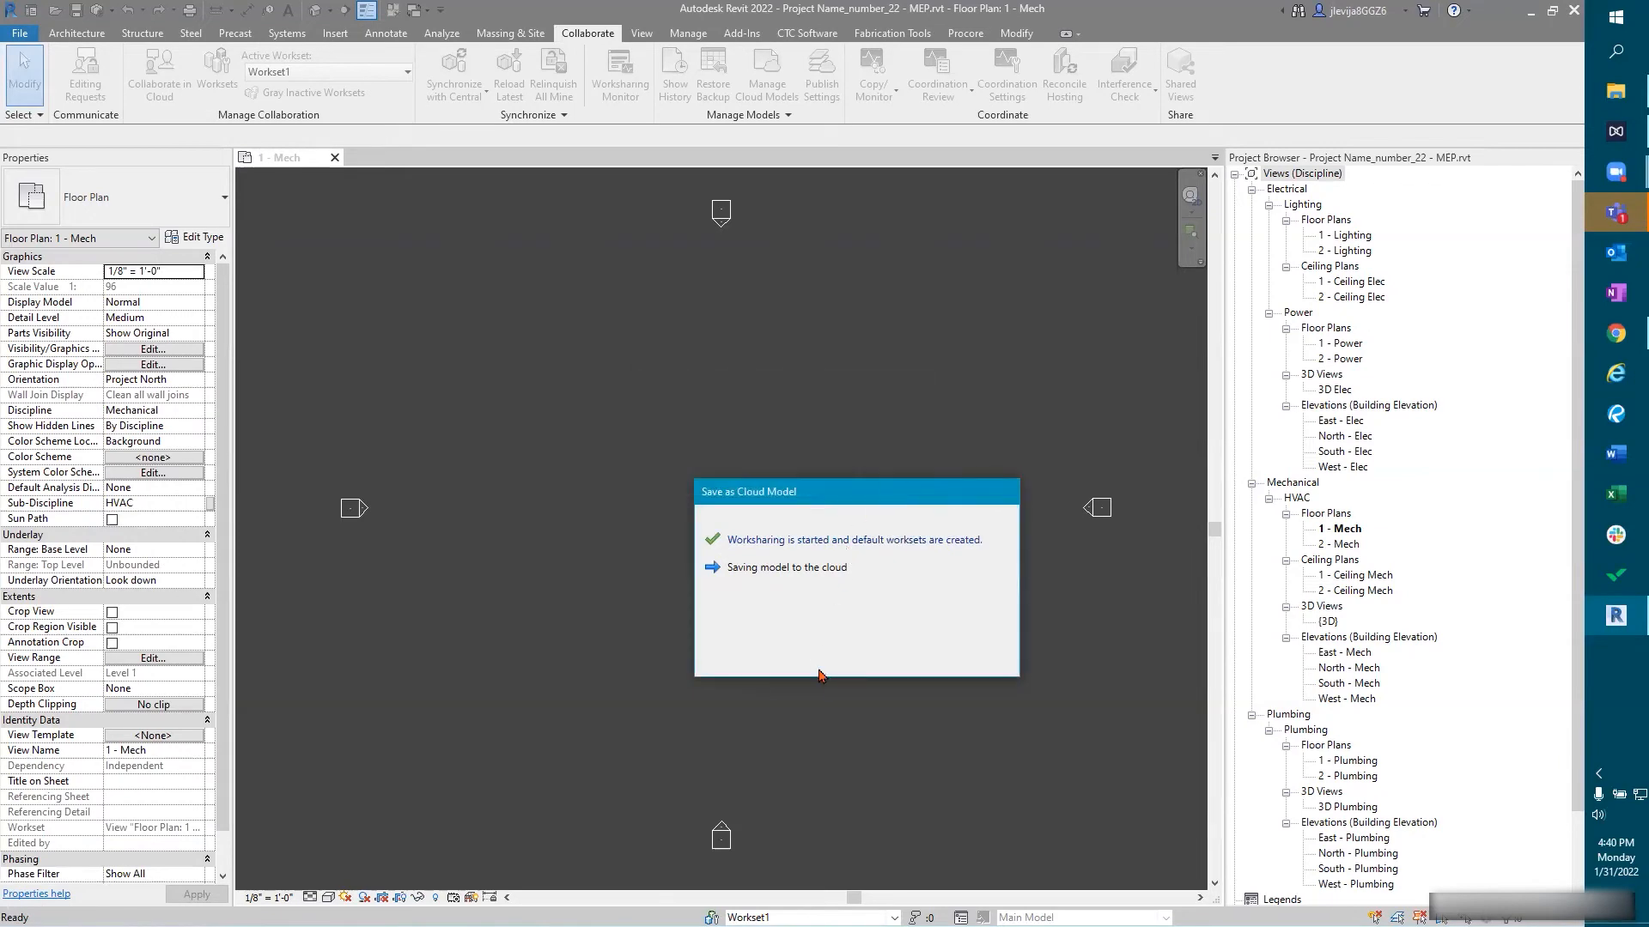
mouse_move(1039, 636)
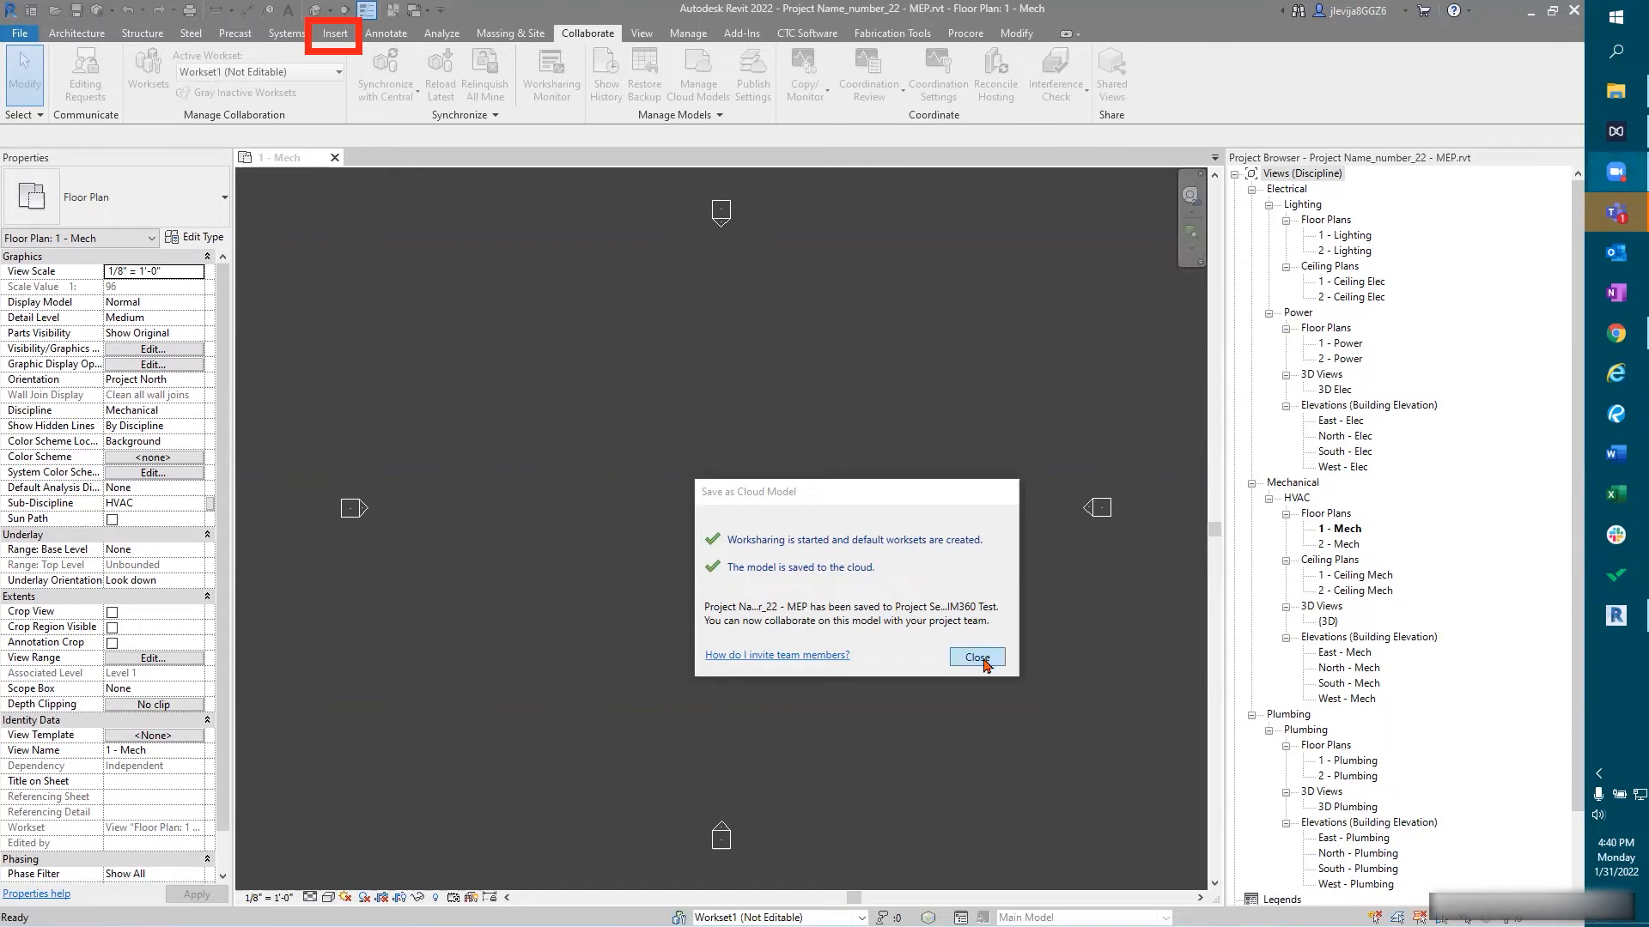
left_click(975, 655)
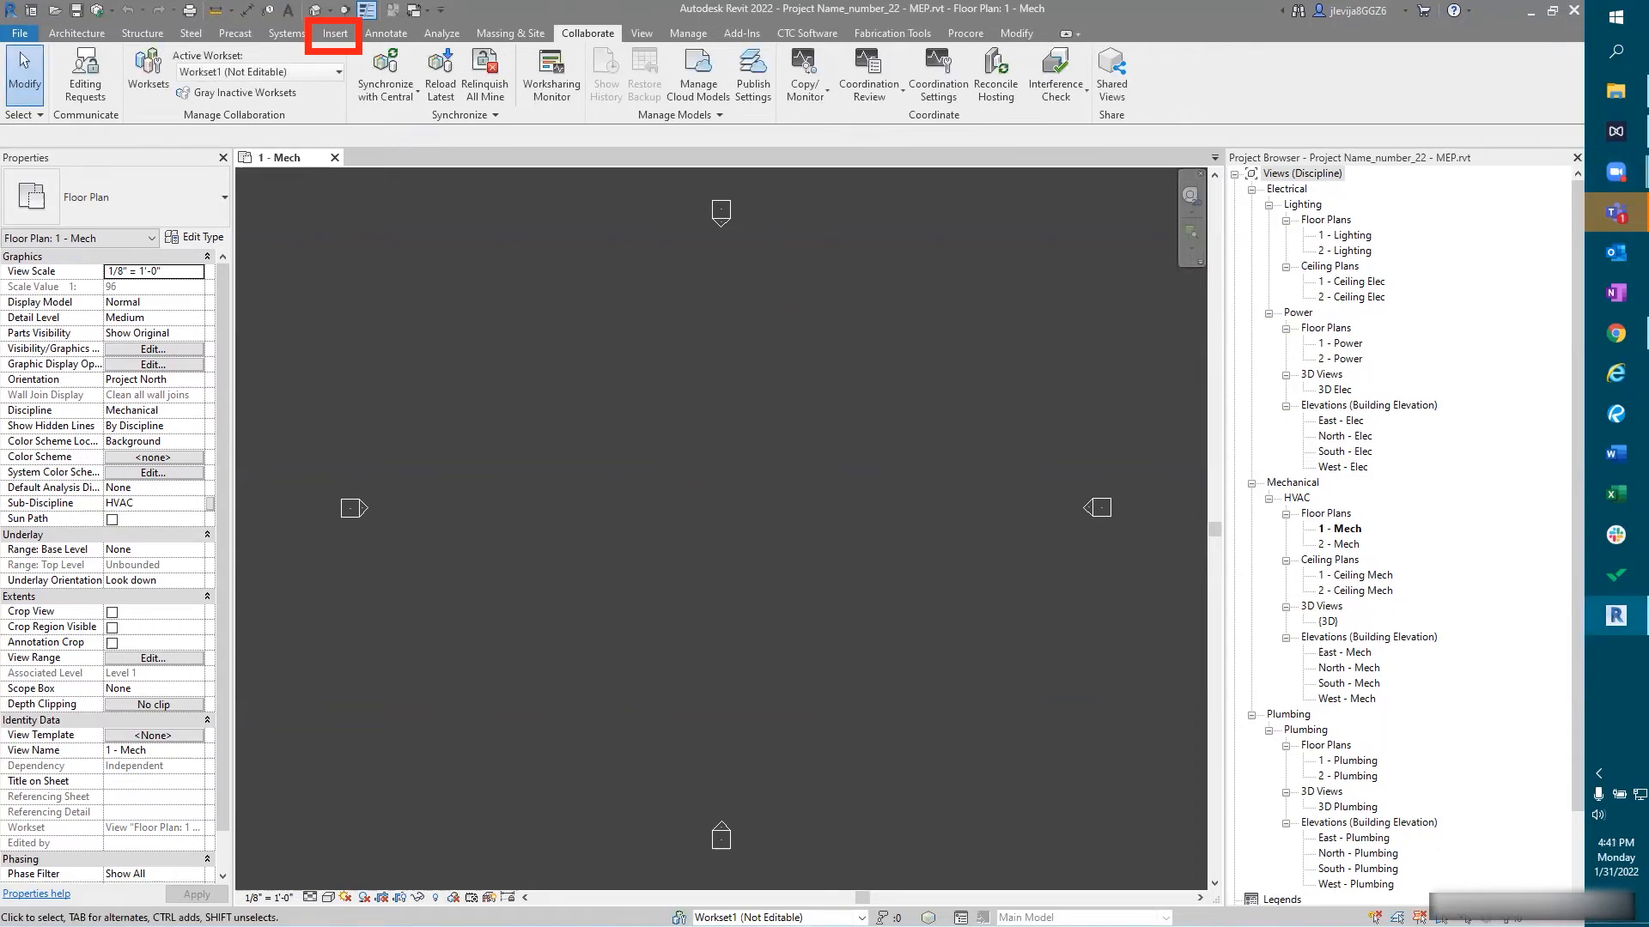
mouse_move(710, 591)
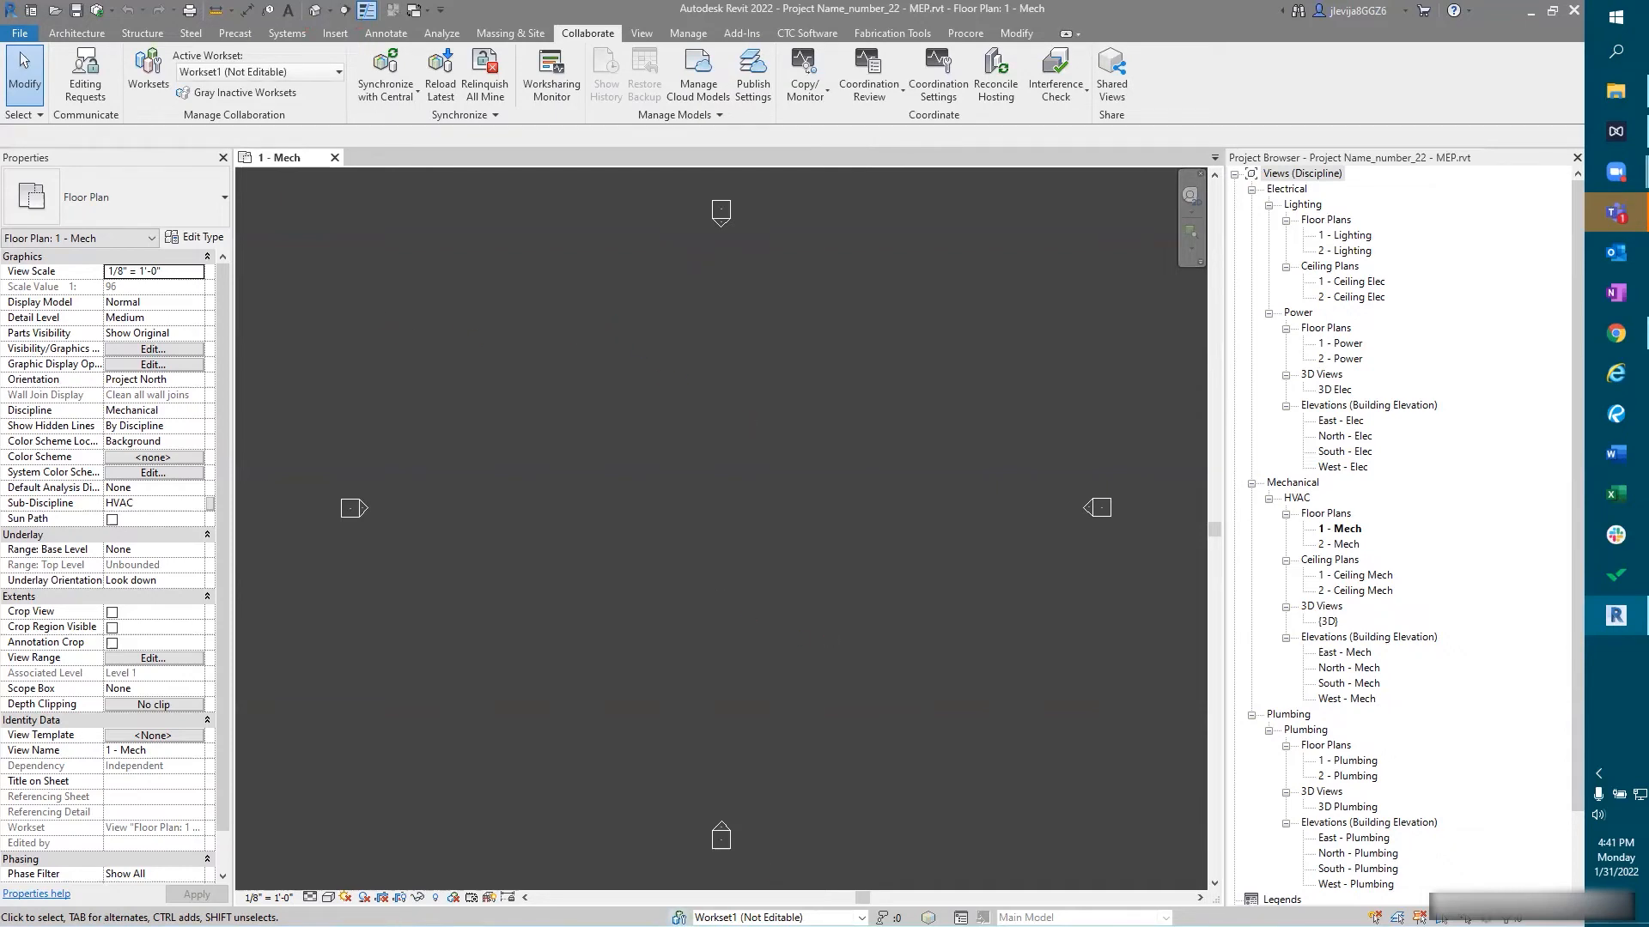
Step: In the Worksets dialog, create the '_Linked Revit' and 'HVAC - Duct' worksets
left_click(146, 74)
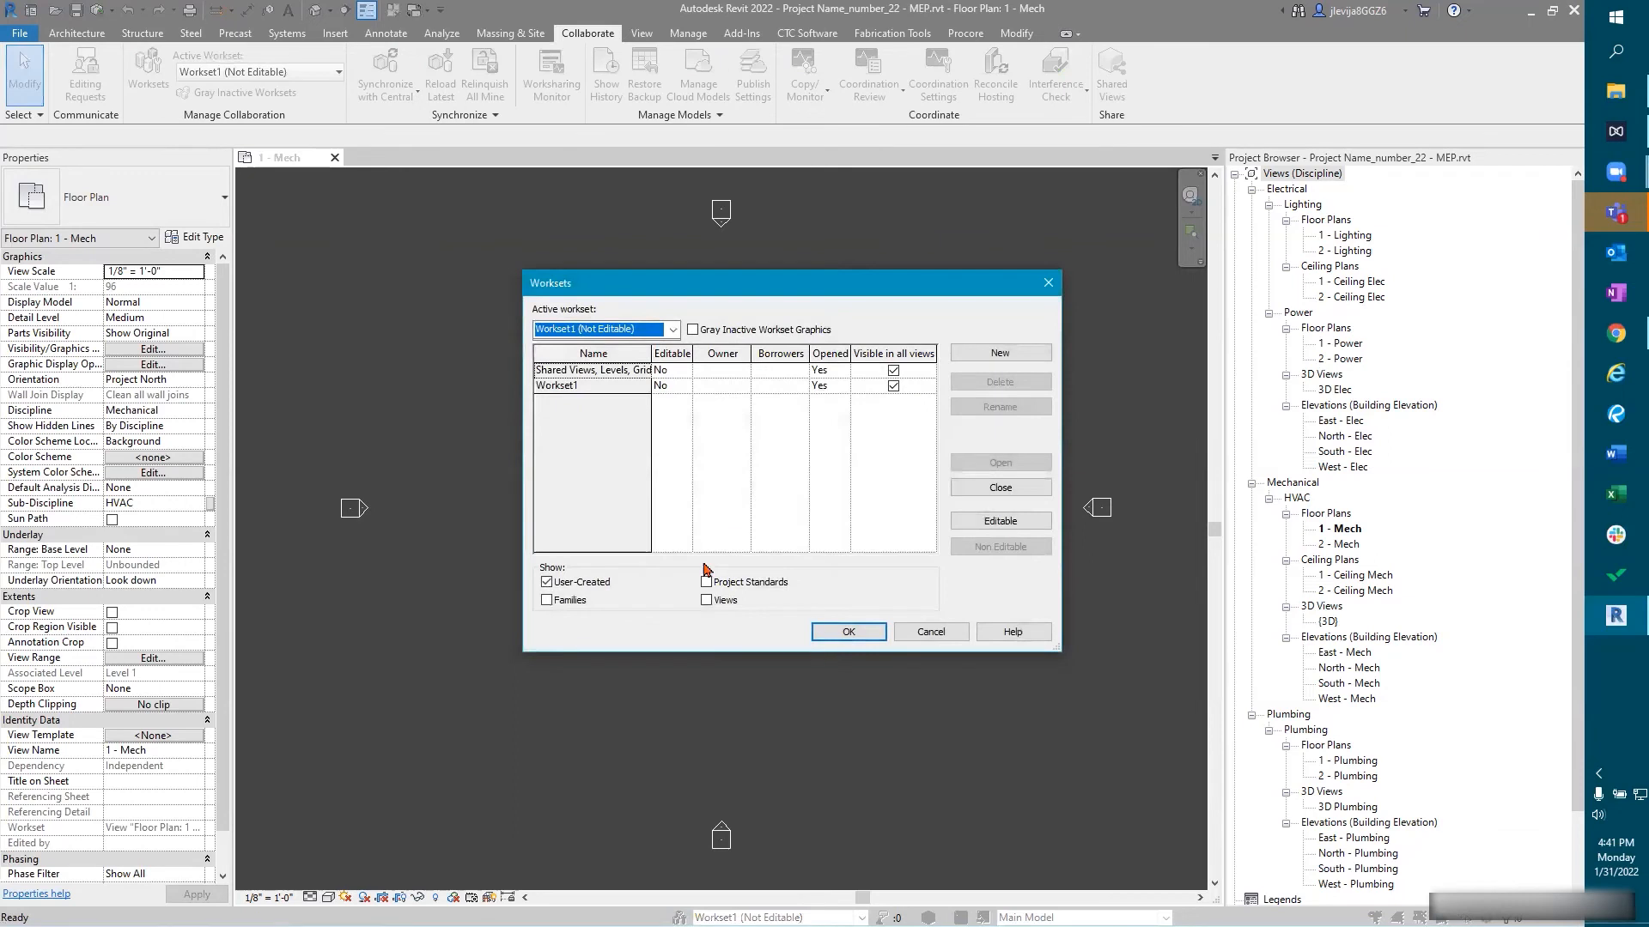
mouse_move(748, 440)
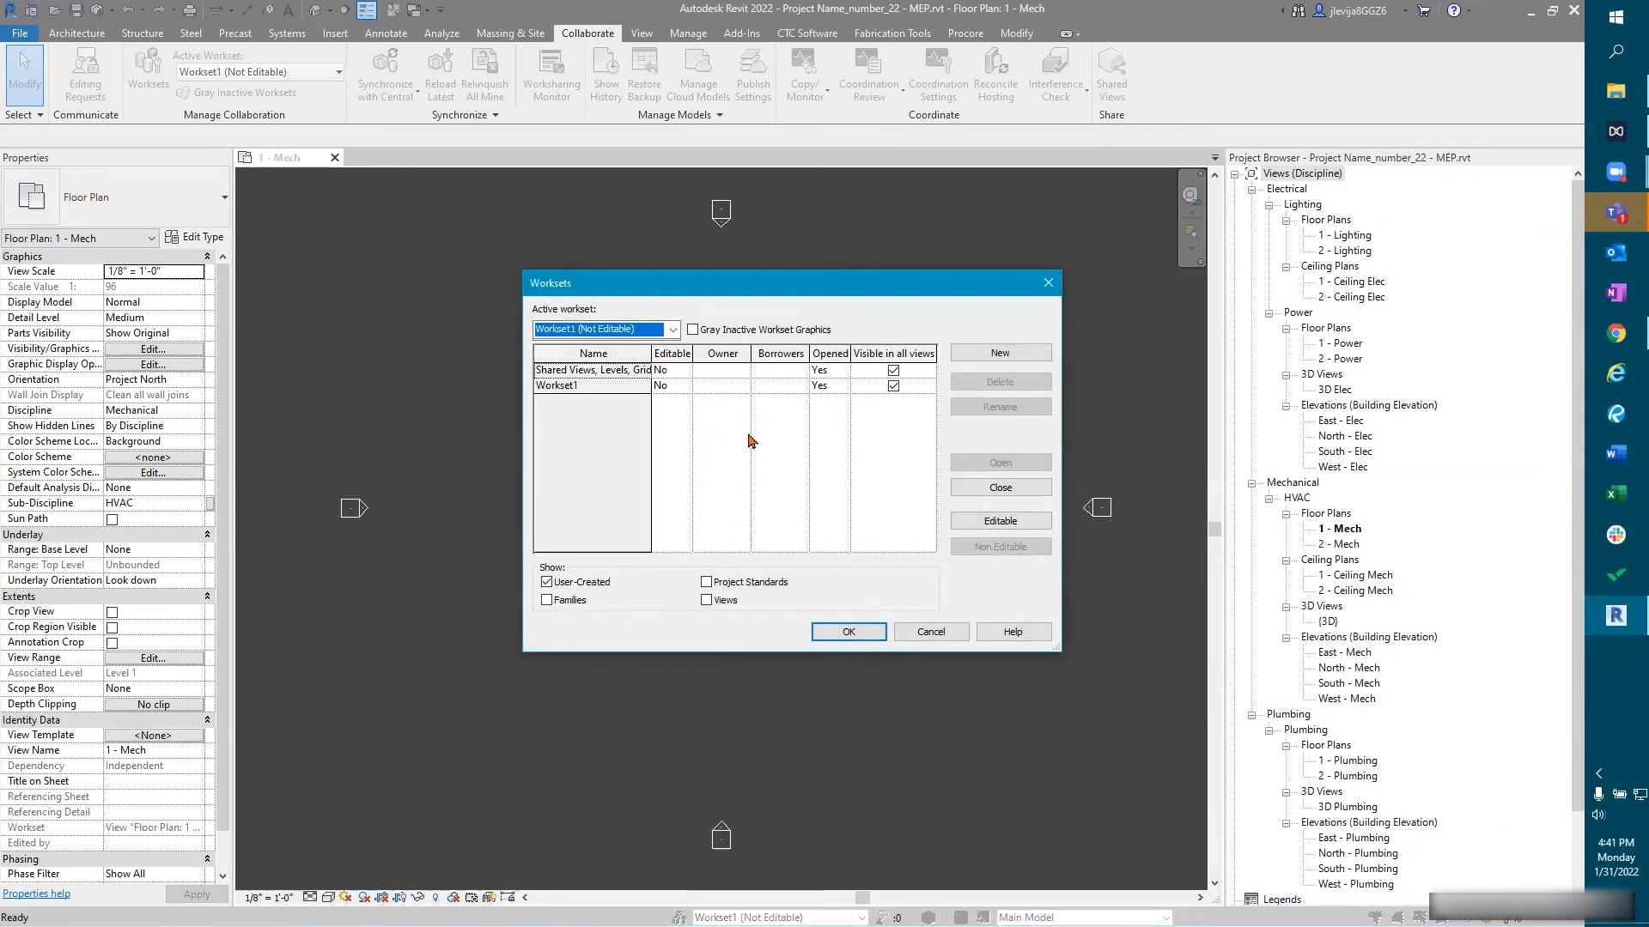
left_click(999, 352)
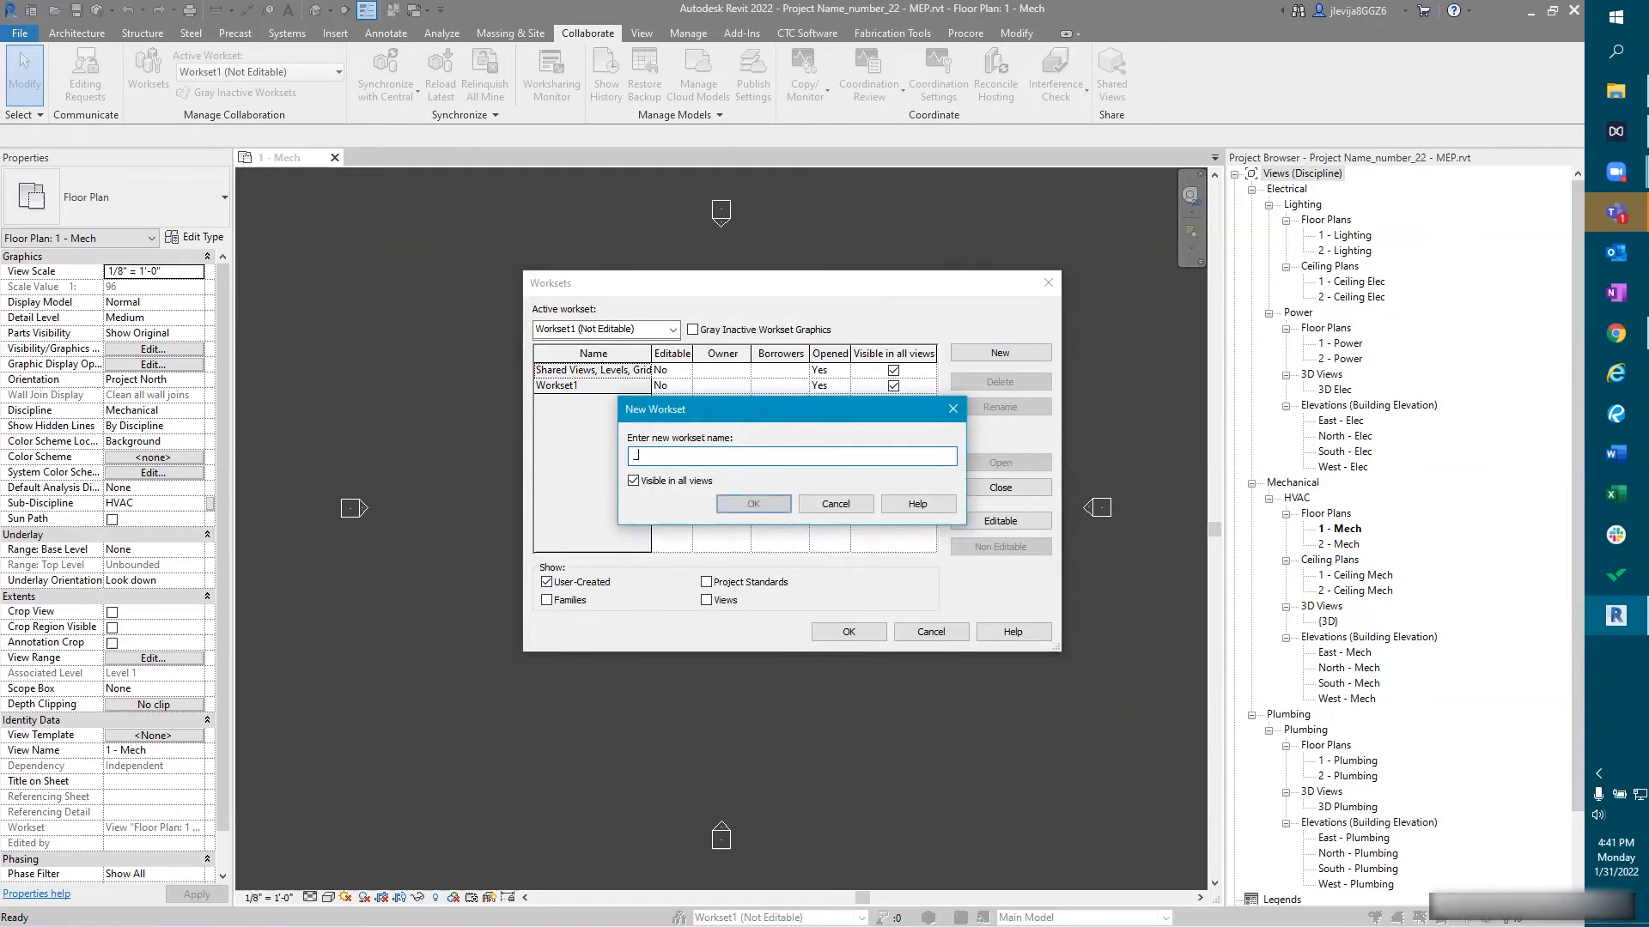
type("_Linked Revit")
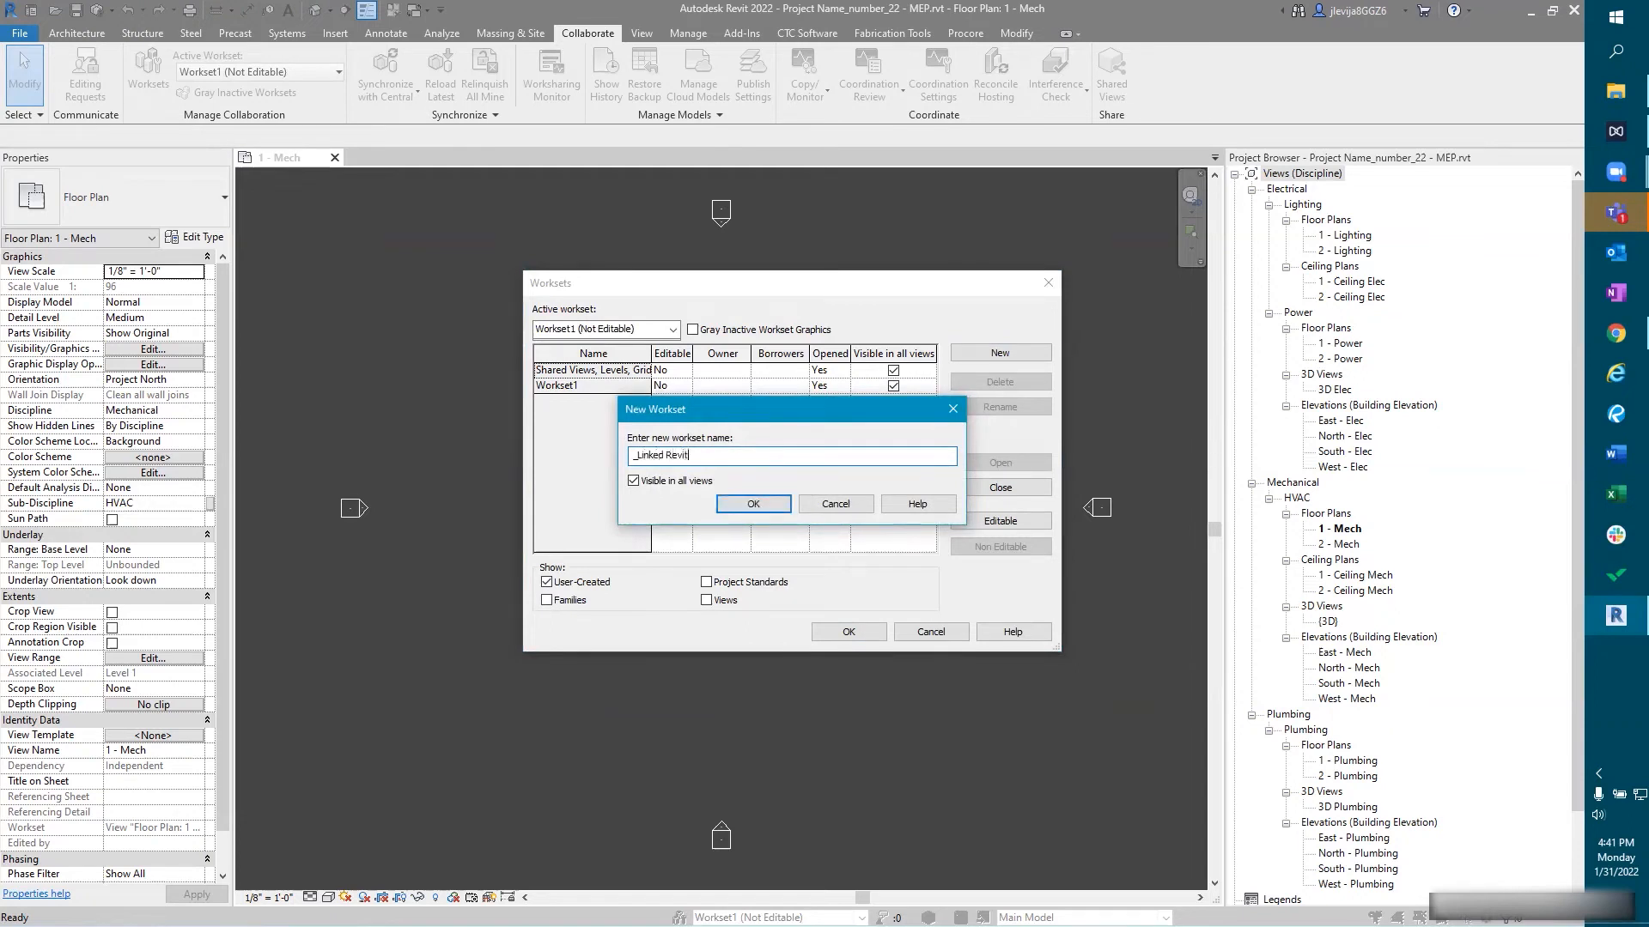
left_click(753, 504)
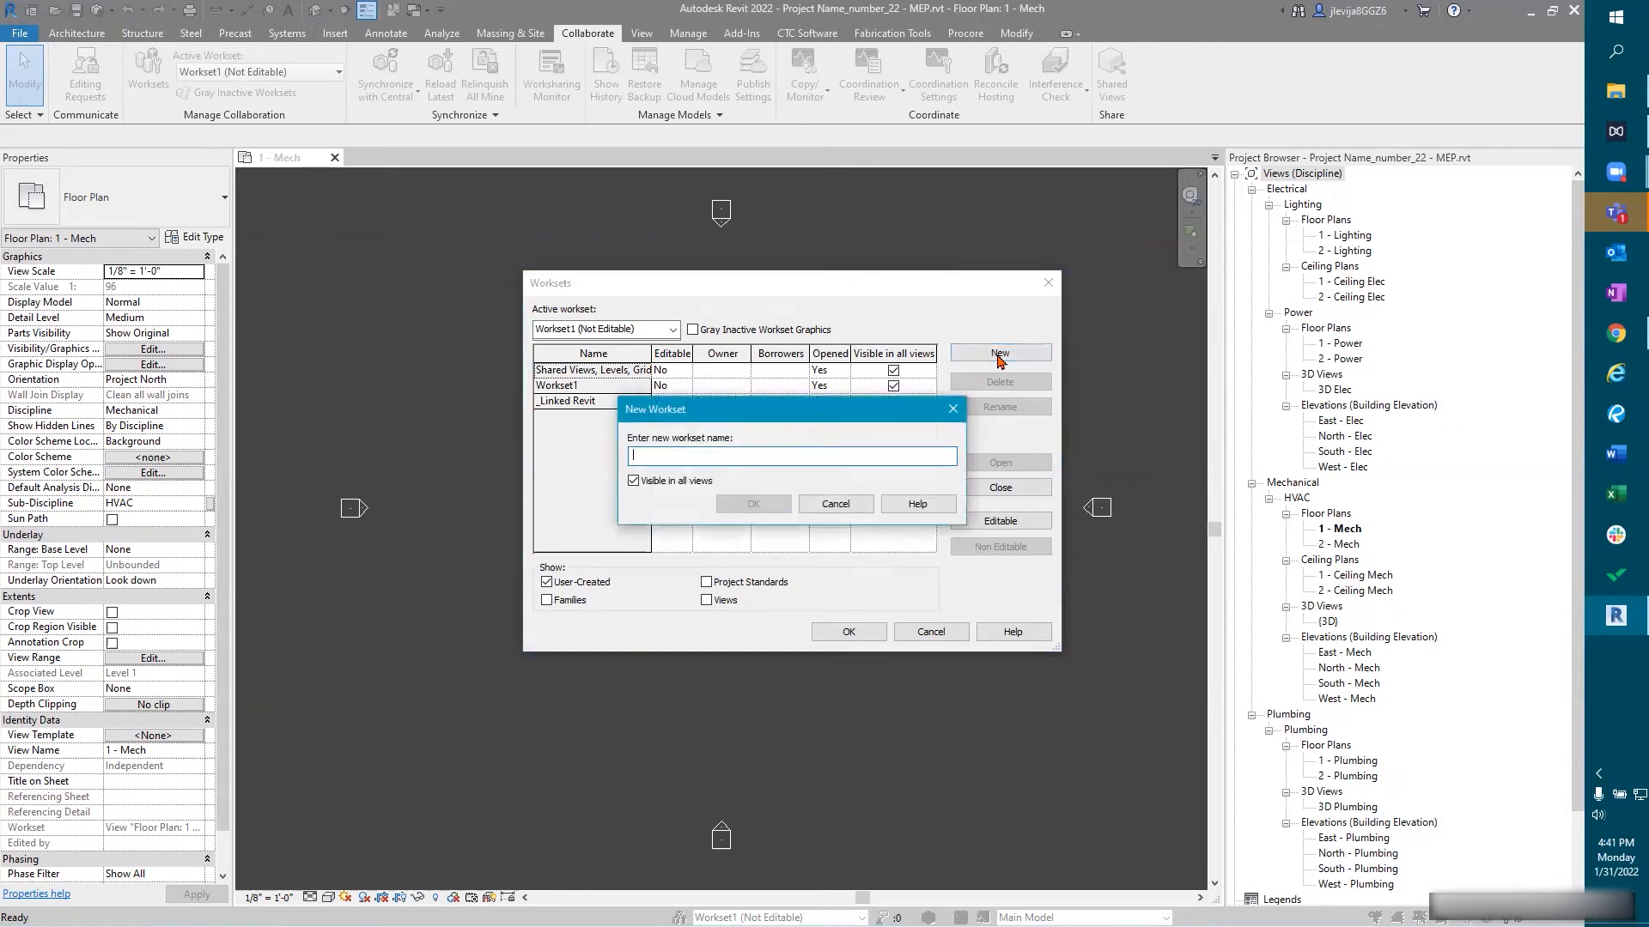
type("HVAC")
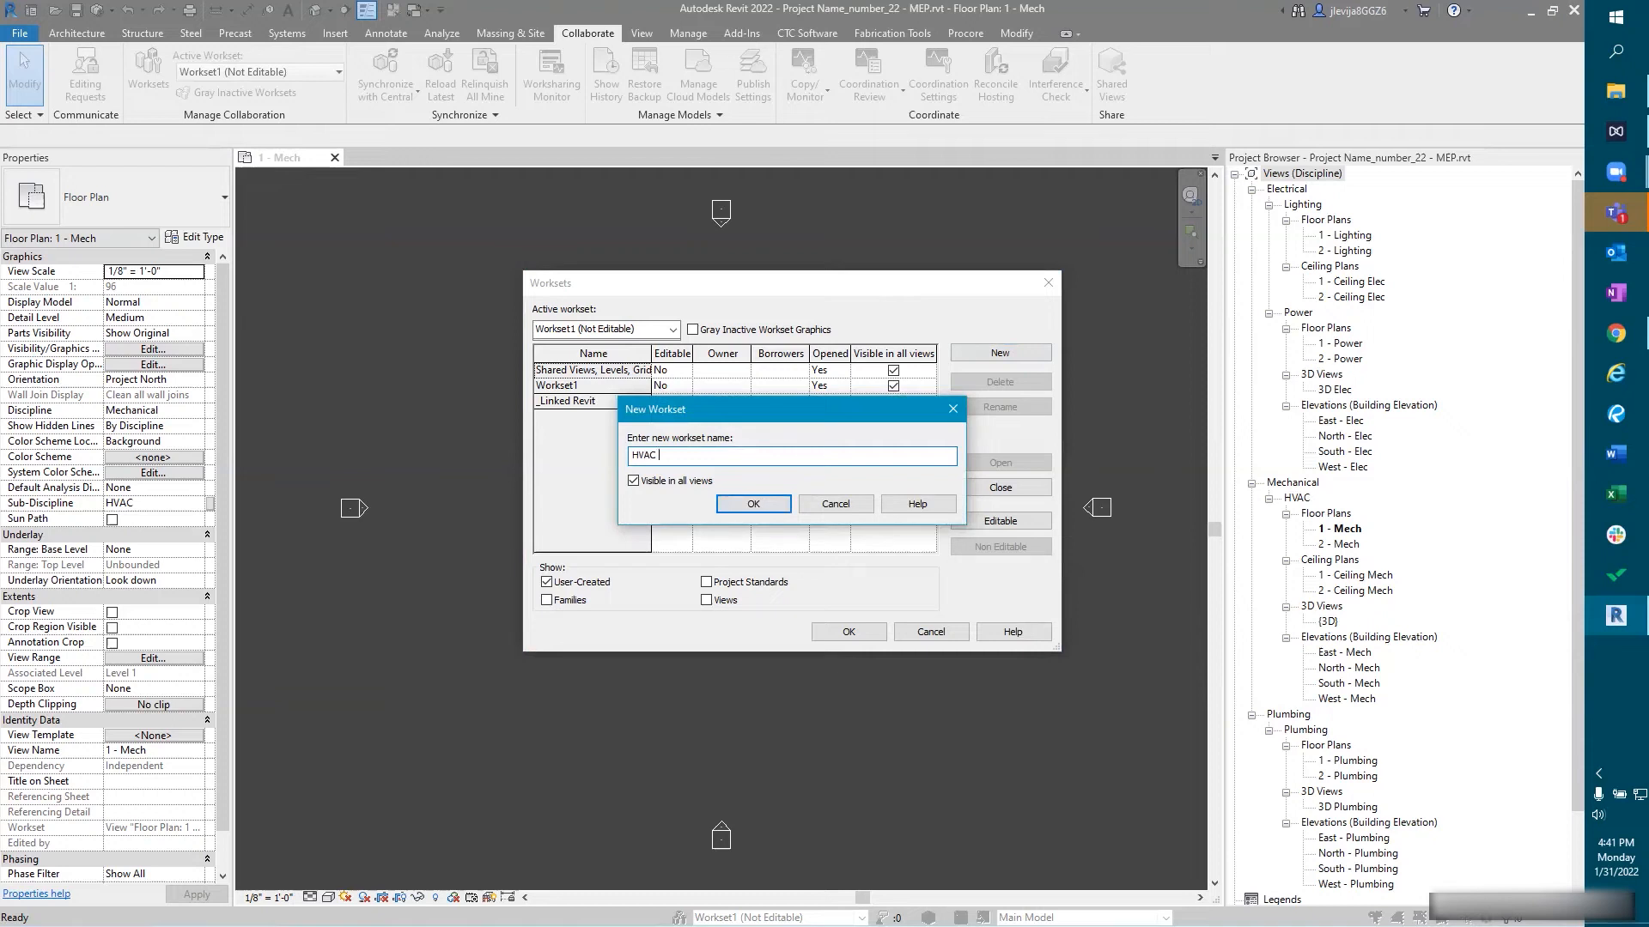
type("- Duct")
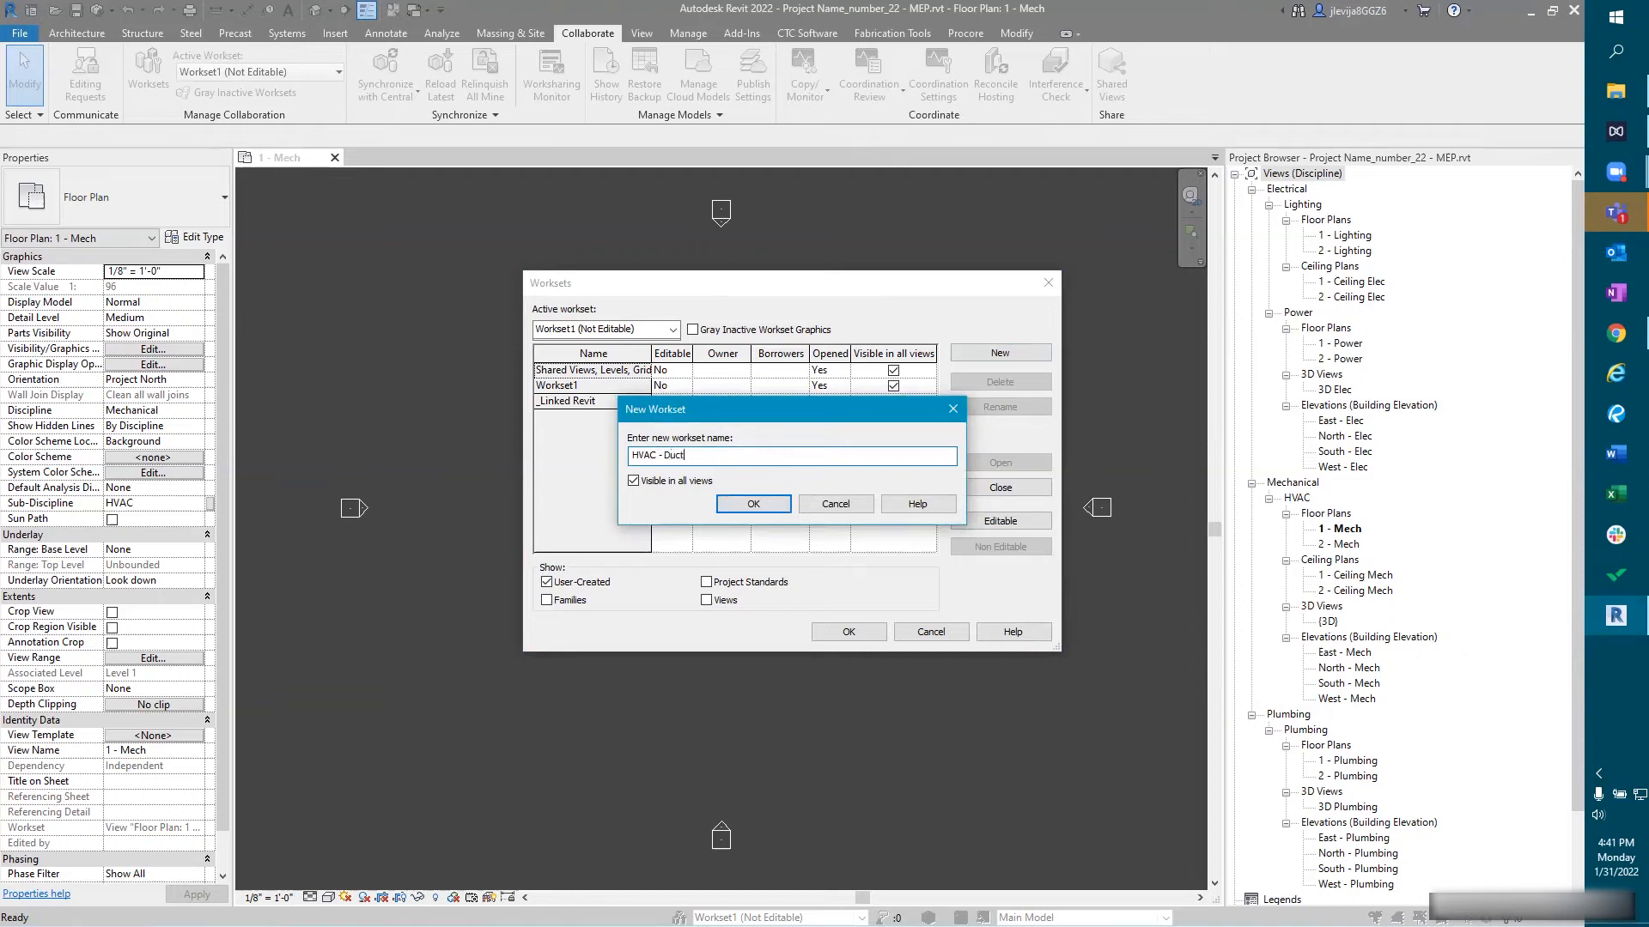
left_click(753, 504)
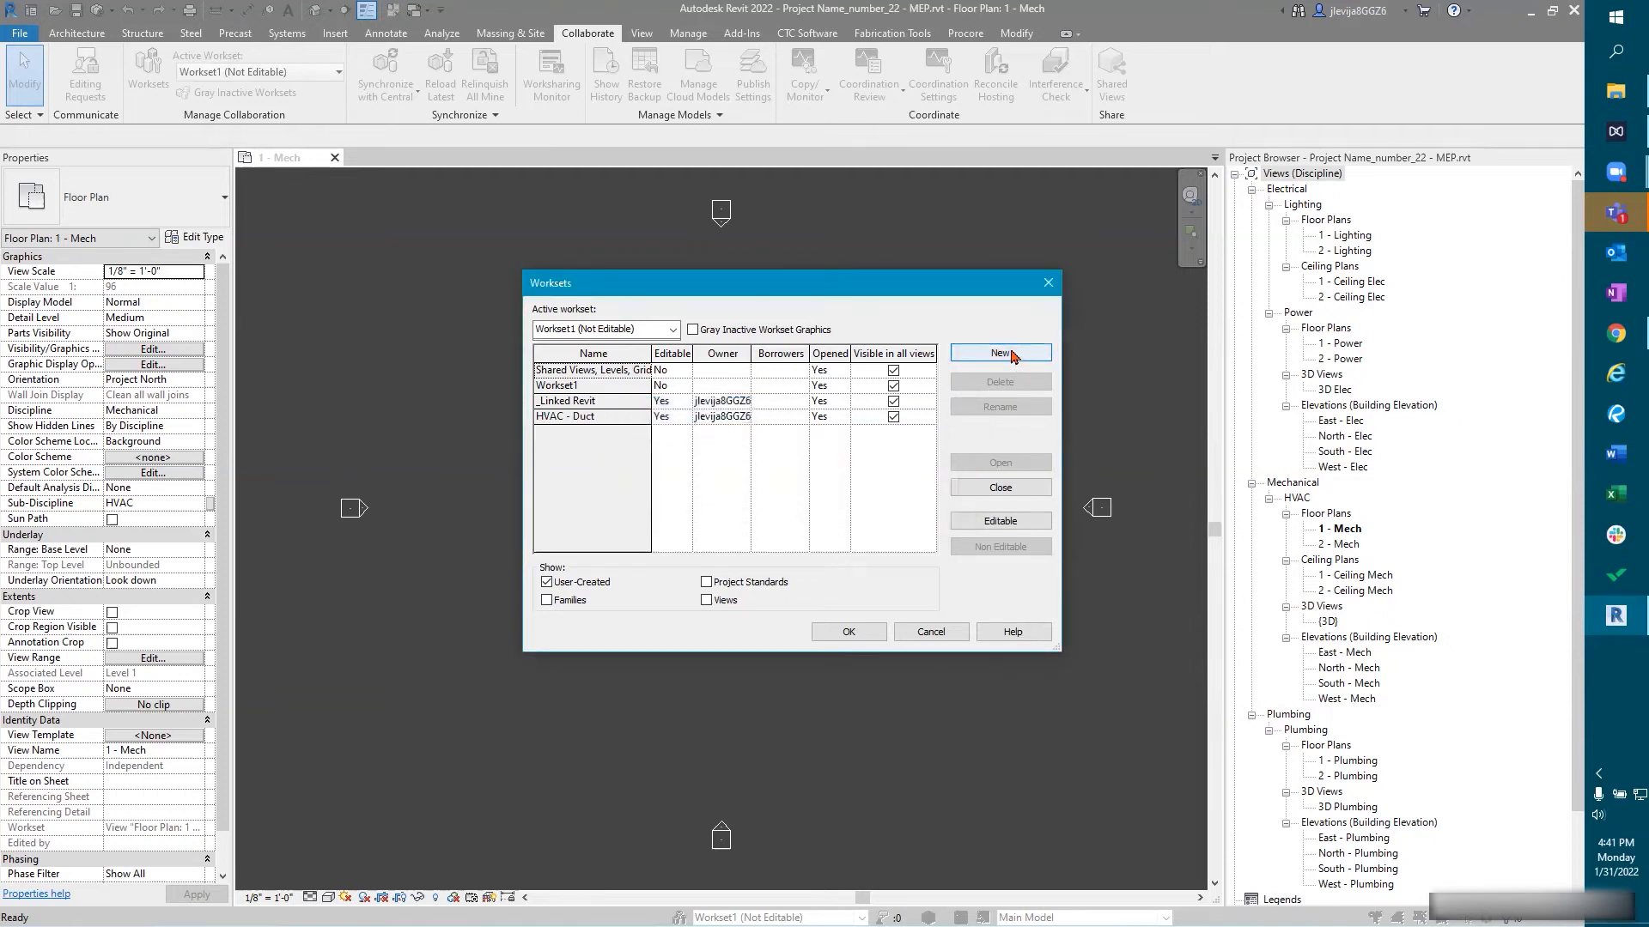
Step: Add 'Electrical - Power' and 'Plumbing - Domestic' worksets, applying with Plumbing - Domestic active
left_click(999, 352)
type("Electrical")
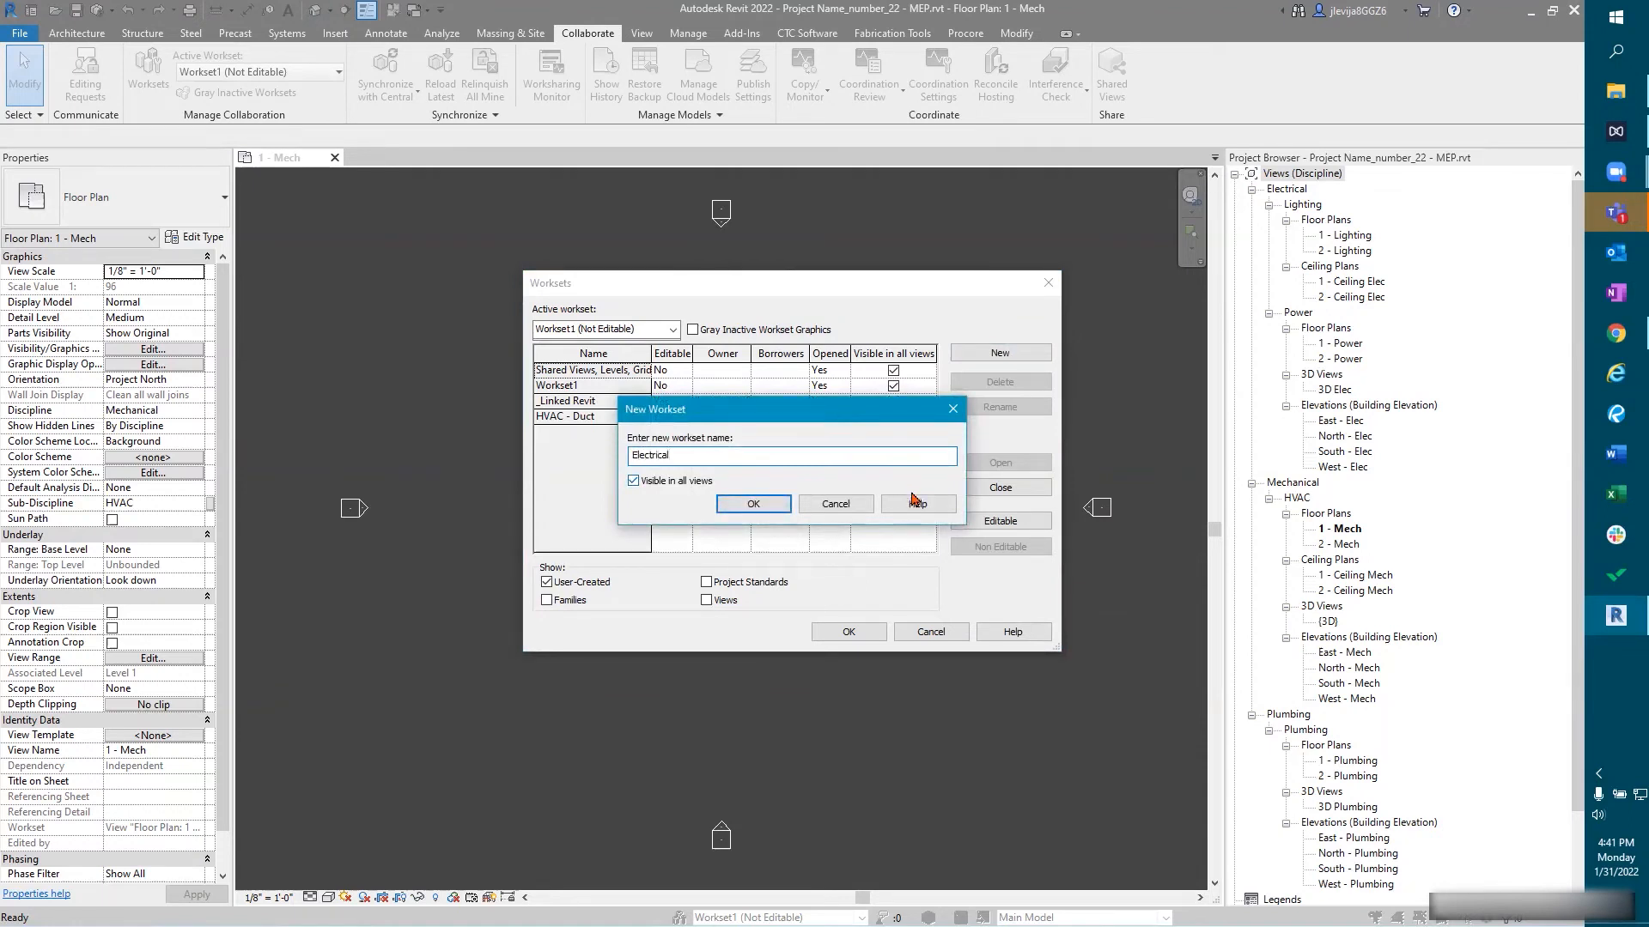
type("- P")
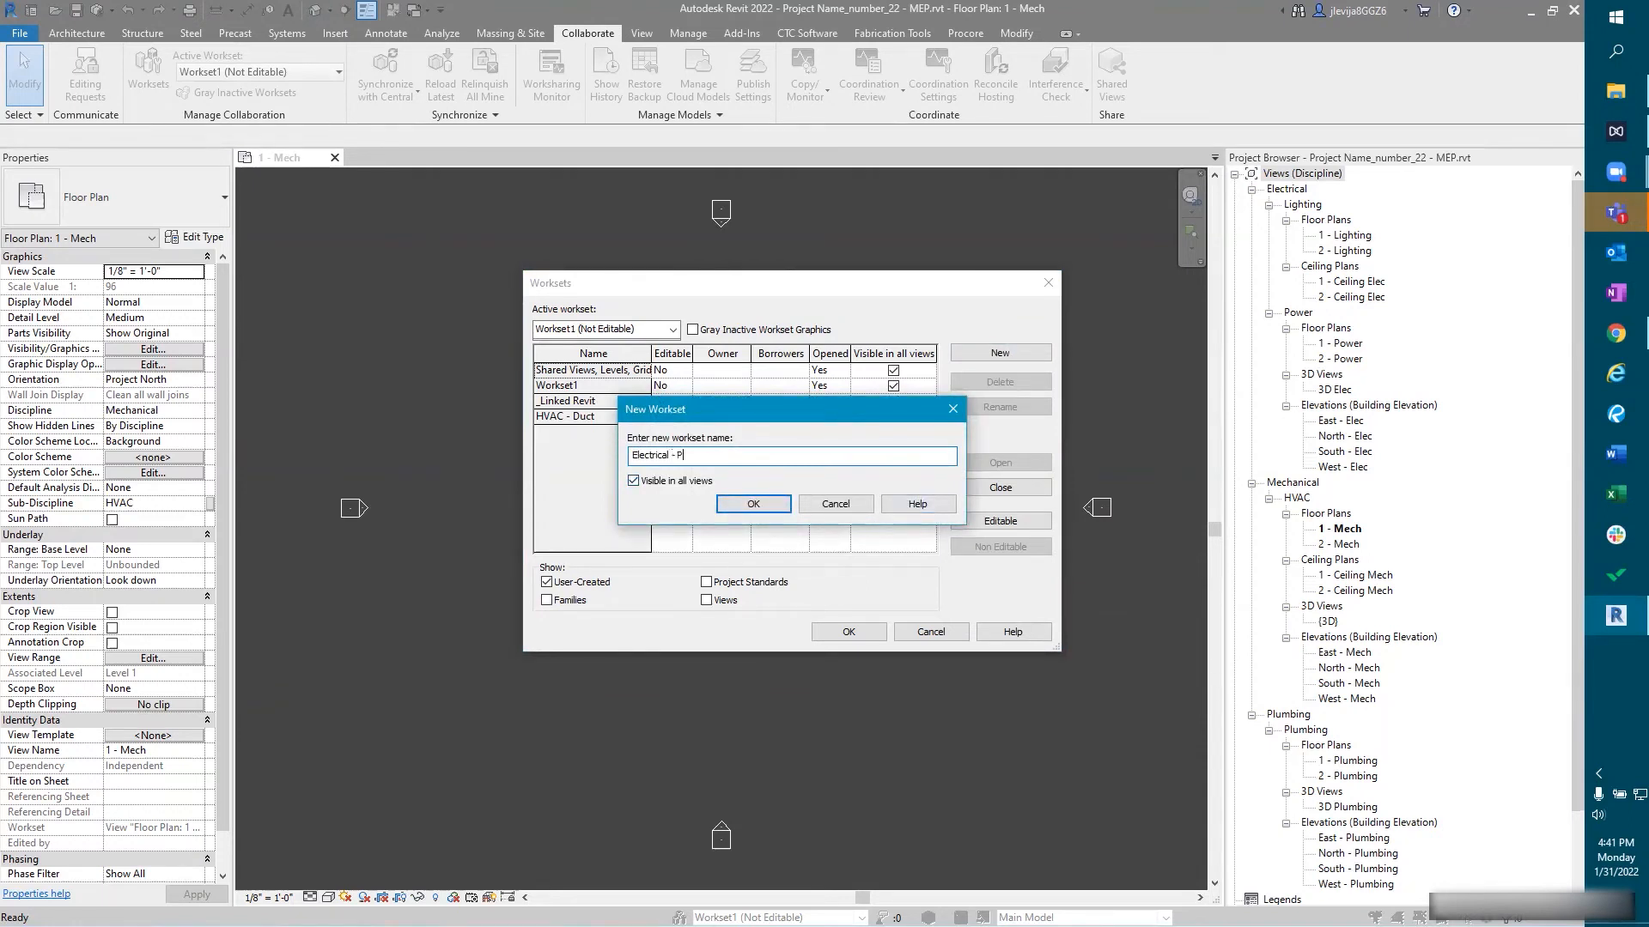
type("ower")
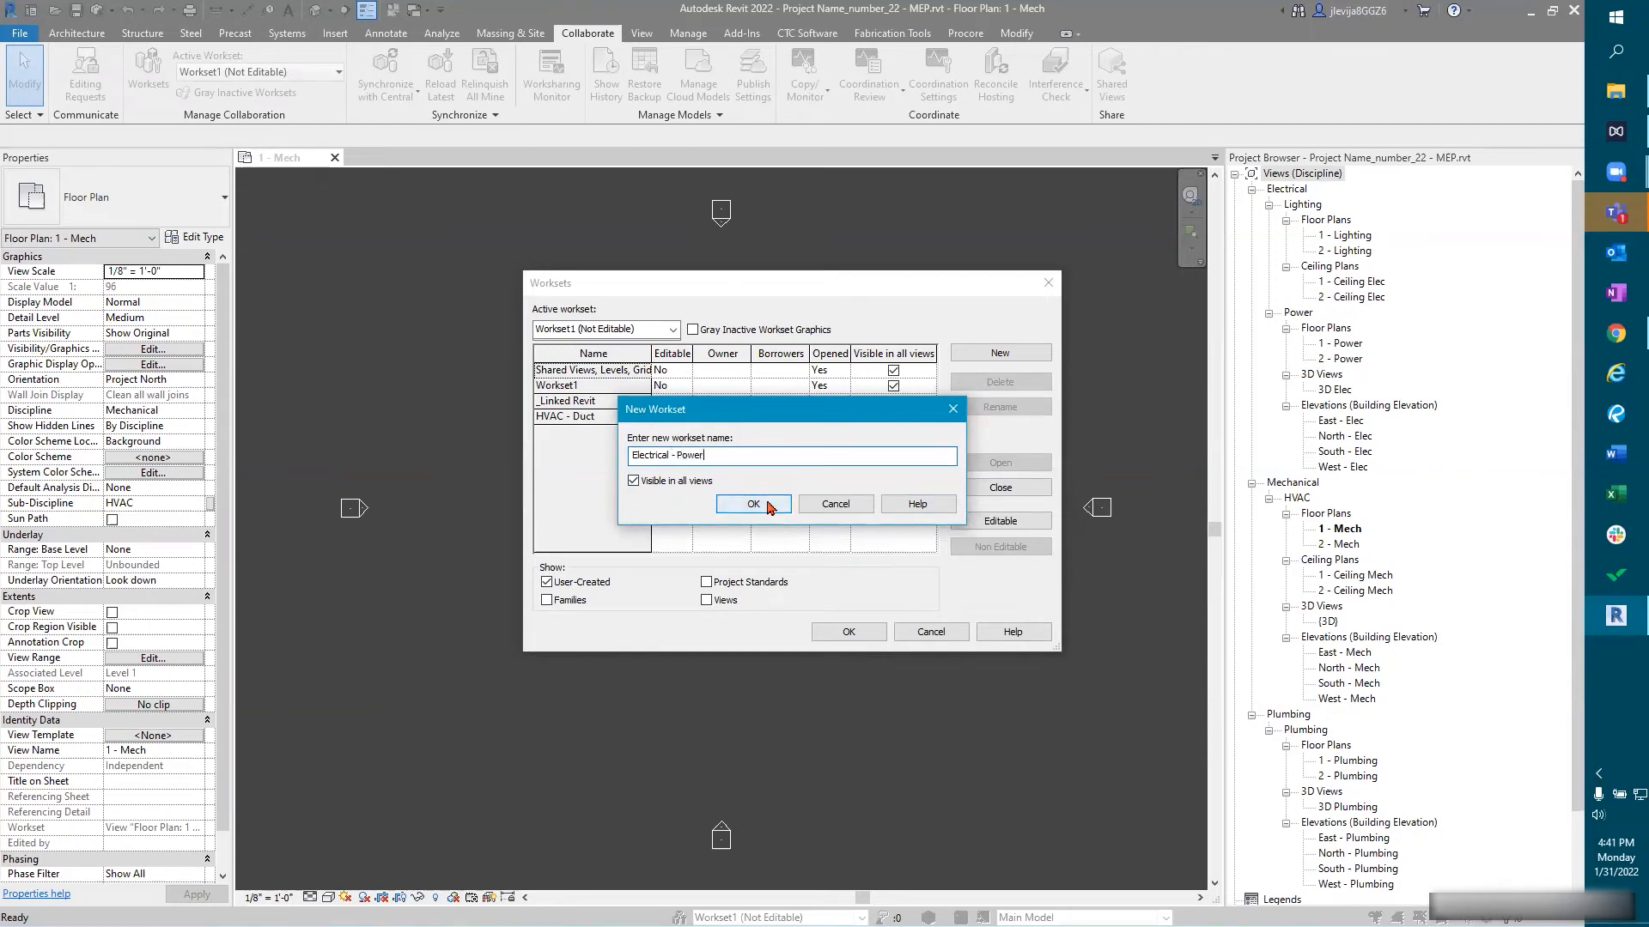
left_click(752, 505)
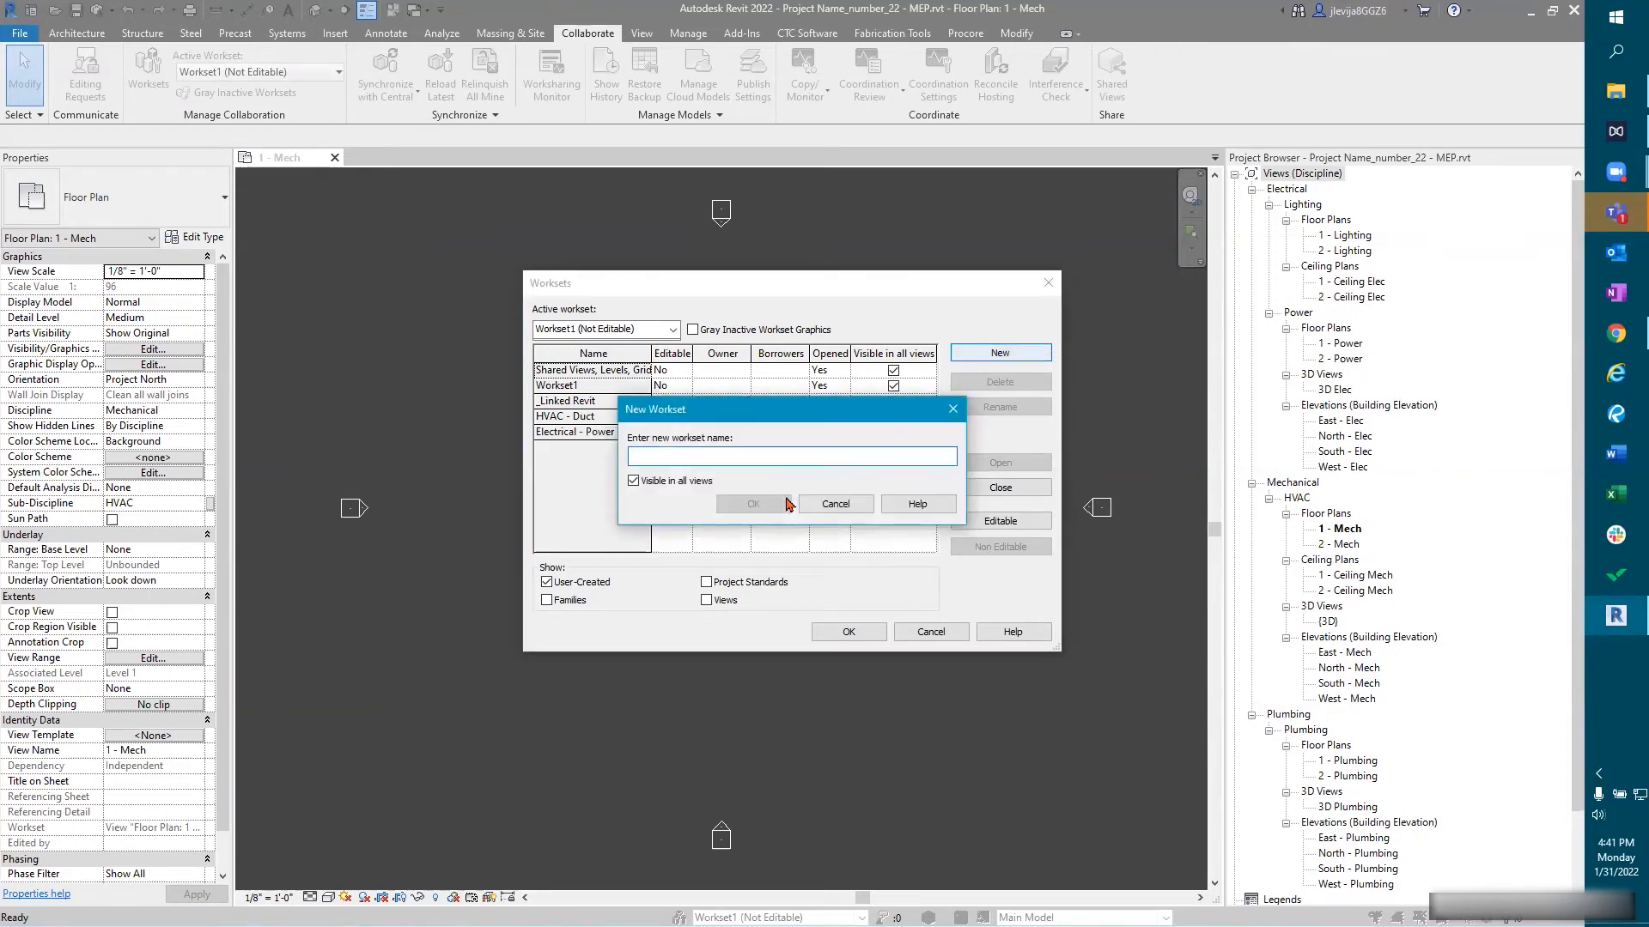
type("Plumbing")
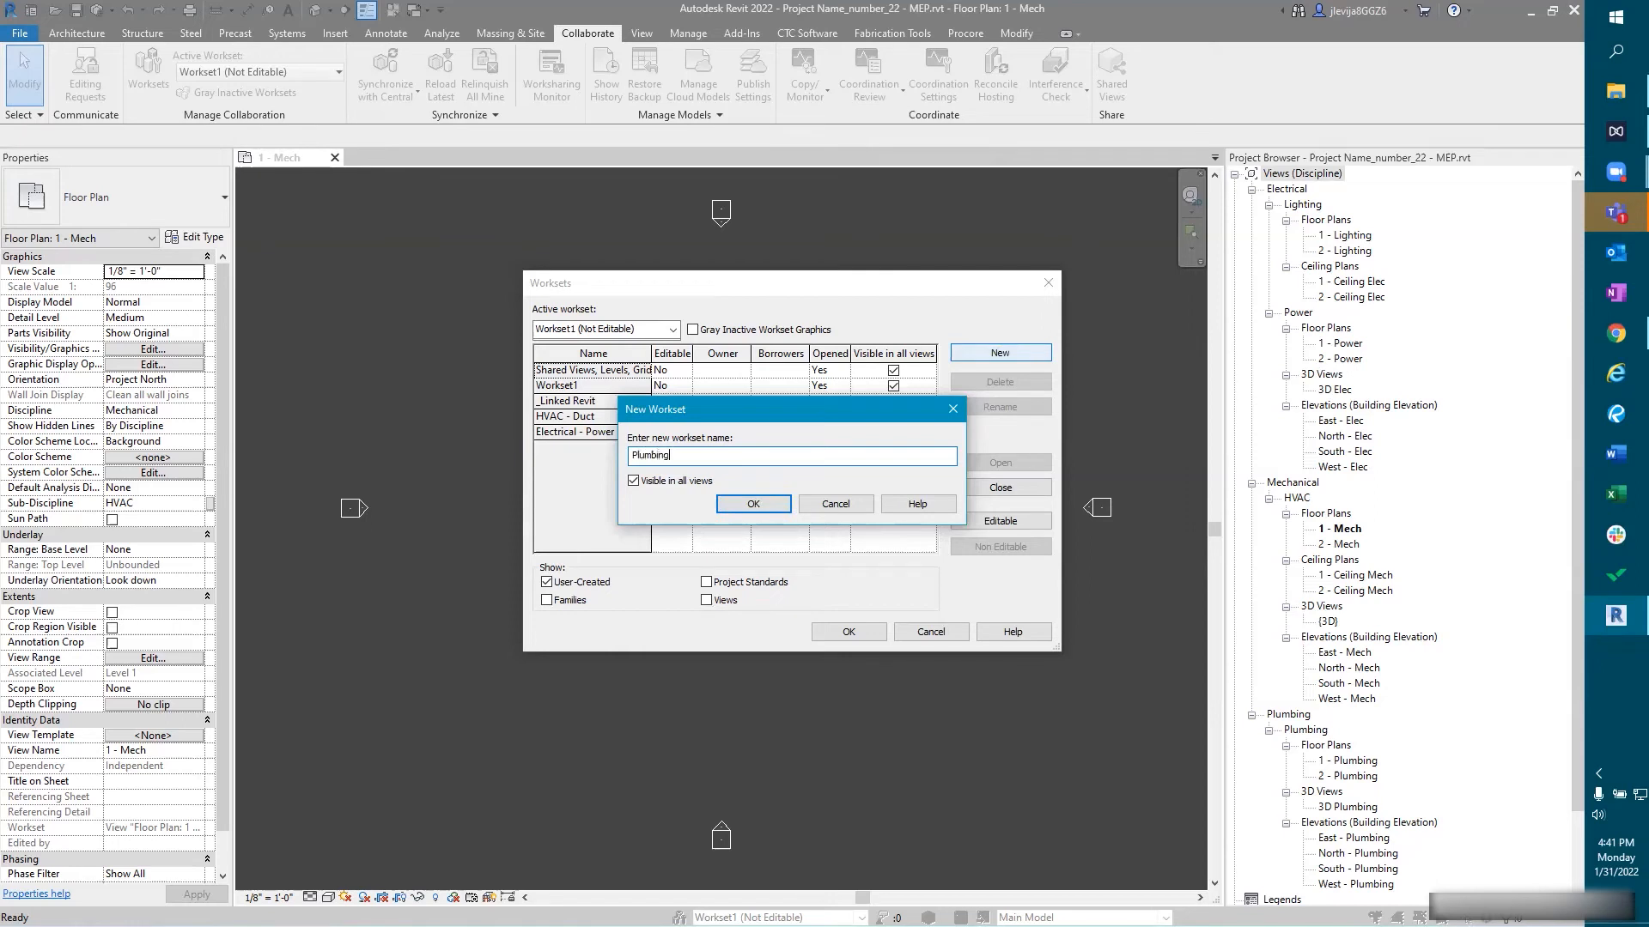
type("-")
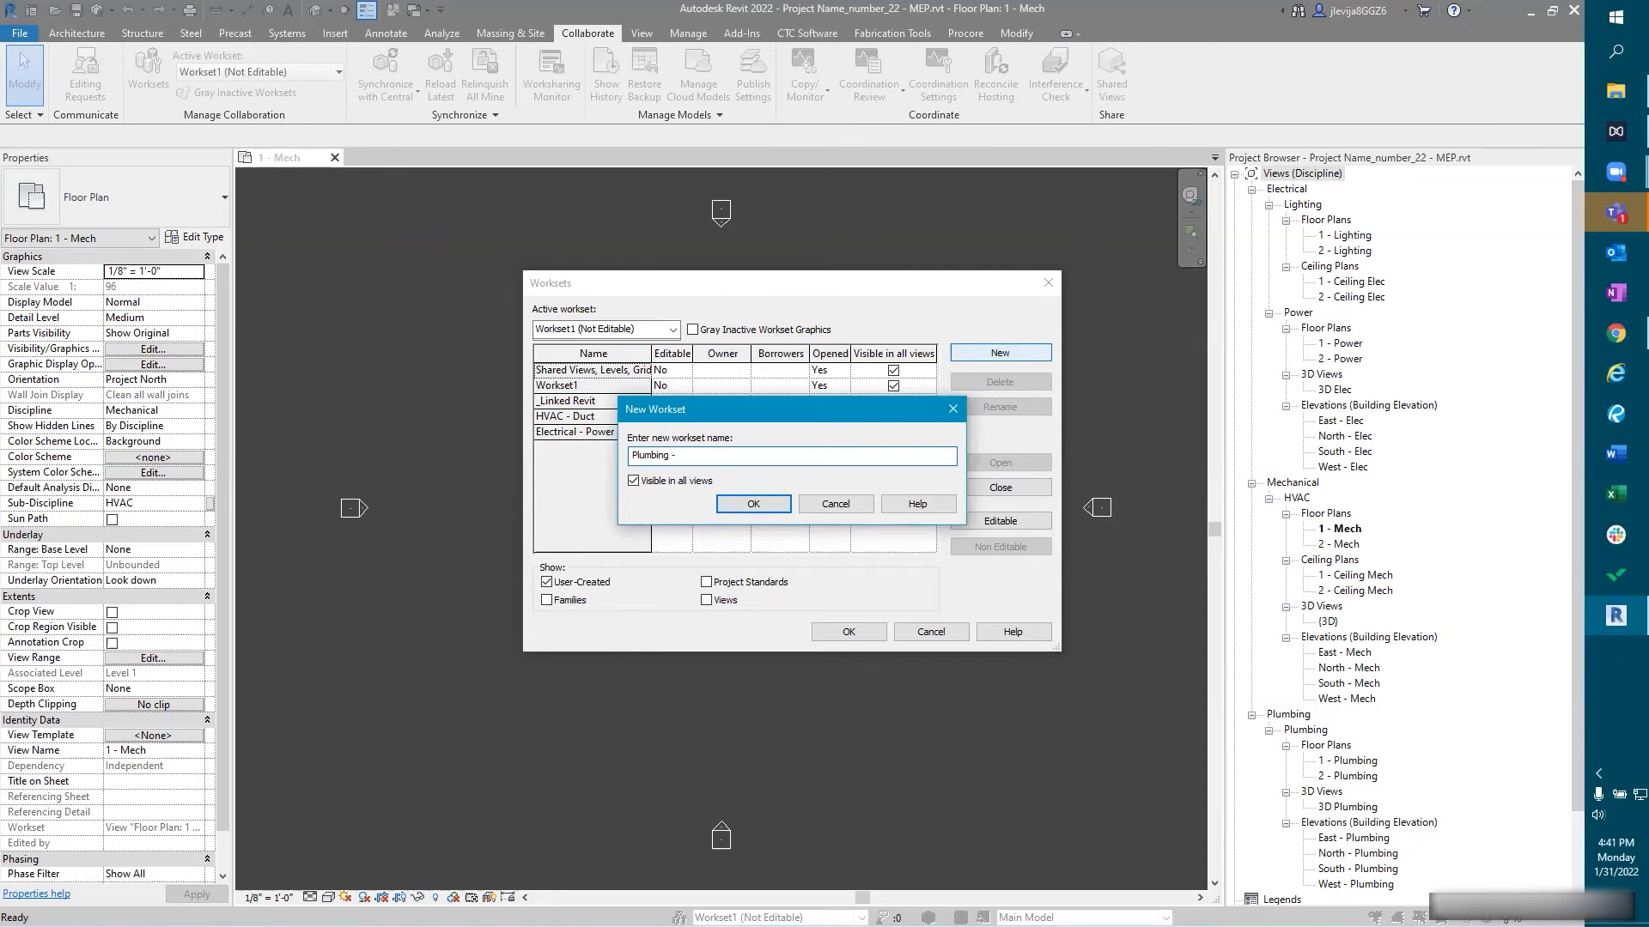
type("Dom")
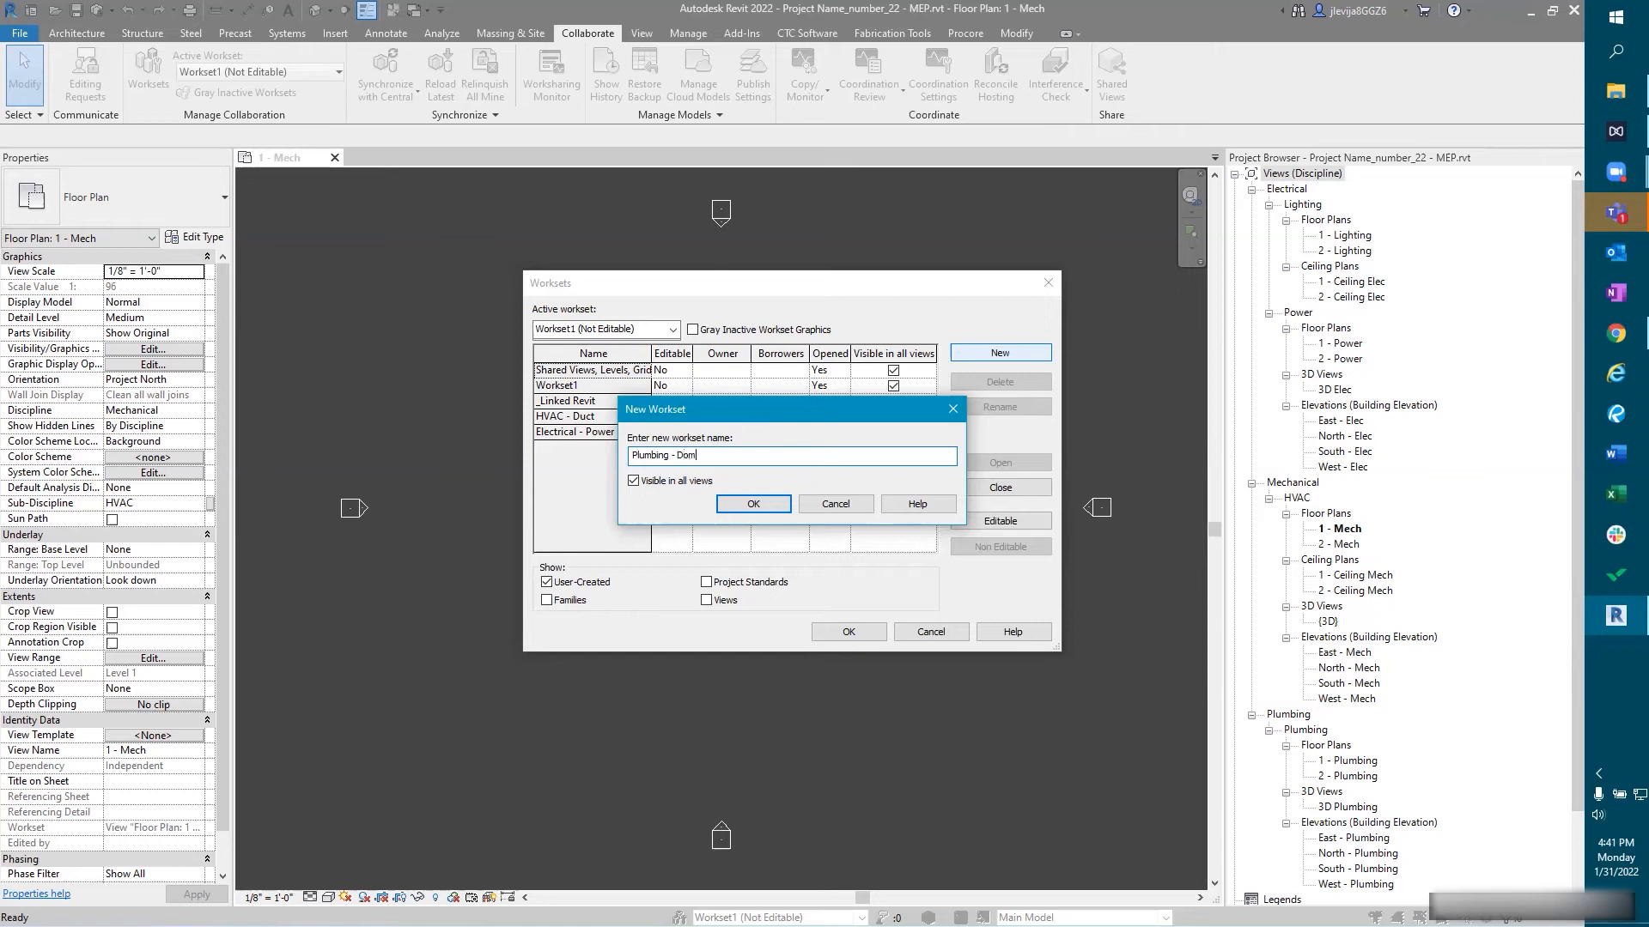
type("estic")
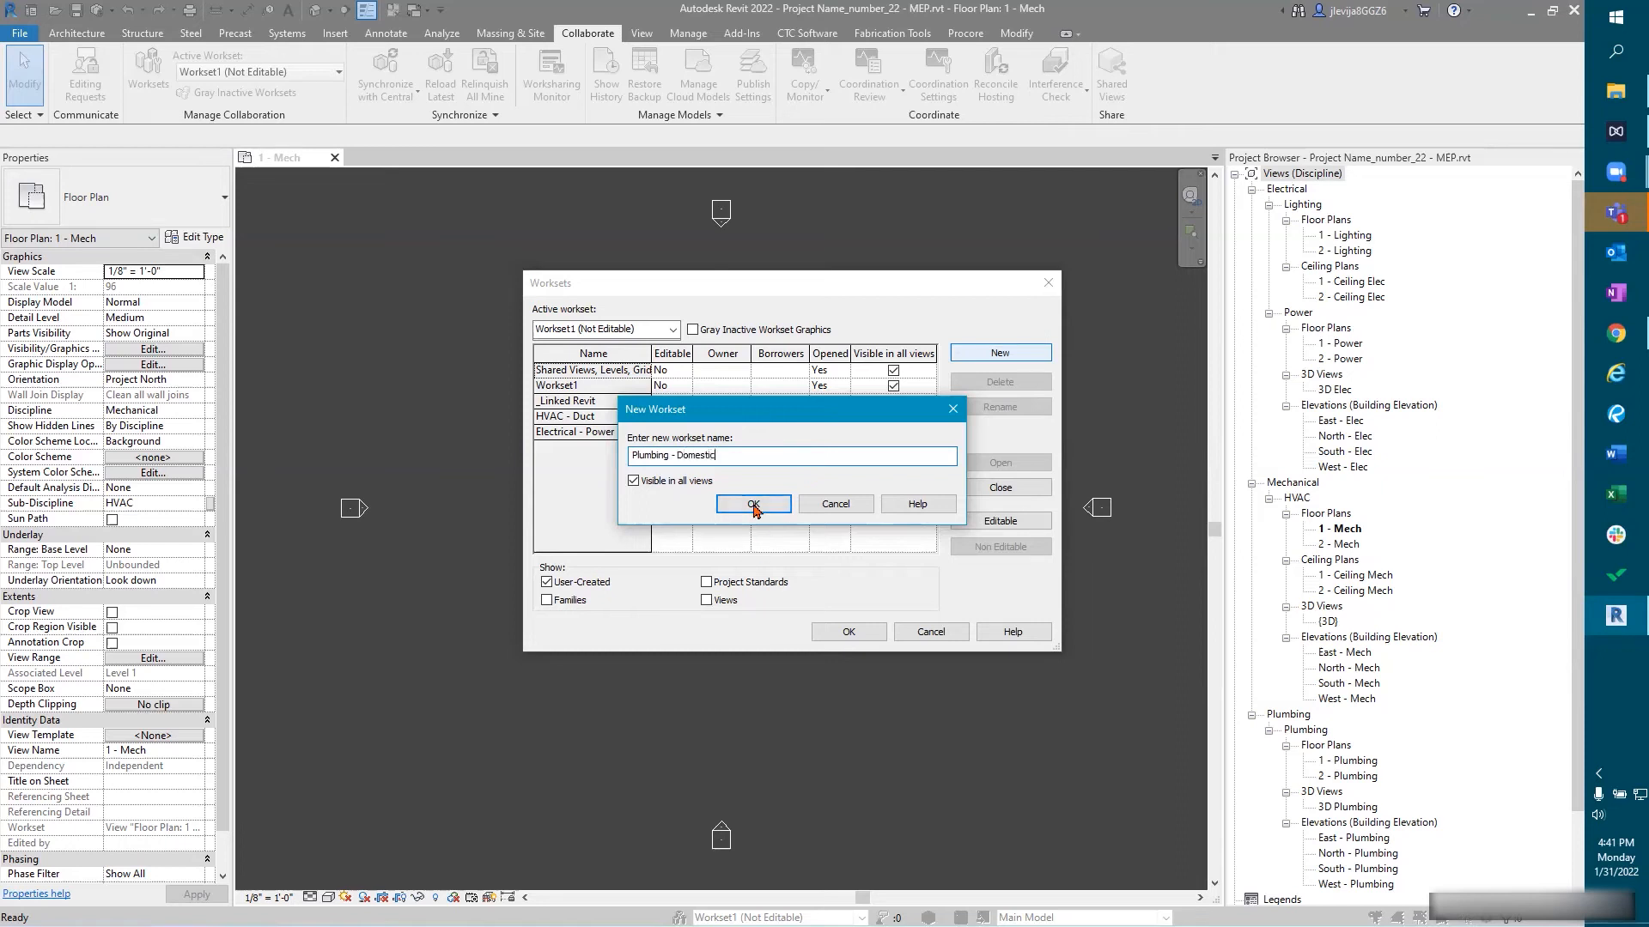
left_click(750, 505)
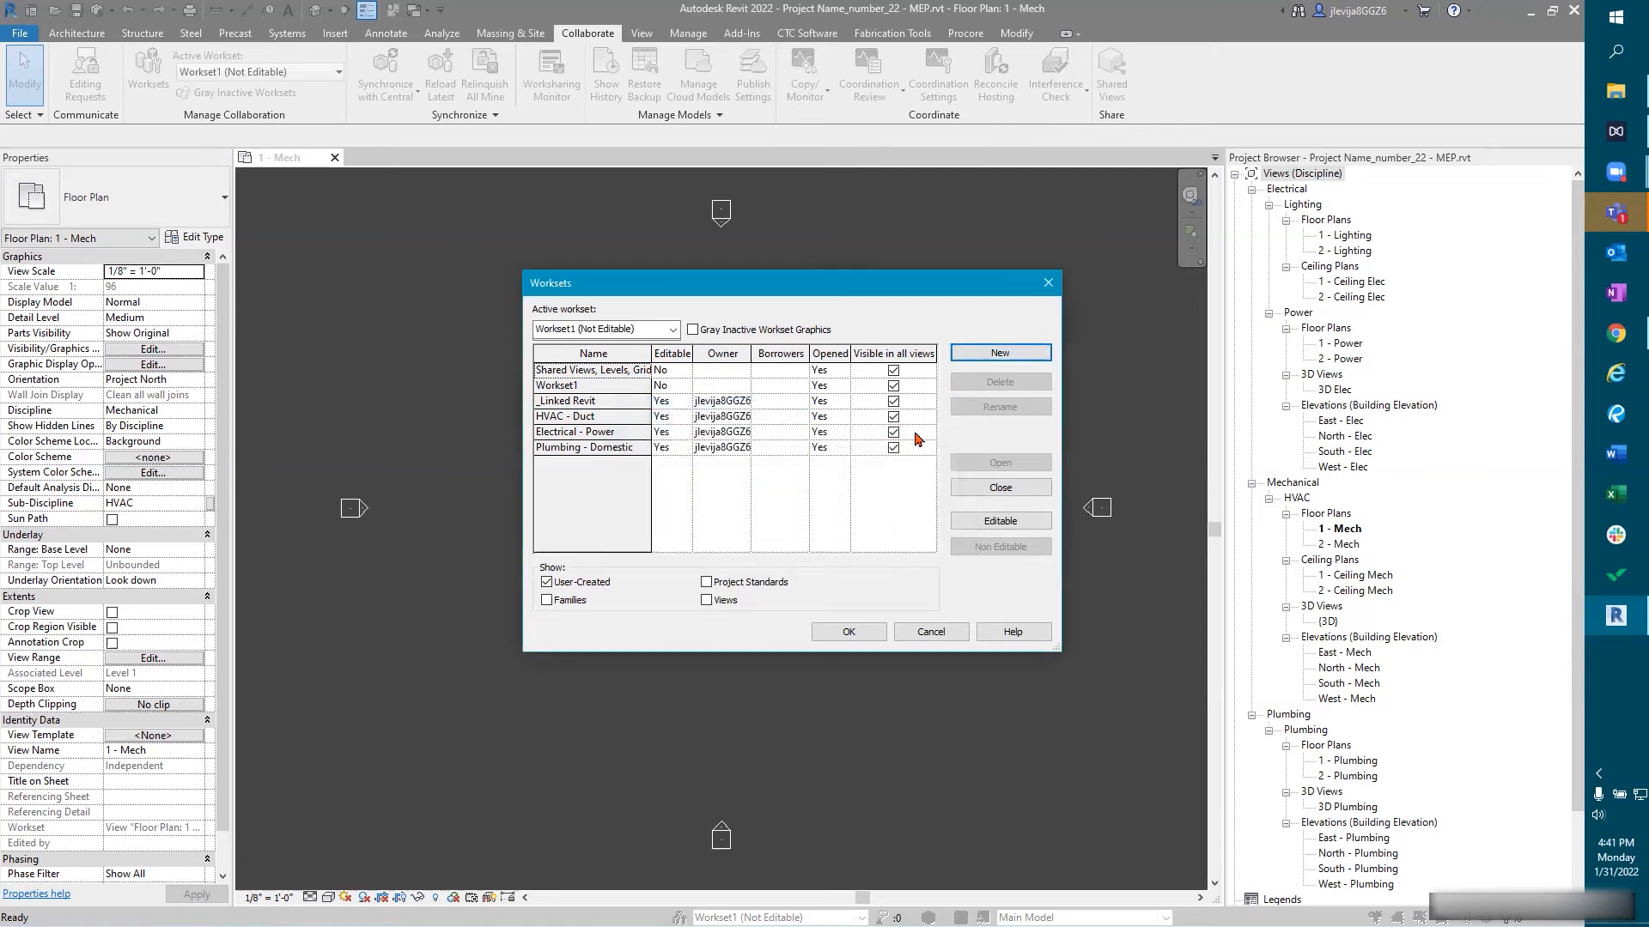
double_click(589, 446)
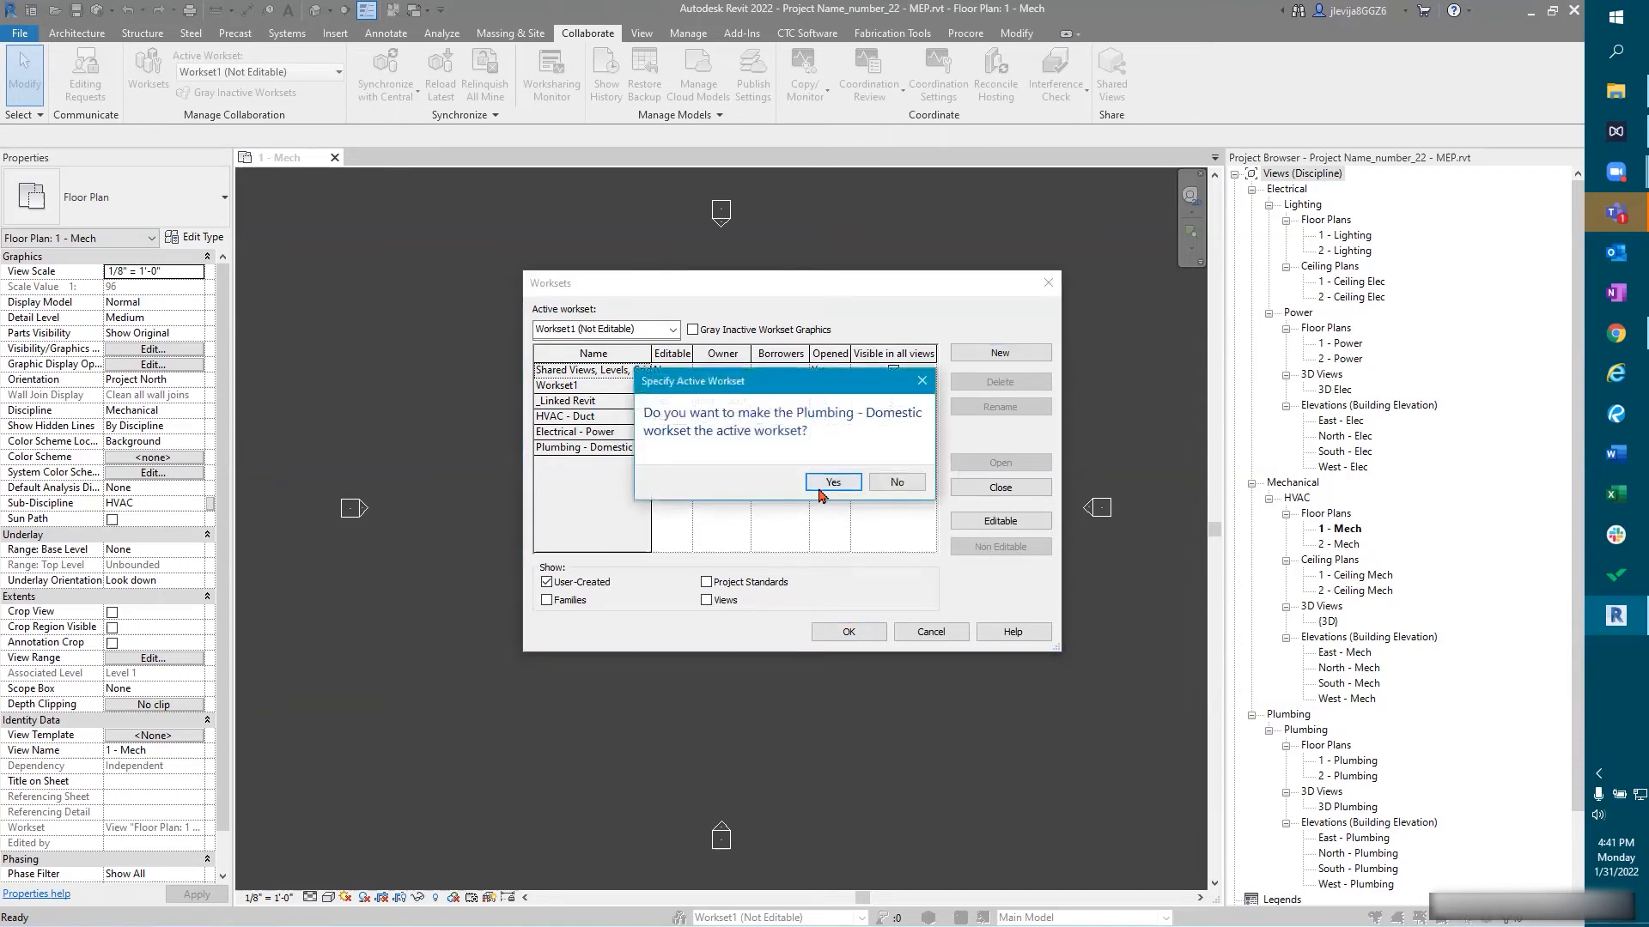
left_click(832, 482)
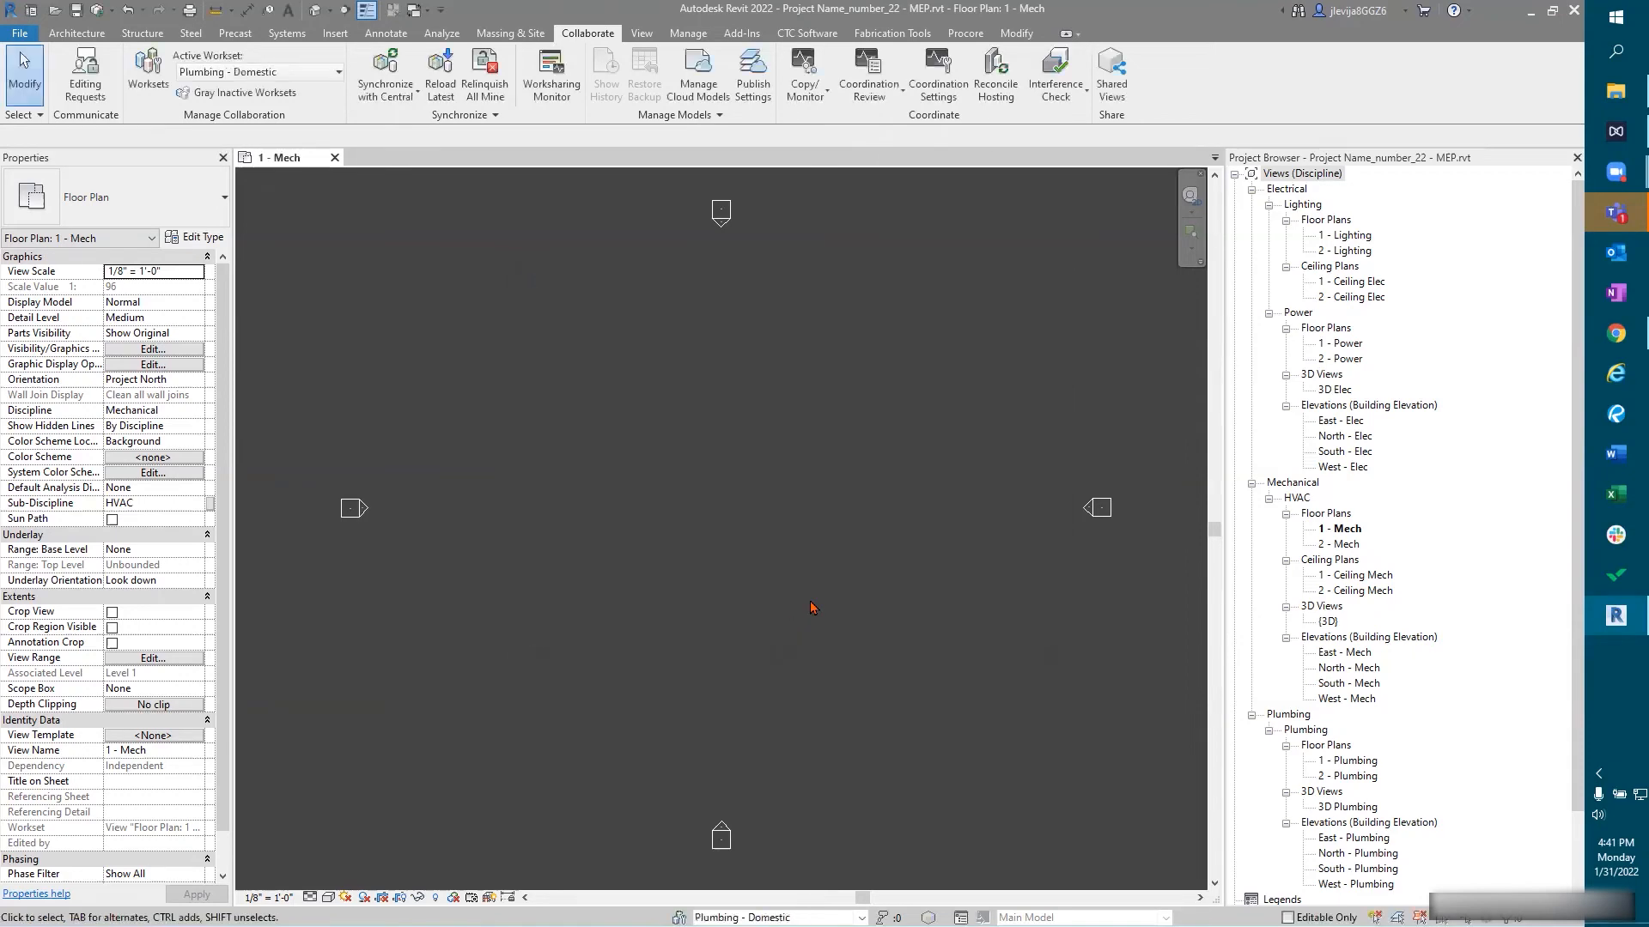
mouse_move(385, 76)
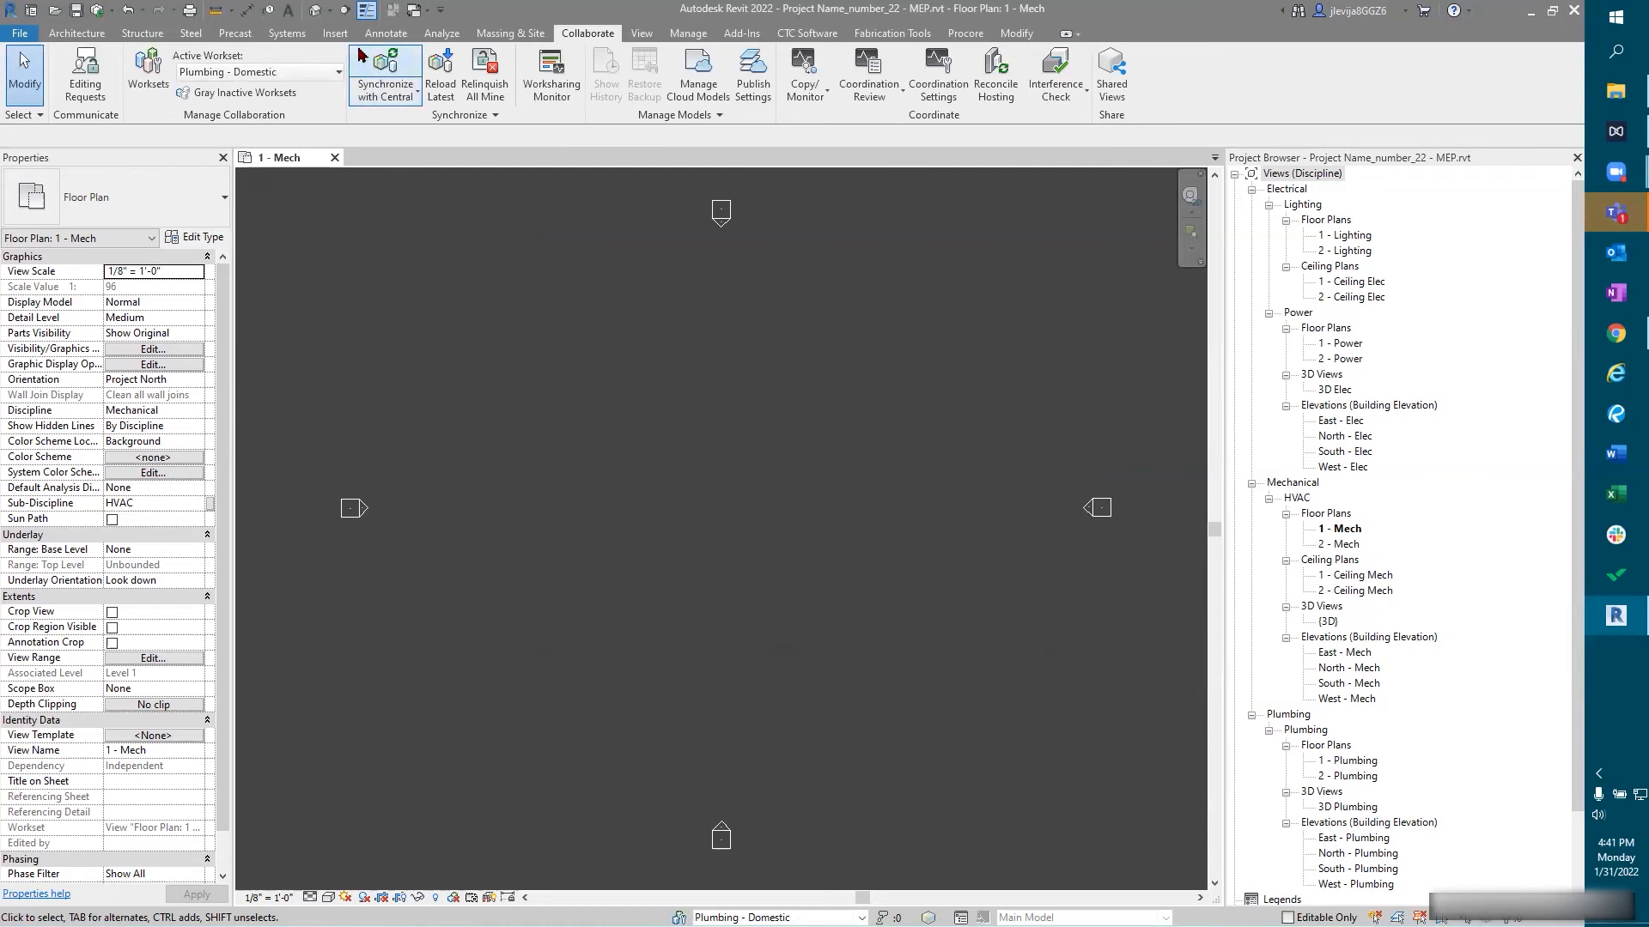
Step: Start Link Revit and browse BIM360 Test to Project Files > Design > Architectural
left_click(336, 33)
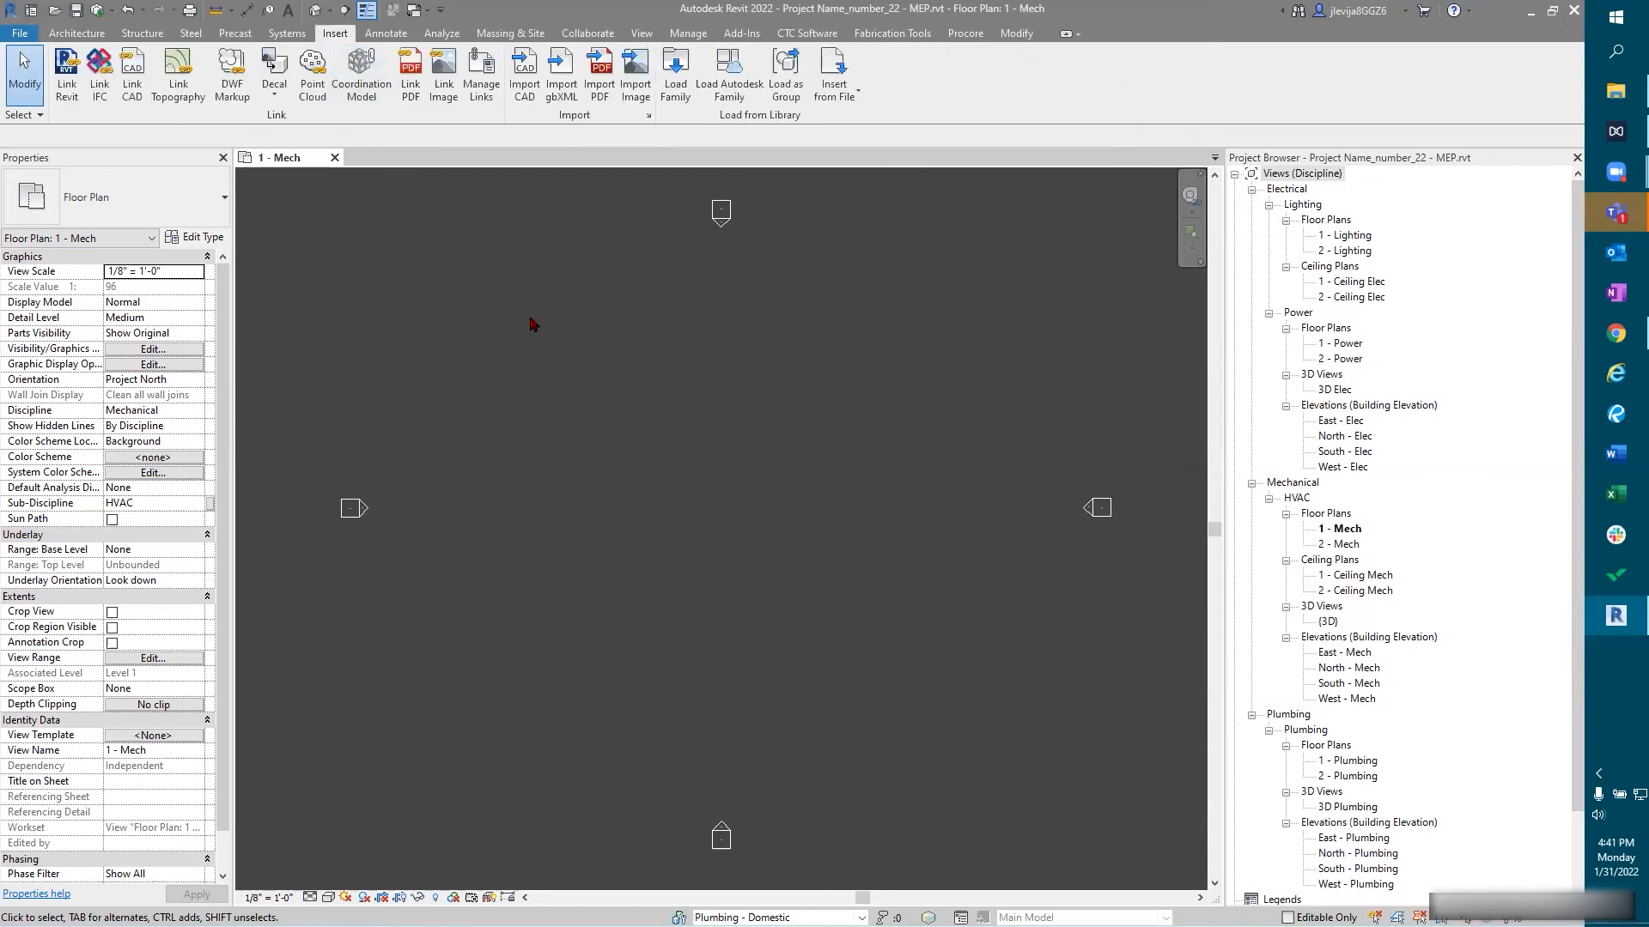
mouse_move(66, 74)
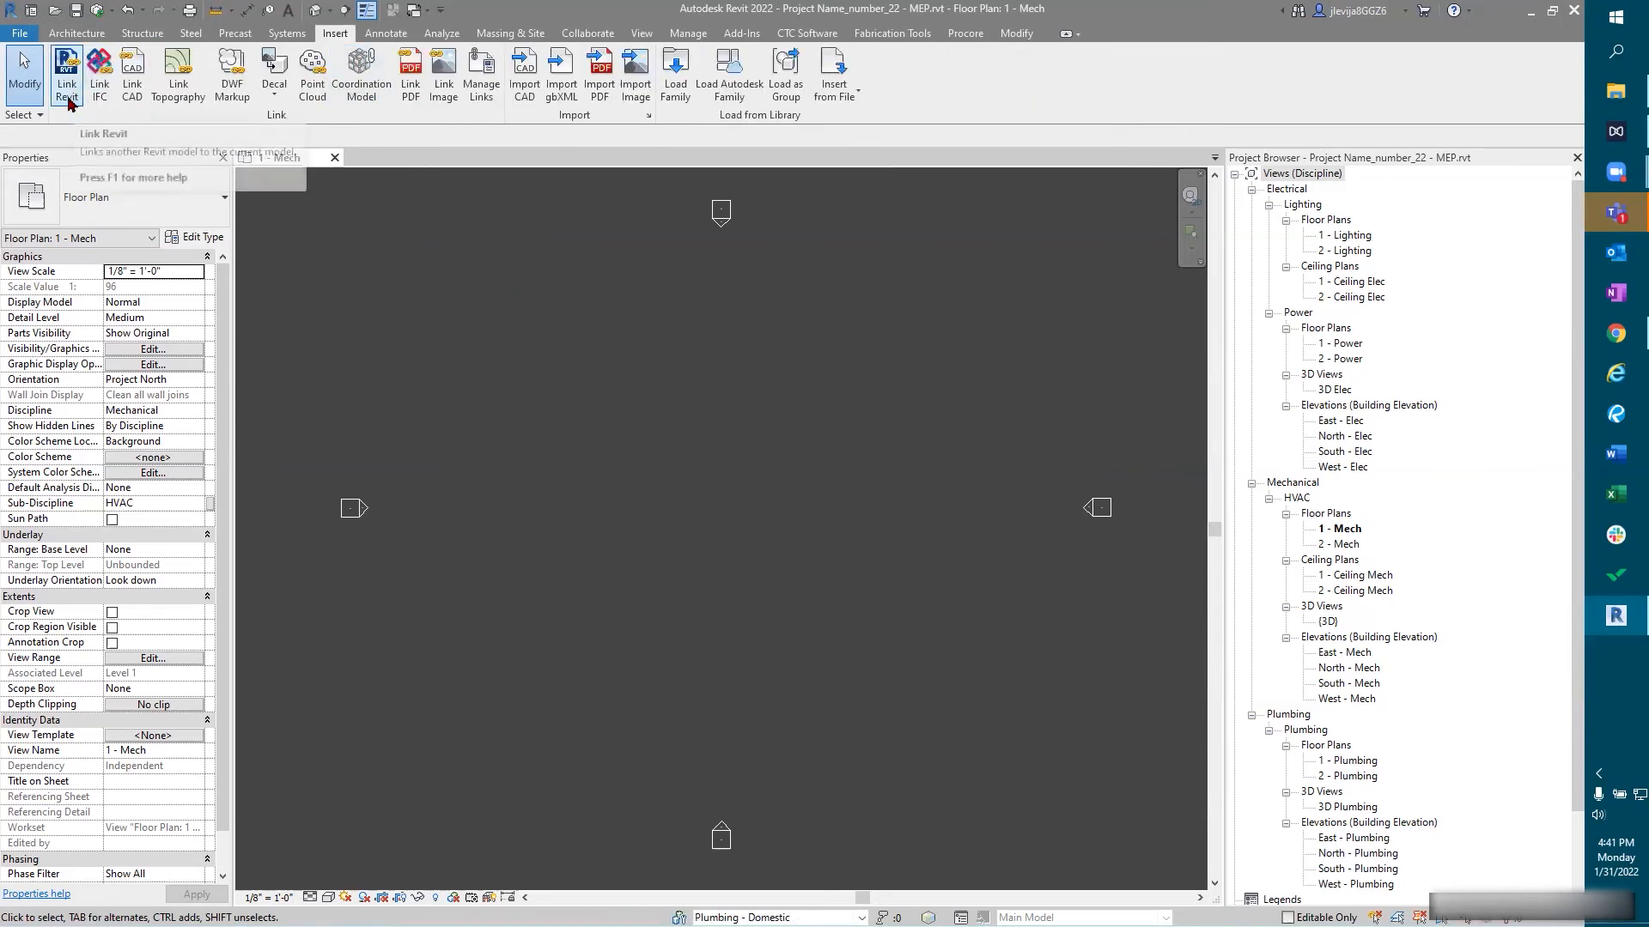
mouse_move(337, 33)
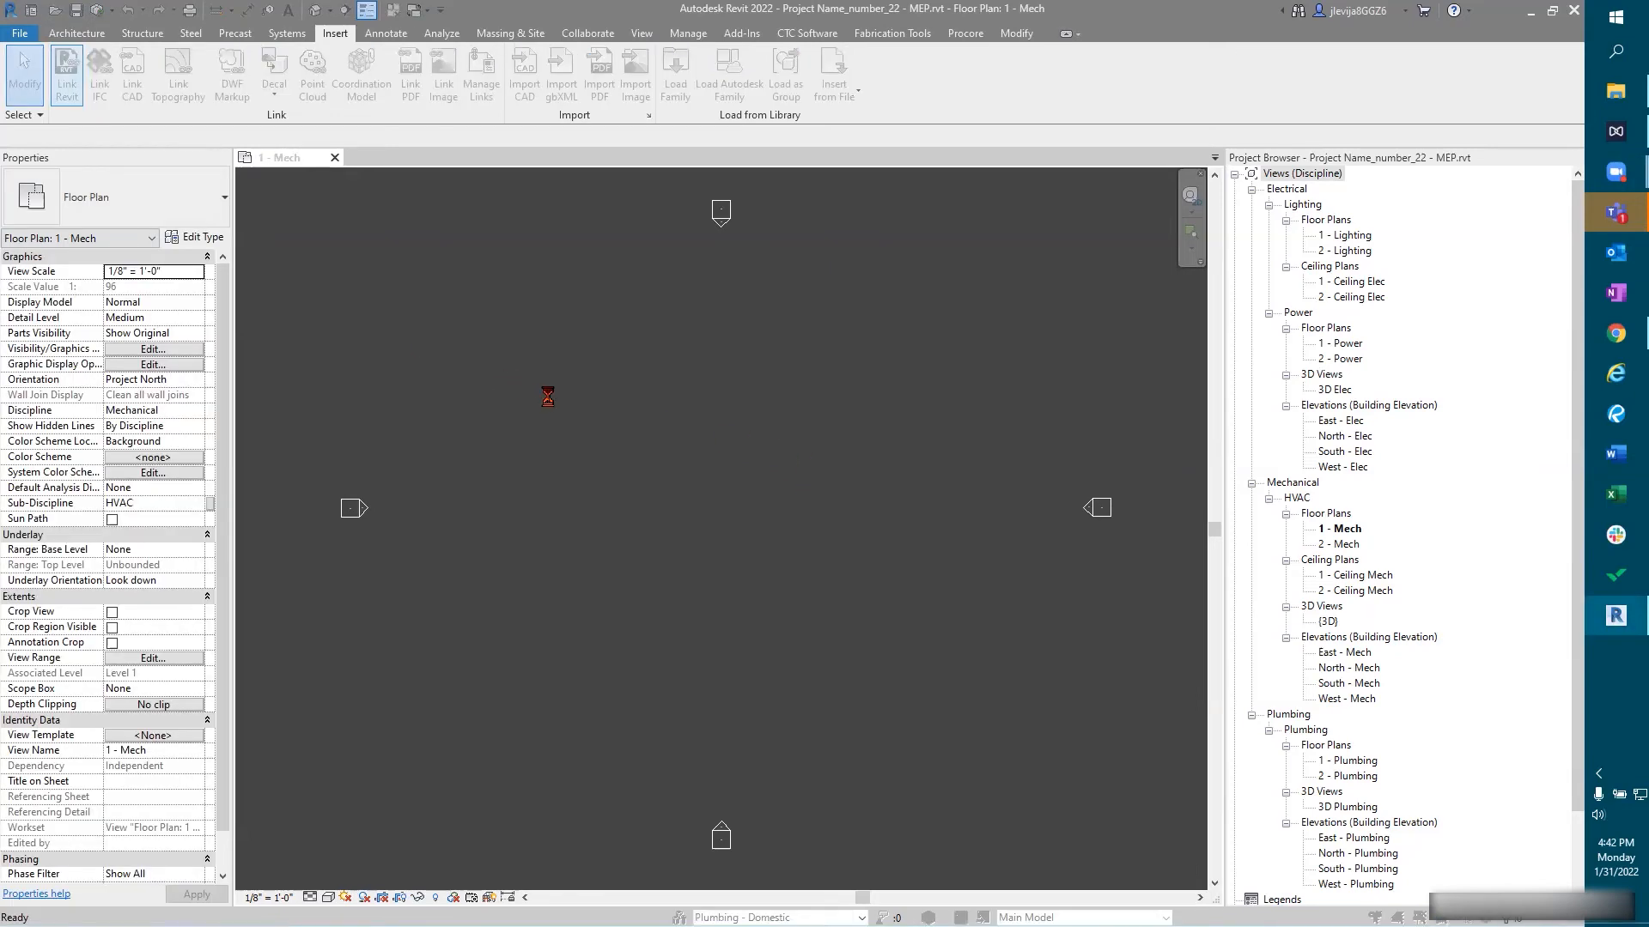
left_click(66, 74)
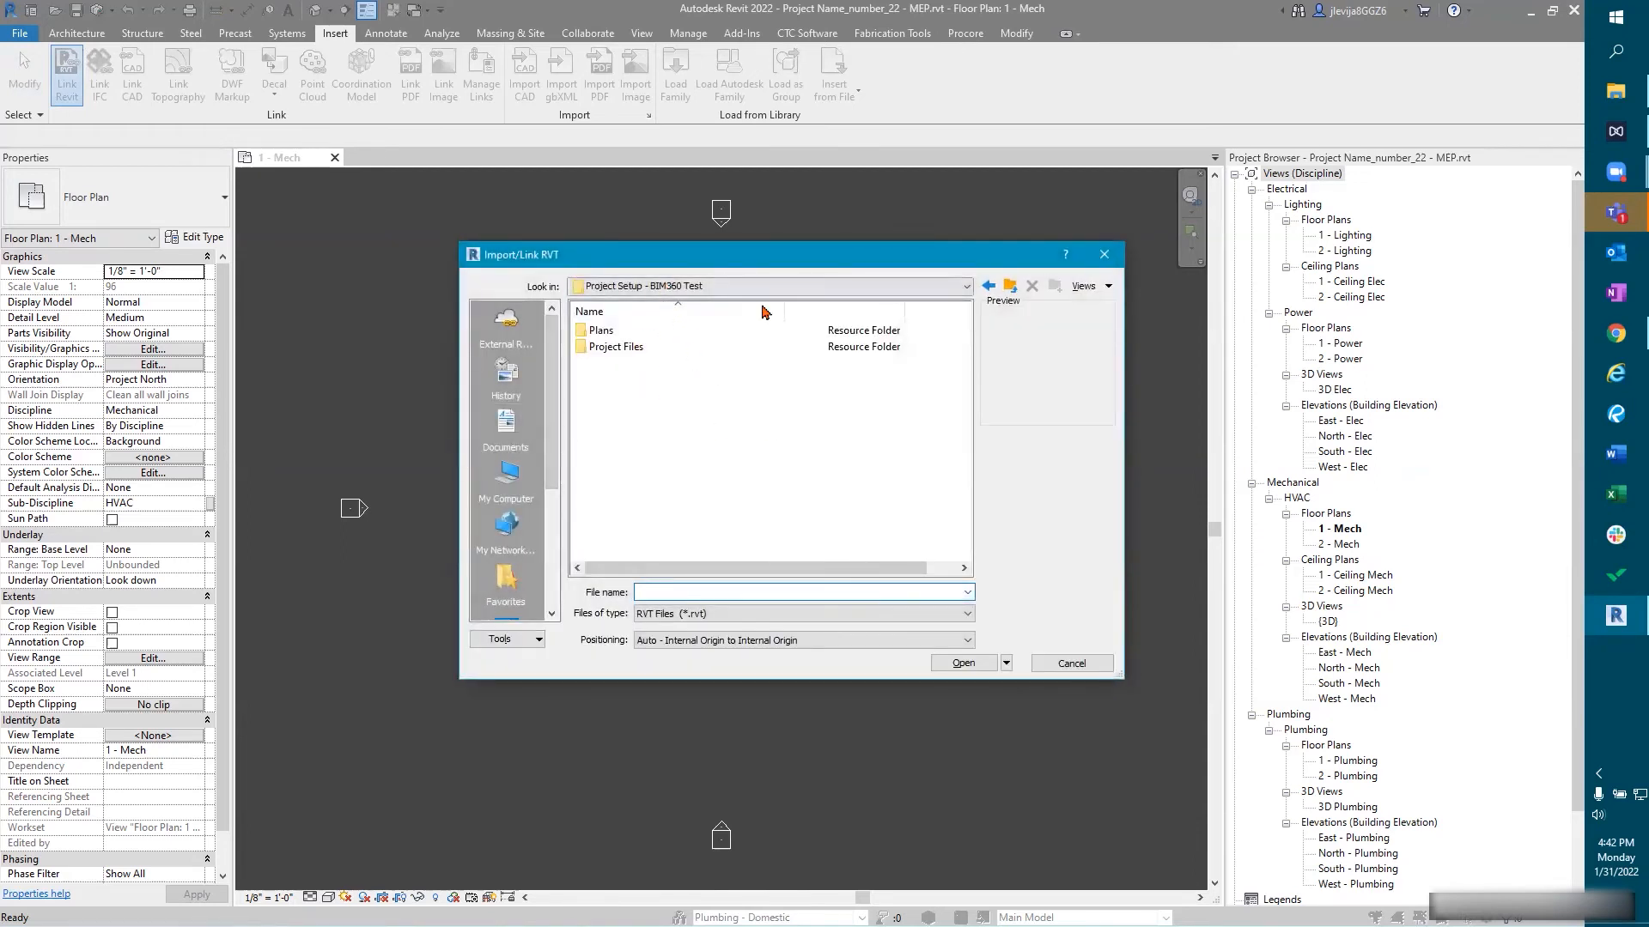
left_click(965, 286)
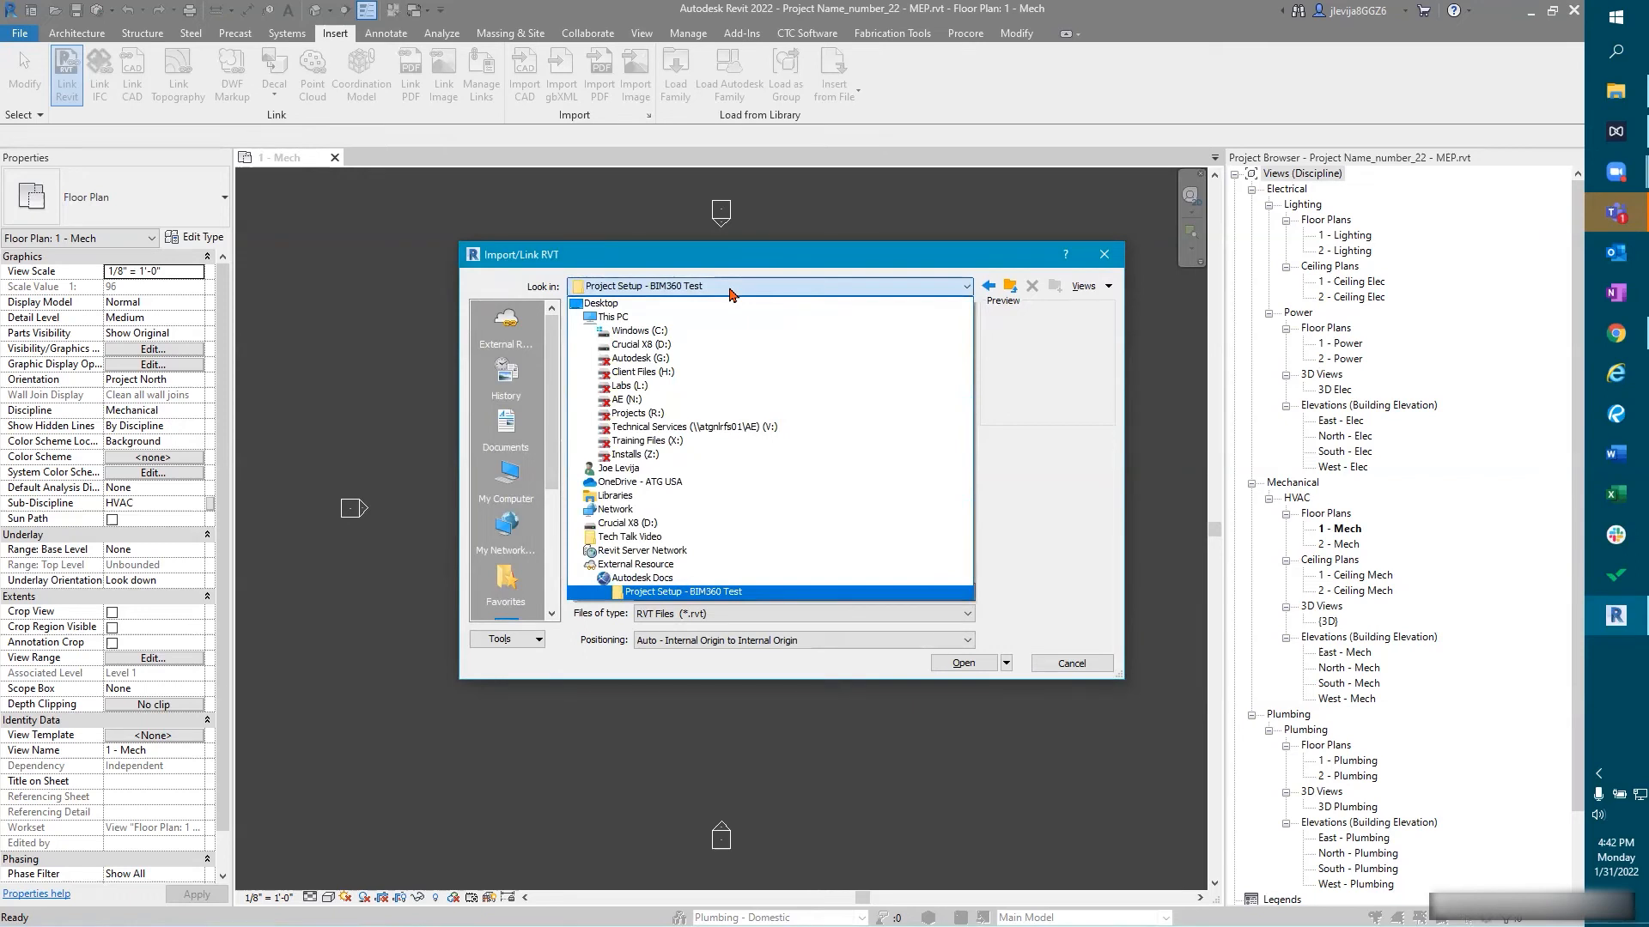
double_click(682, 591)
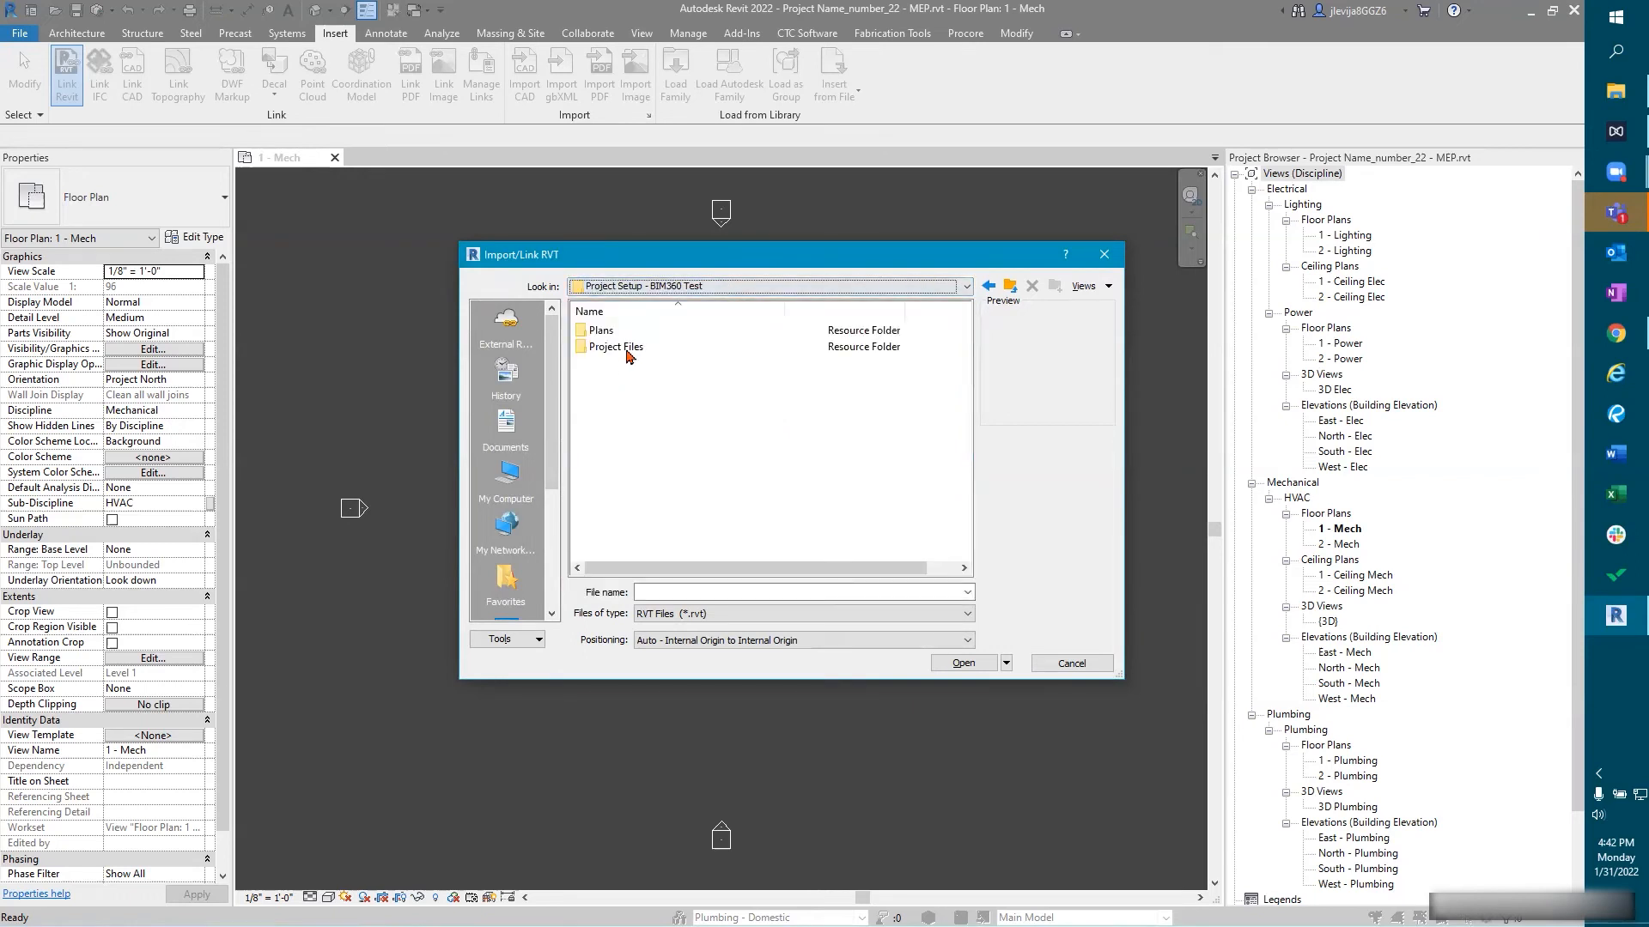
double_click(613, 347)
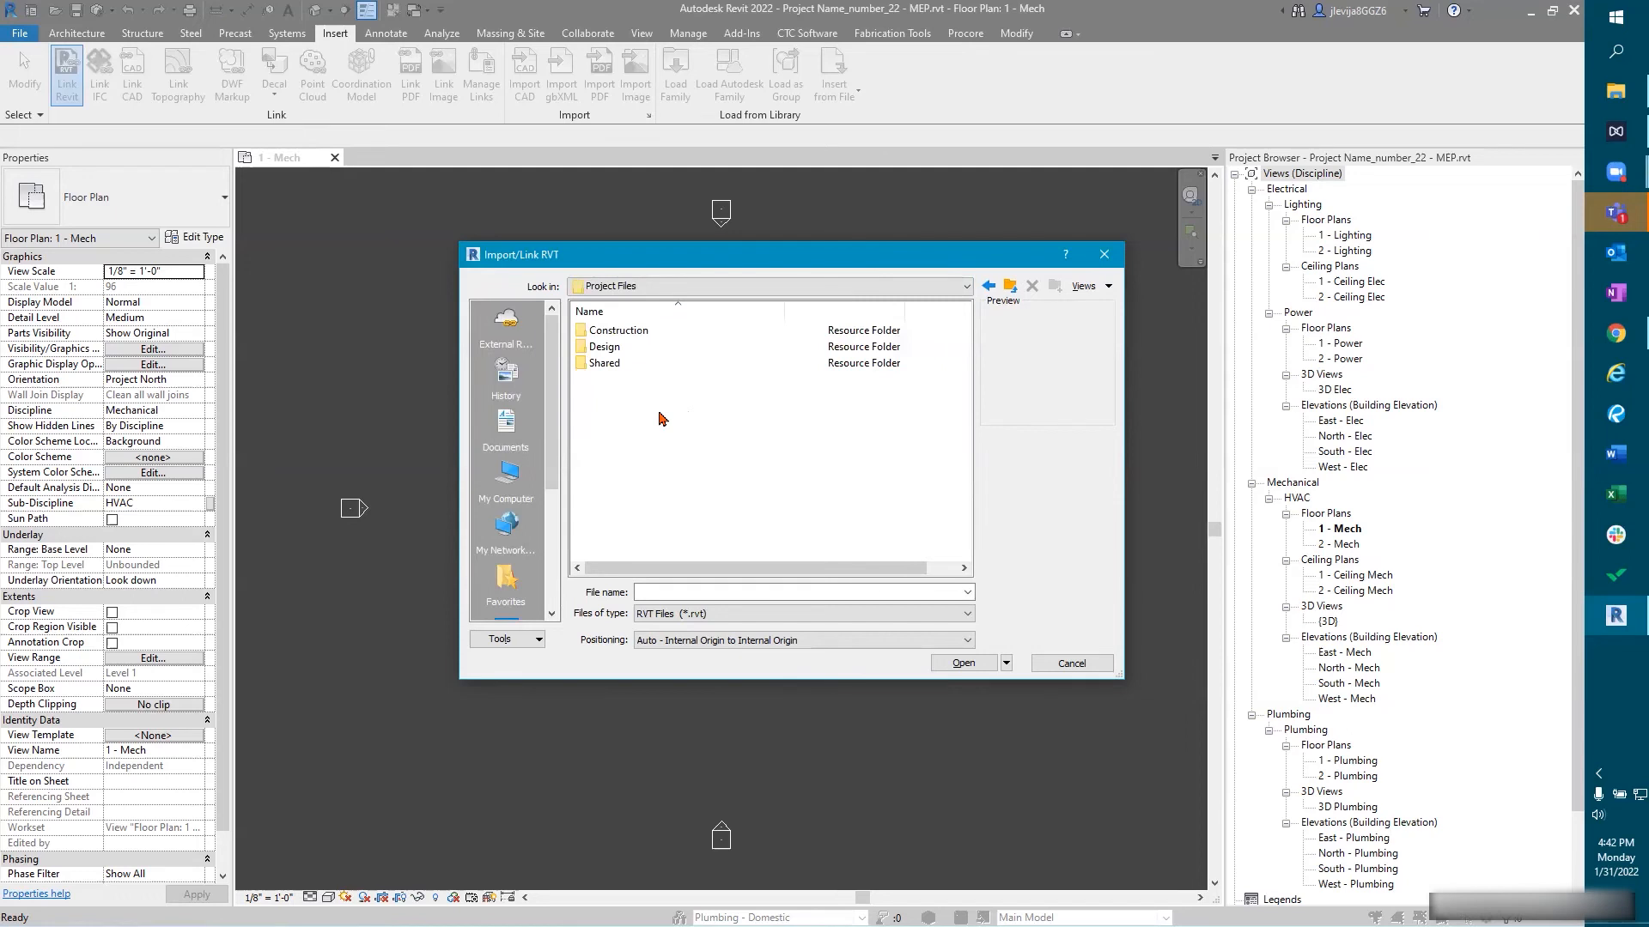
double_click(604, 347)
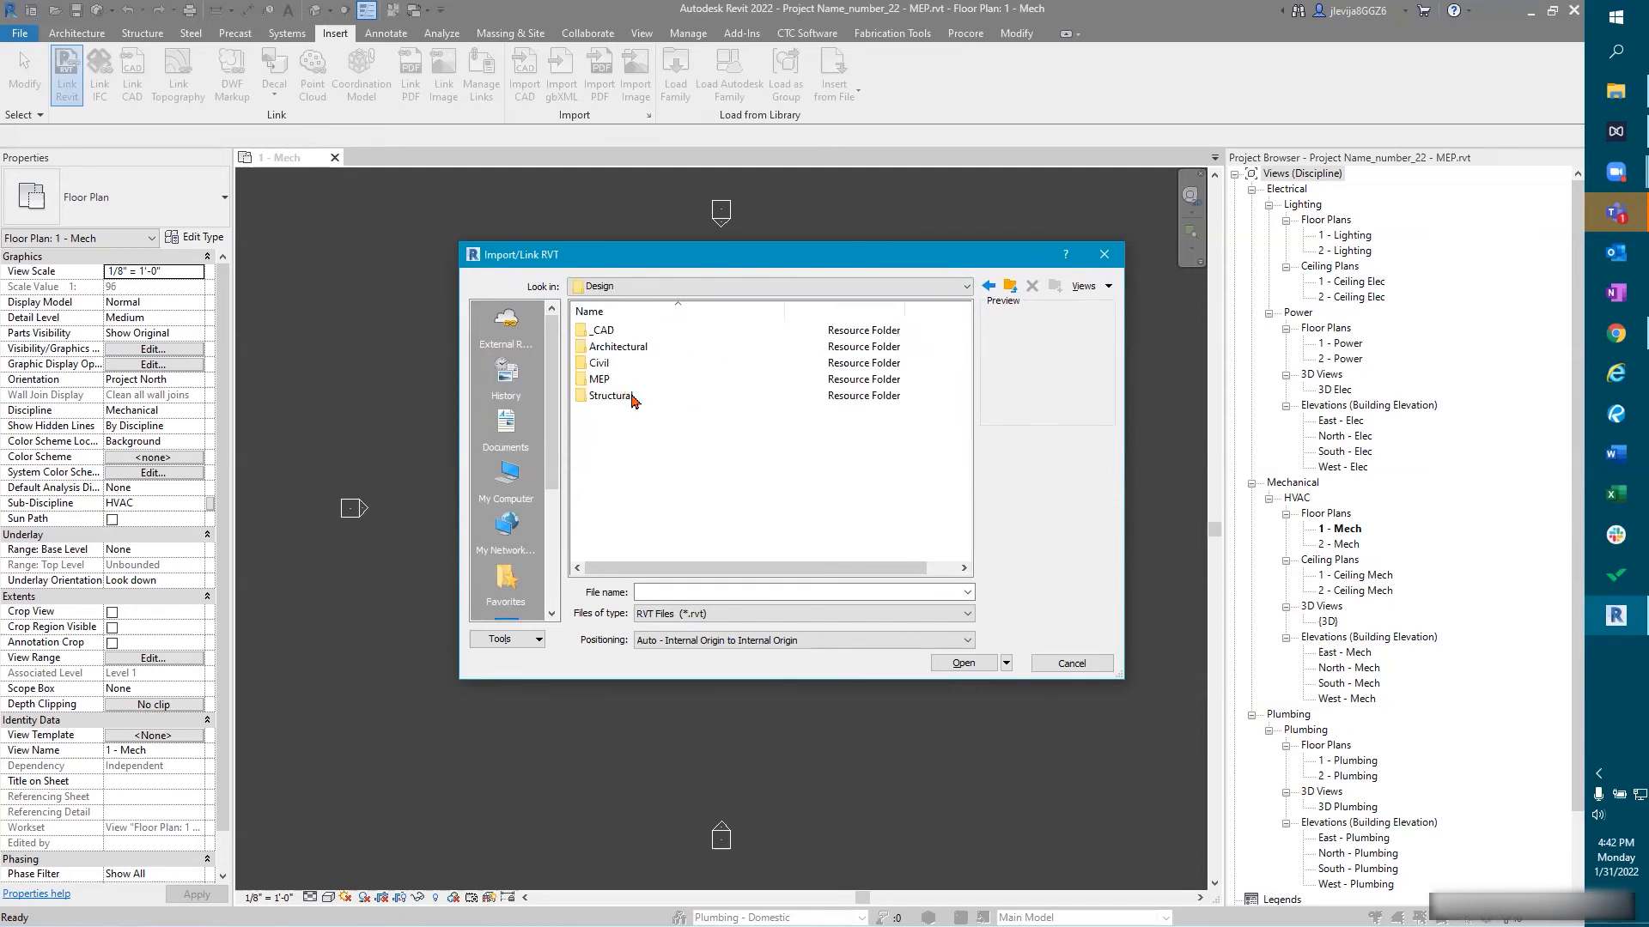
double_click(618, 346)
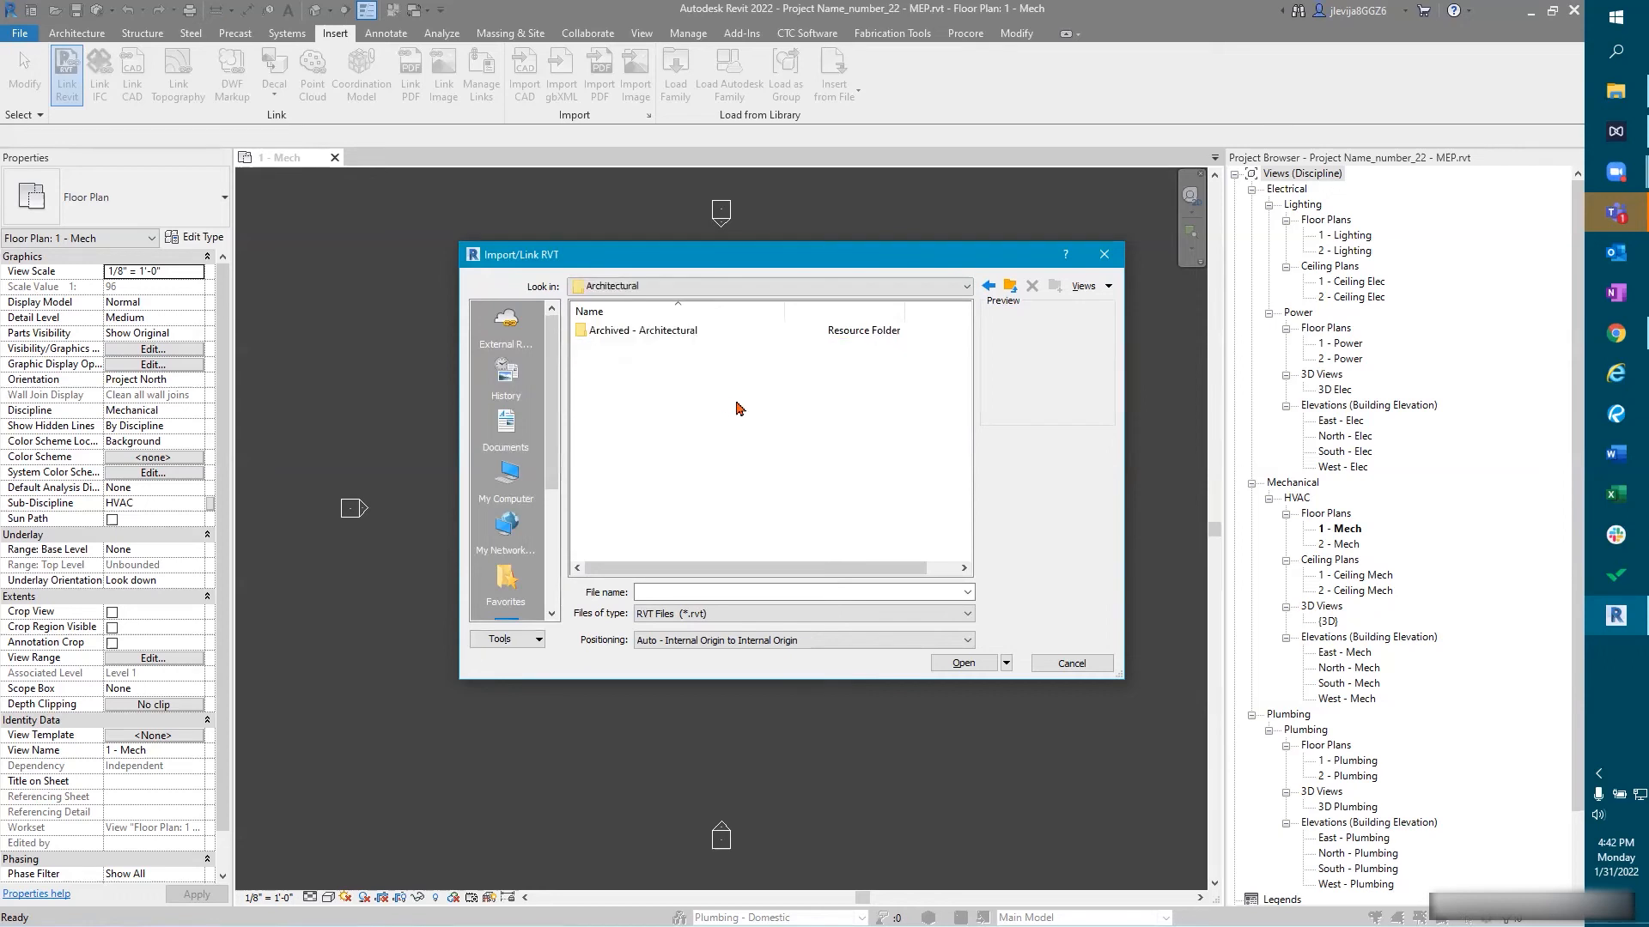
mouse_move(639, 422)
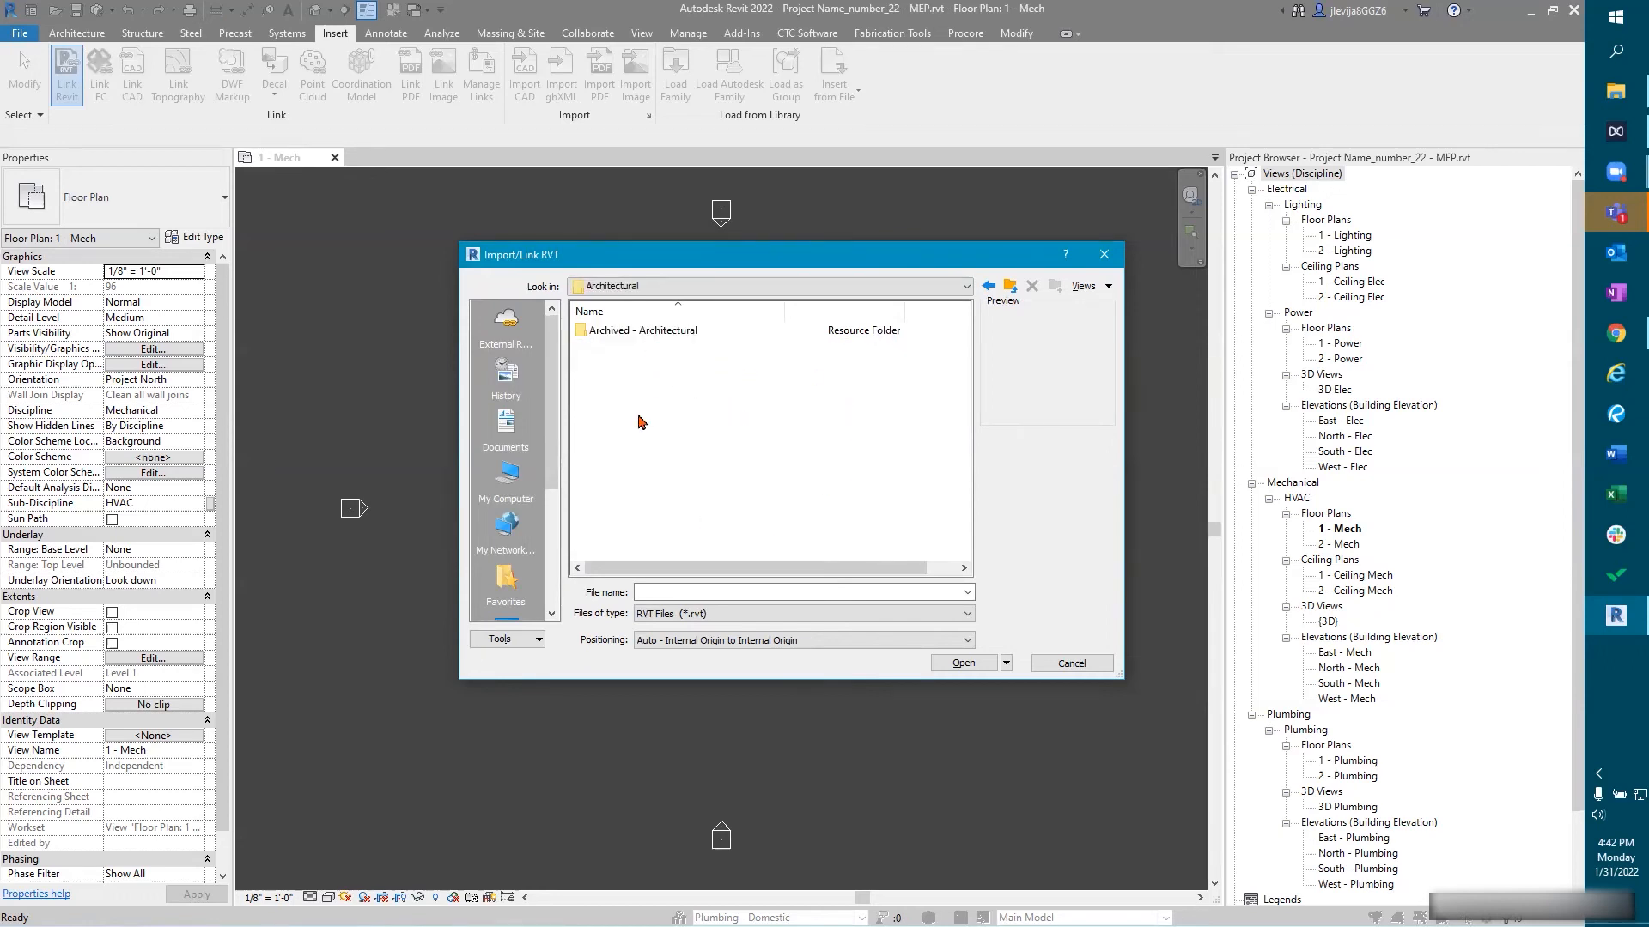
mouse_move(665, 403)
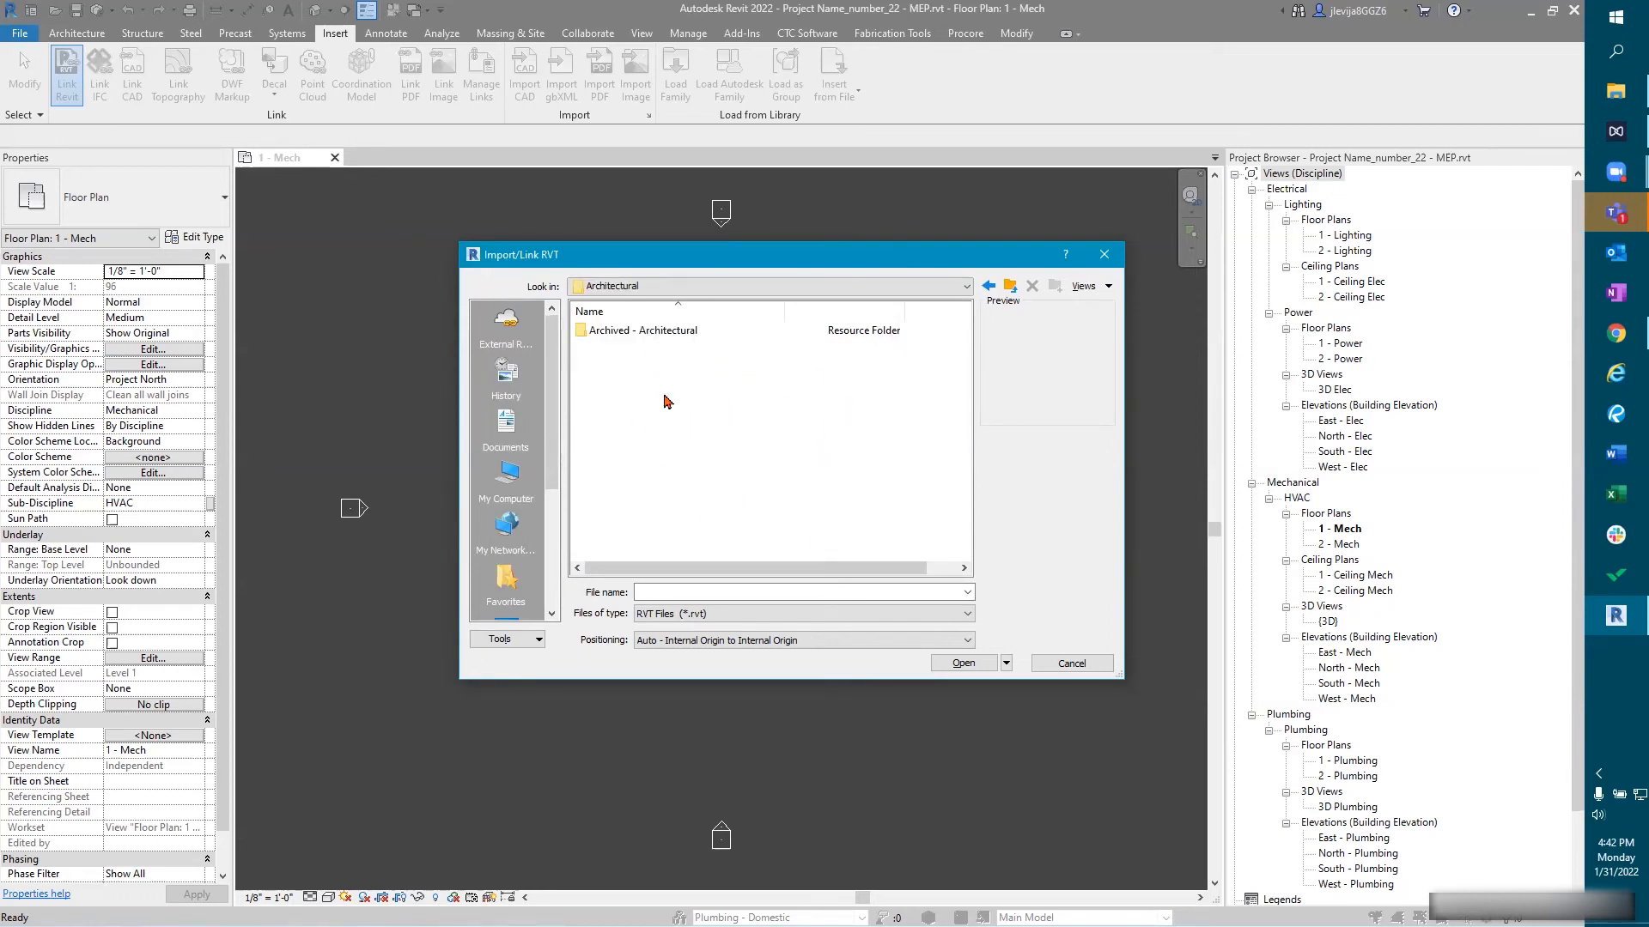
mouse_move(591, 379)
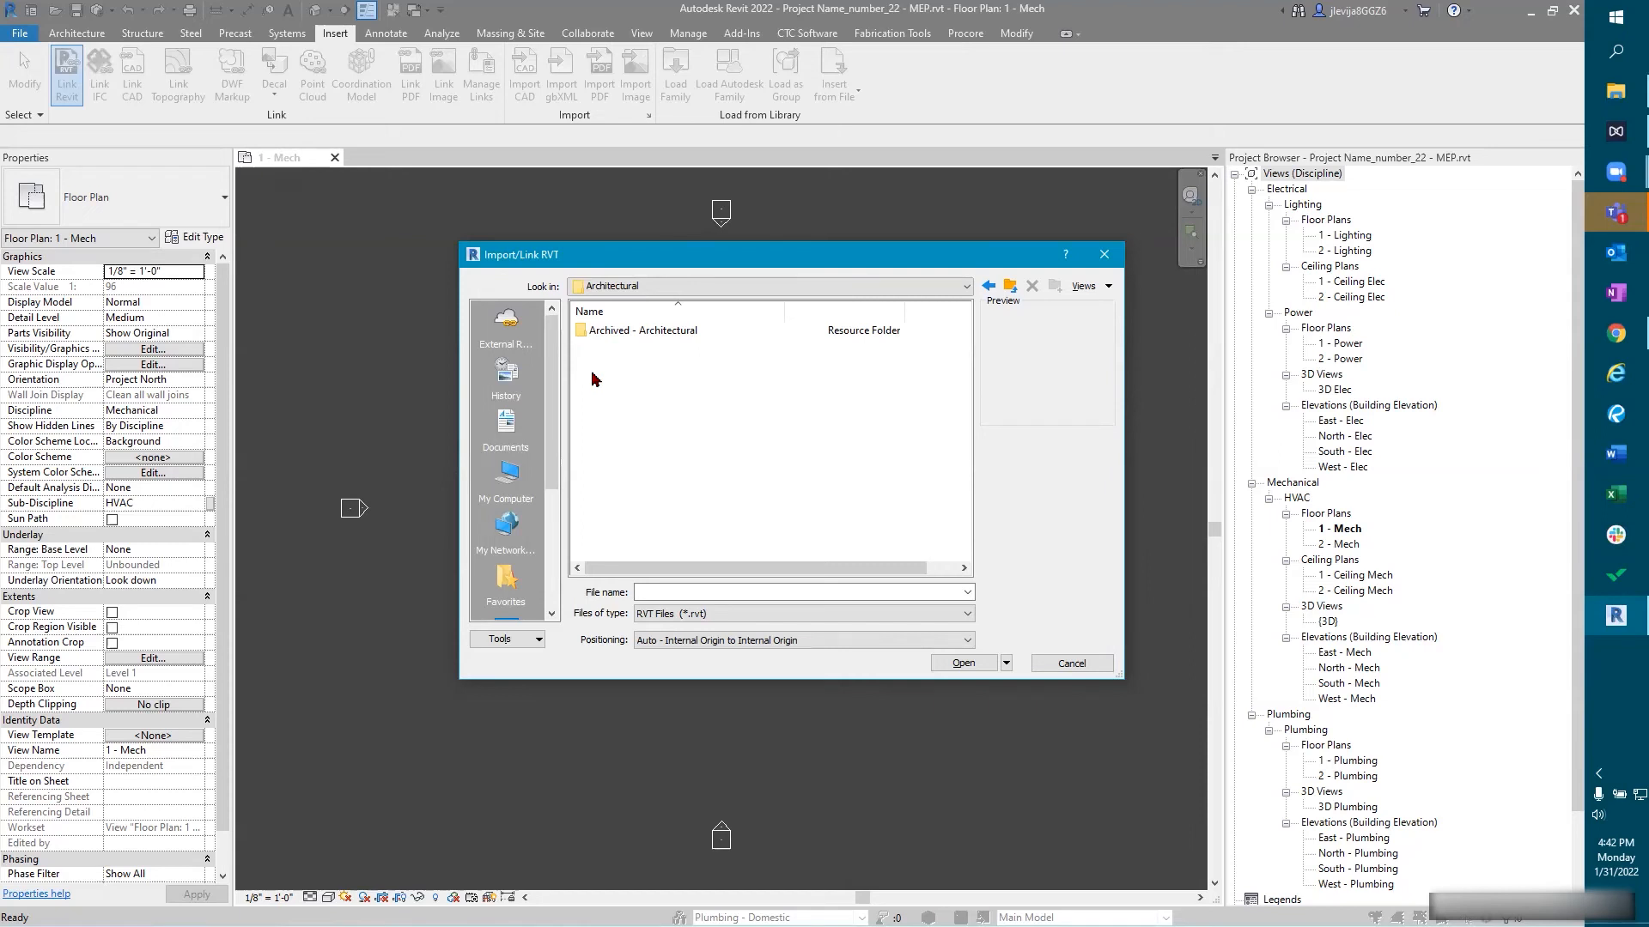
mouse_move(856, 444)
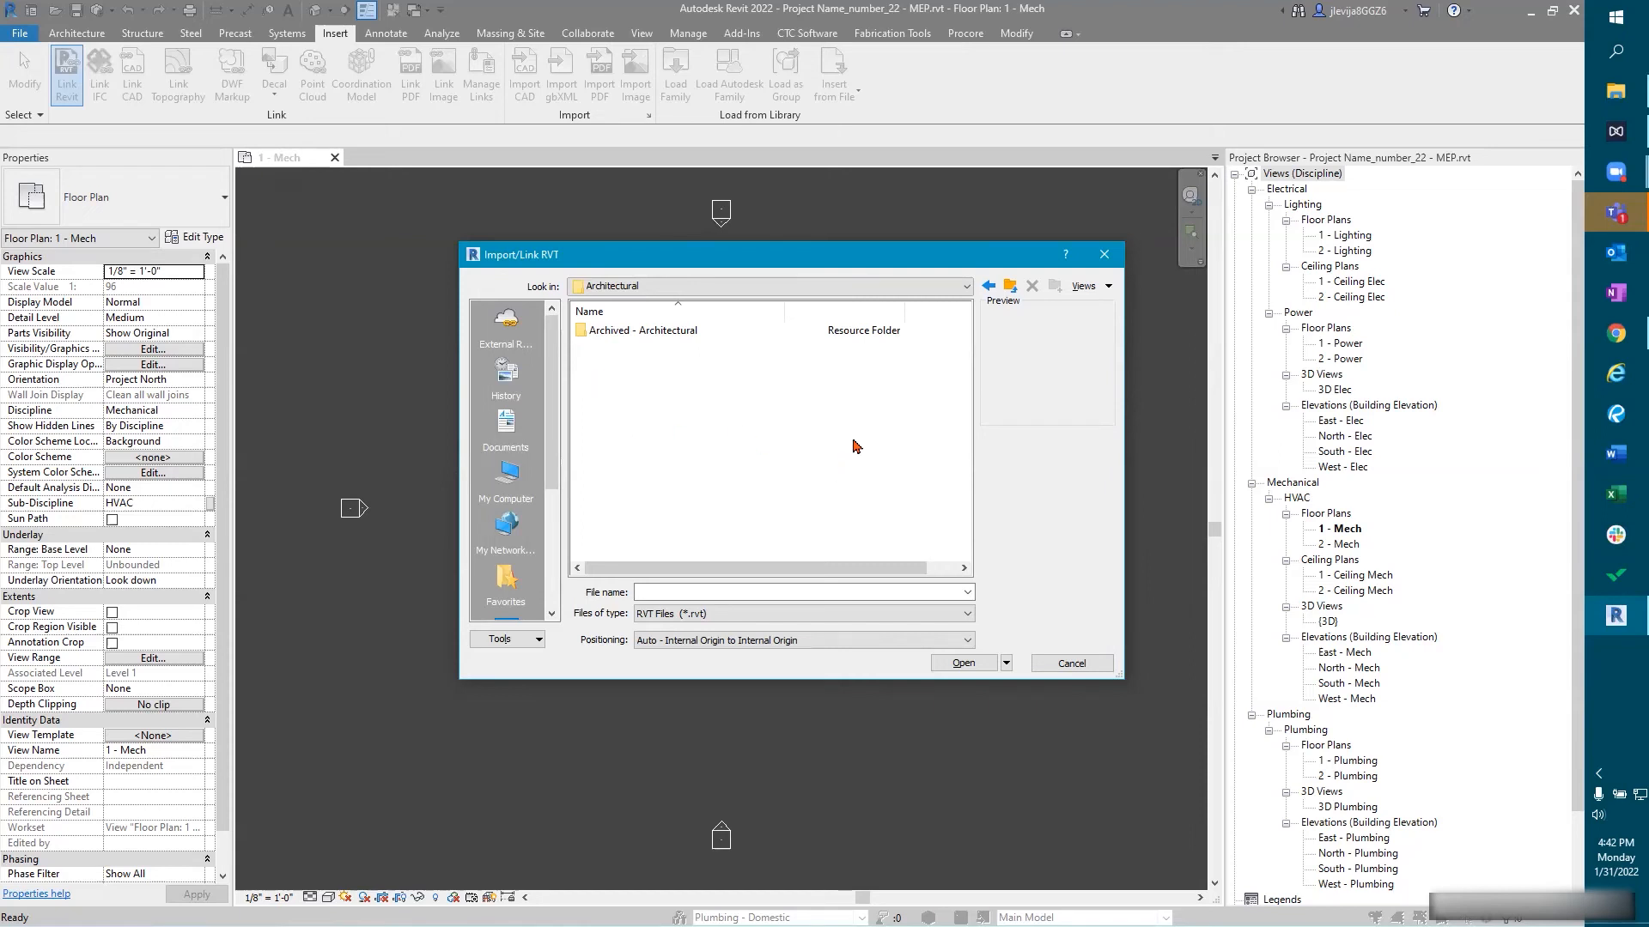
mouse_move(781, 523)
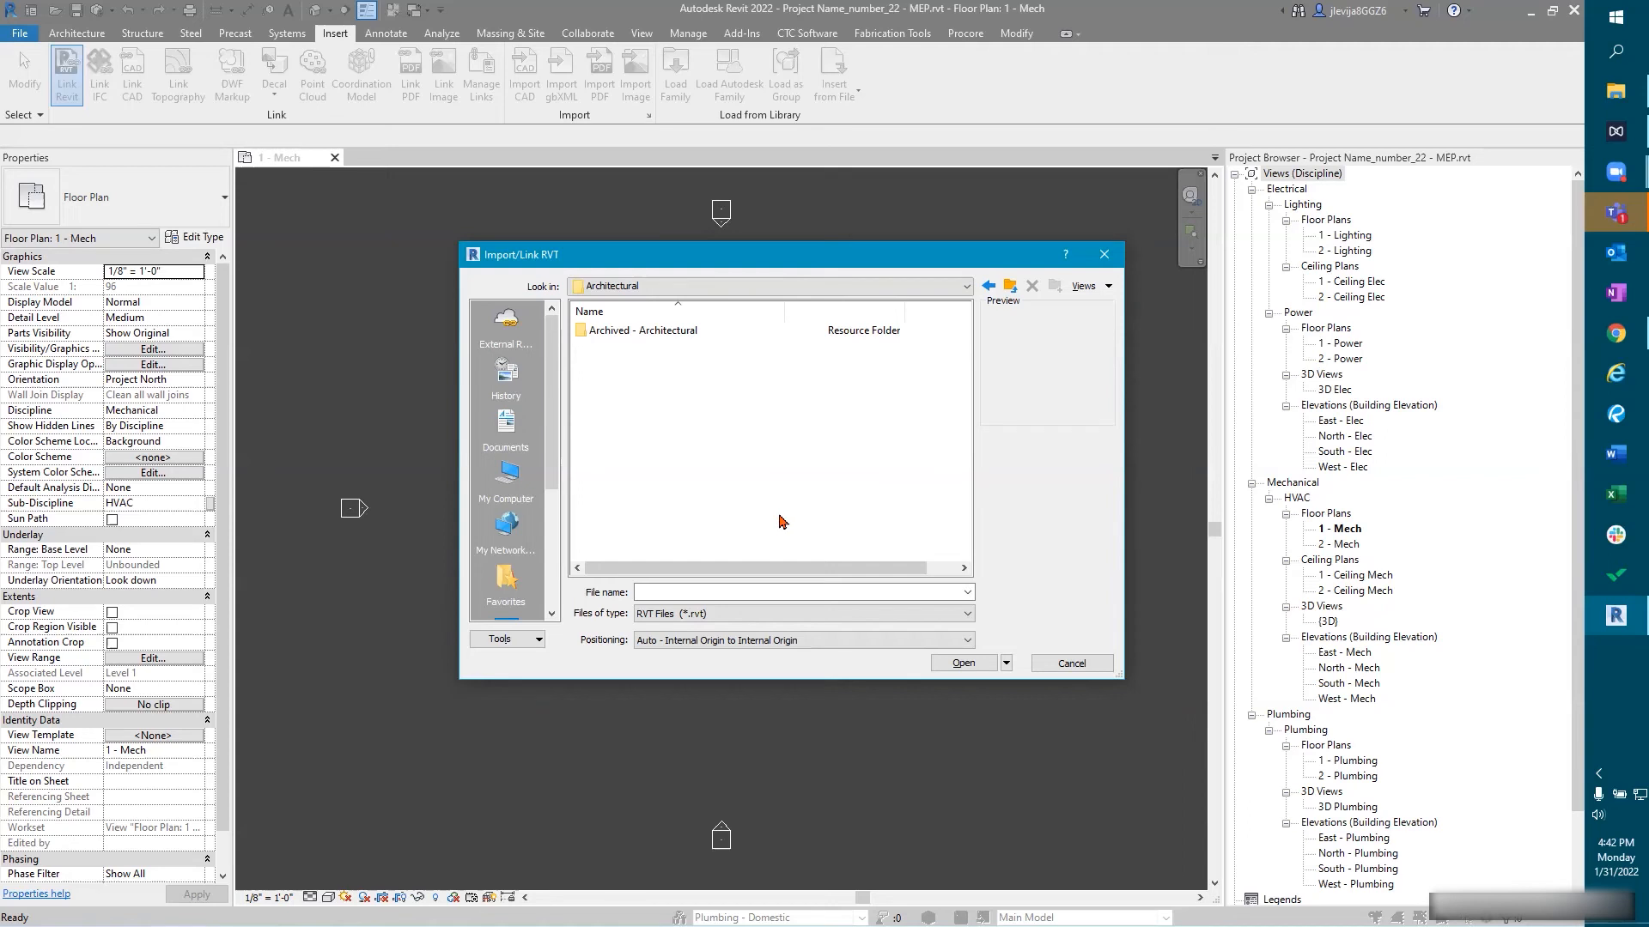
mouse_move(645, 353)
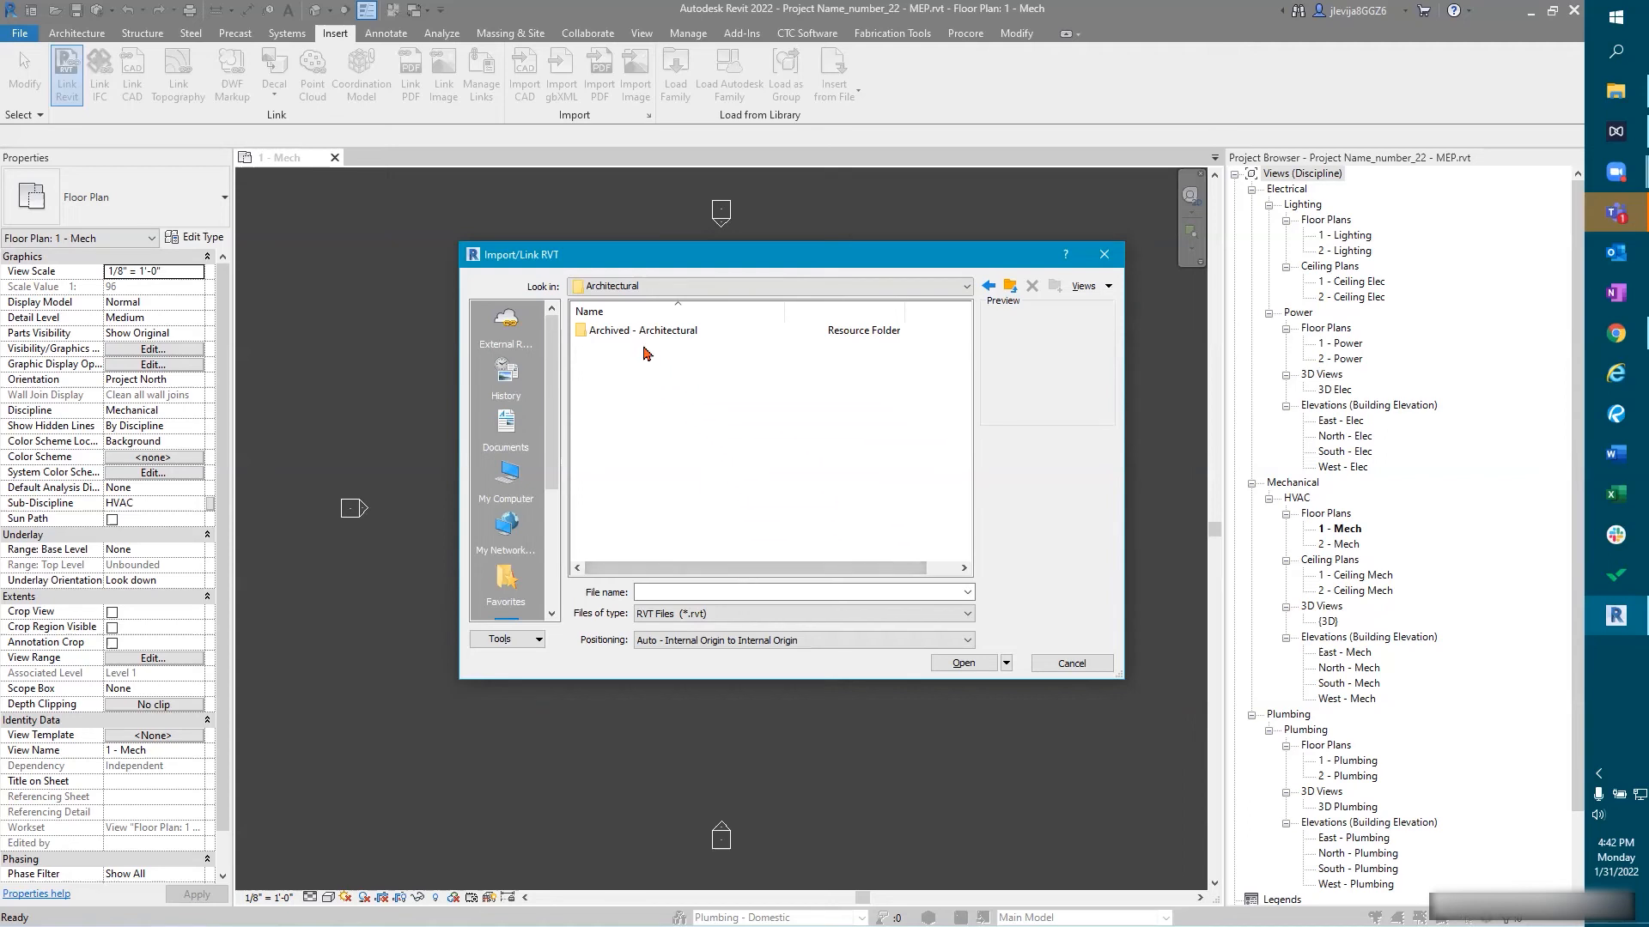
Step: Link rac_advanced_sample_project.rvt from MEP Design Training > Design > _Linked Revit
left_click(970, 286)
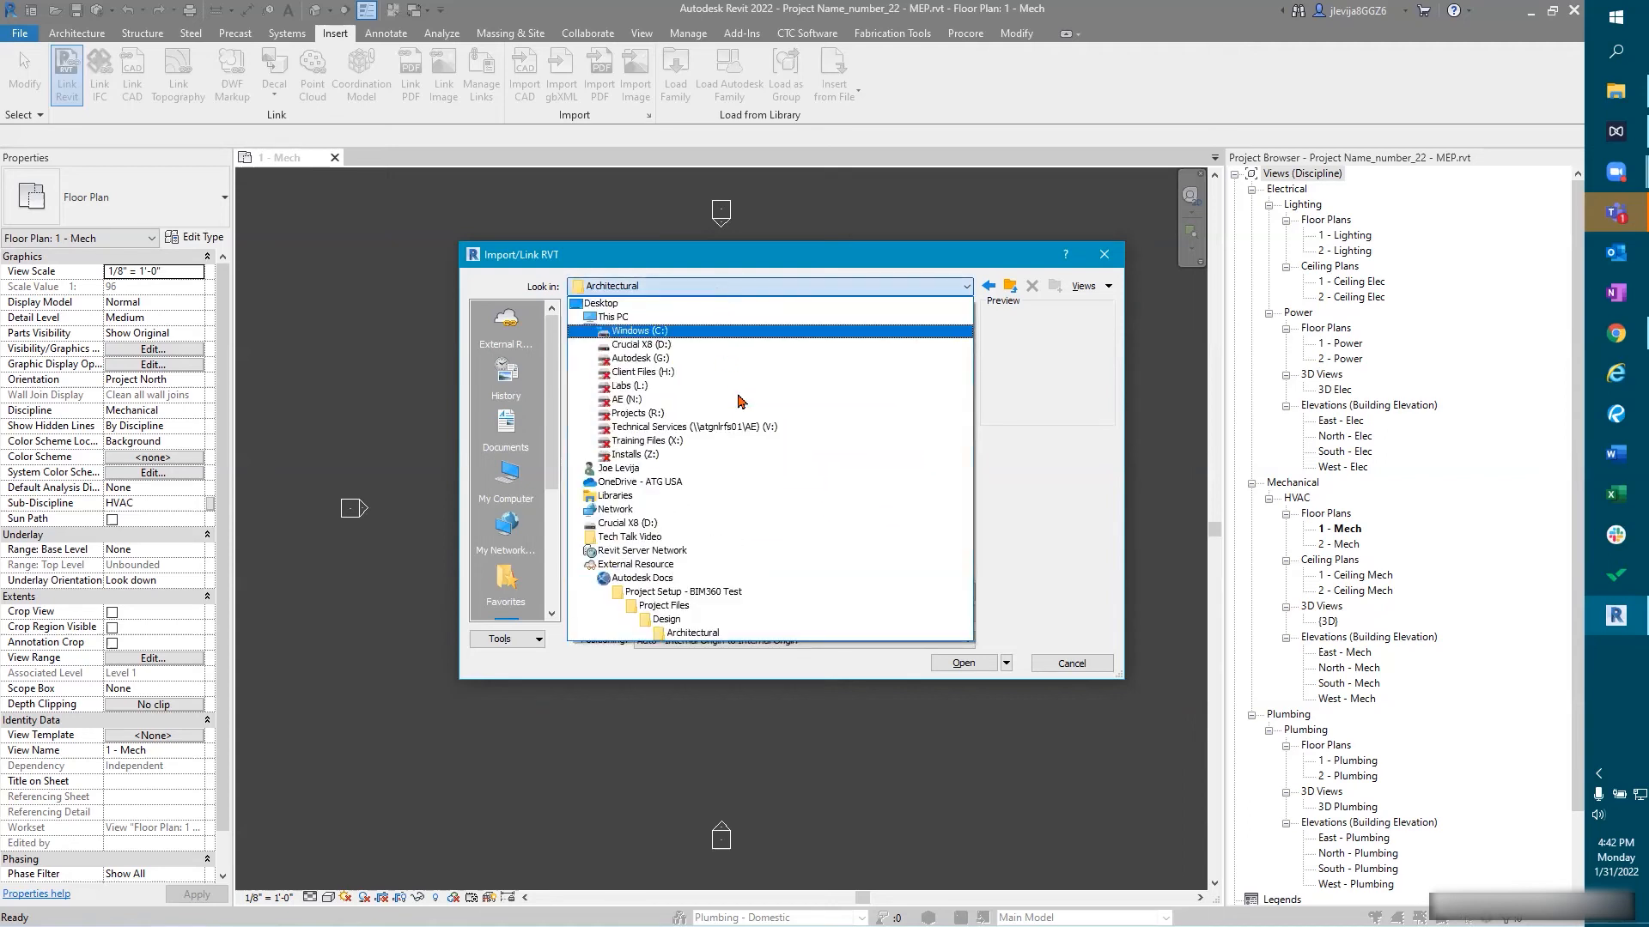
left_click(680, 591)
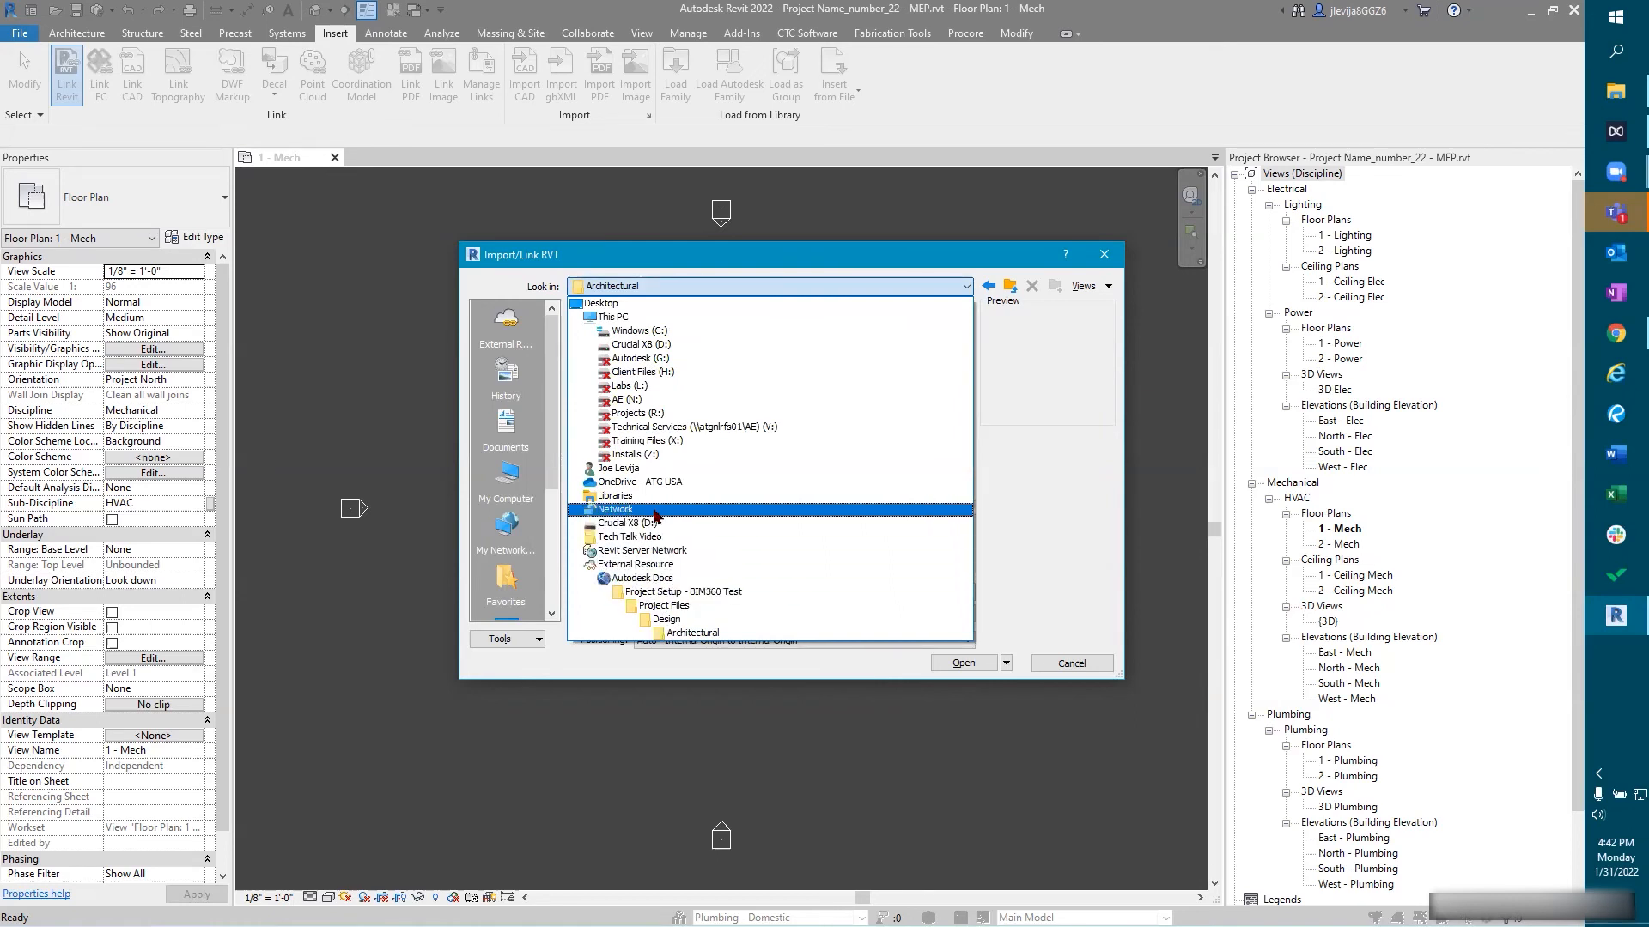
double_click(628, 536)
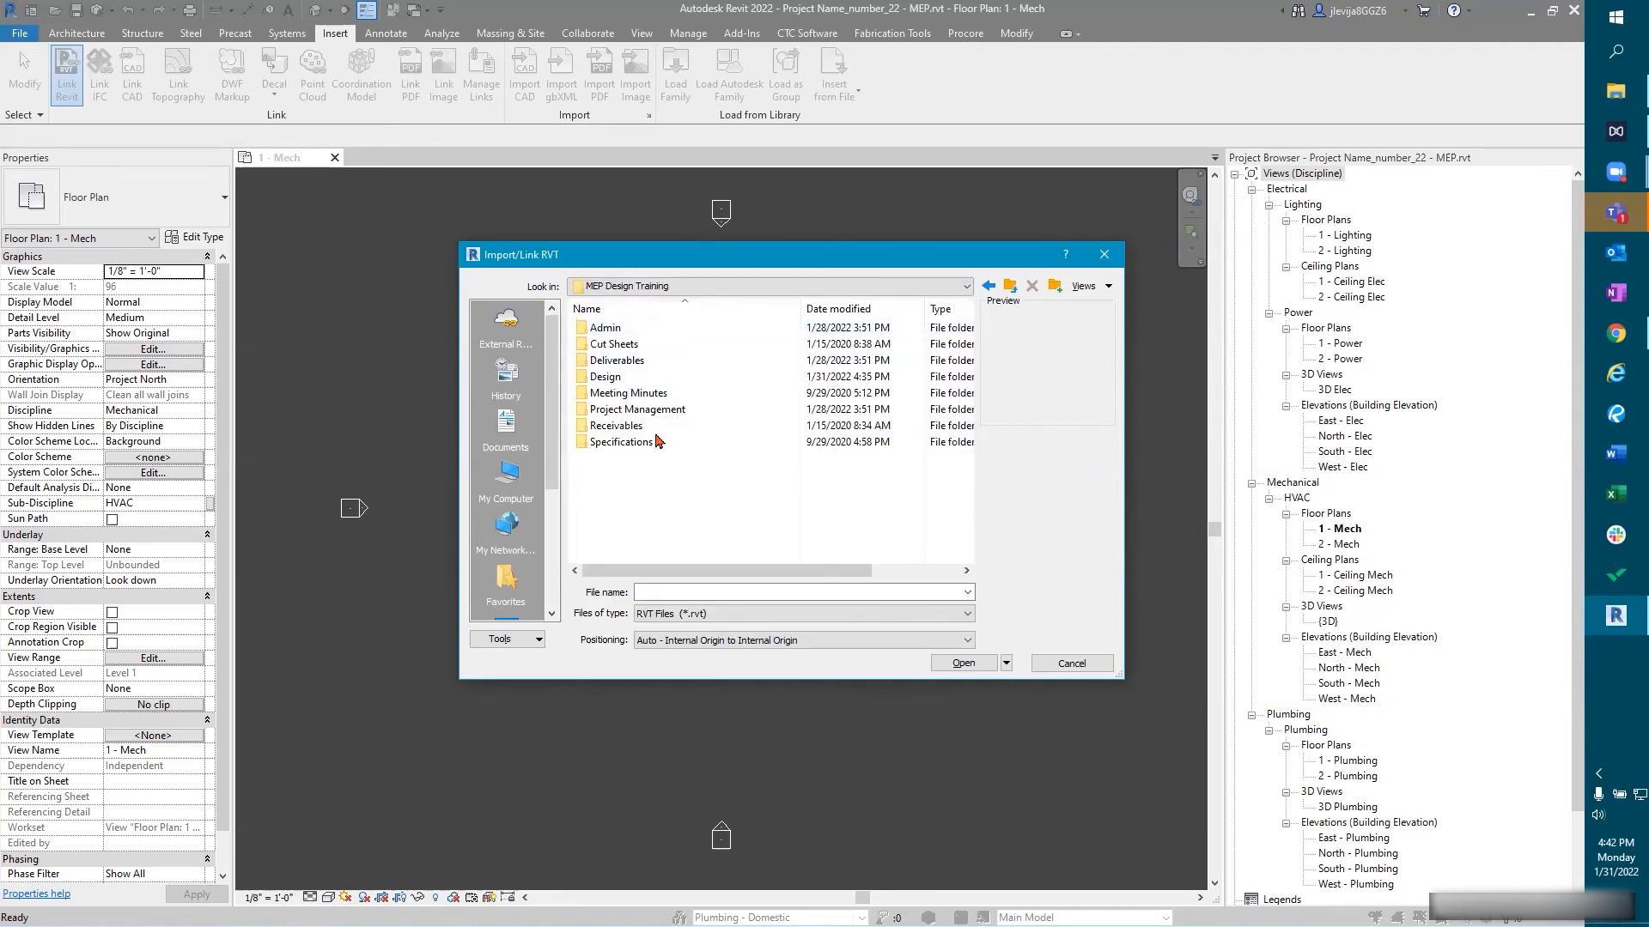
double_click(607, 376)
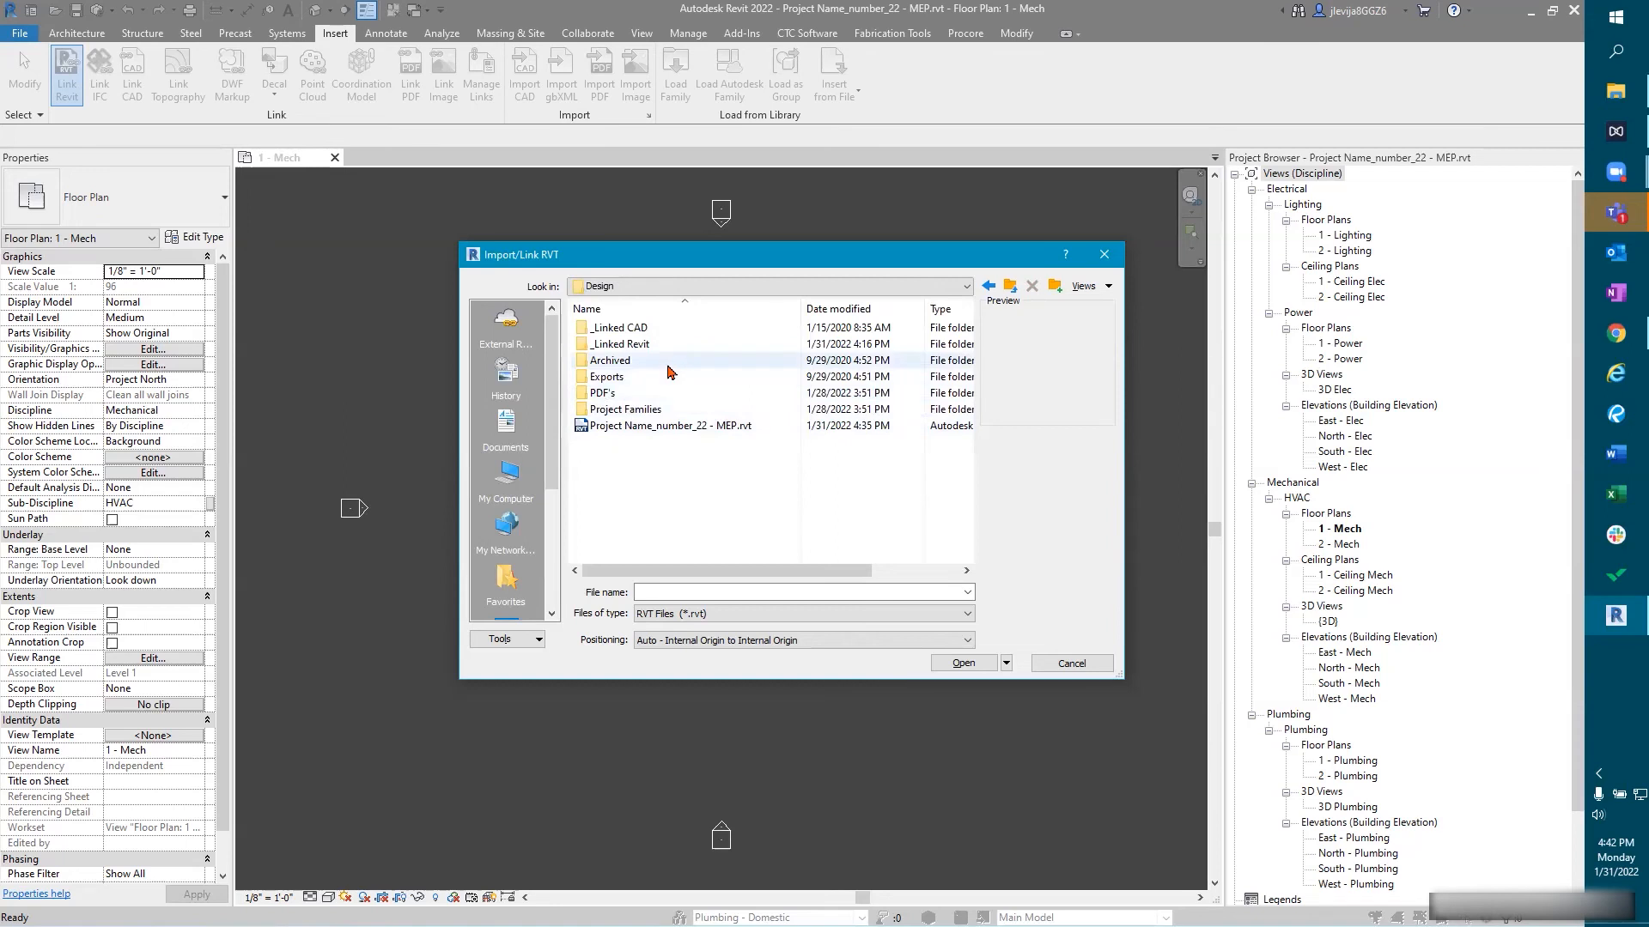
double_click(620, 343)
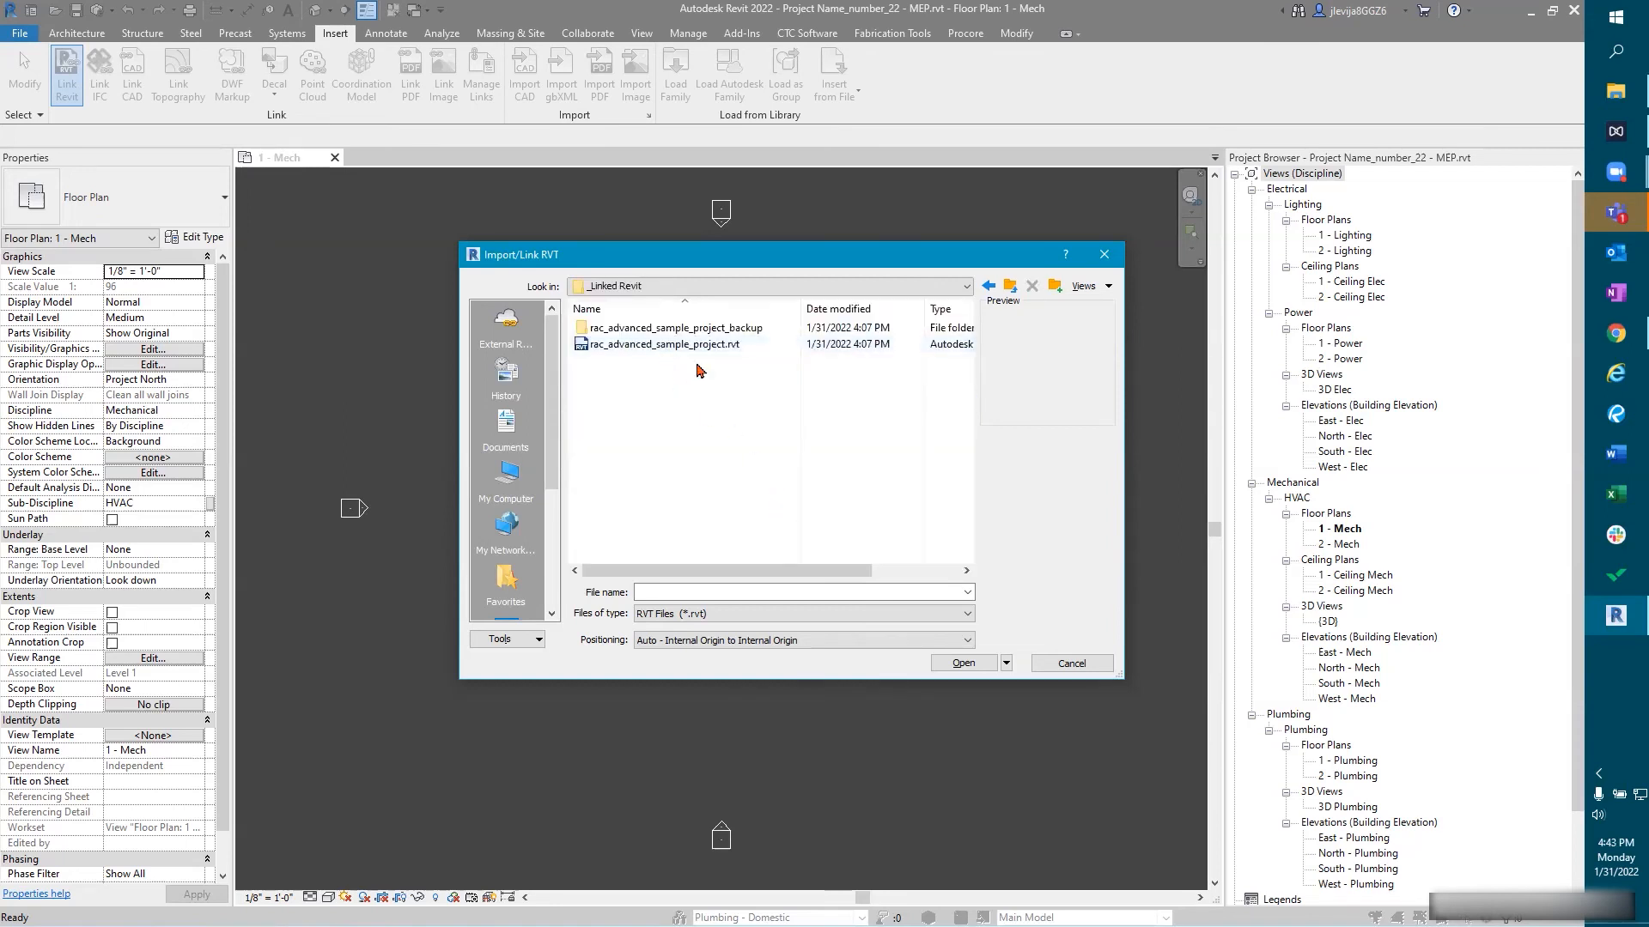
left_click(666, 344)
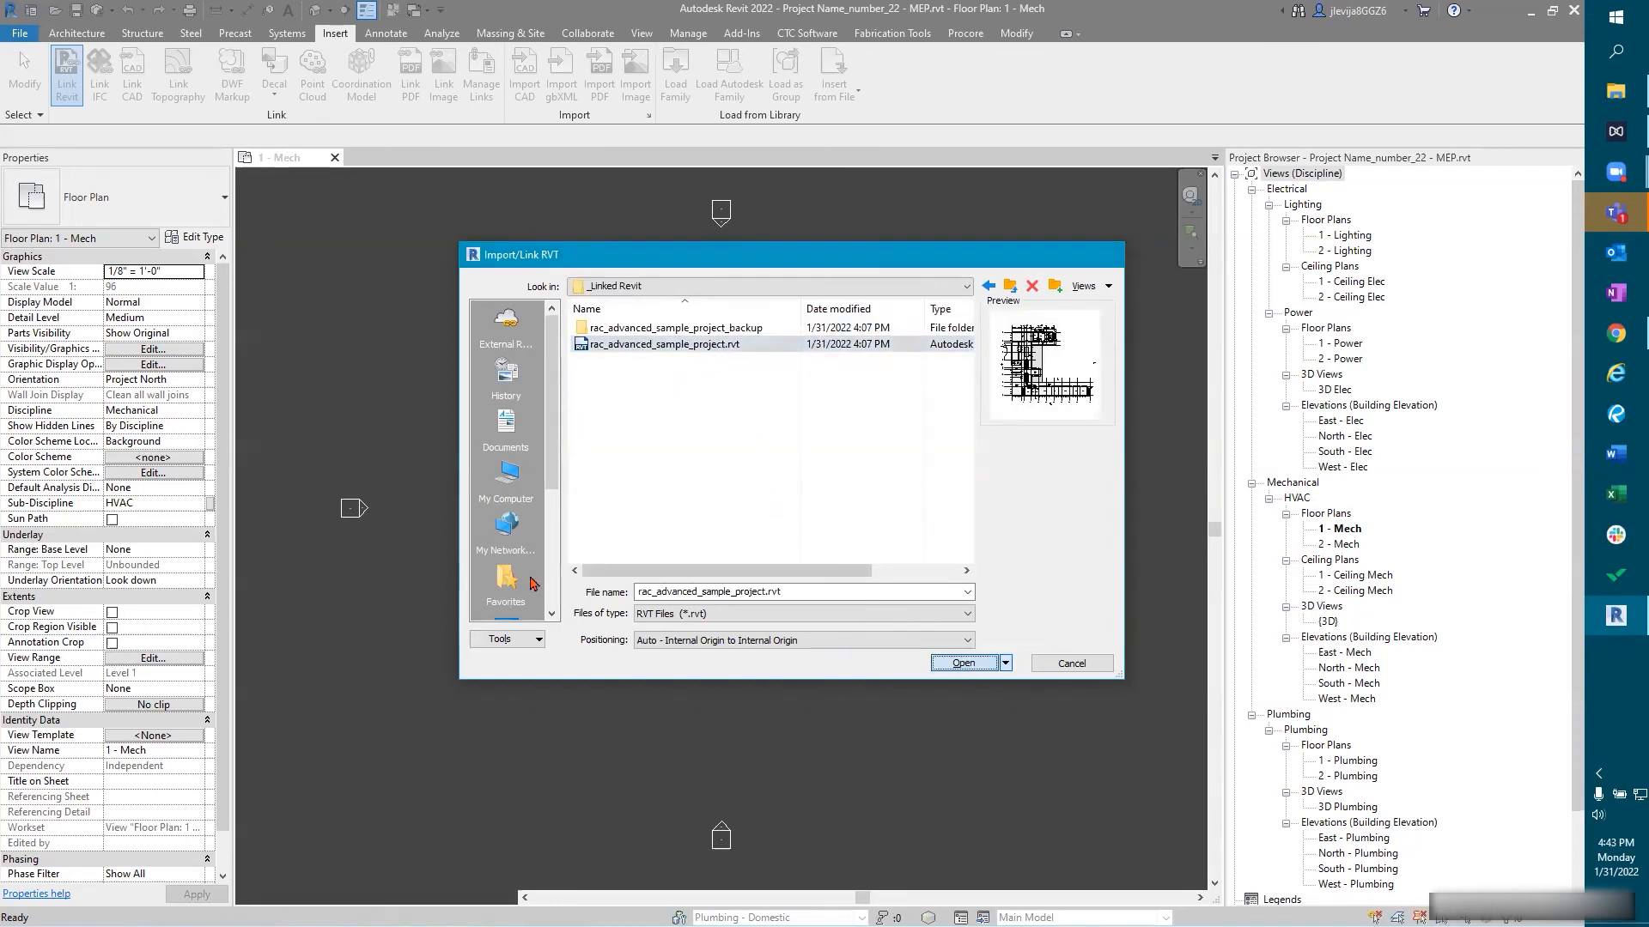
left_click(962, 662)
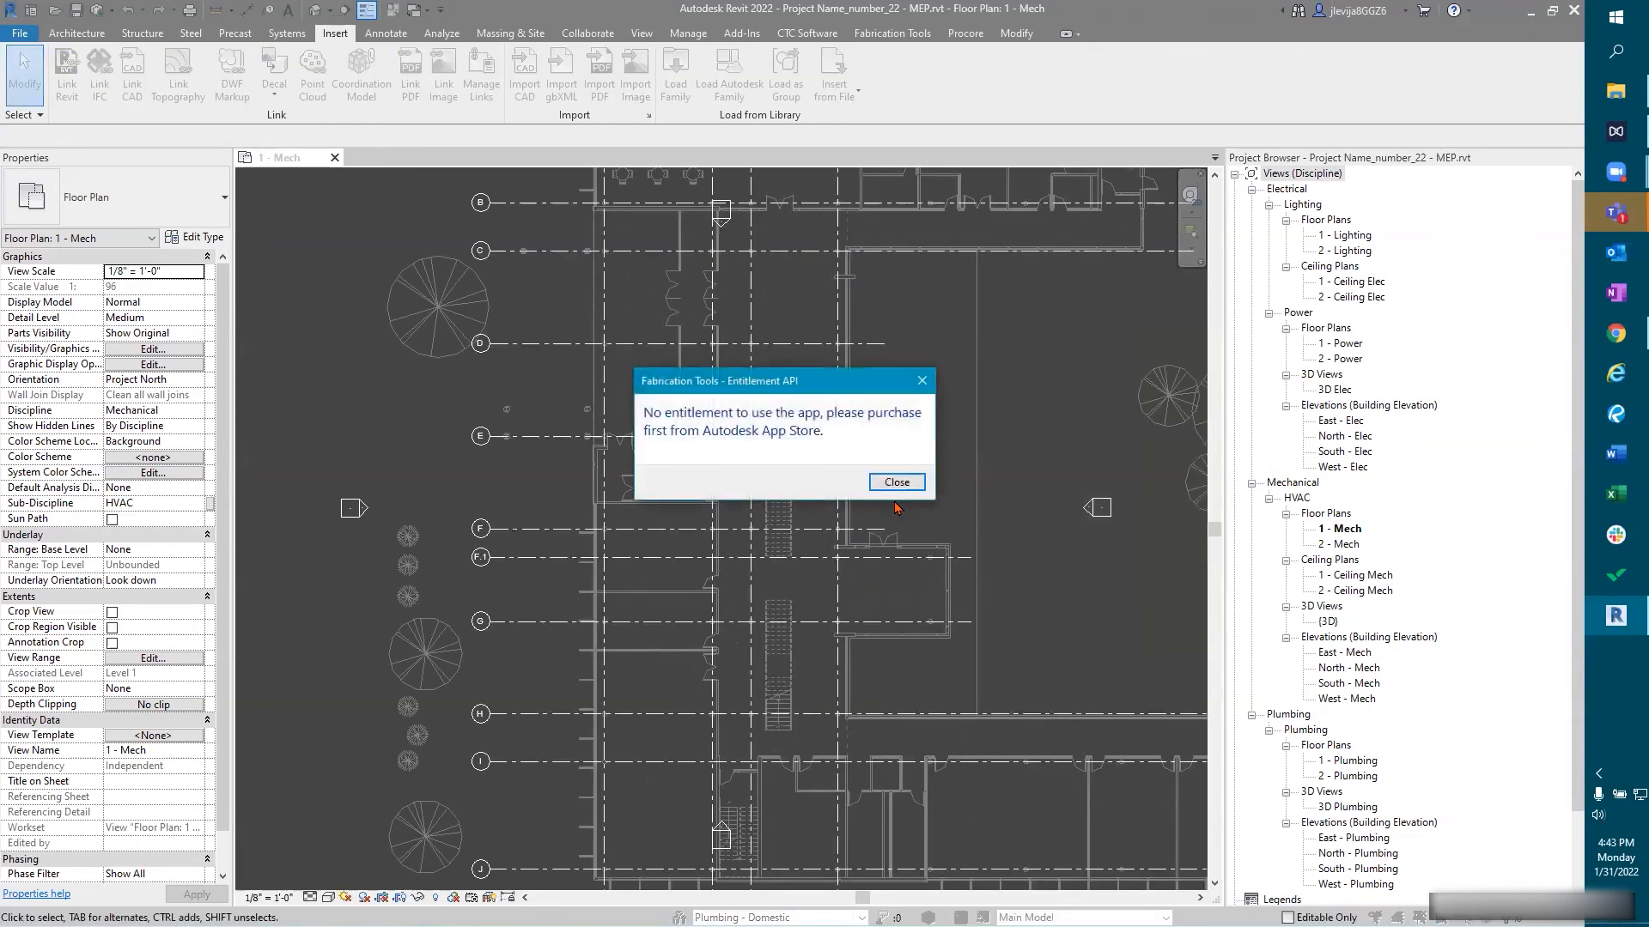
Step: Close the Fabrication Tools Entitlement message over the linked architectural plan
left_click(894, 482)
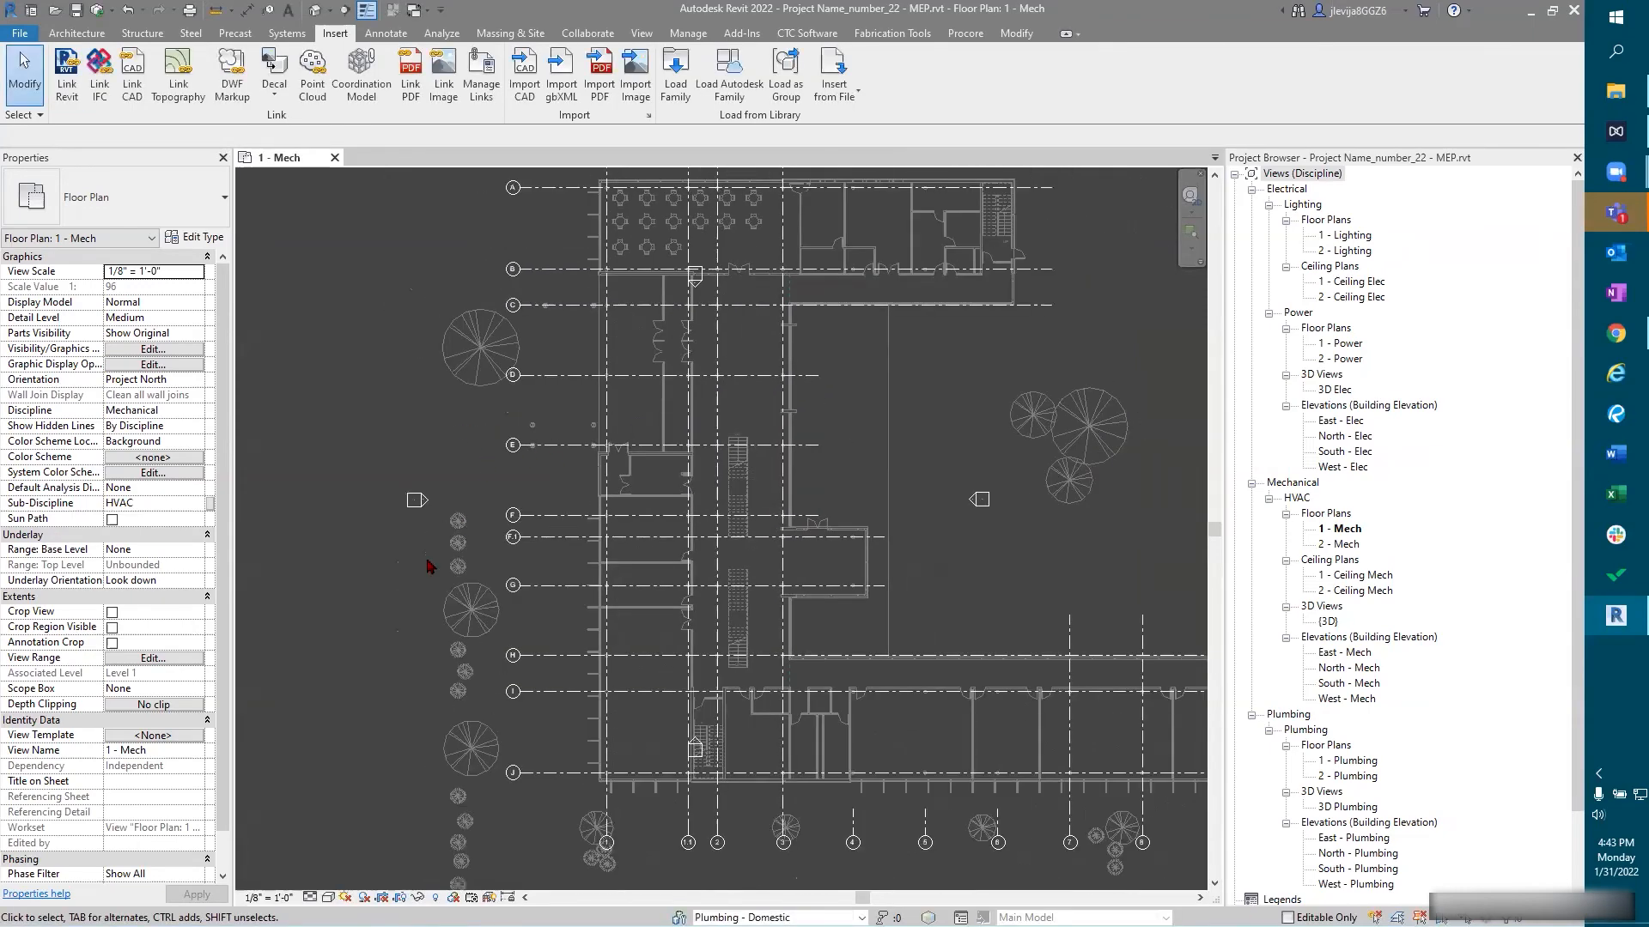
mouse_move(398, 444)
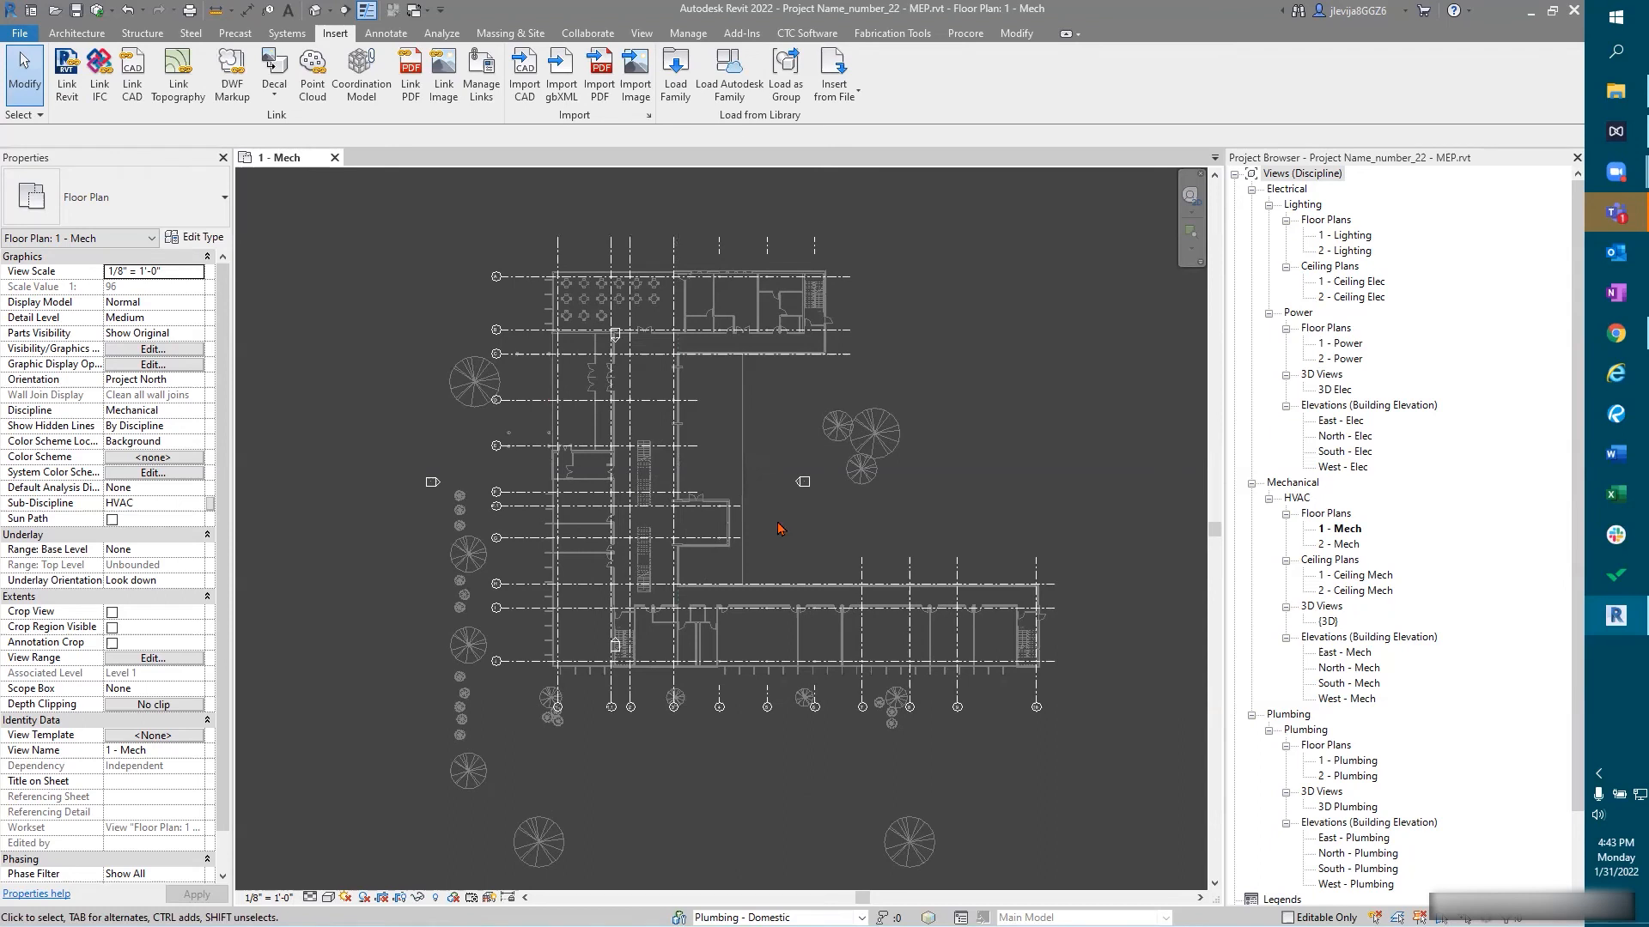
mouse_move(796, 859)
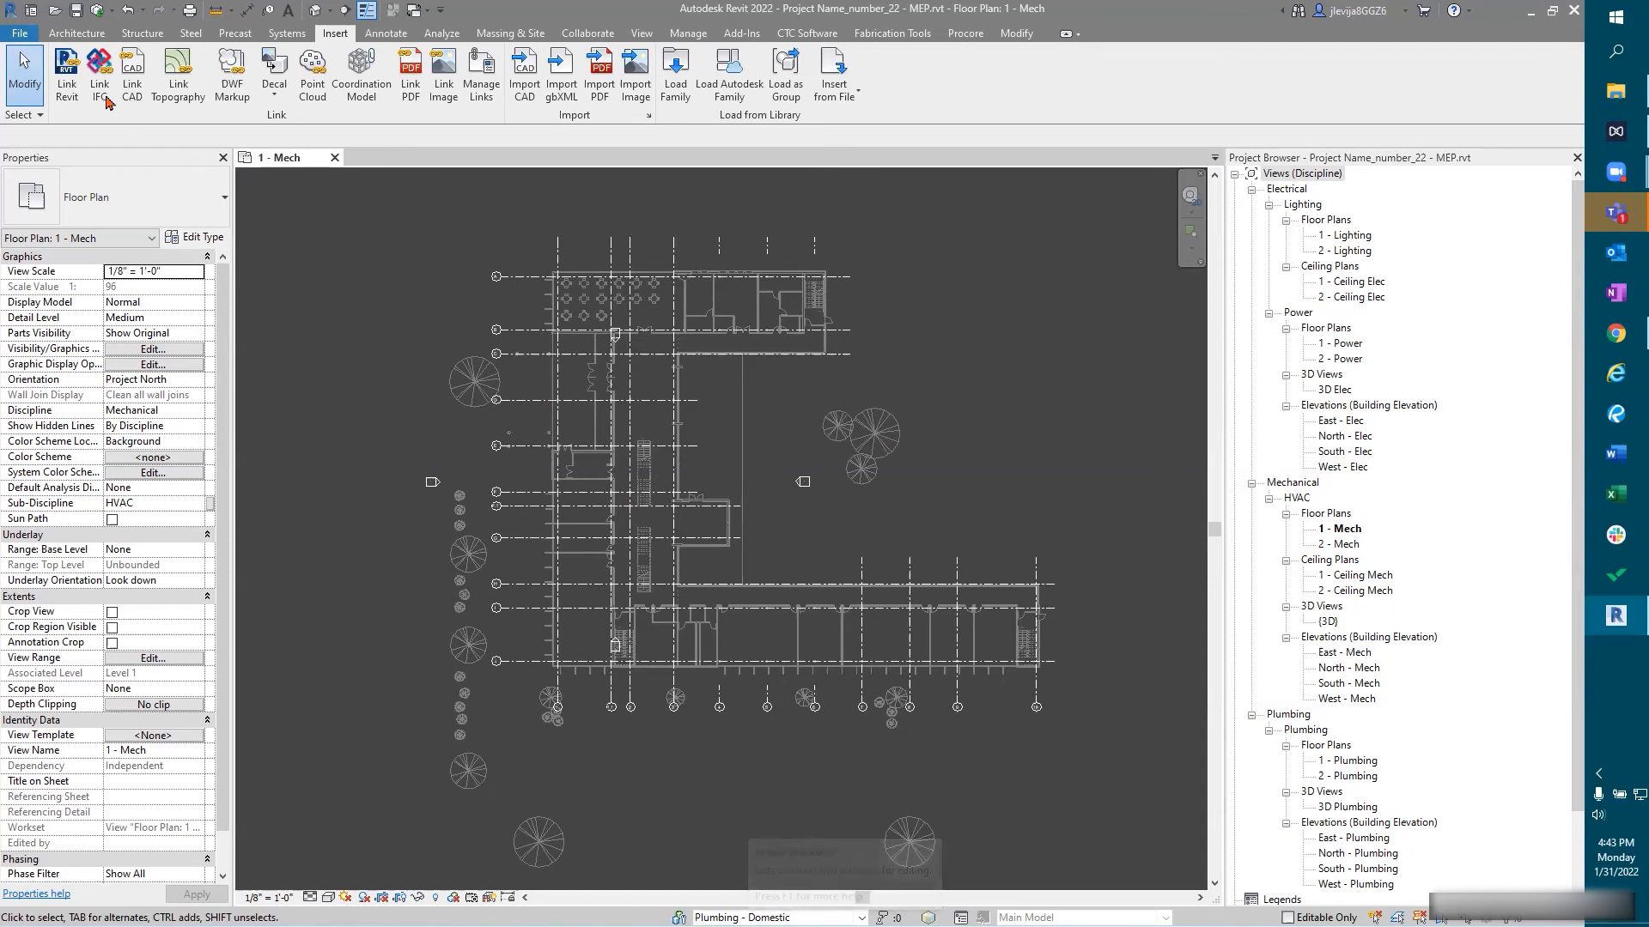
mouse_move(98, 11)
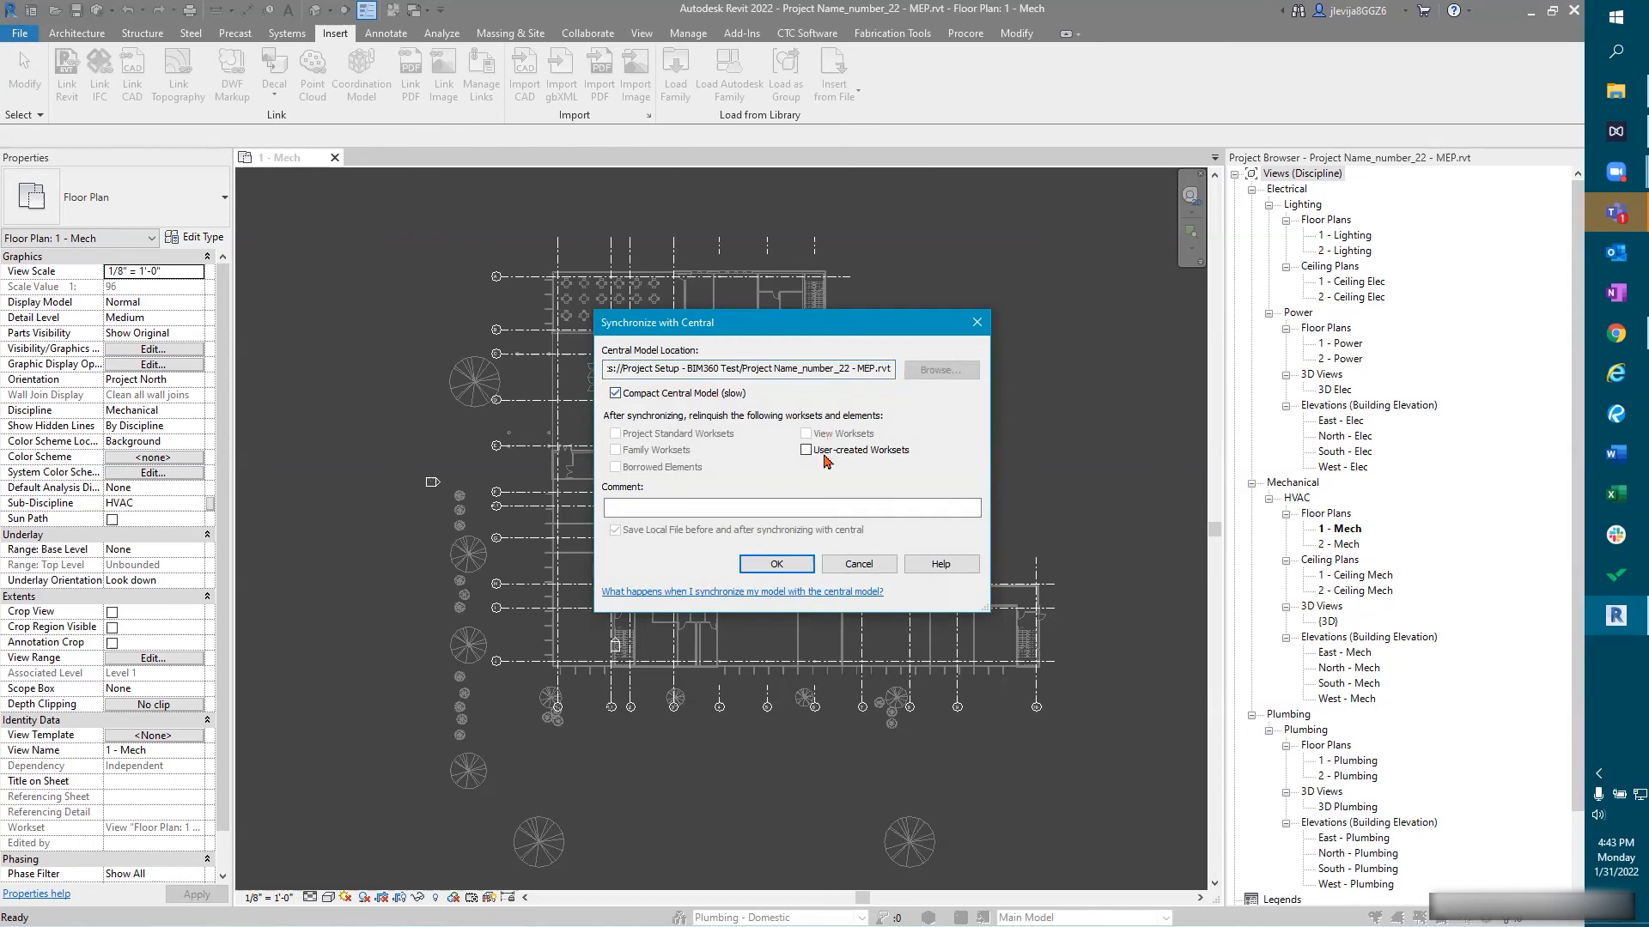
Step: Synchronize with central, relinquishing User-created Worksets afterward
left_click(805, 450)
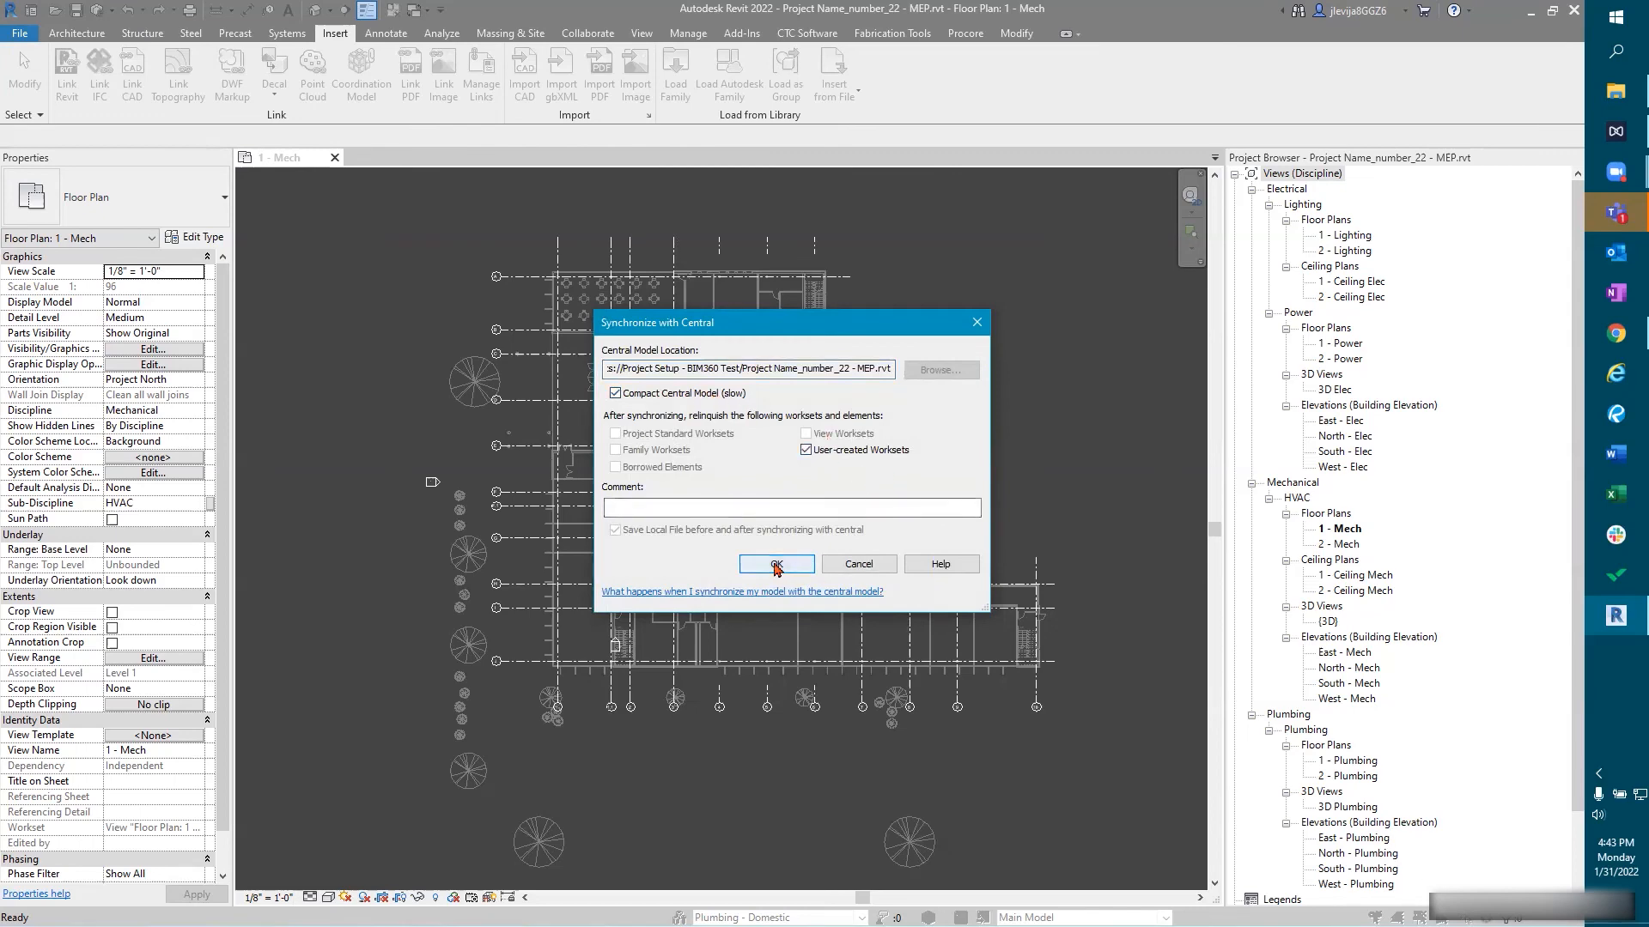
left_click(776, 565)
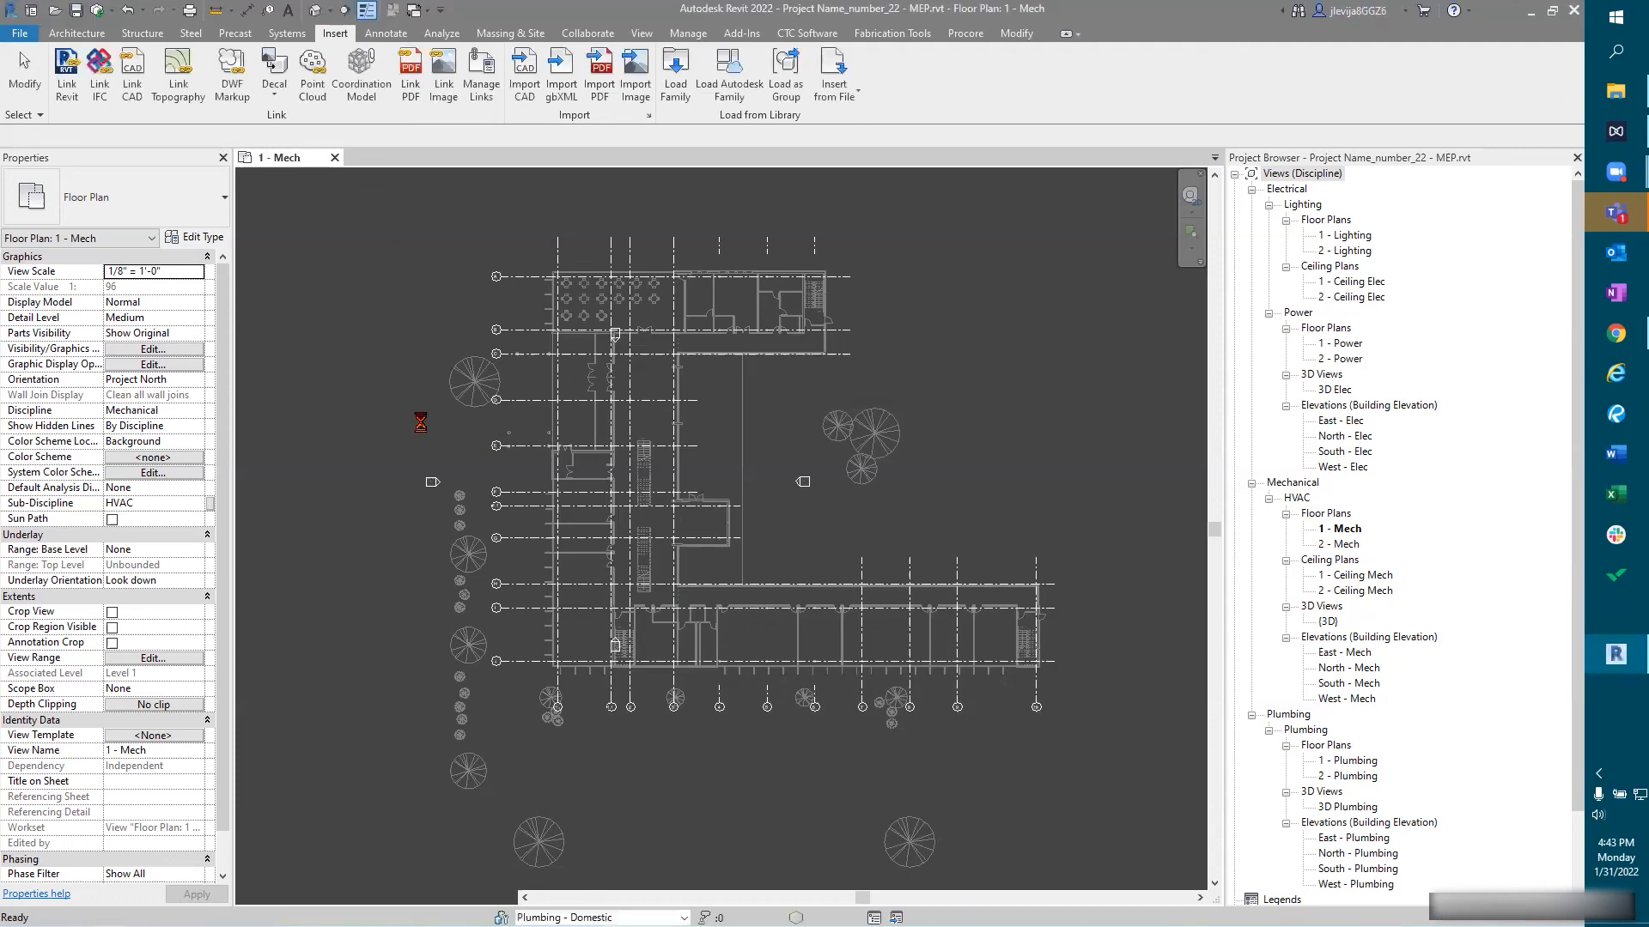
left_click(421, 426)
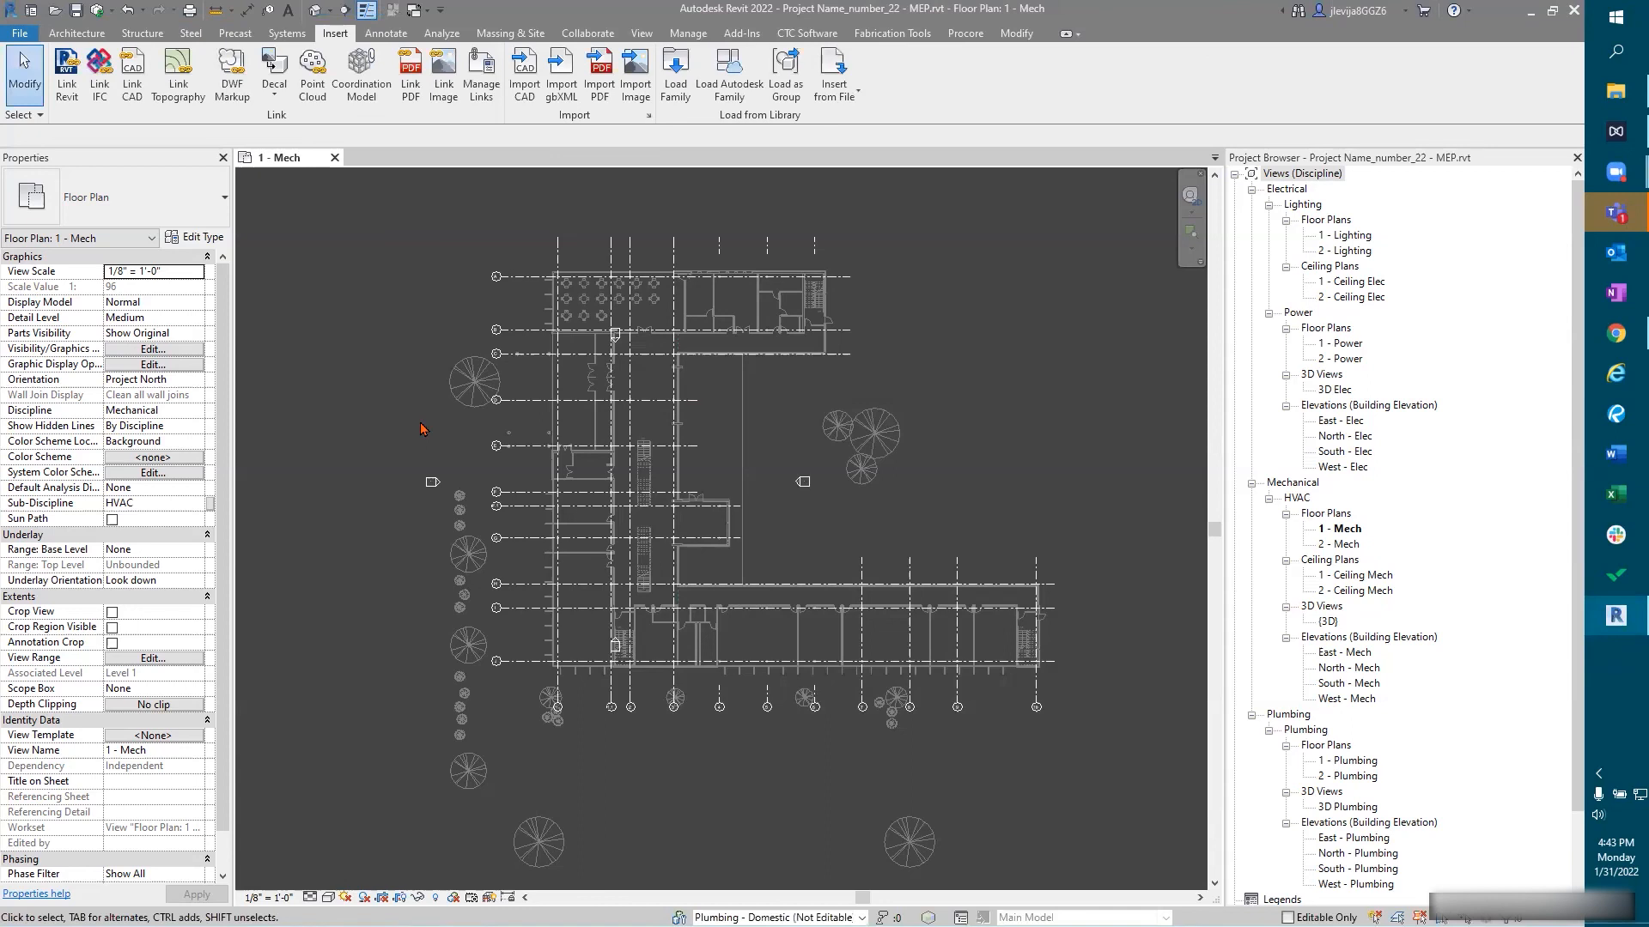
mouse_move(328, 395)
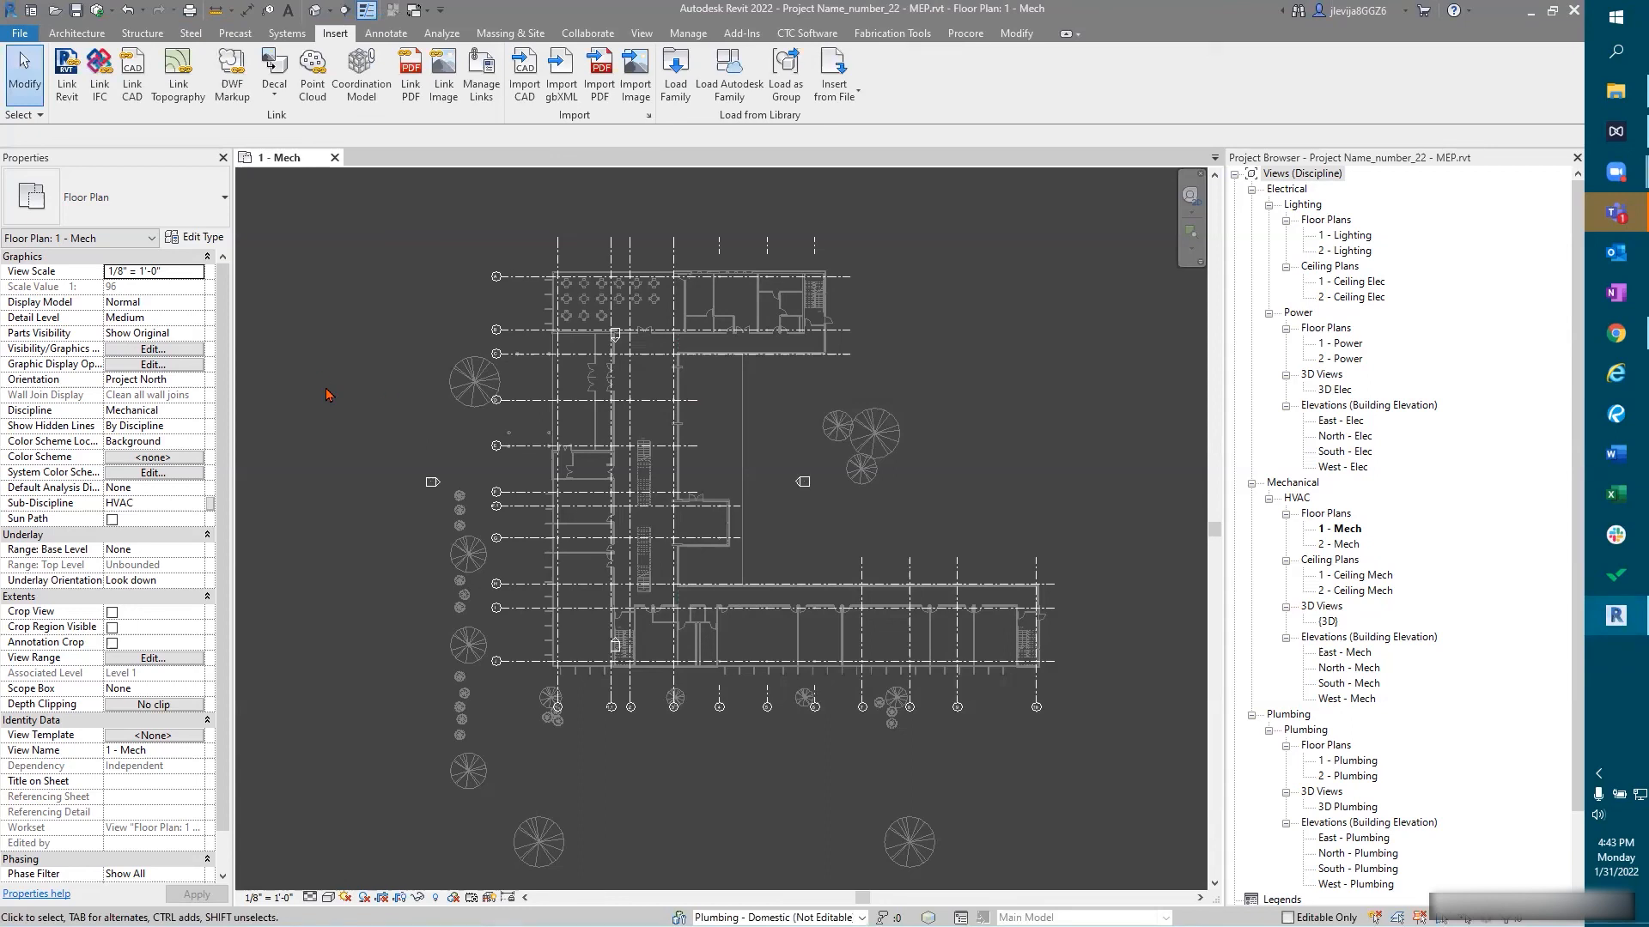
mouse_move(370, 393)
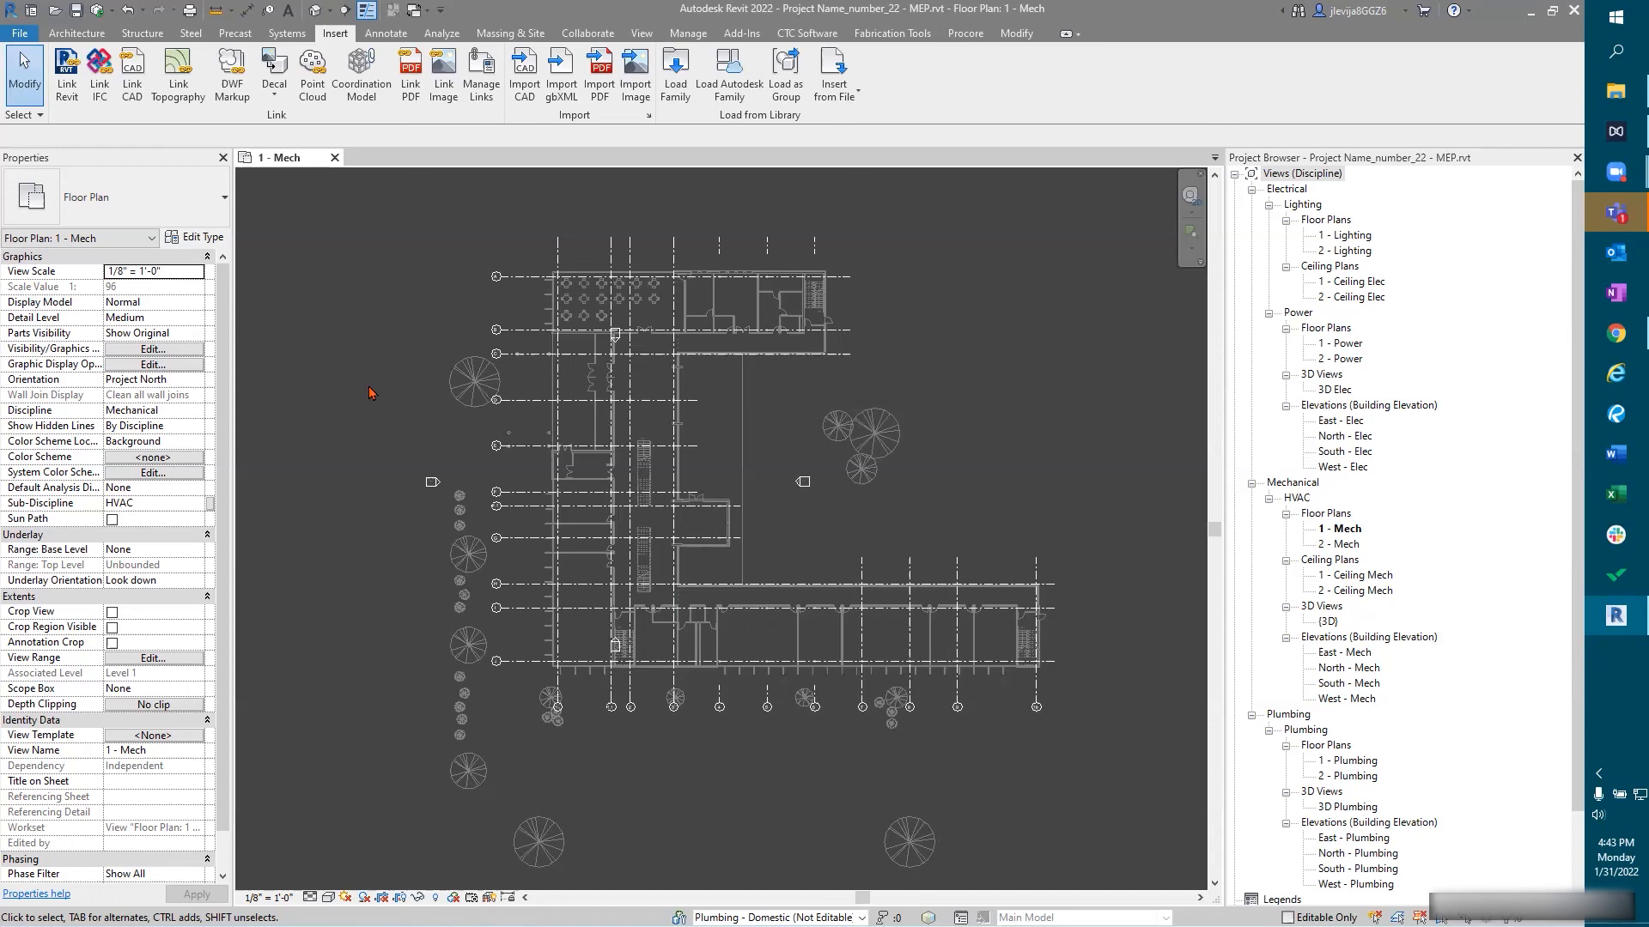